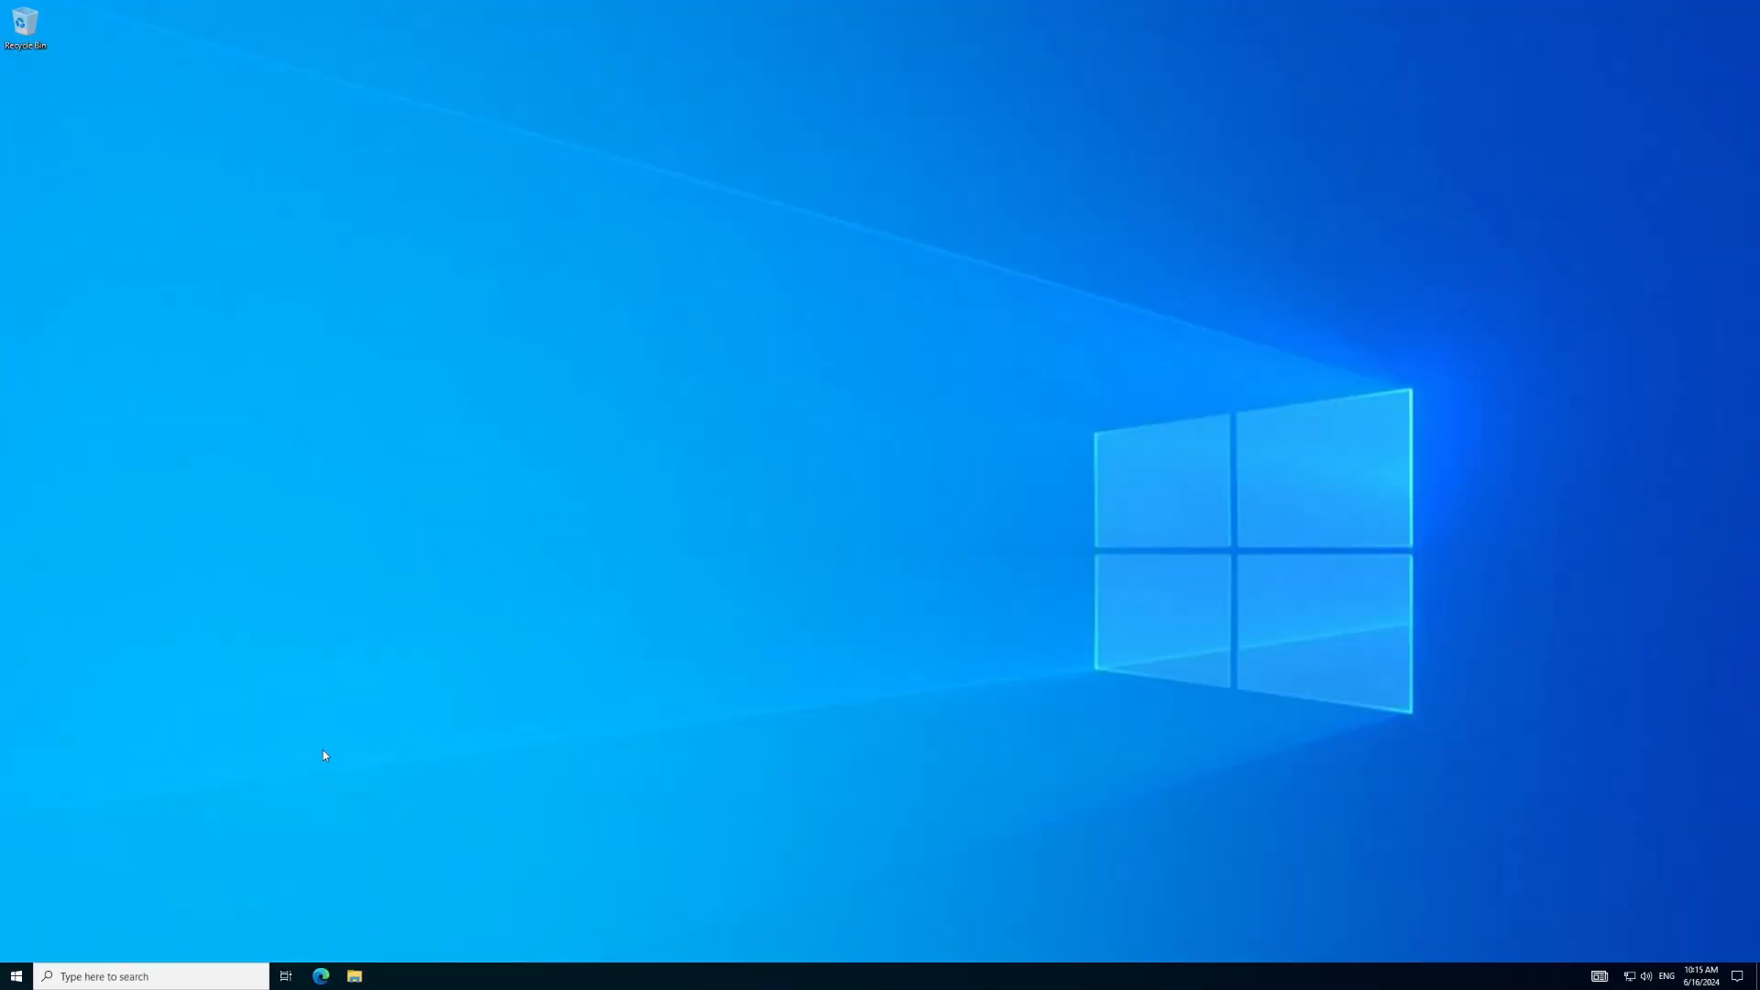
pyautogui.moveTo(323, 975)
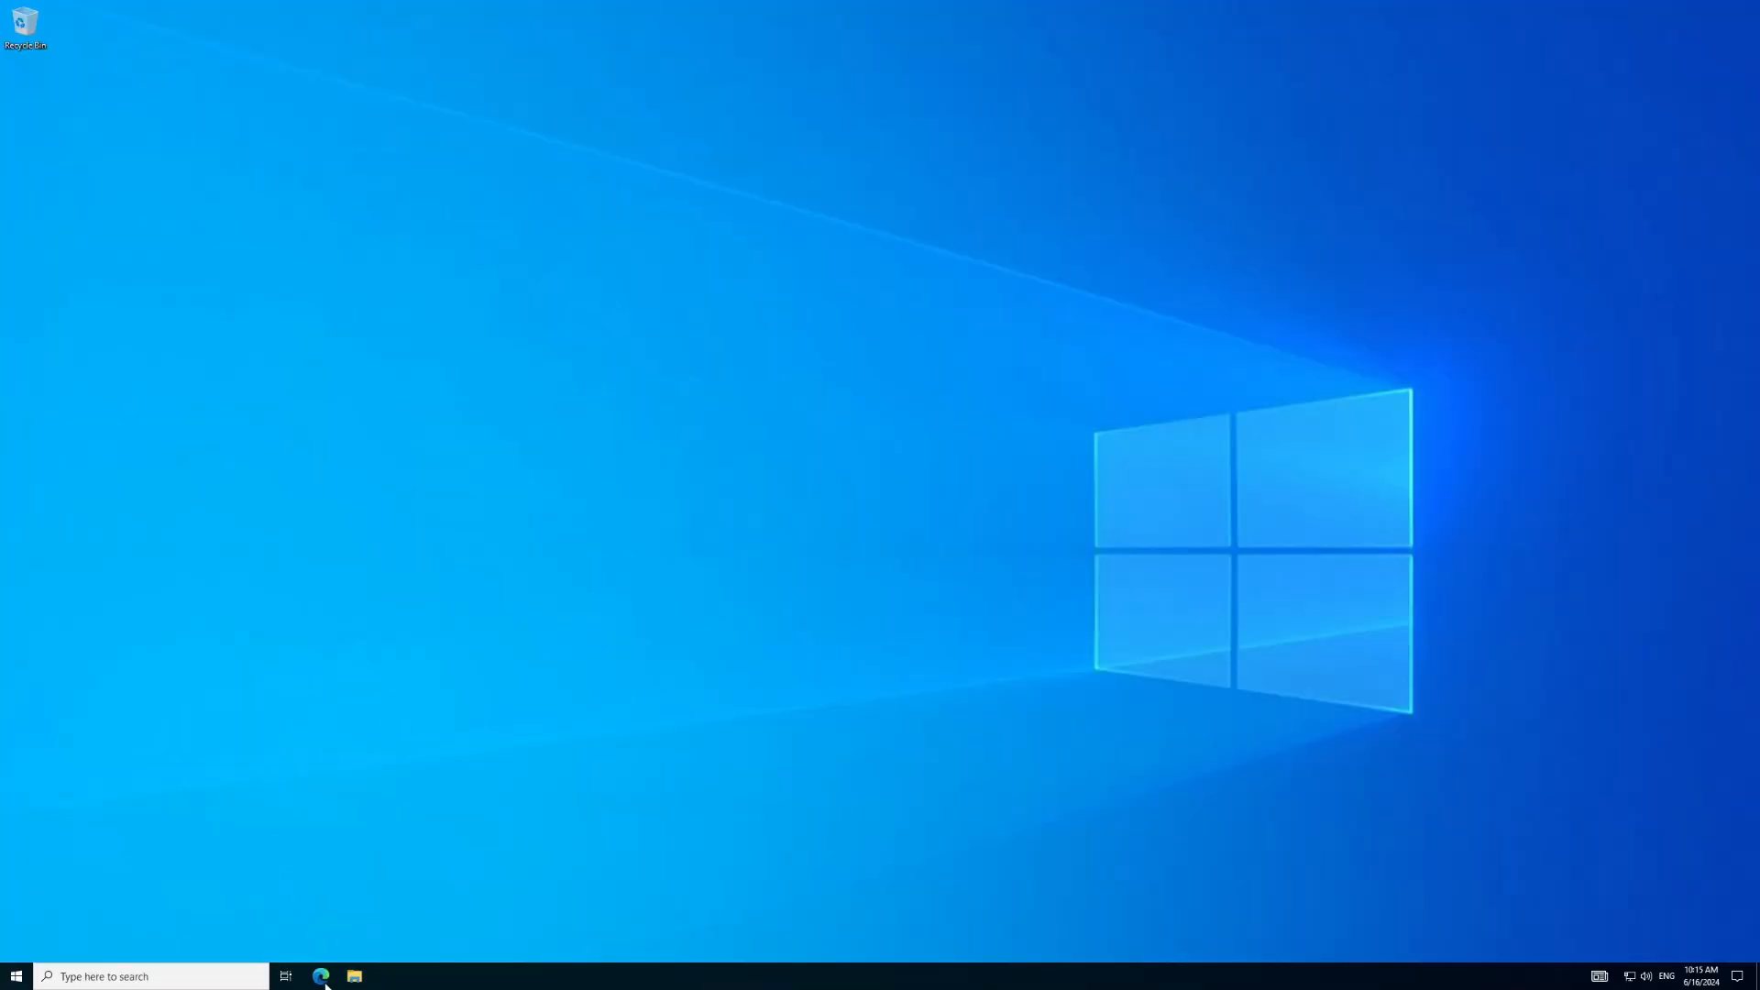
# Step: Search Bing for 'insane uo' and bring up the Insane UO Play Now page maximized
pyautogui.click(321, 976)
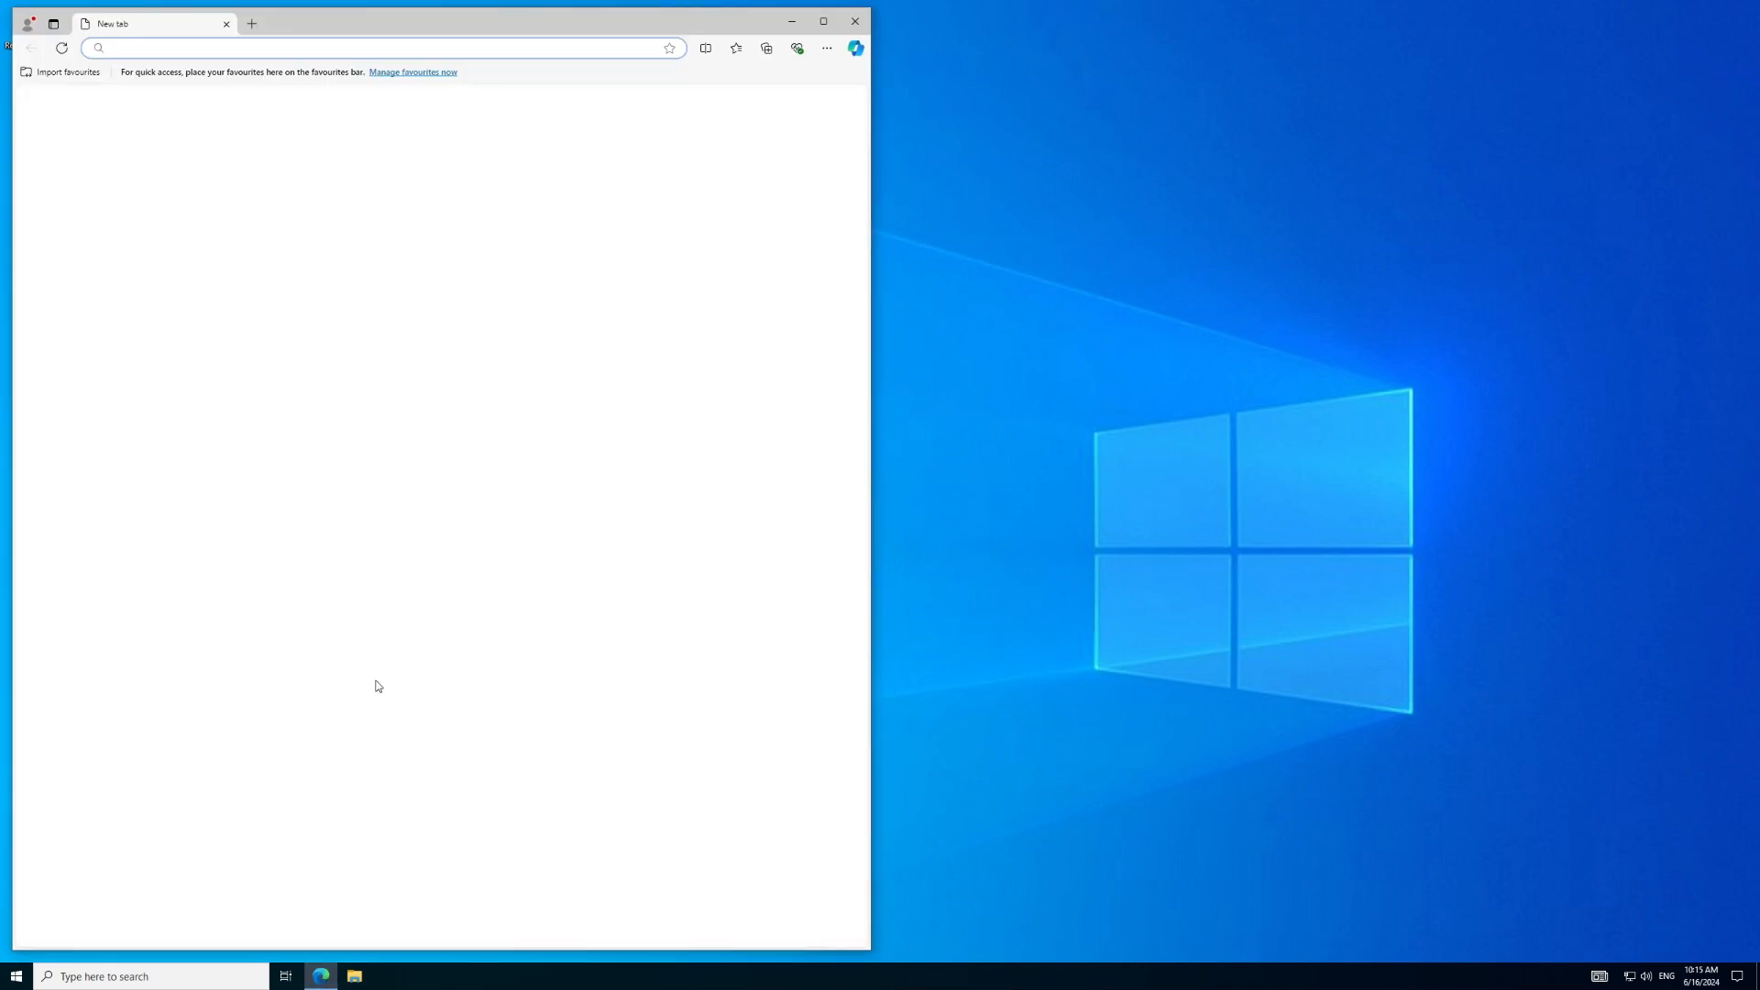
pyautogui.write('insane uo')
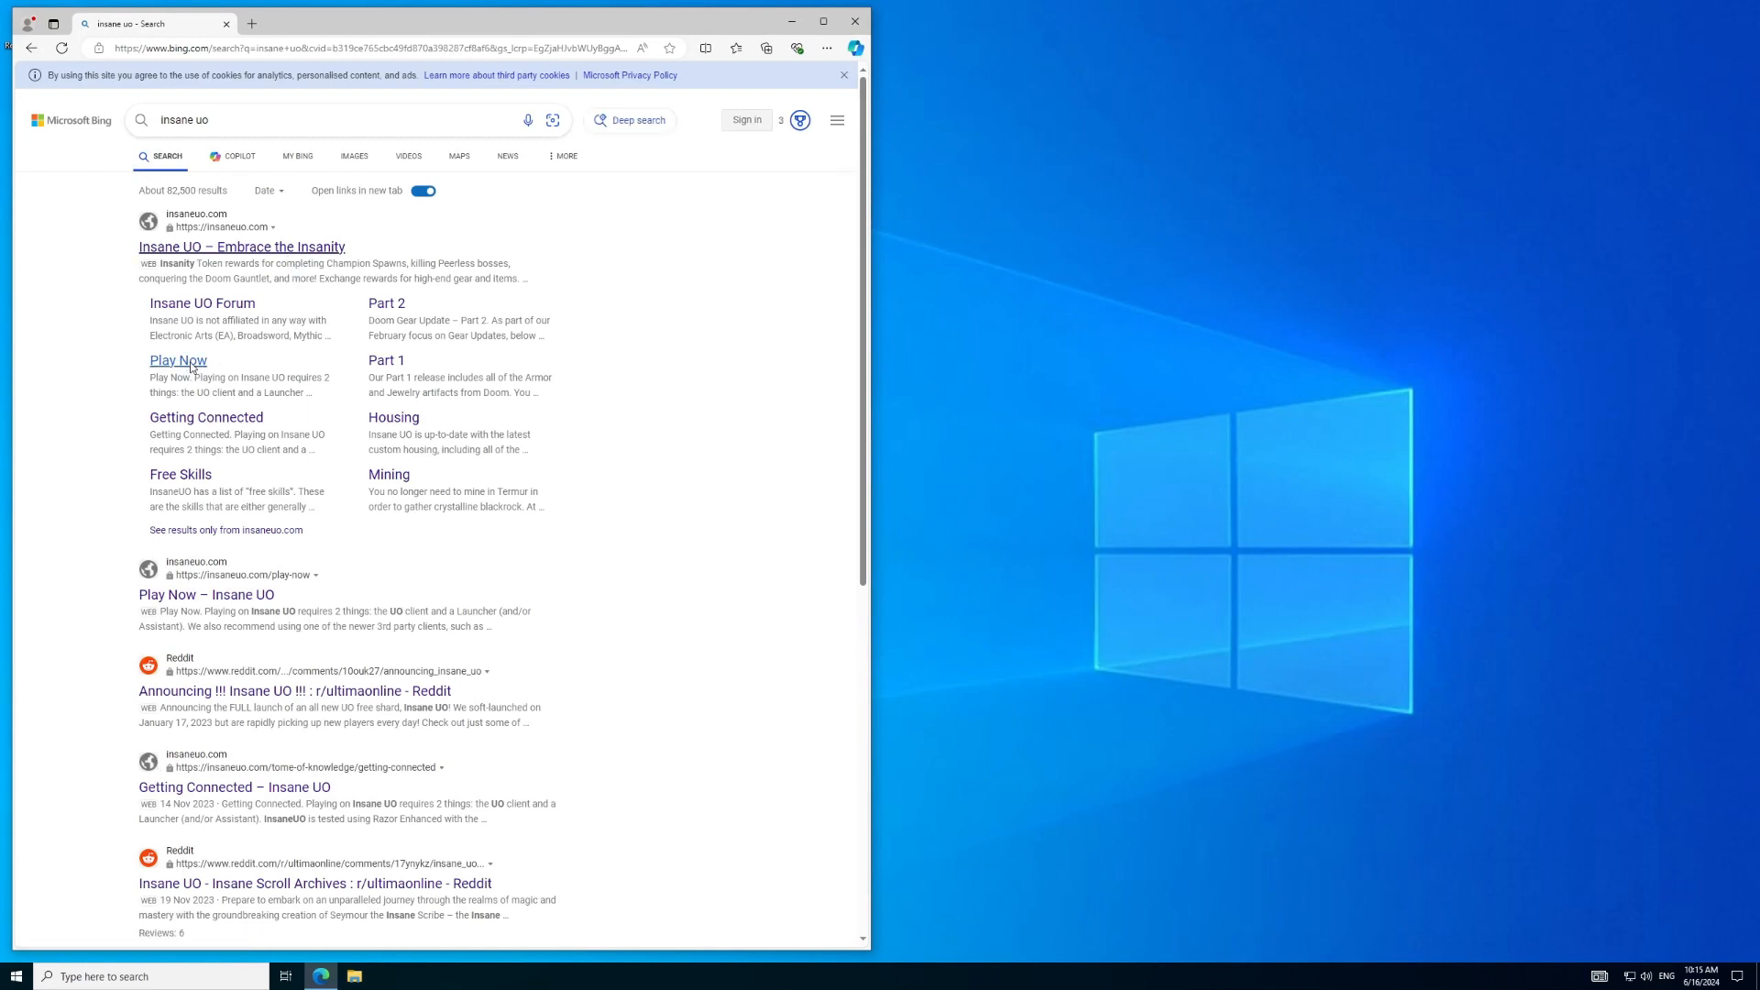
pyautogui.click(177, 359)
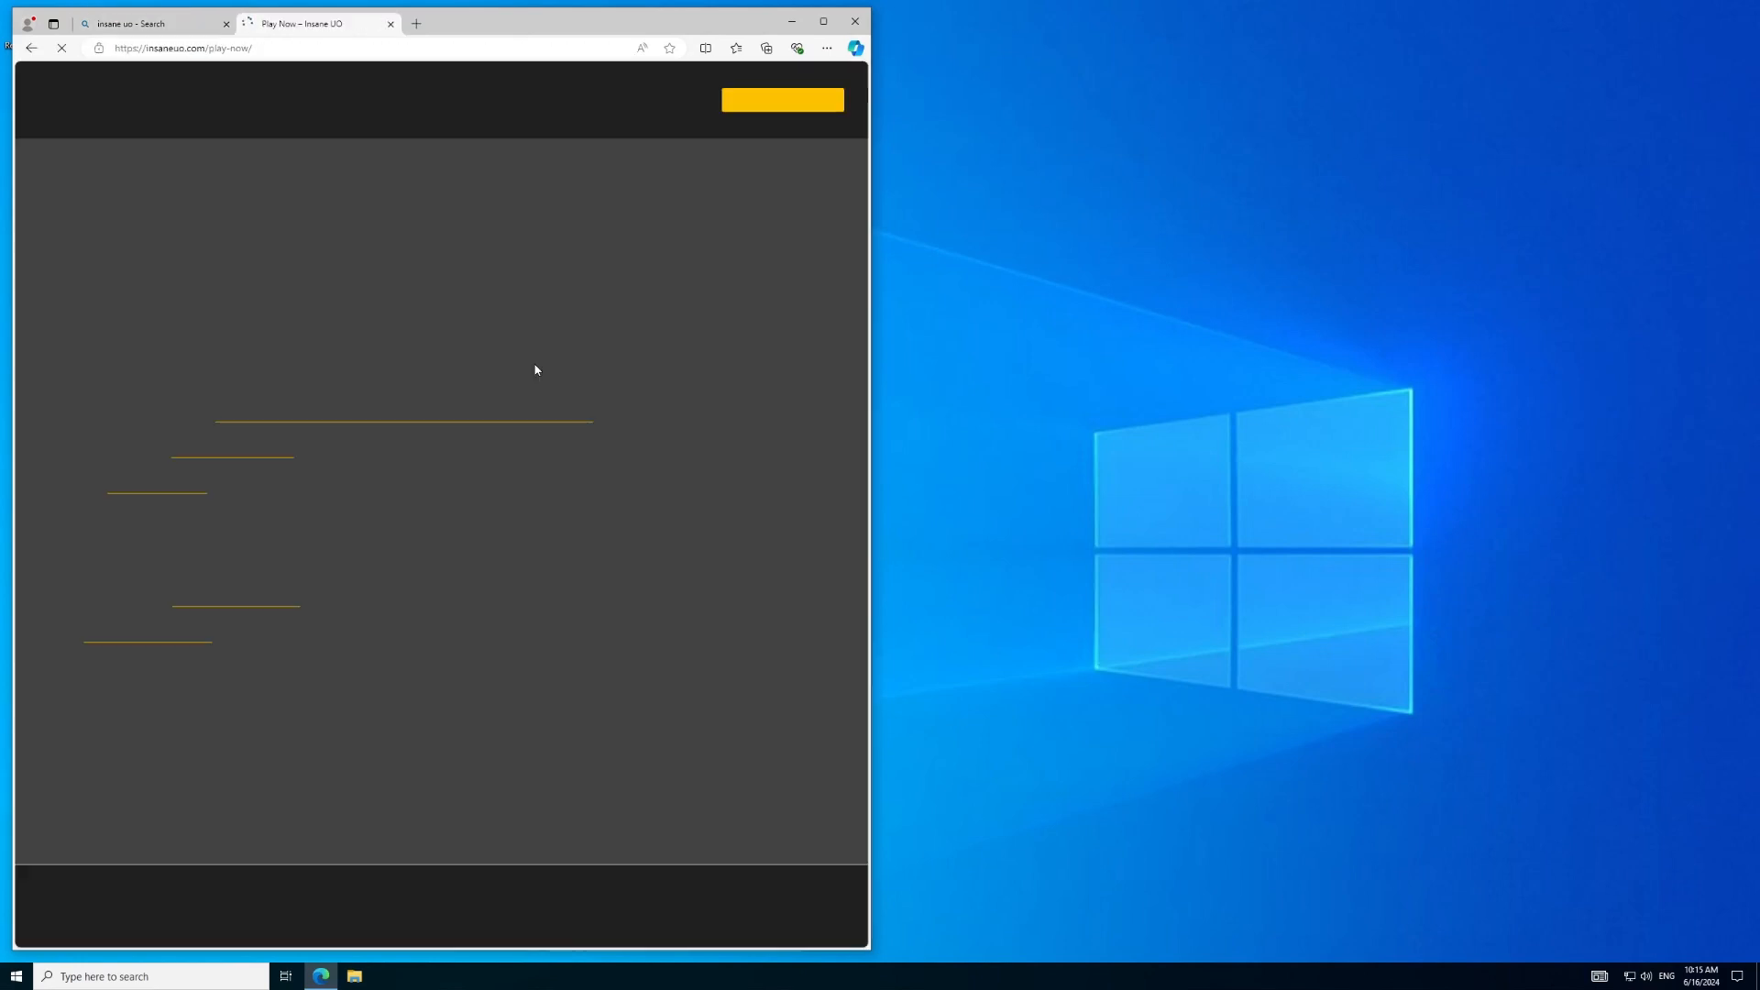
pyautogui.click(823, 20)
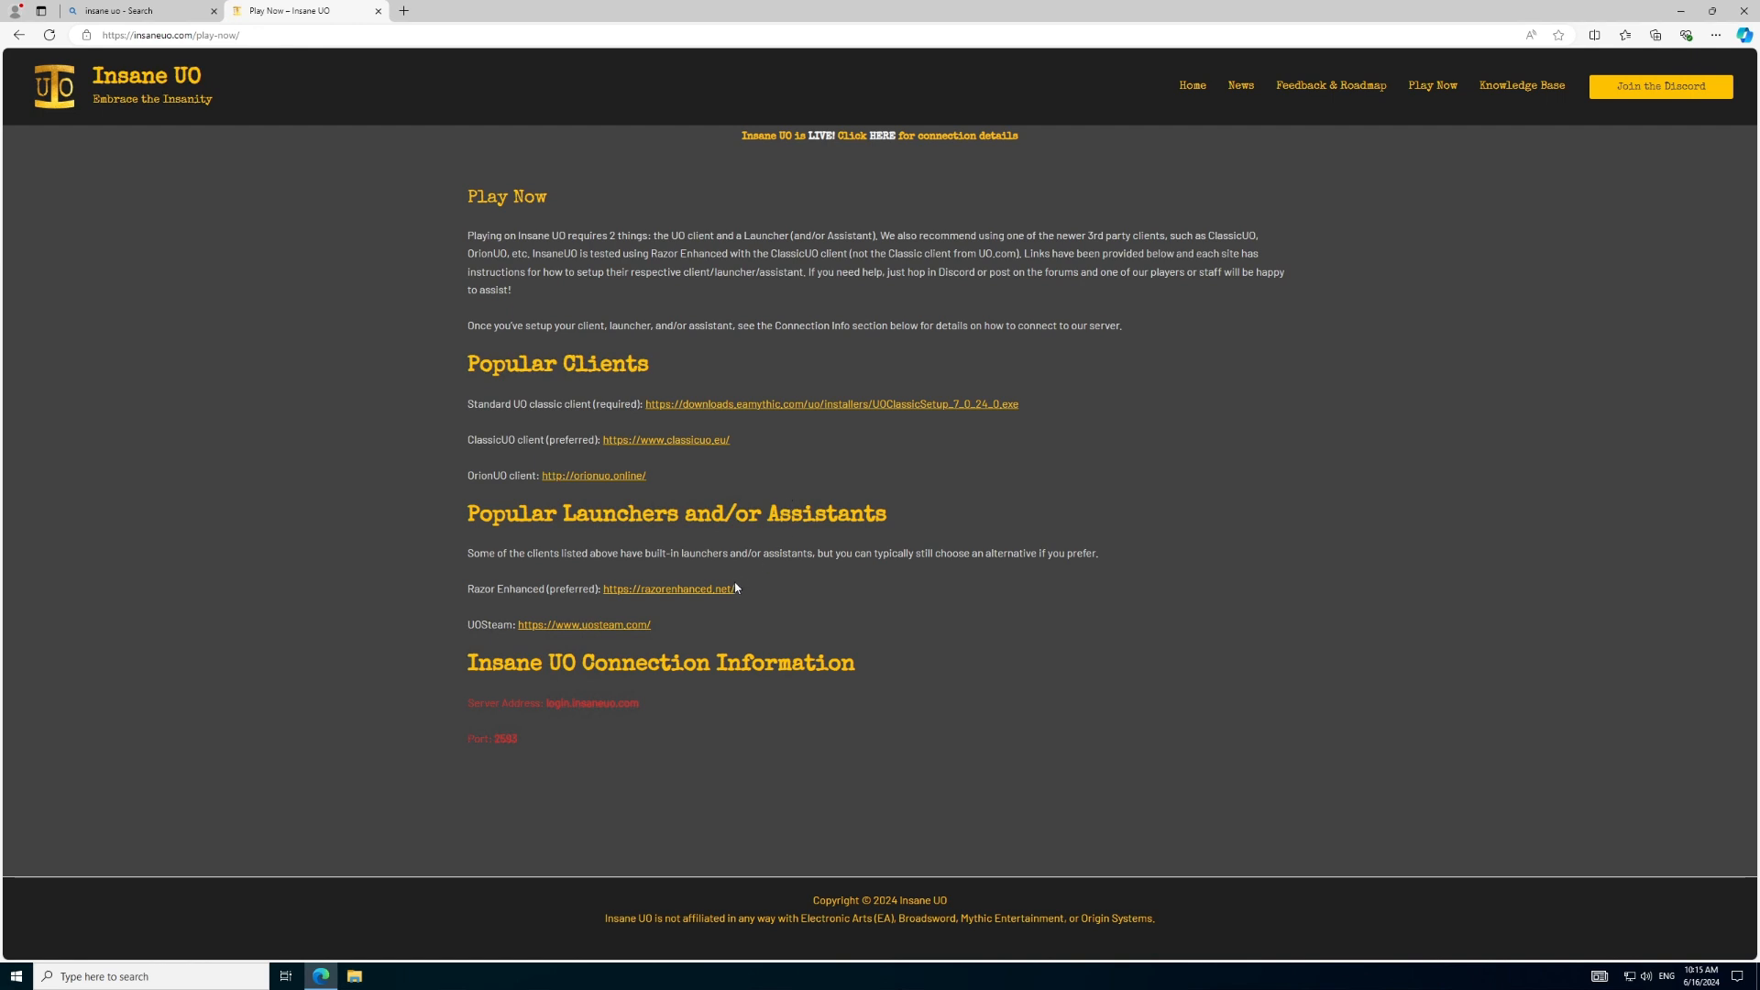
pyautogui.moveTo(966, 404)
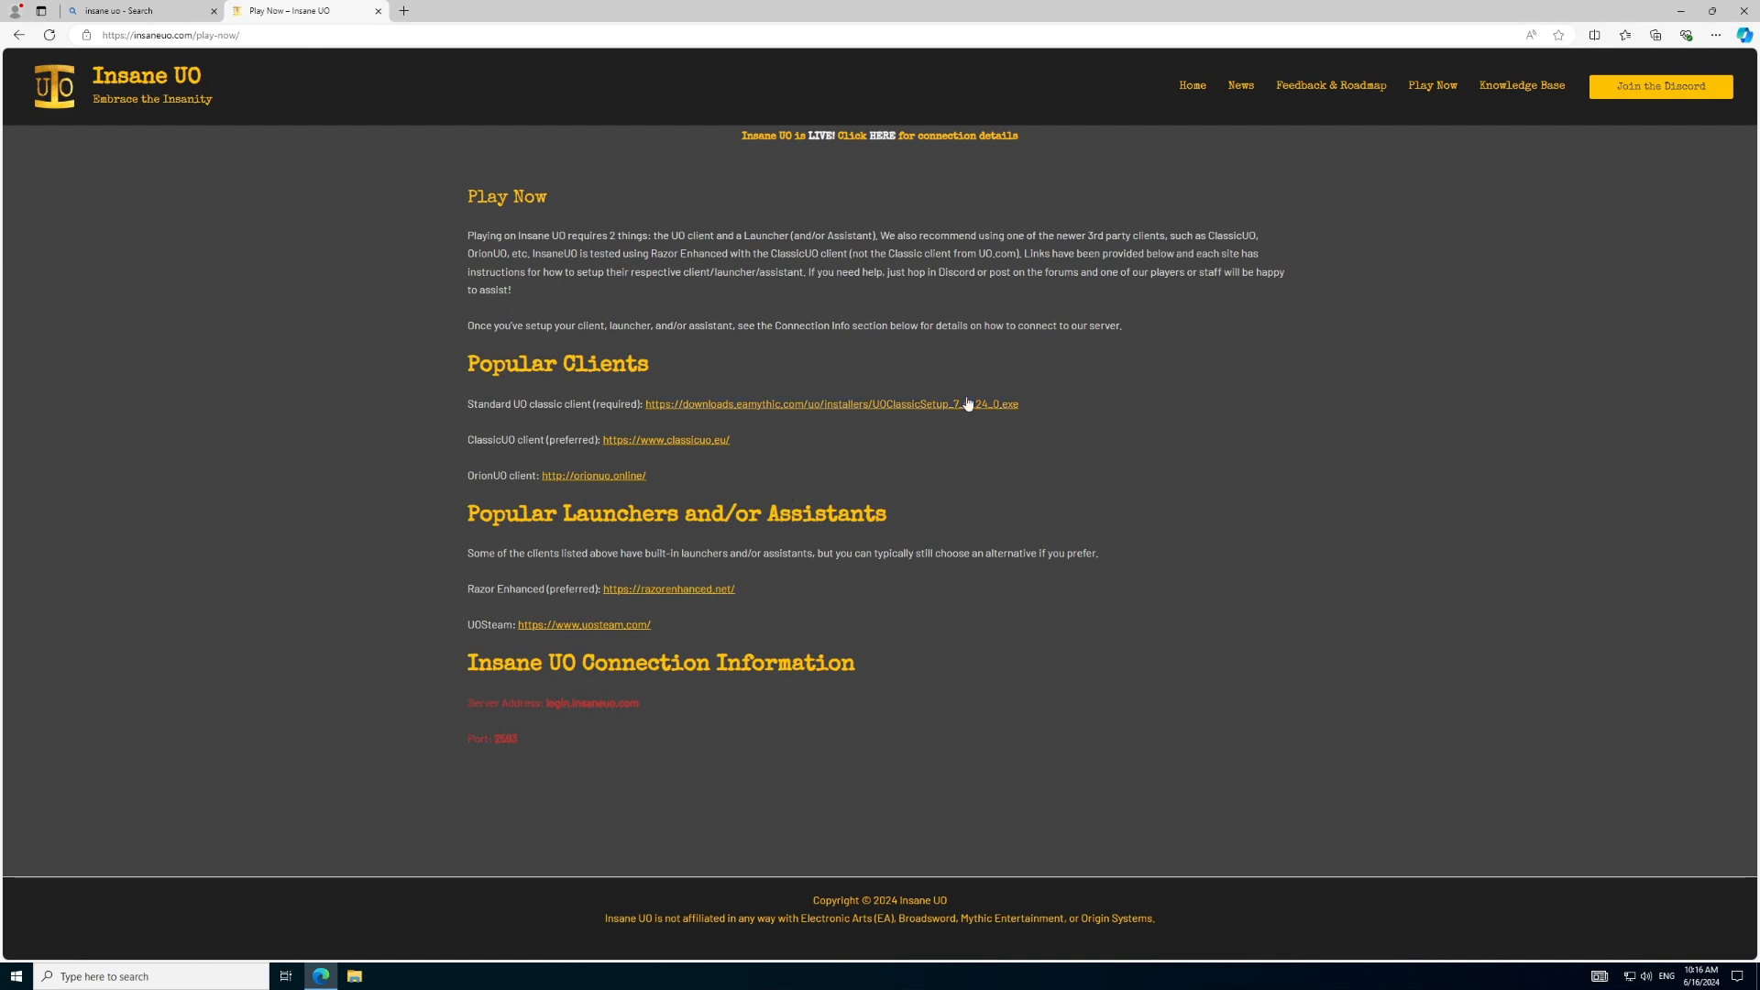
# Step: Download and run UOClassicSetup.exe, installing the DirectX runtime components it requires
pyautogui.click(829, 404)
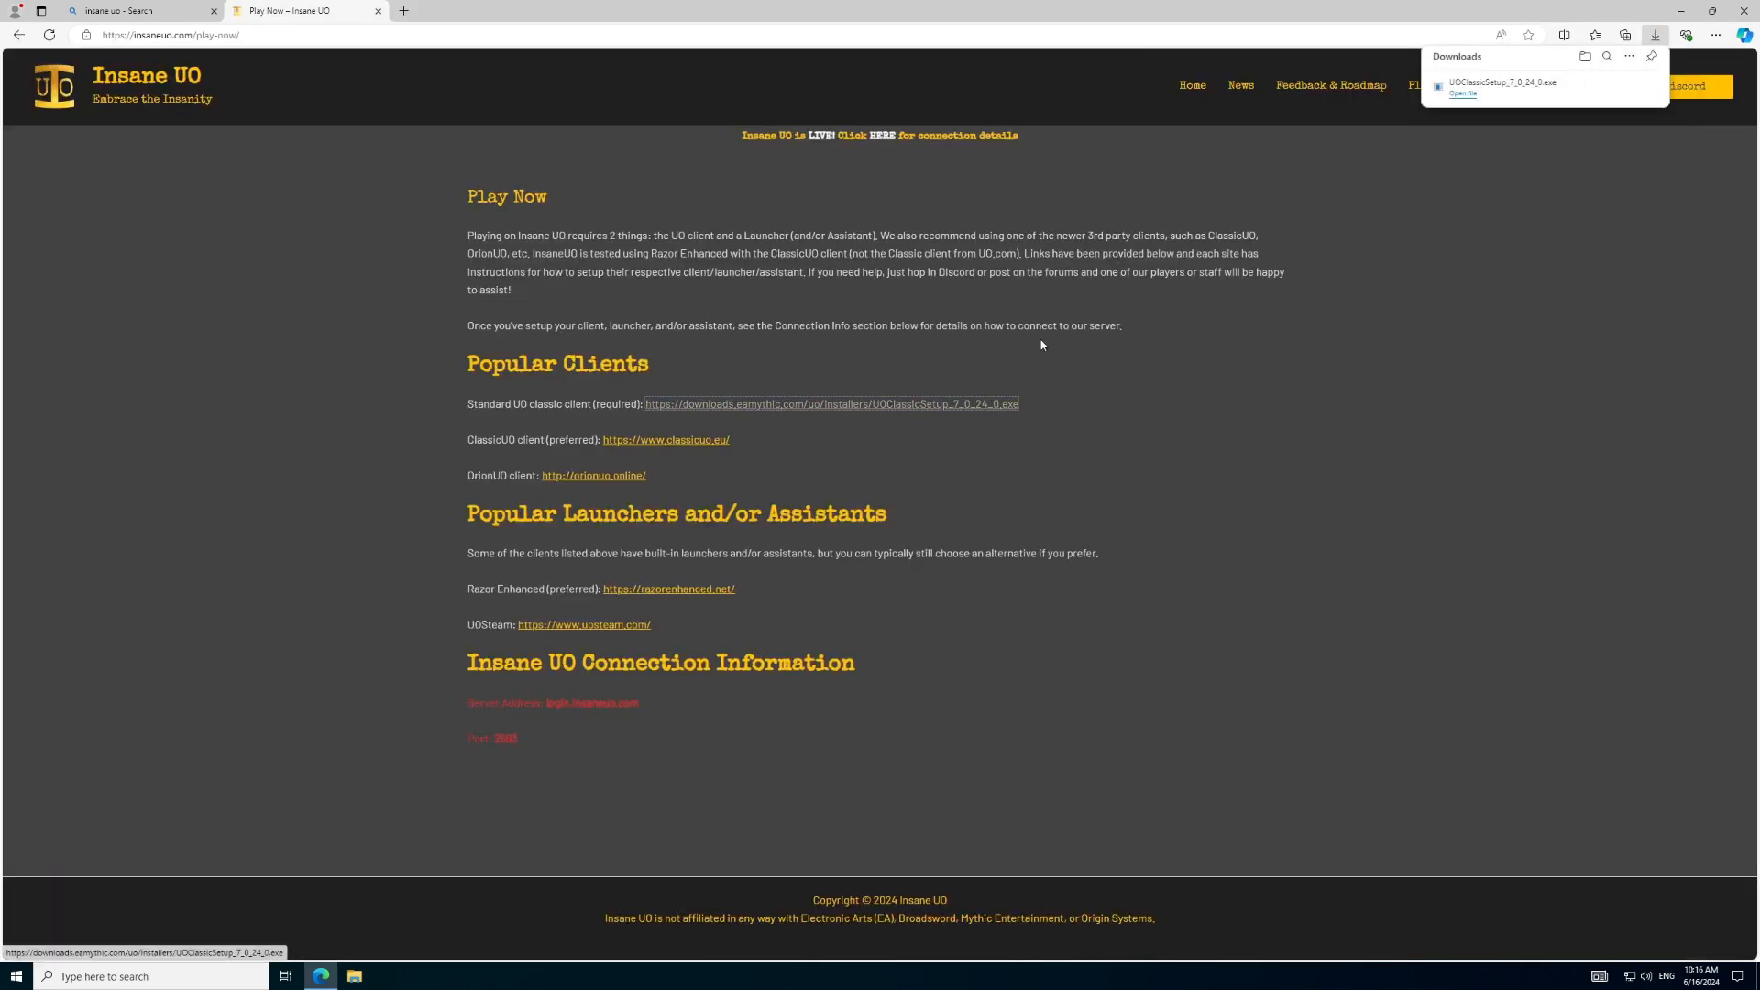
pyautogui.moveTo(1513, 88)
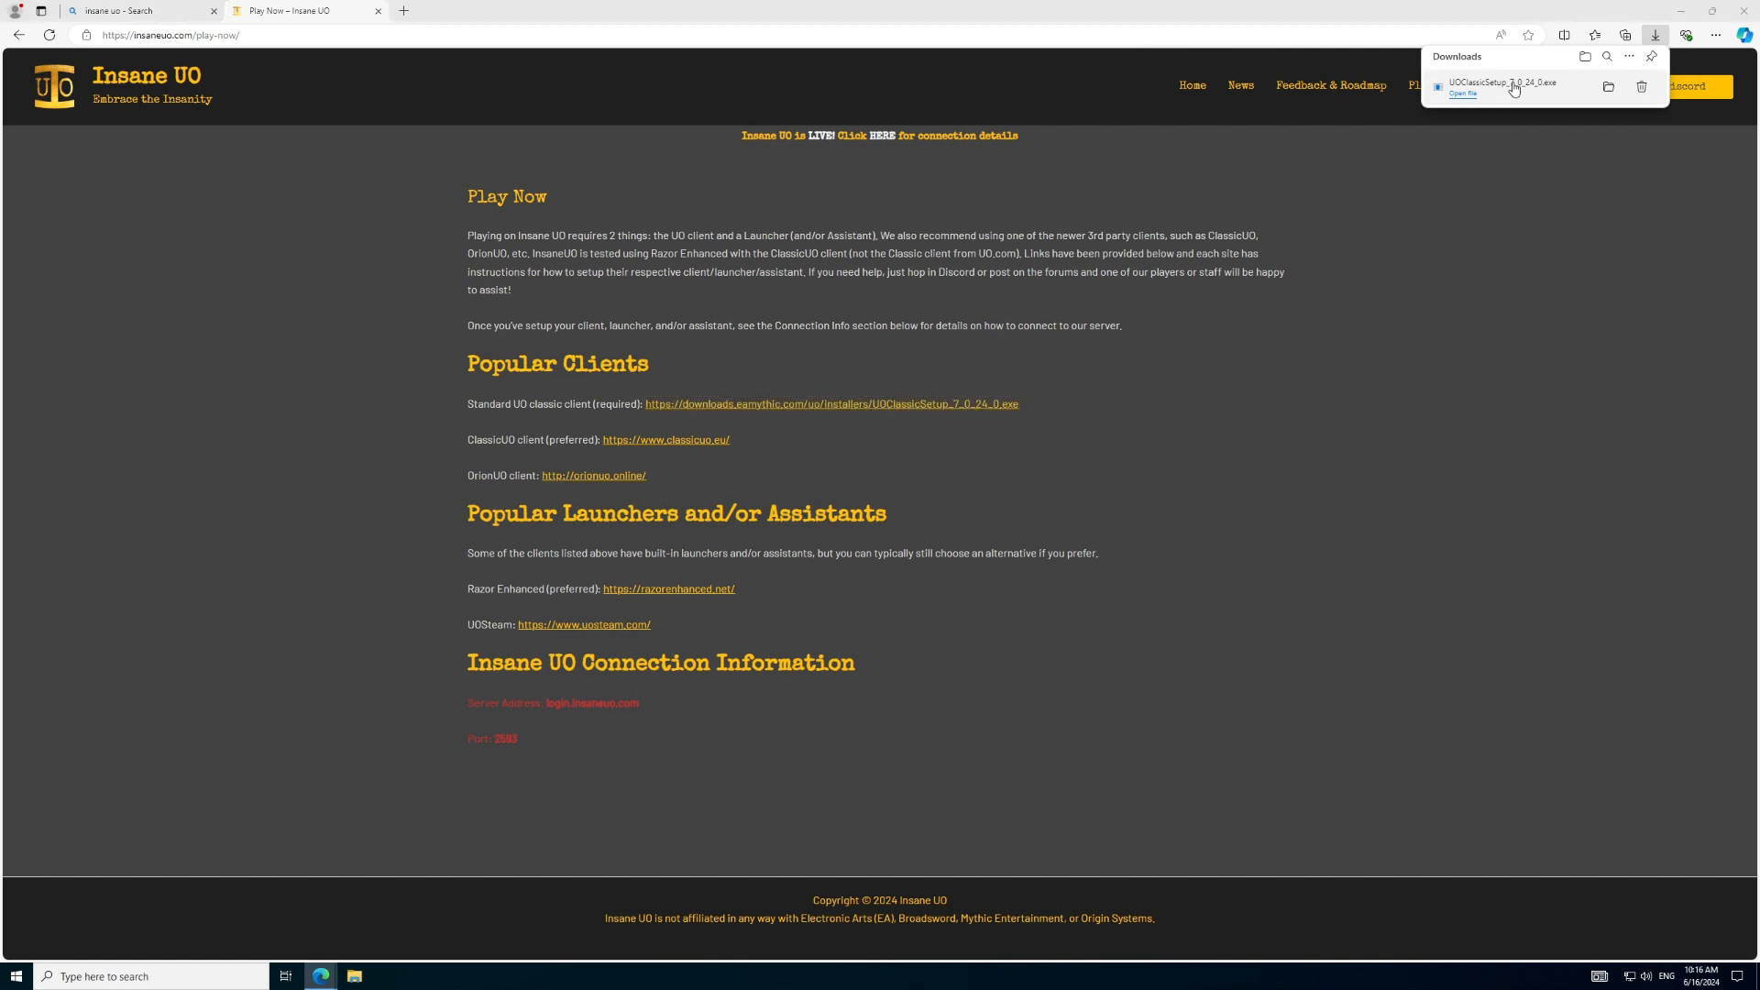
pyautogui.click(1502, 86)
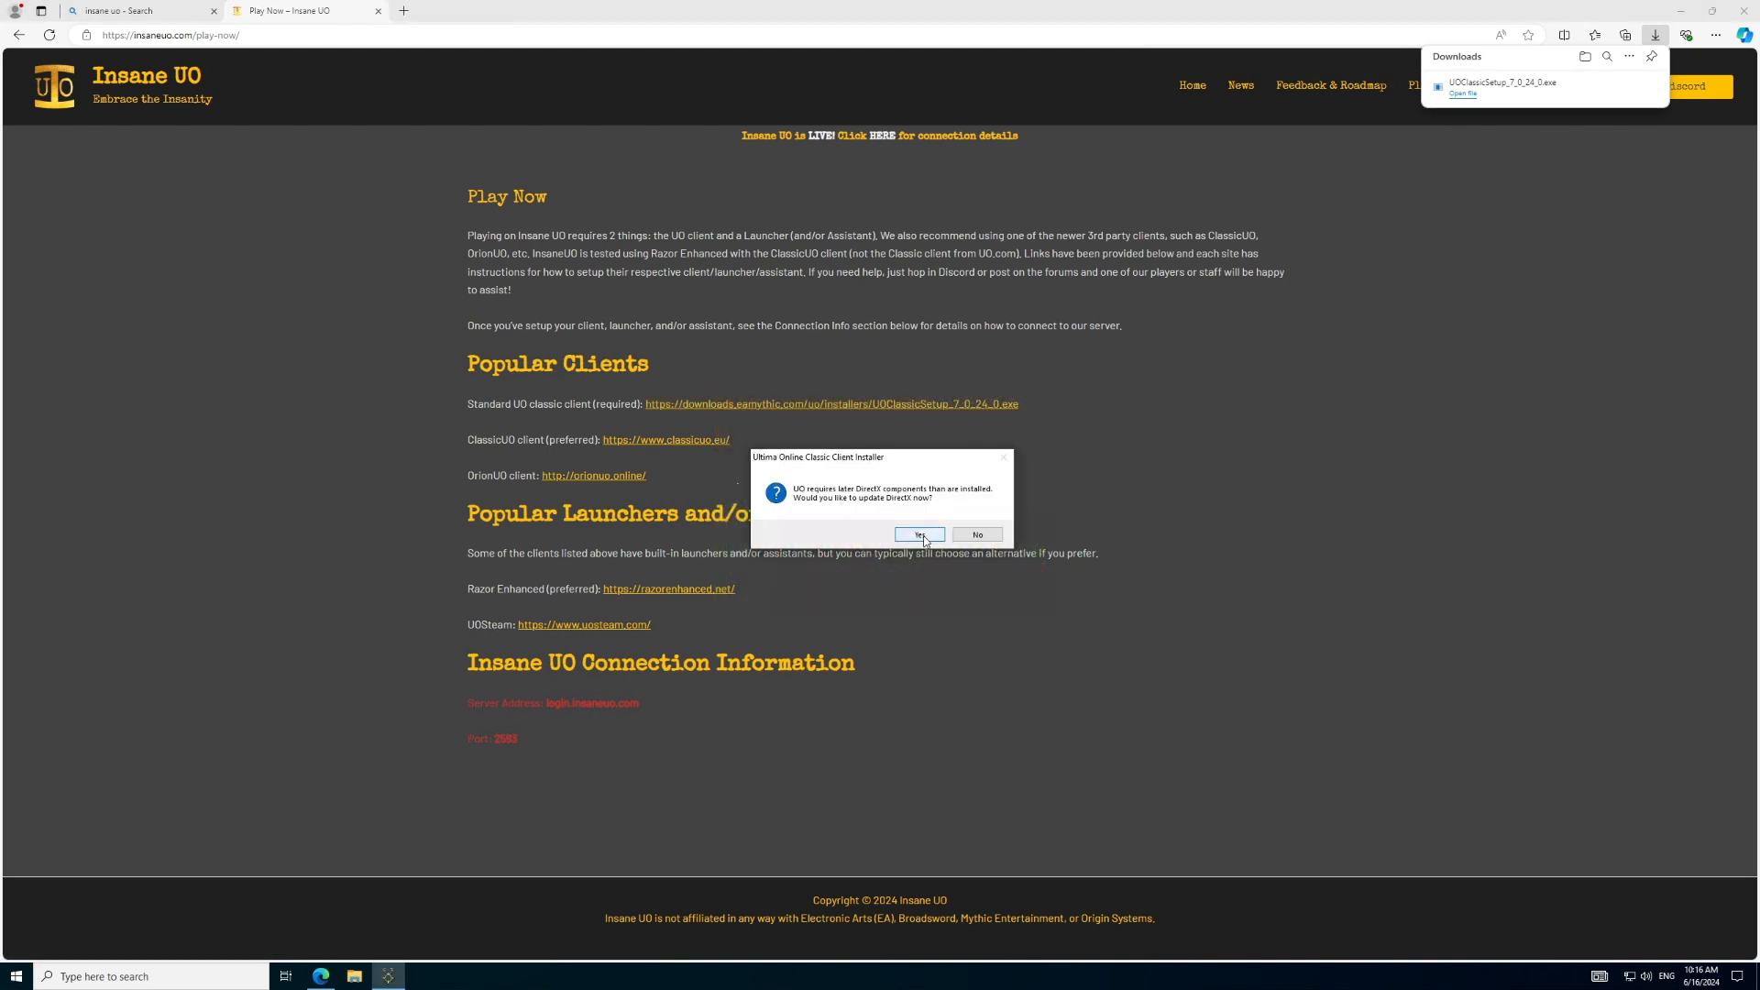
pyautogui.click(919, 534)
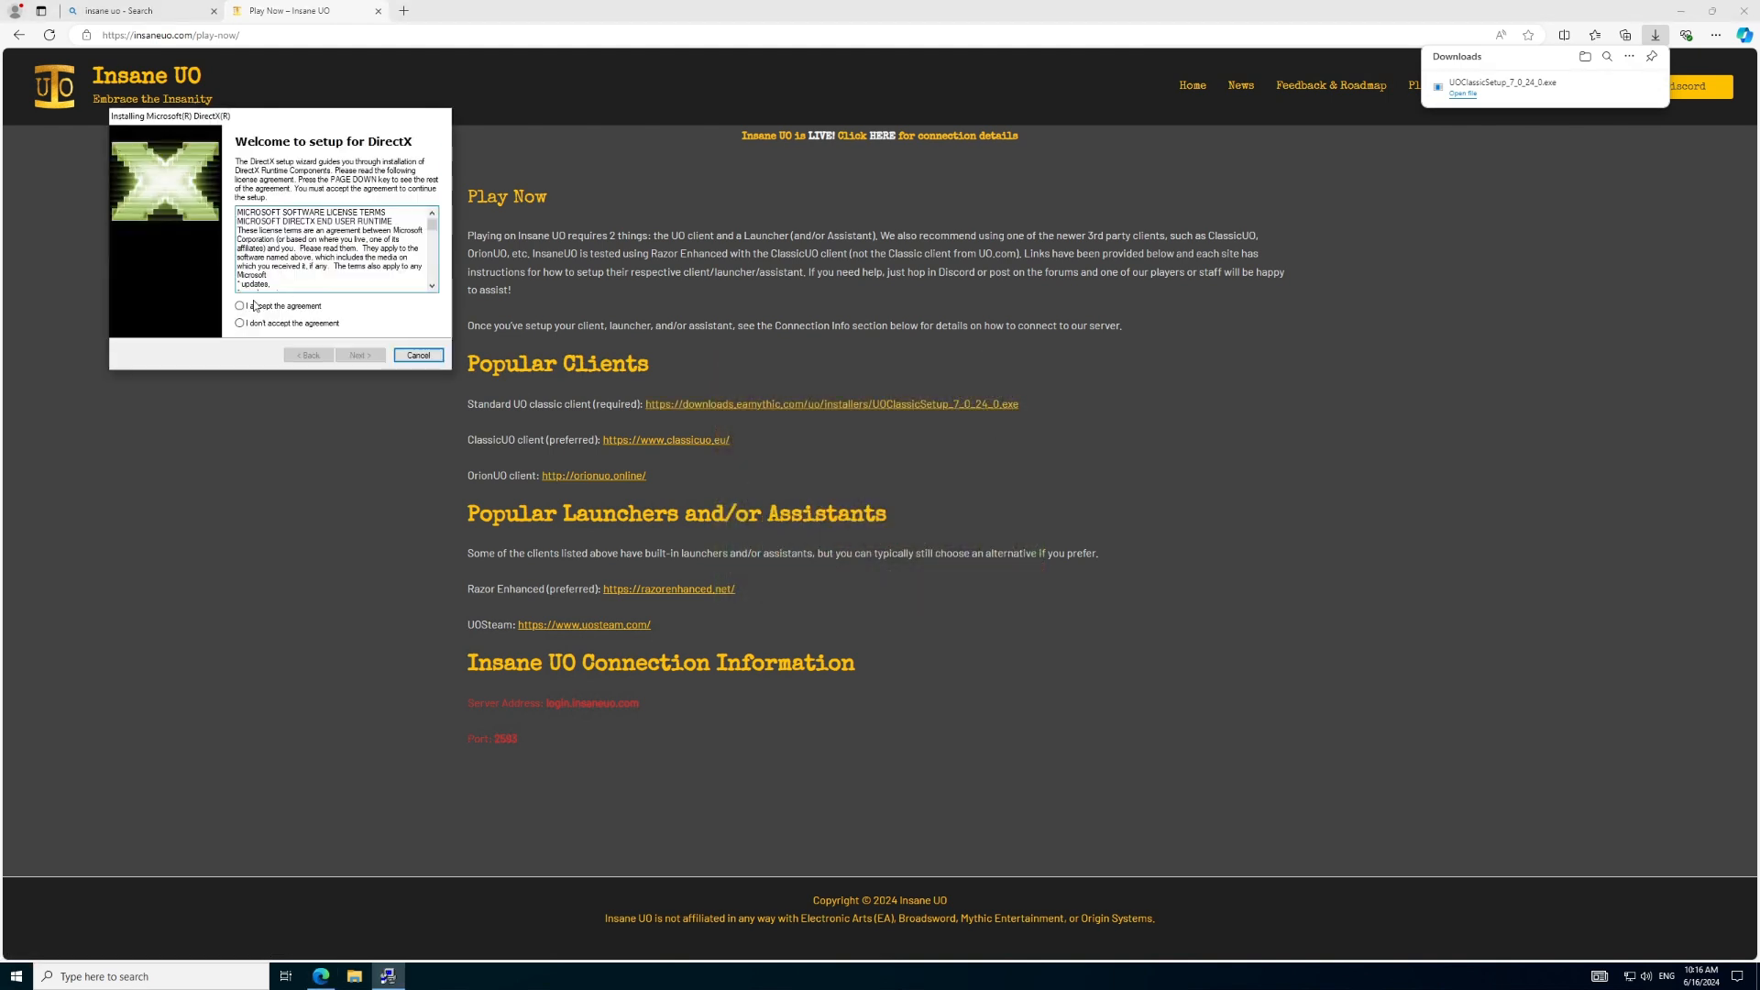
pyautogui.click(360, 354)
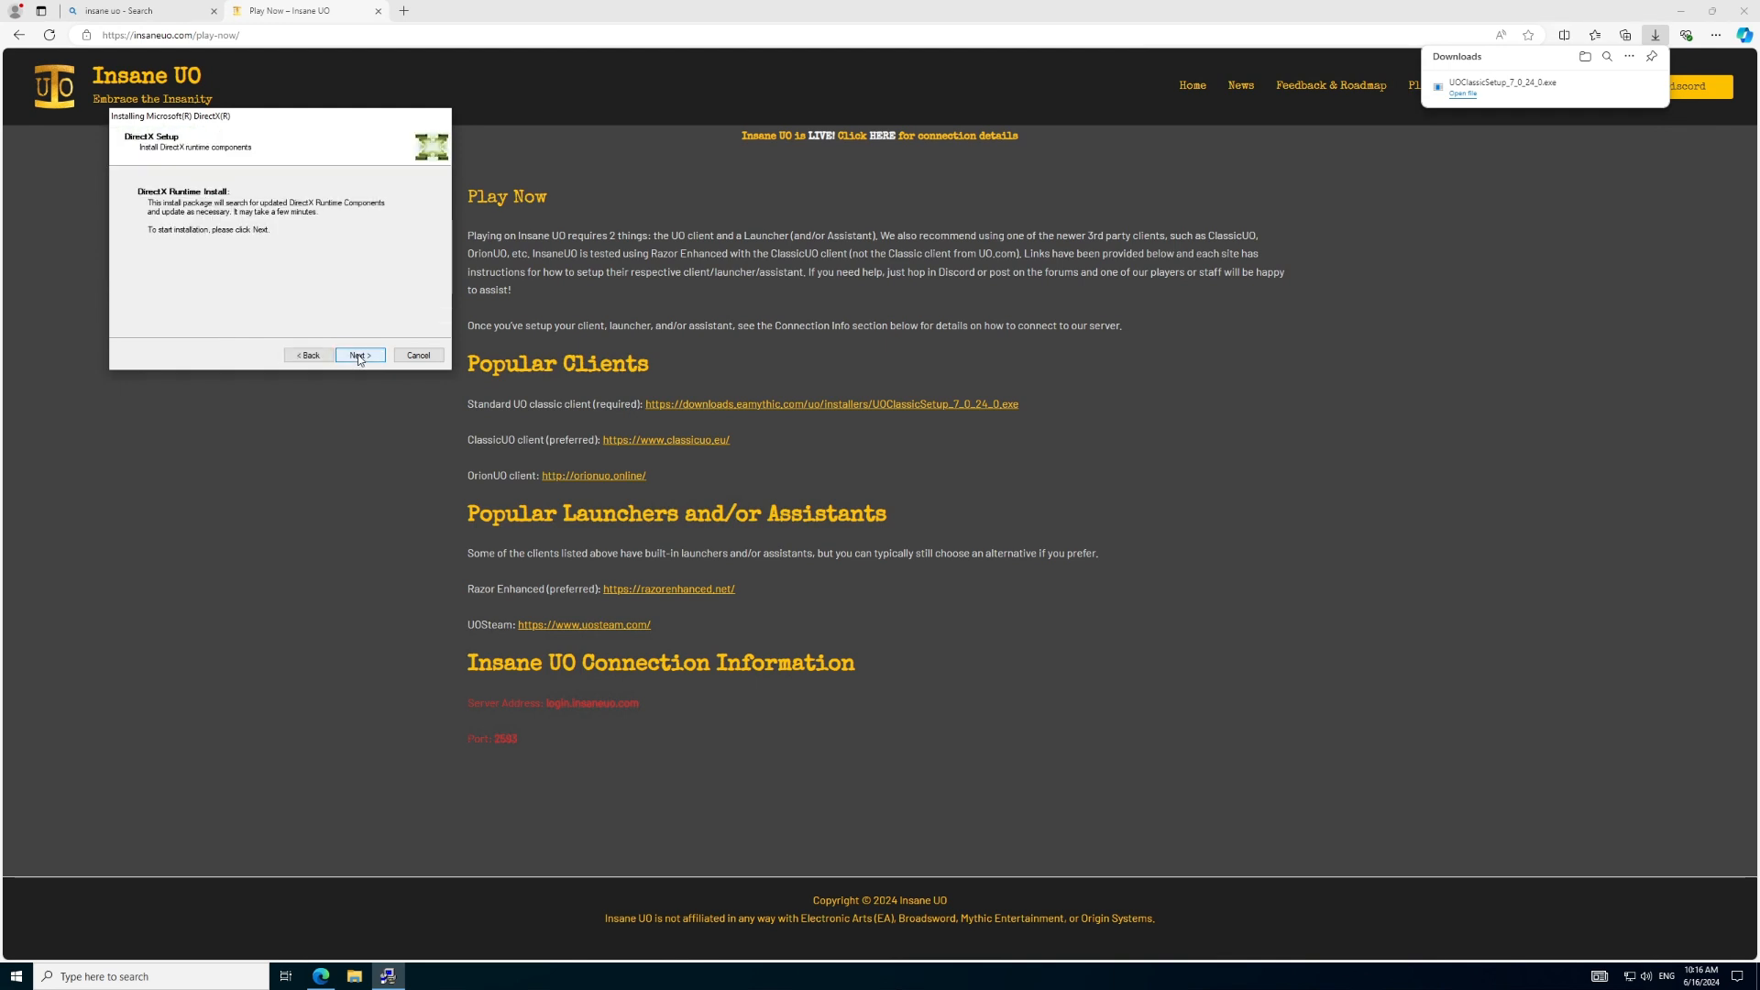
pyautogui.click(359, 354)
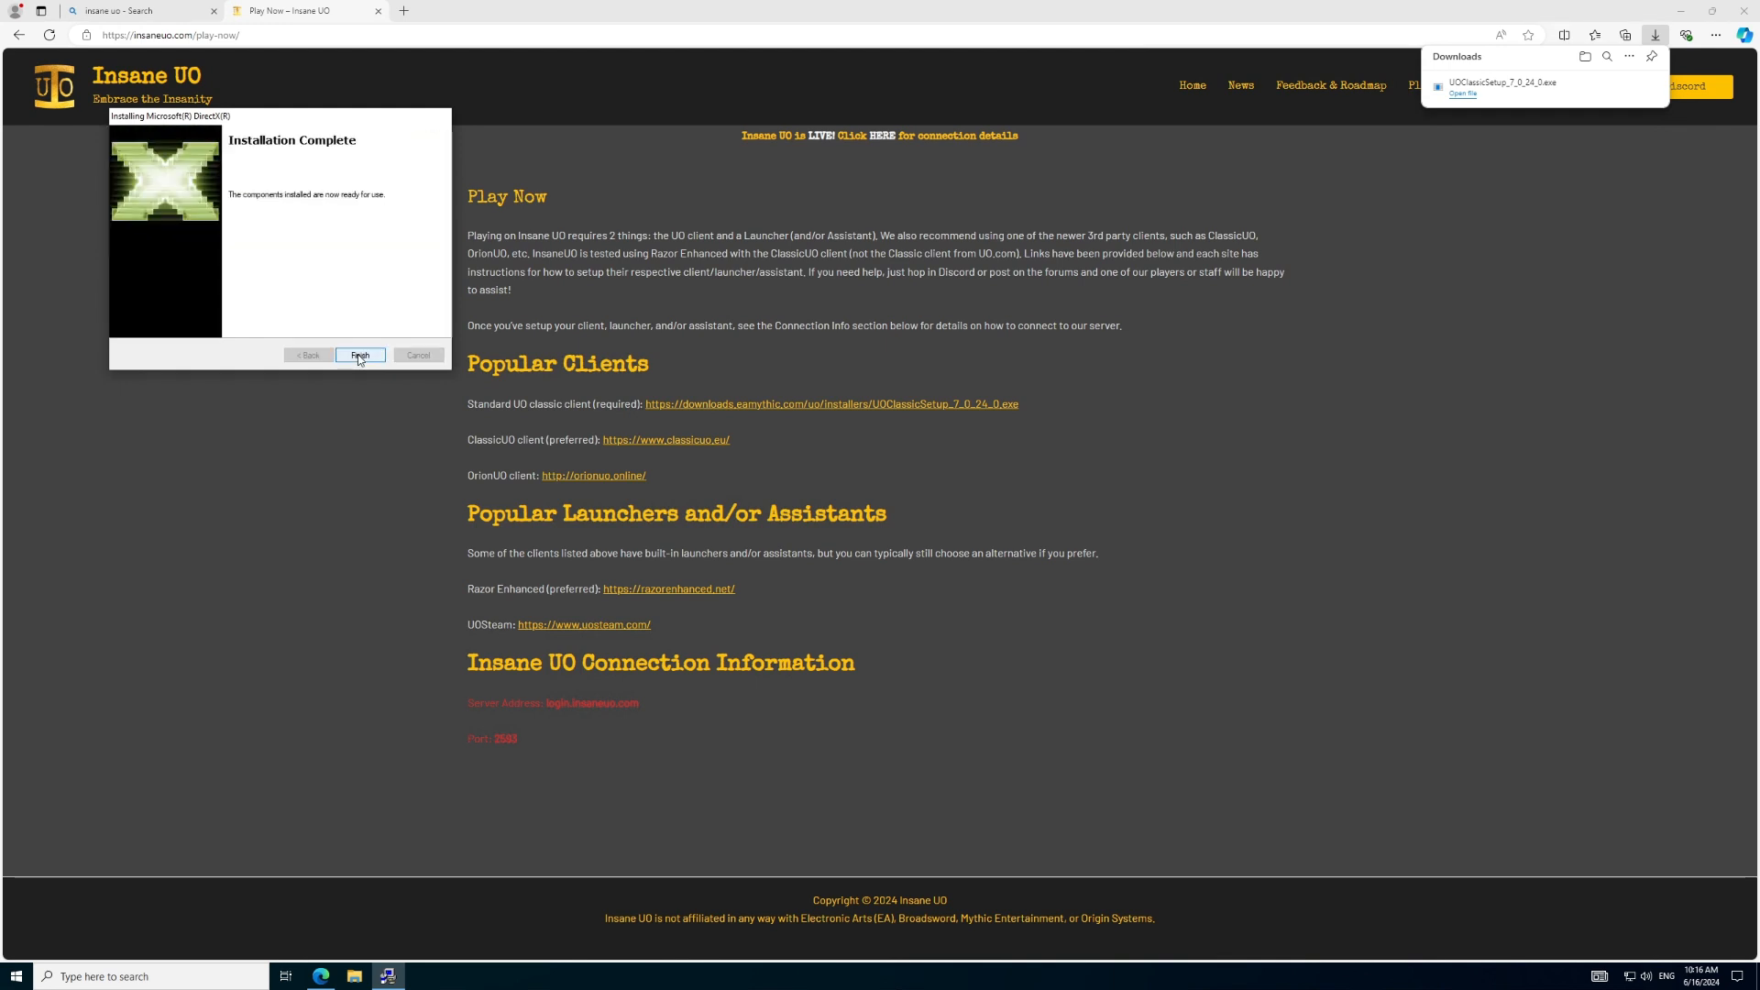
pyautogui.click(360, 354)
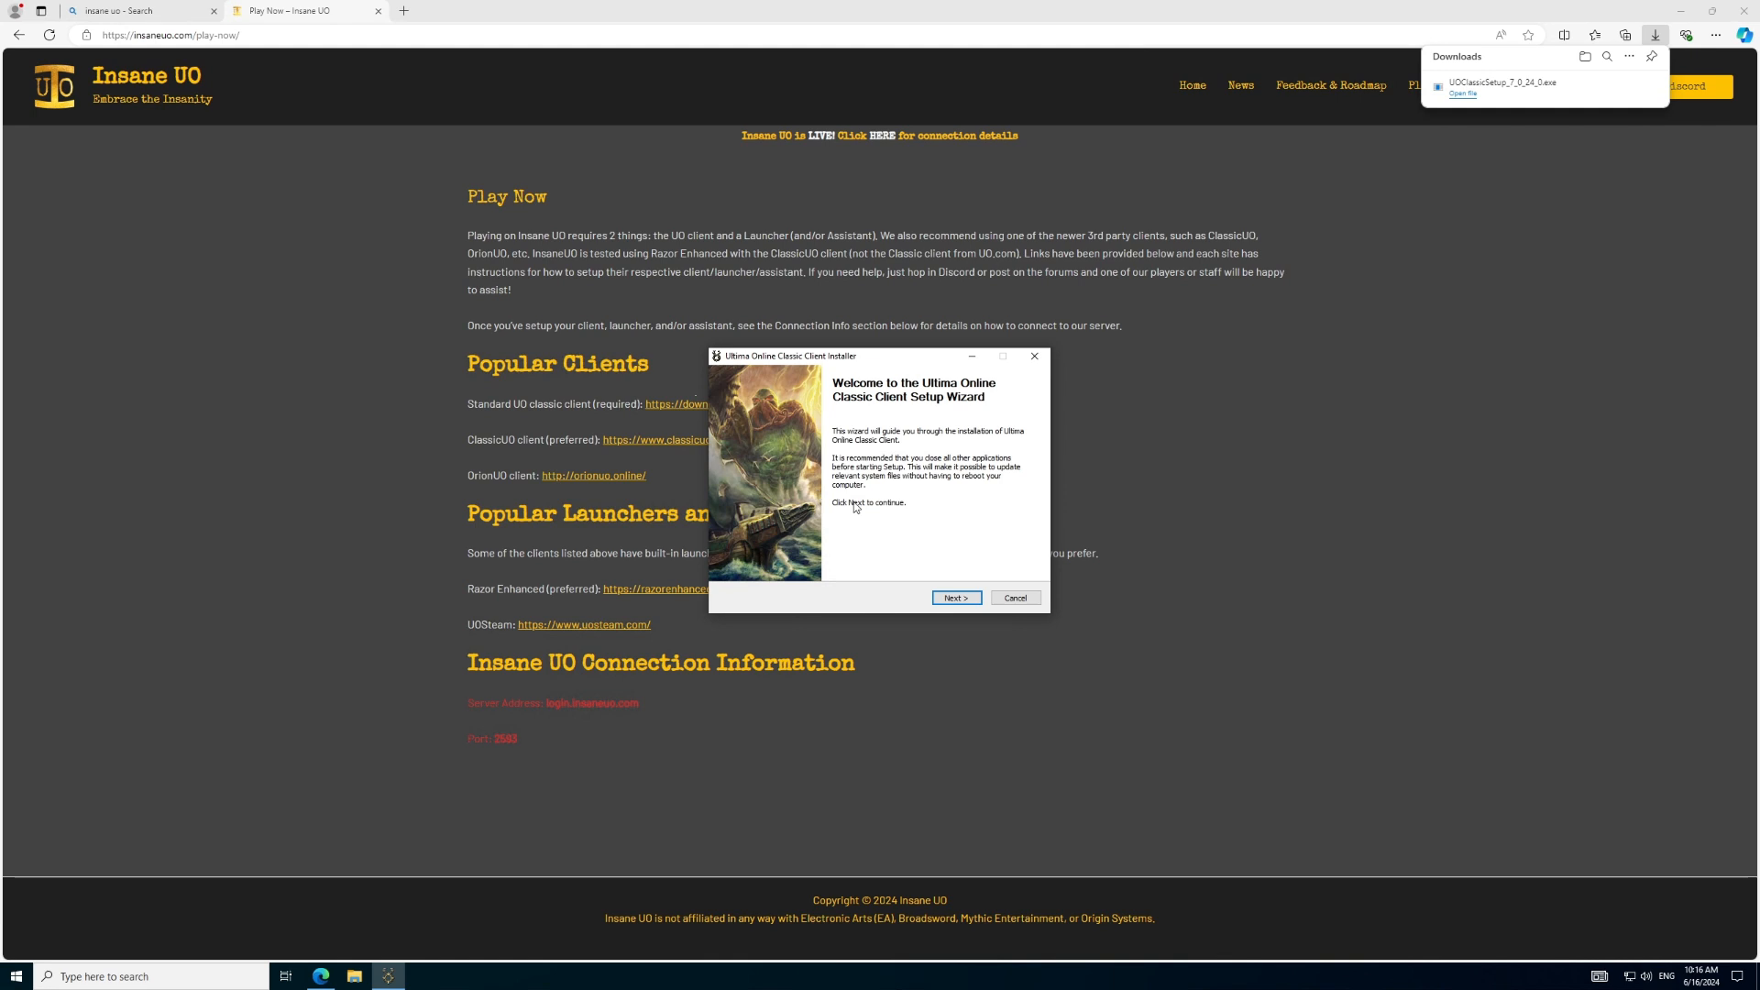
# Step: Install the Ultima Online Classic Client to the default folder with desktop shortcut creation unticked
pyautogui.click(955, 598)
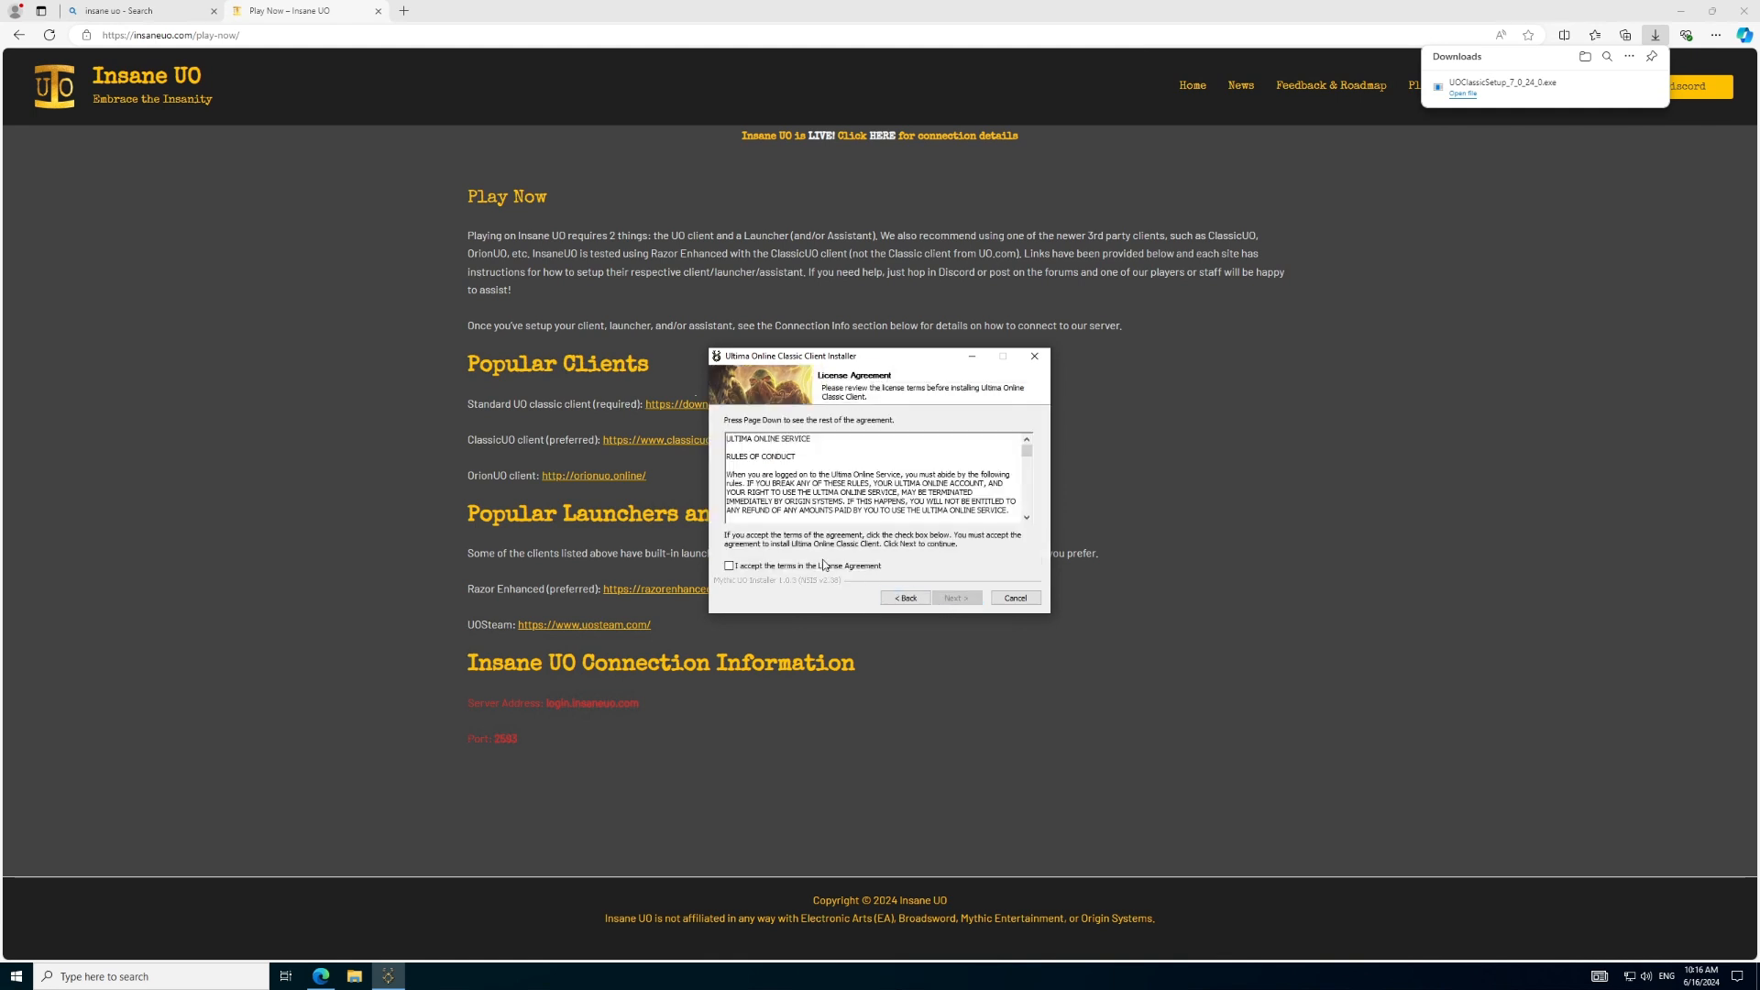
pyautogui.click(728, 566)
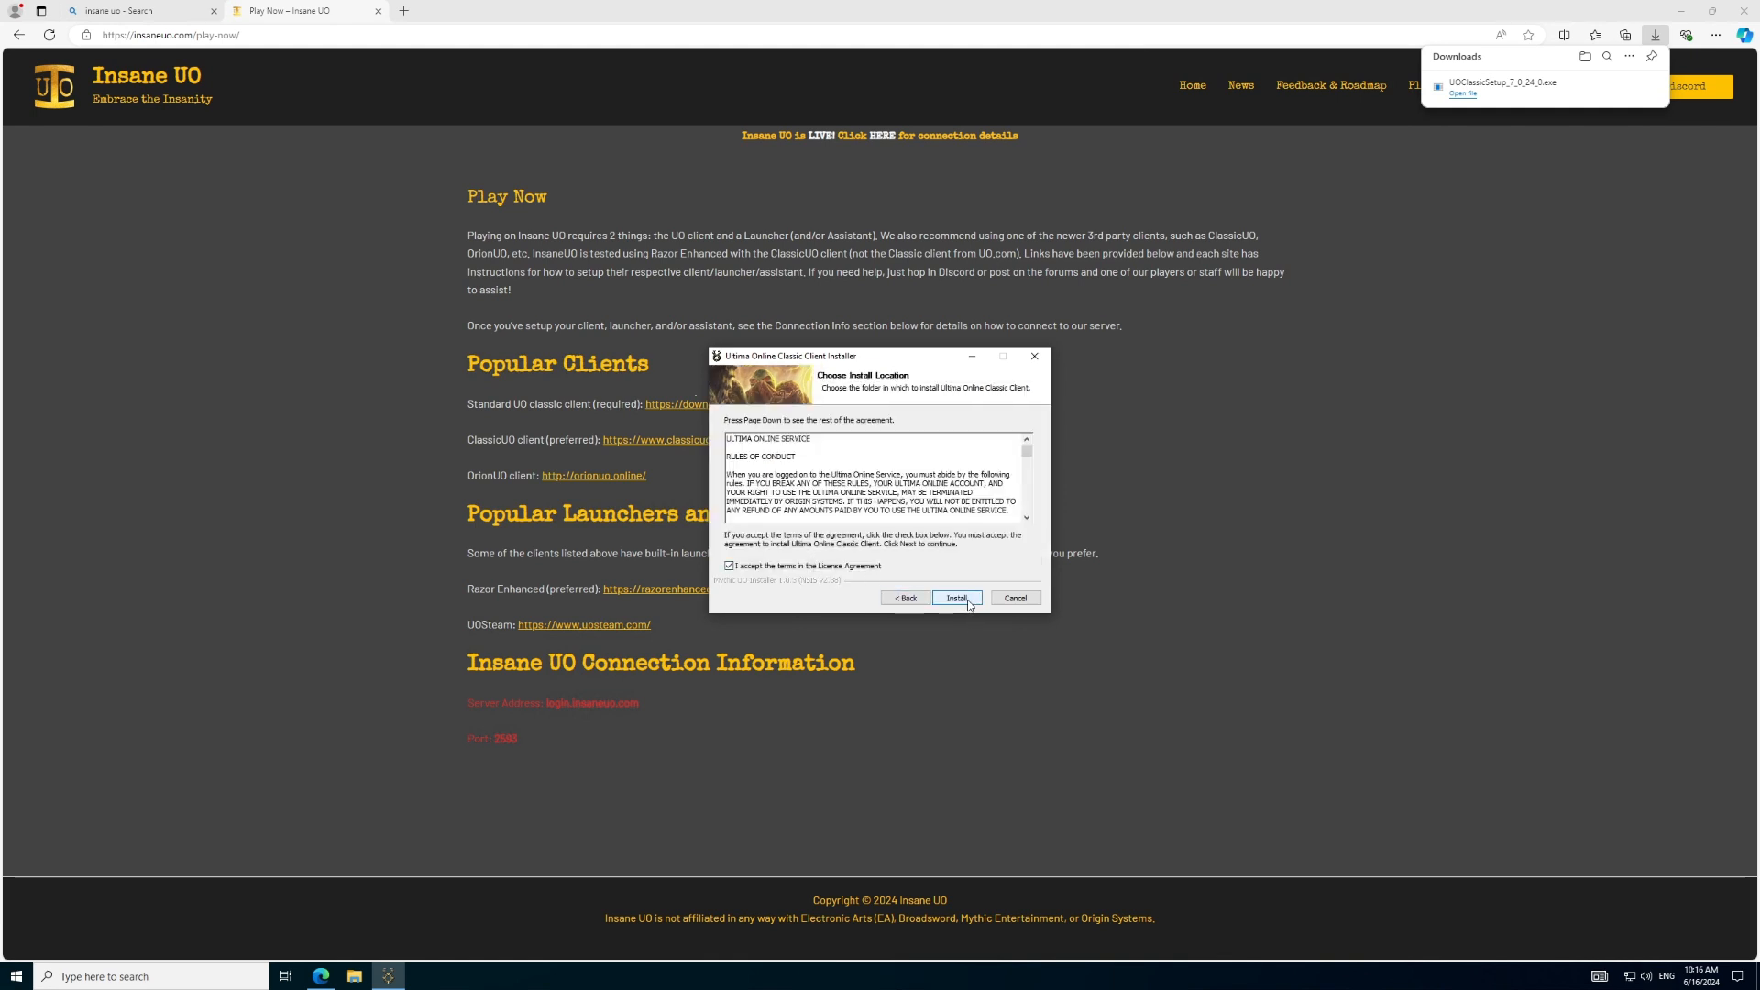
pyautogui.click(955, 597)
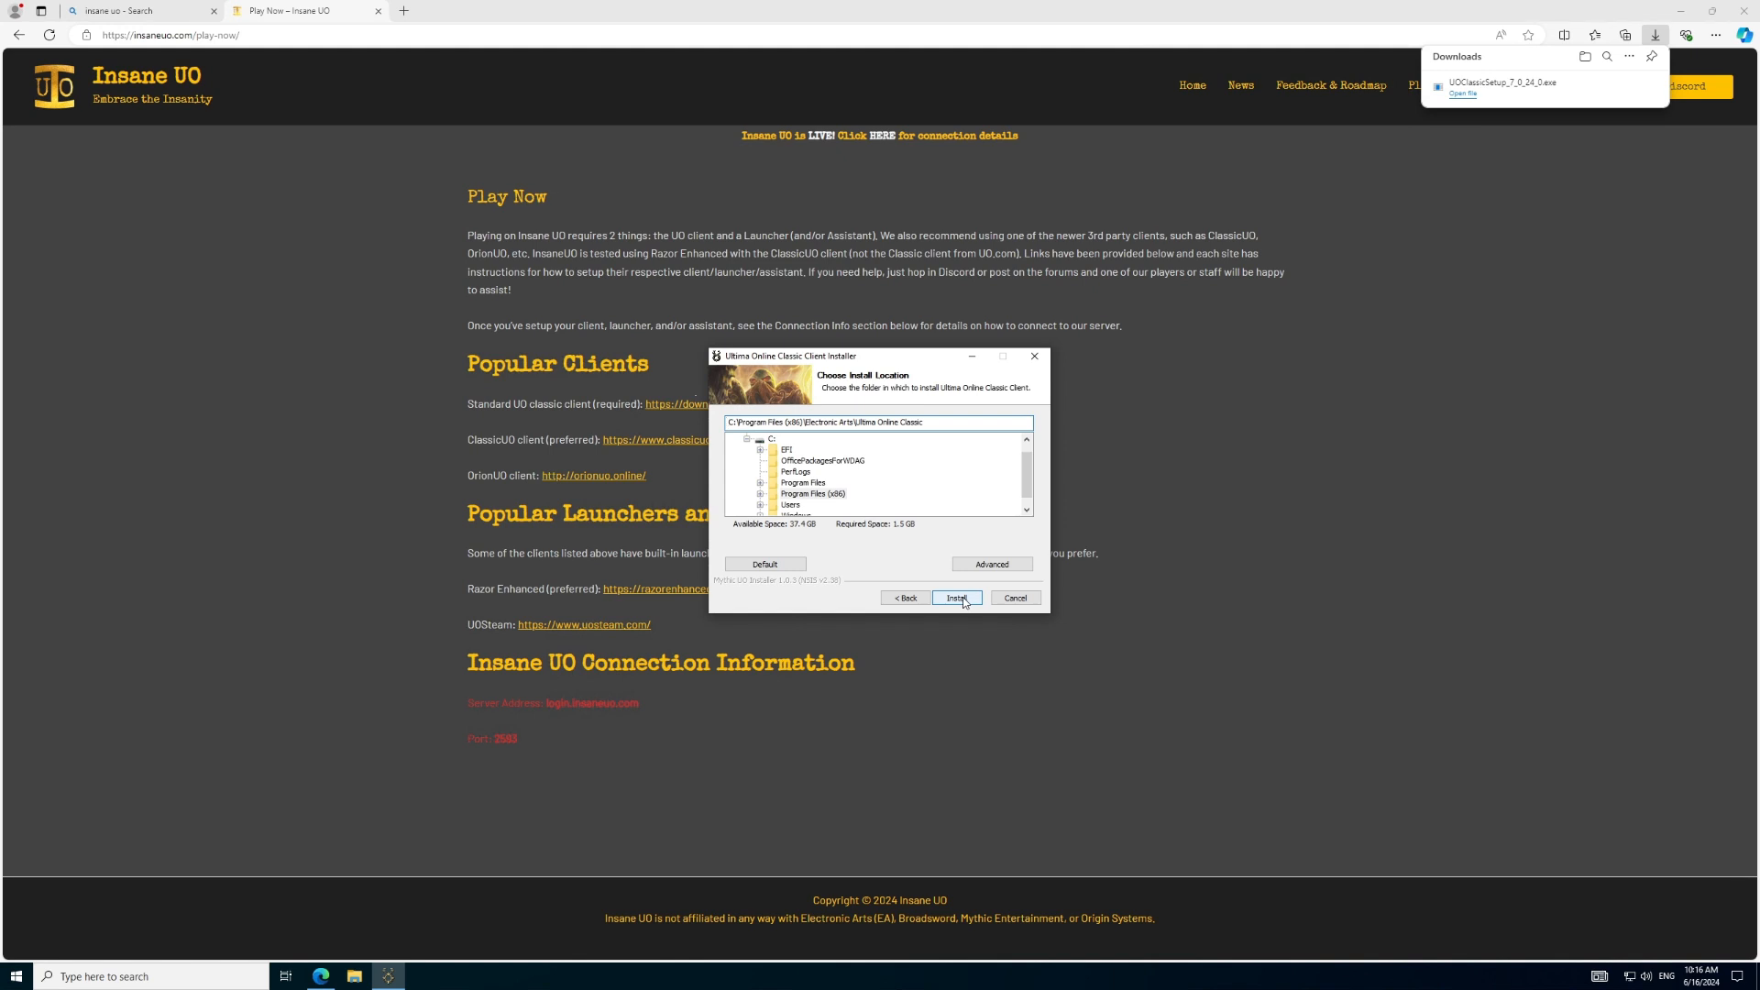
pyautogui.click(956, 598)
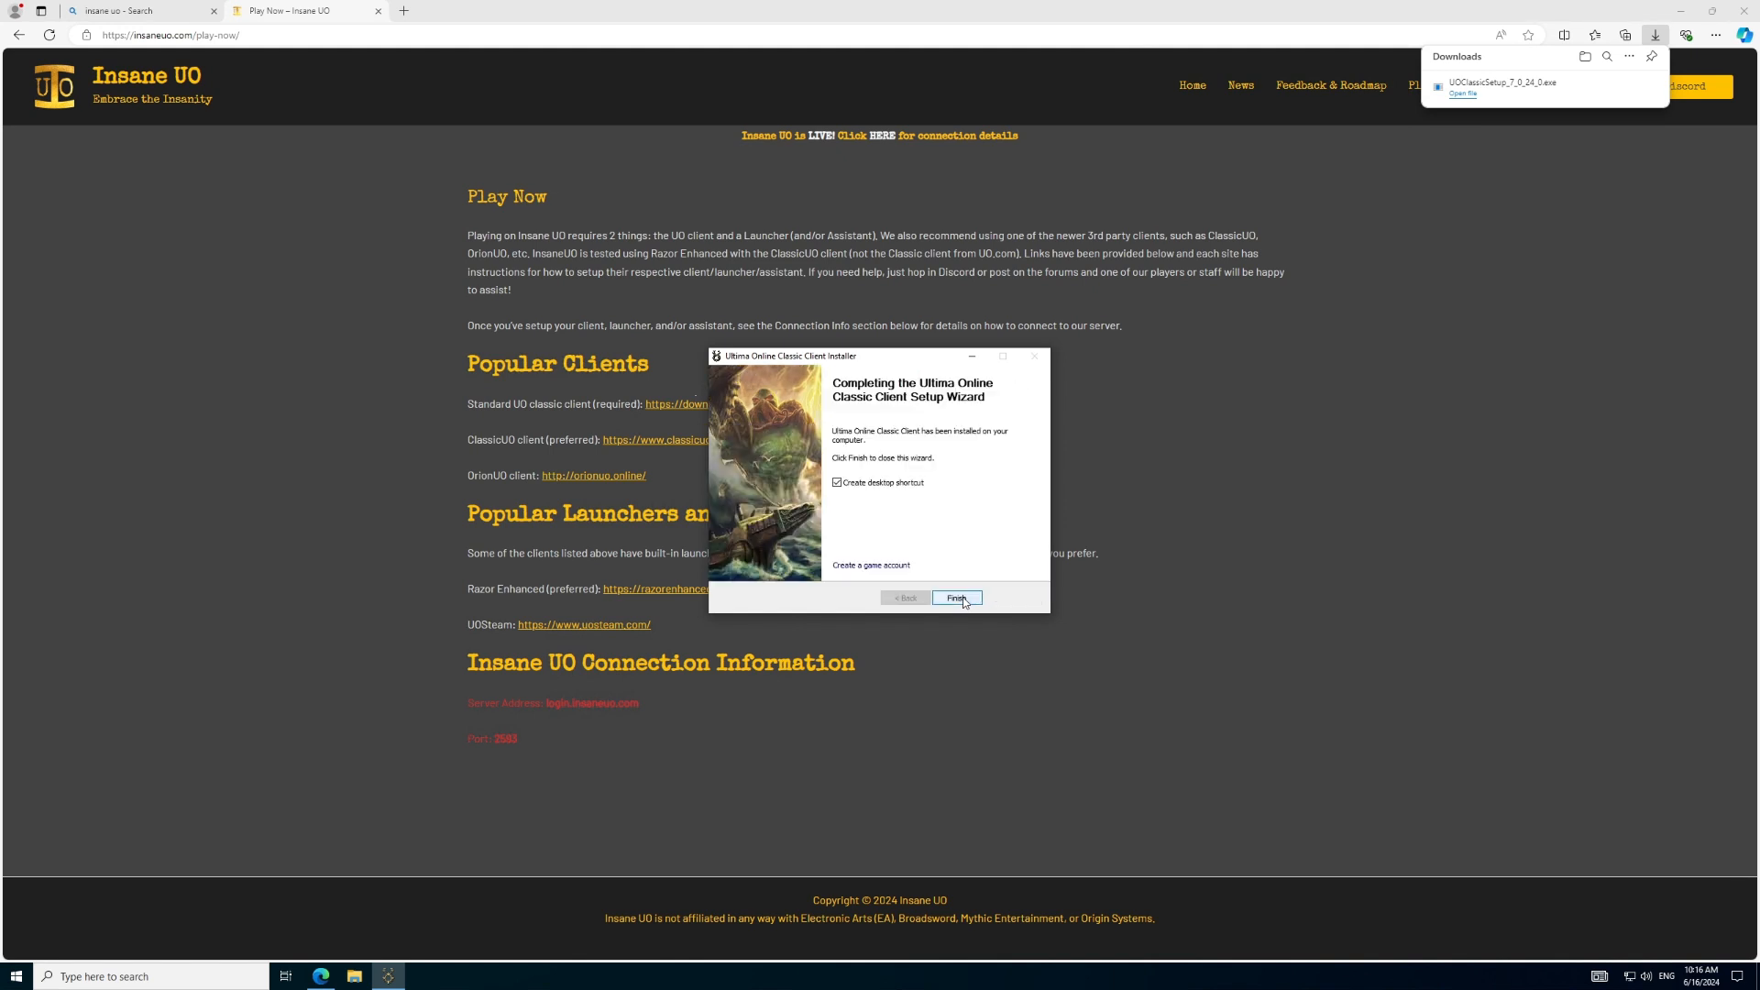
pyautogui.click(838, 482)
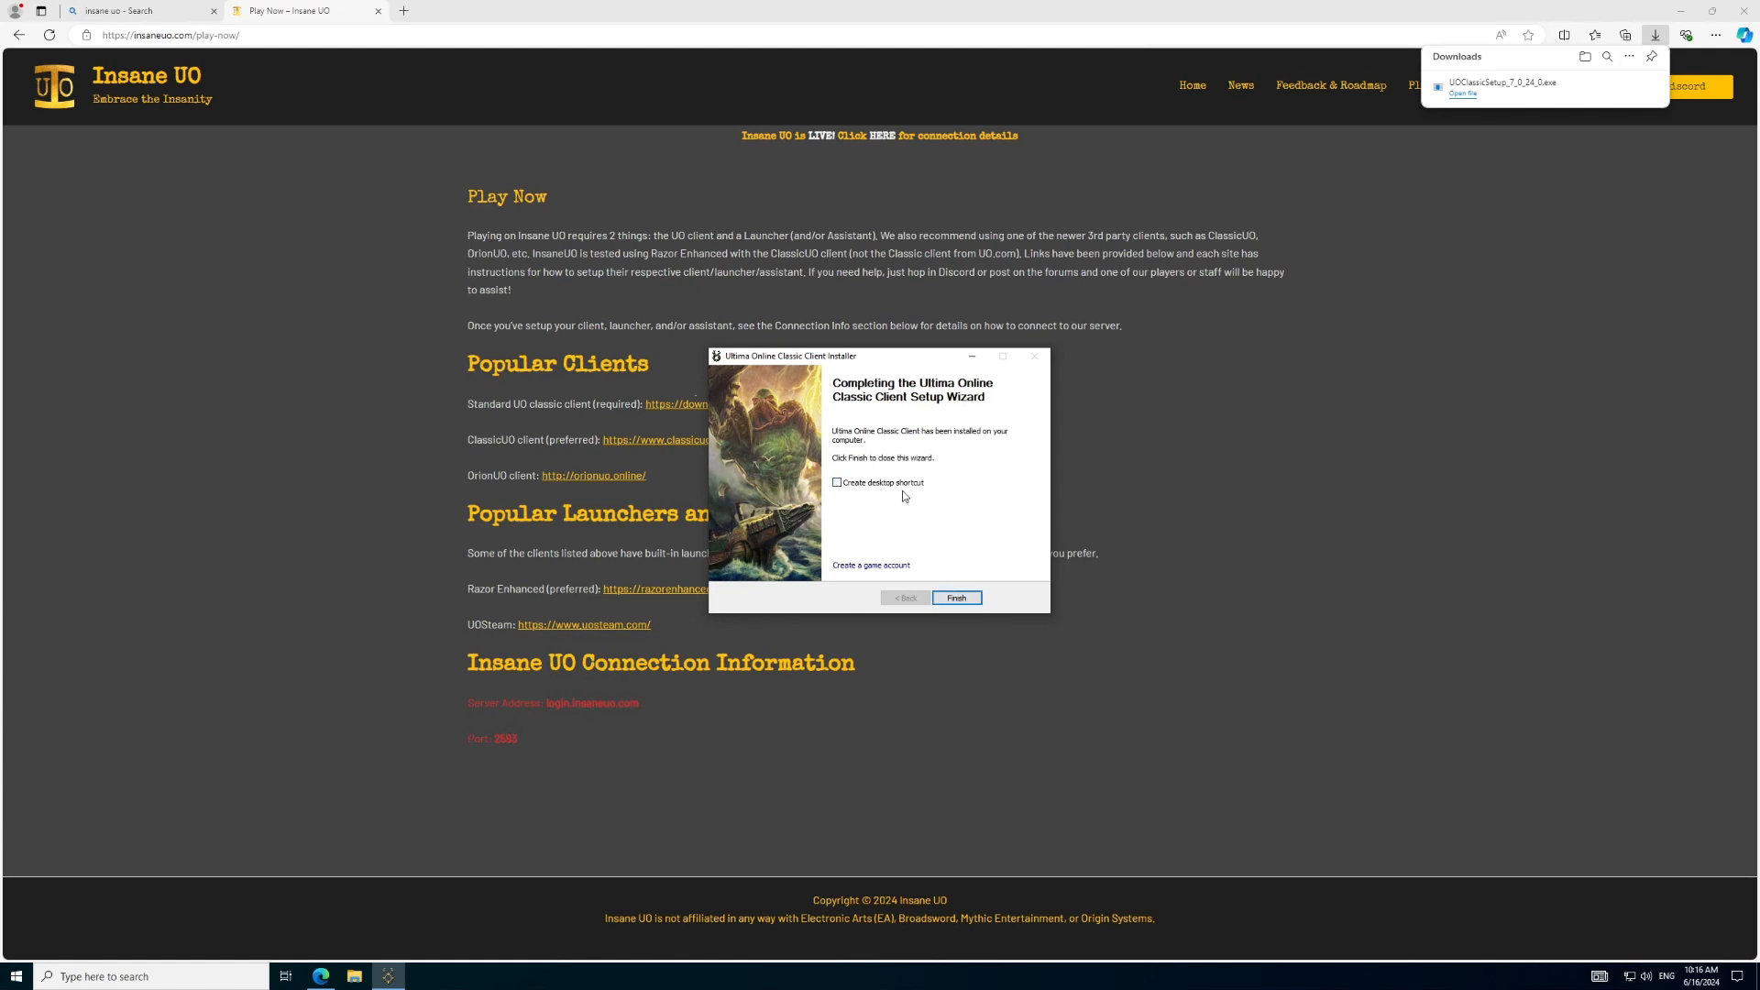
# Step: Finish the installer, let the launcher patch, and start the Ultima Online client
pyautogui.click(955, 598)
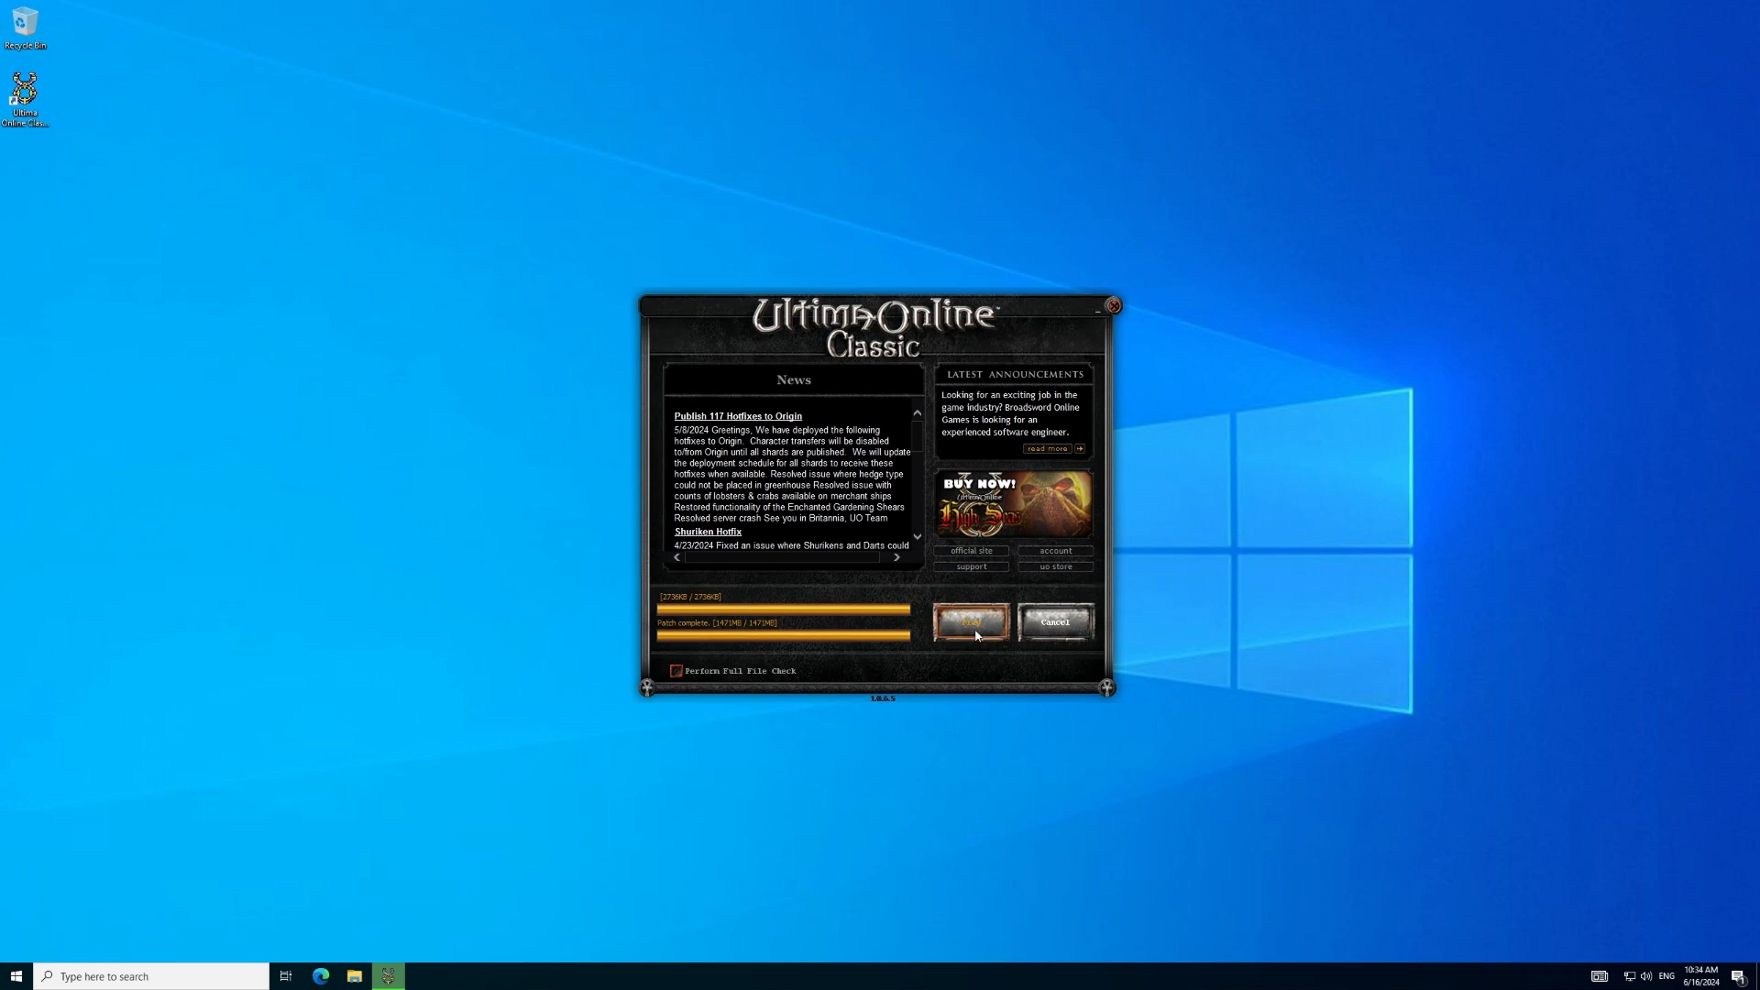
pyautogui.click(972, 623)
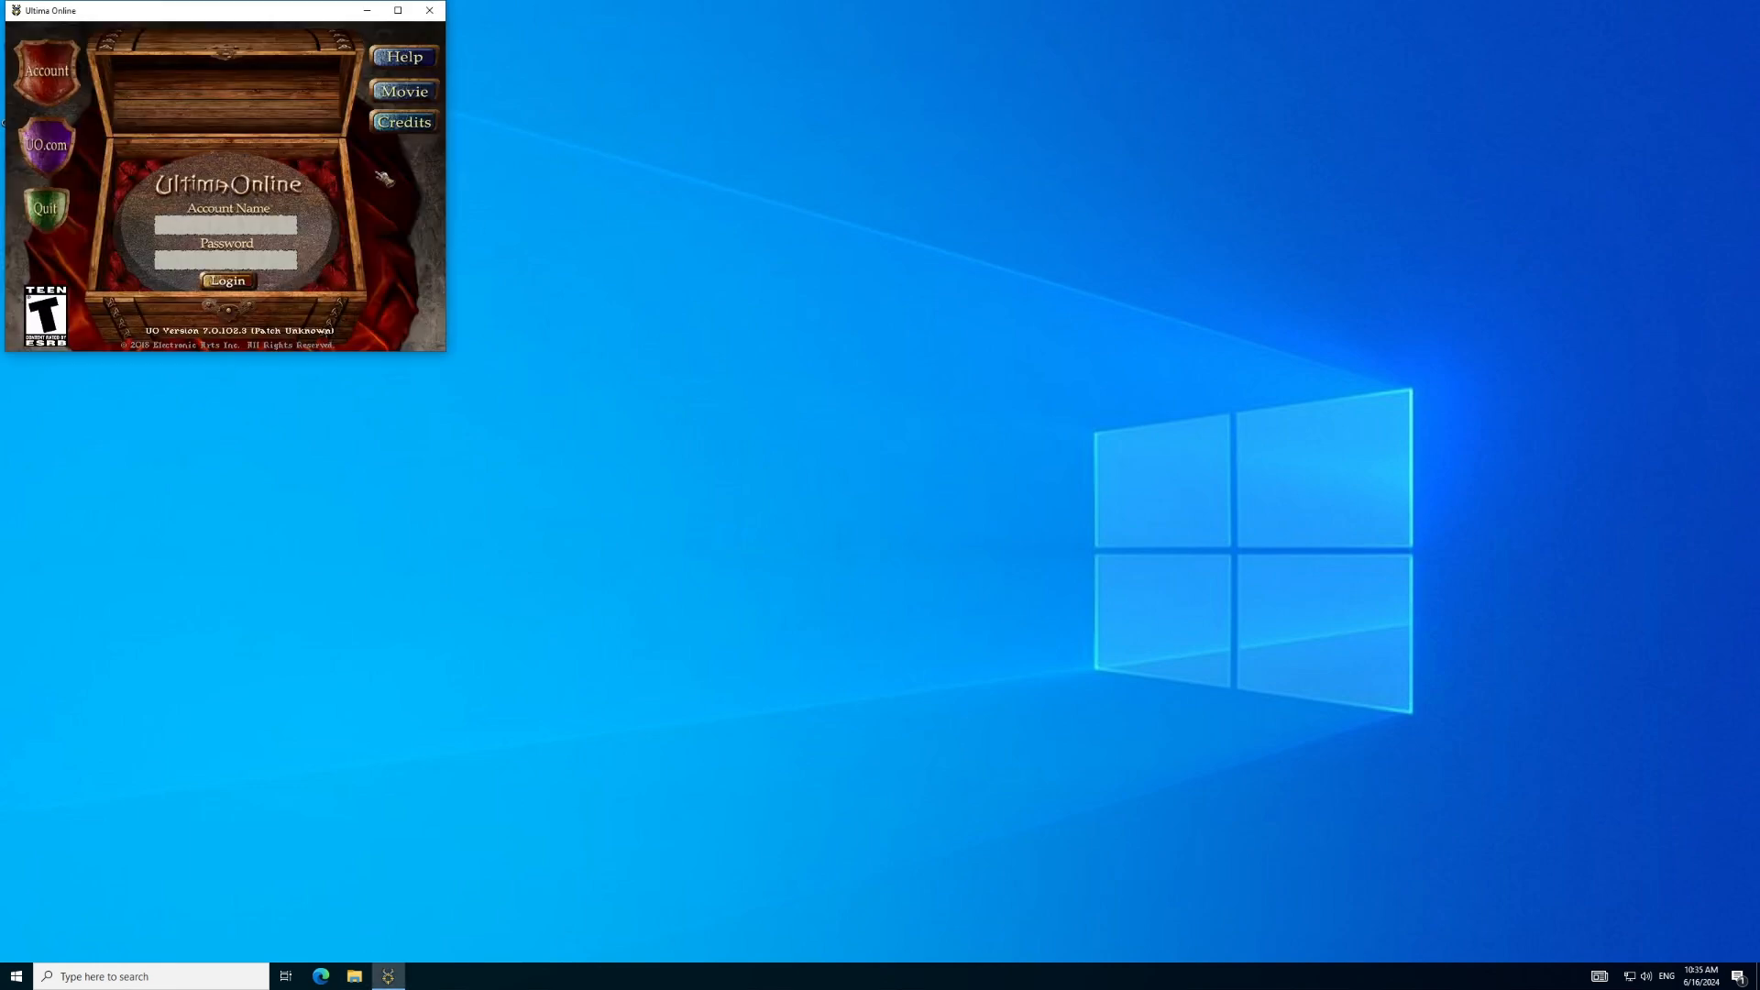
pyautogui.moveTo(401, 200)
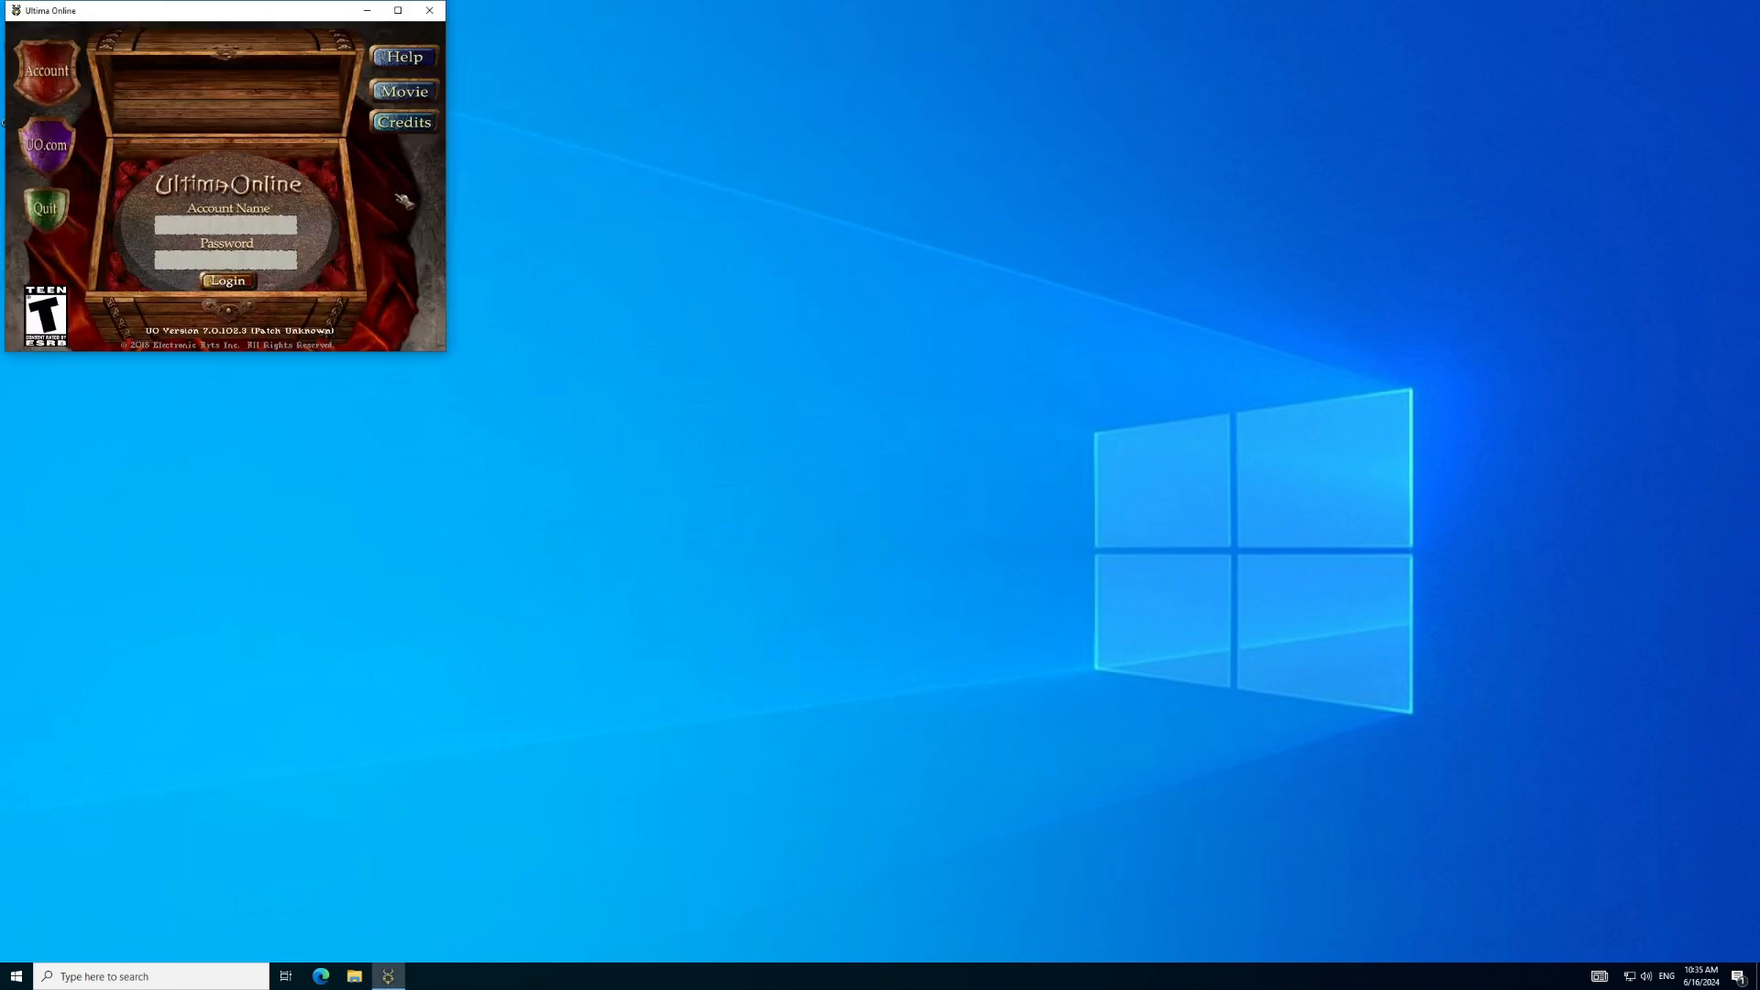
# Step: Note the client version 7.0.102.3 in Notepad and close the Ultima Online login window
pyautogui.write('note')
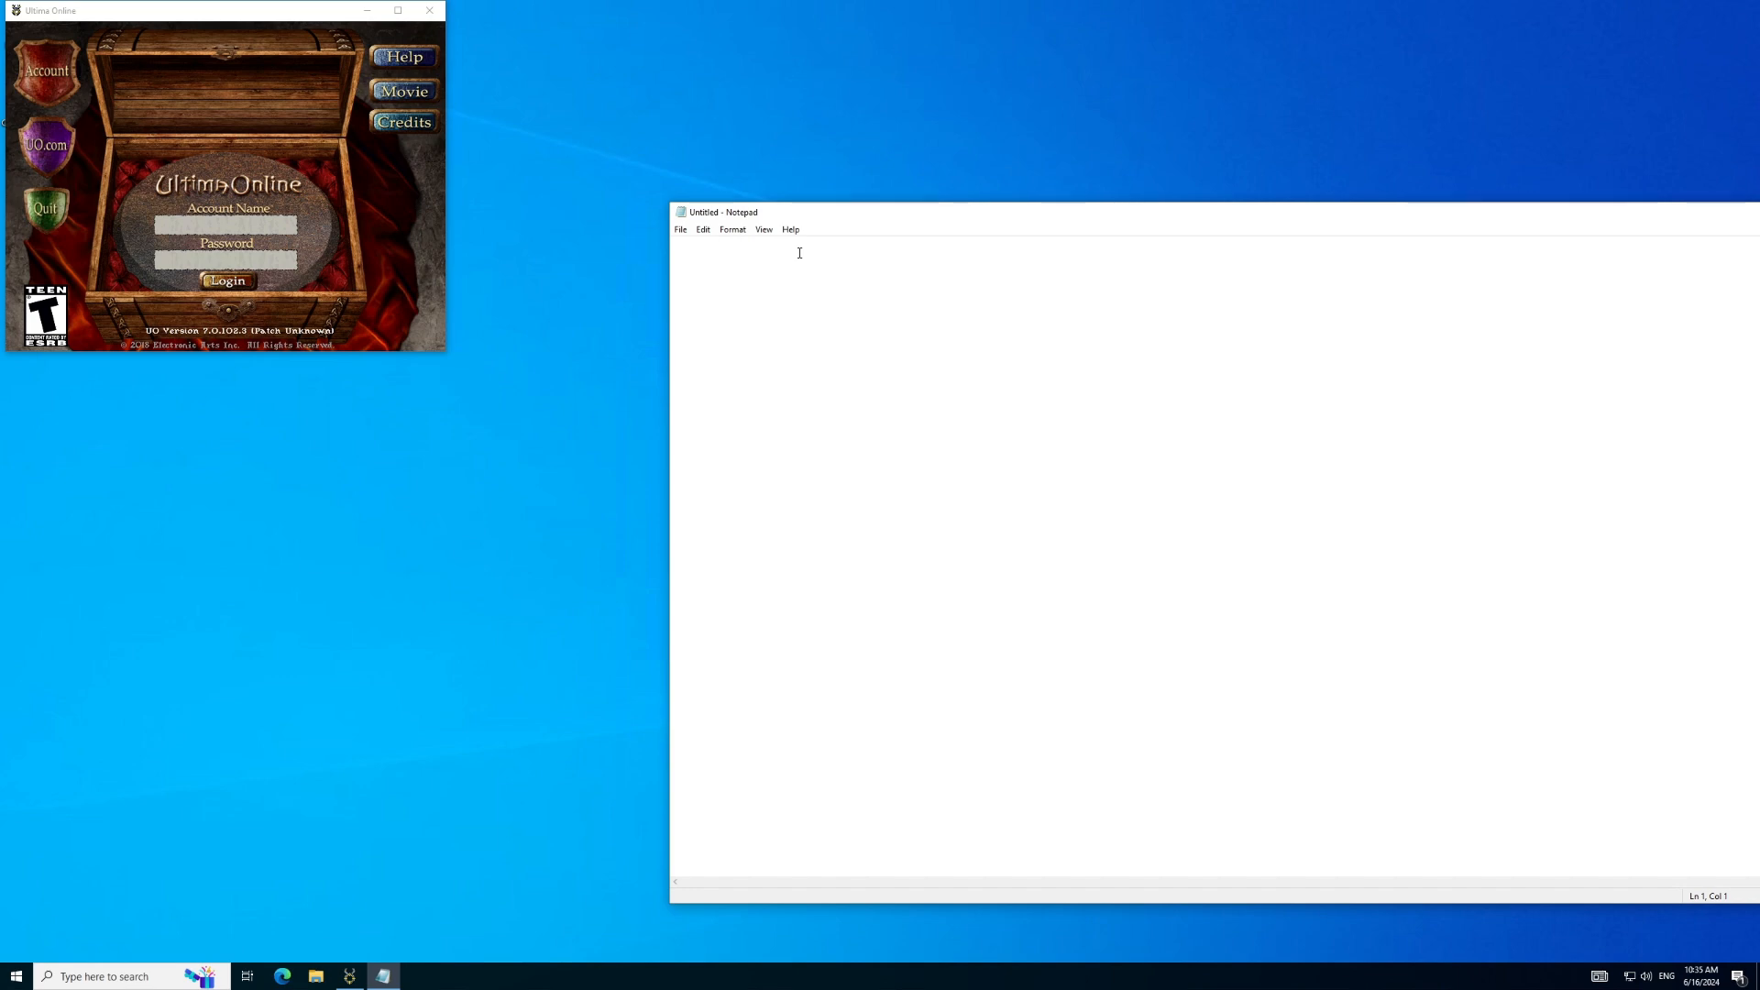
pyautogui.write('7.')
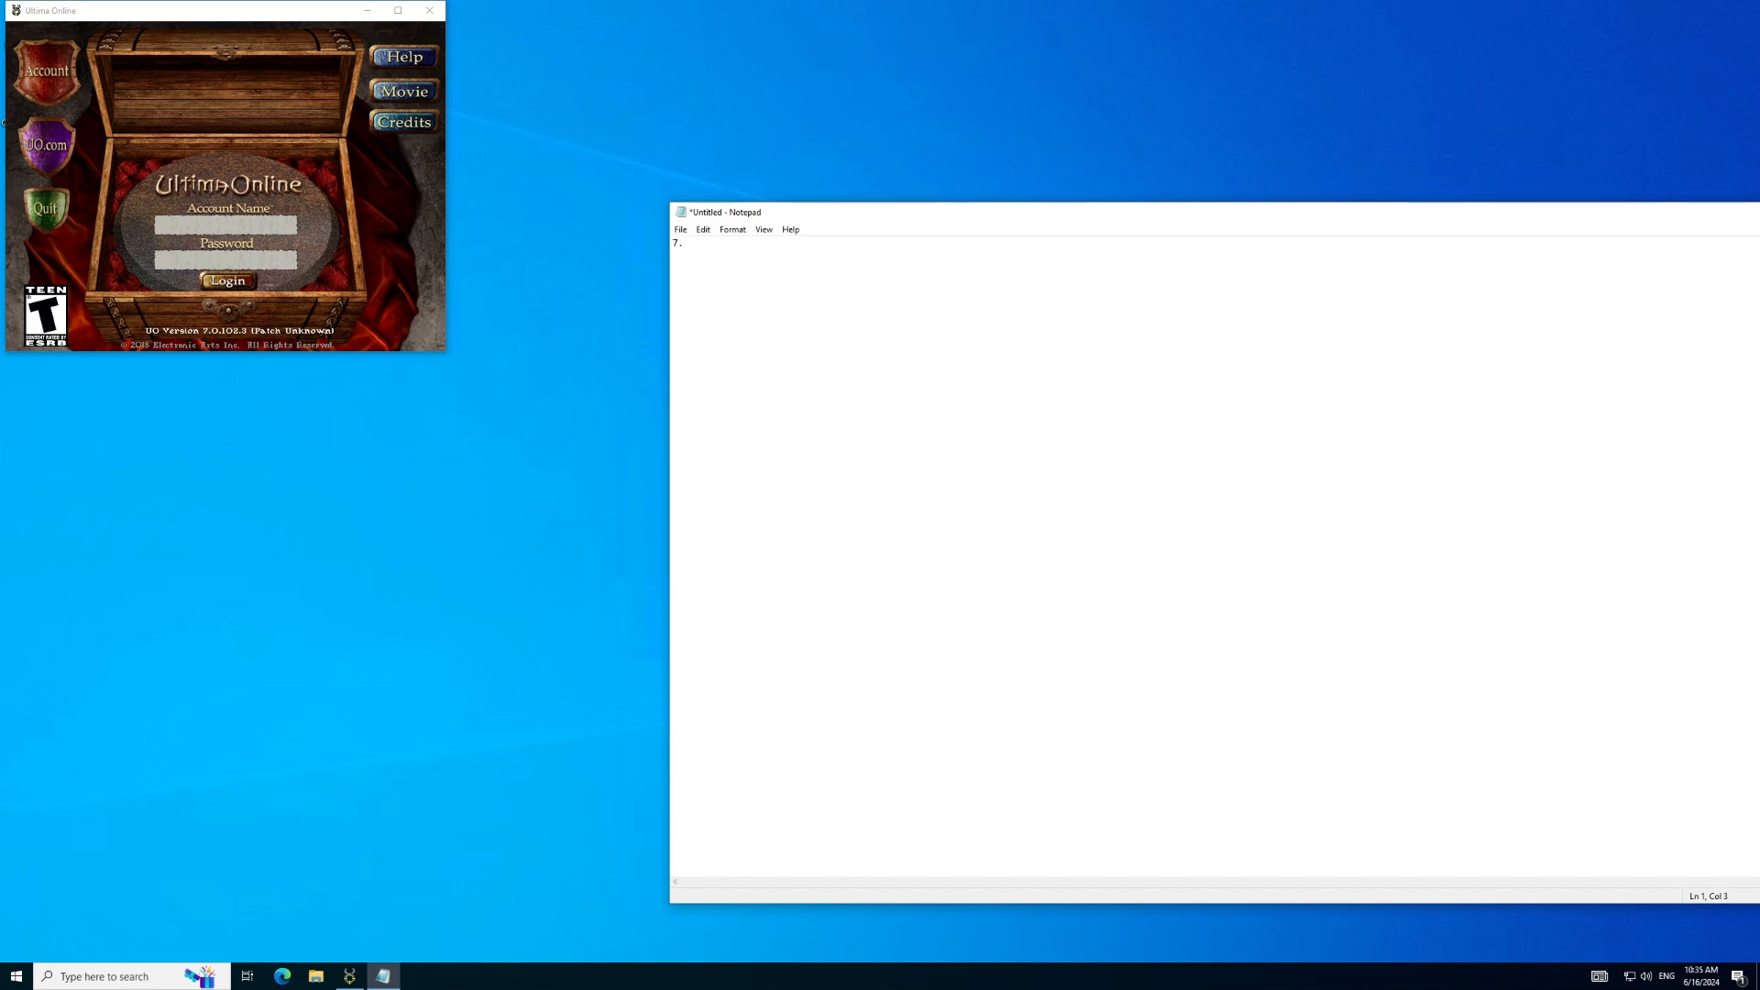
pyautogui.write('0.102.3')
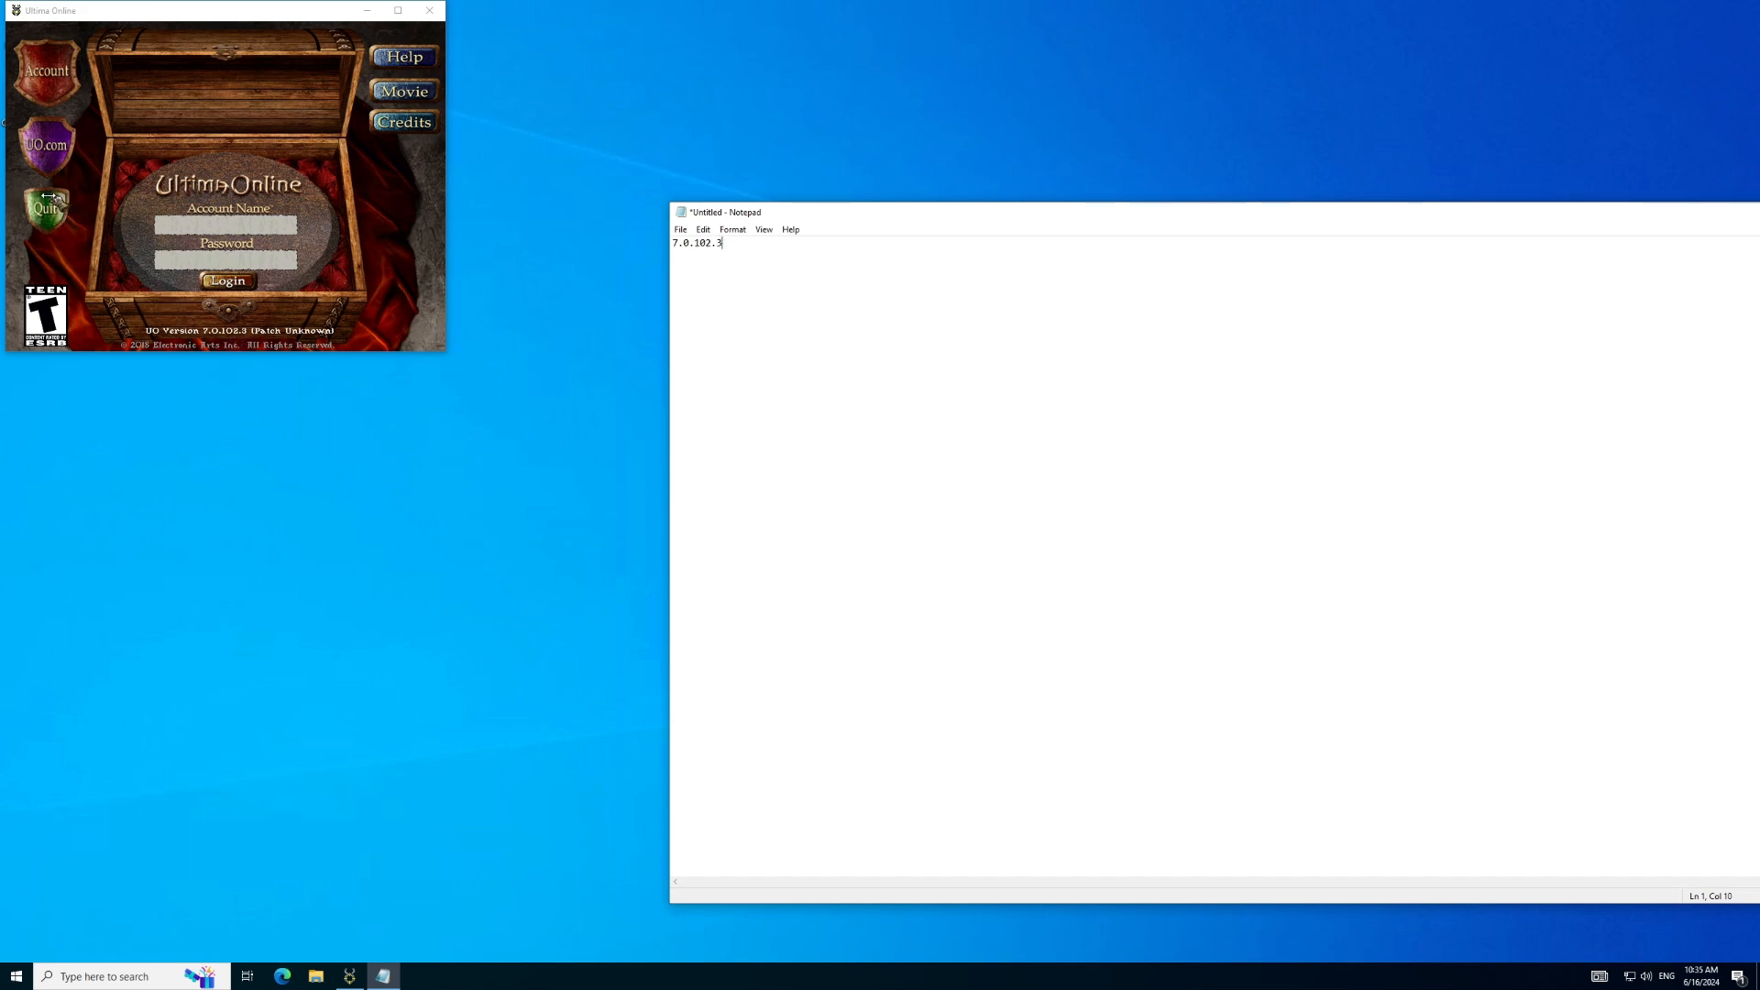
pyautogui.click(427, 11)
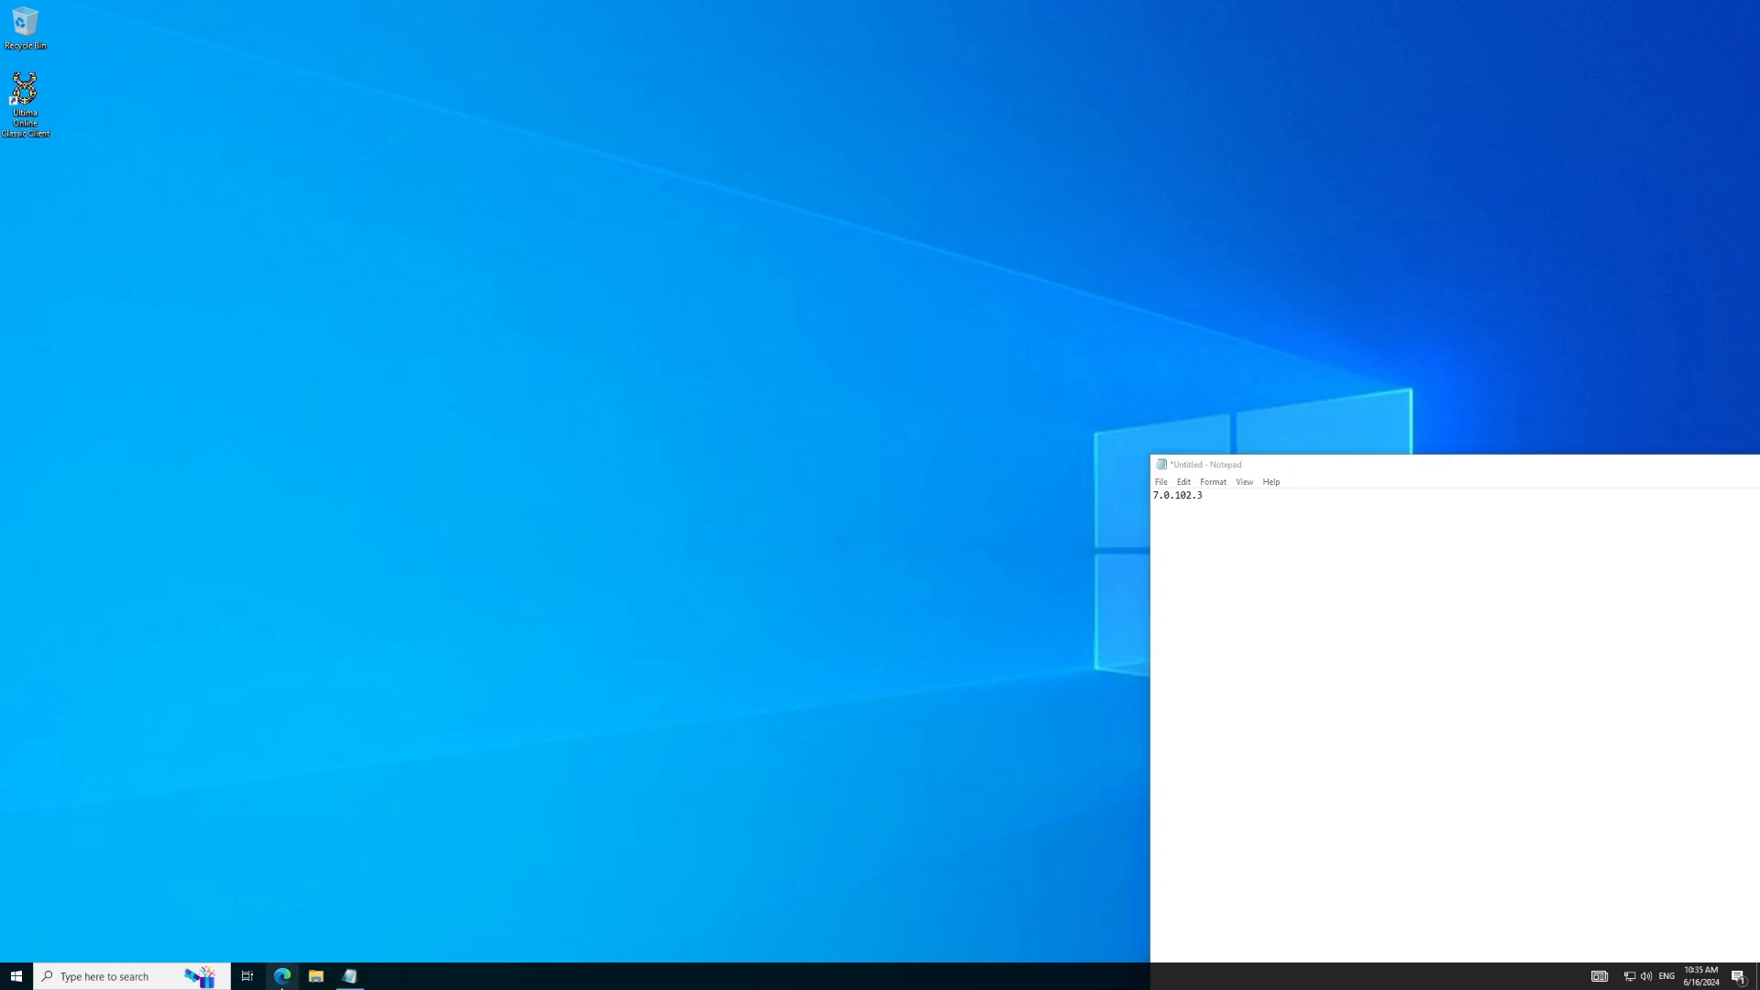
# Step: Search 'insane uo' again and return to the Insane UO Play Now page
pyautogui.click(282, 975)
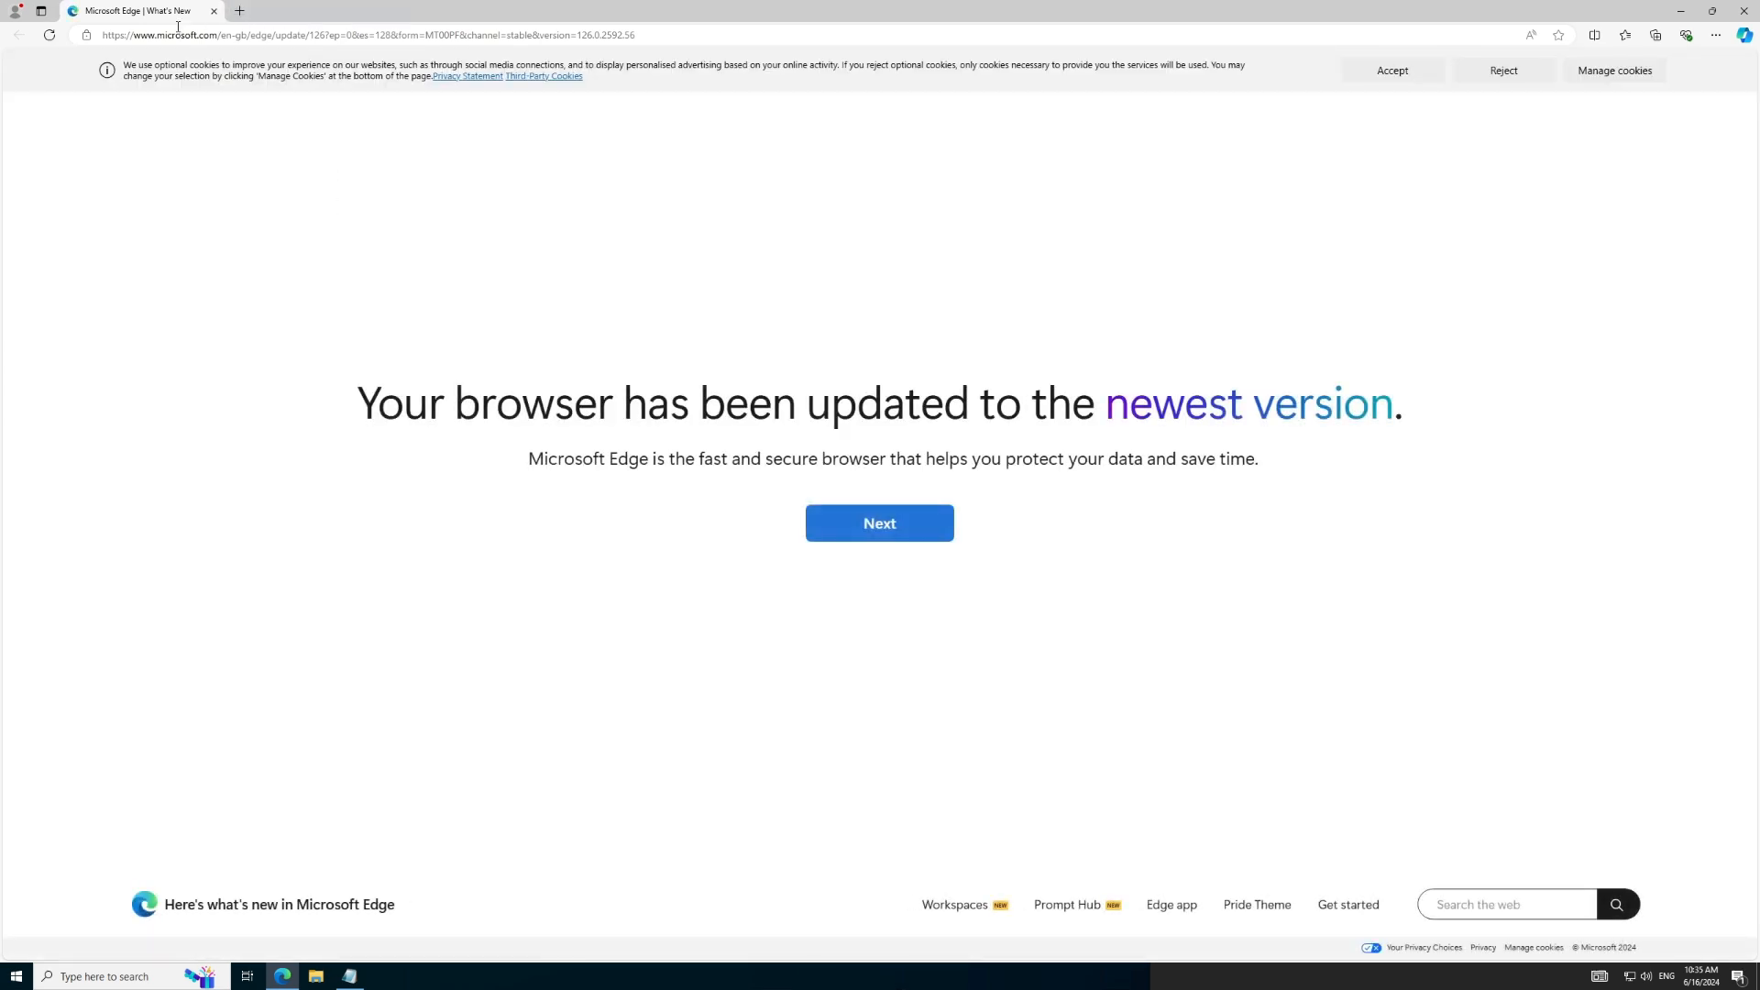
pyautogui.write('insane uo')
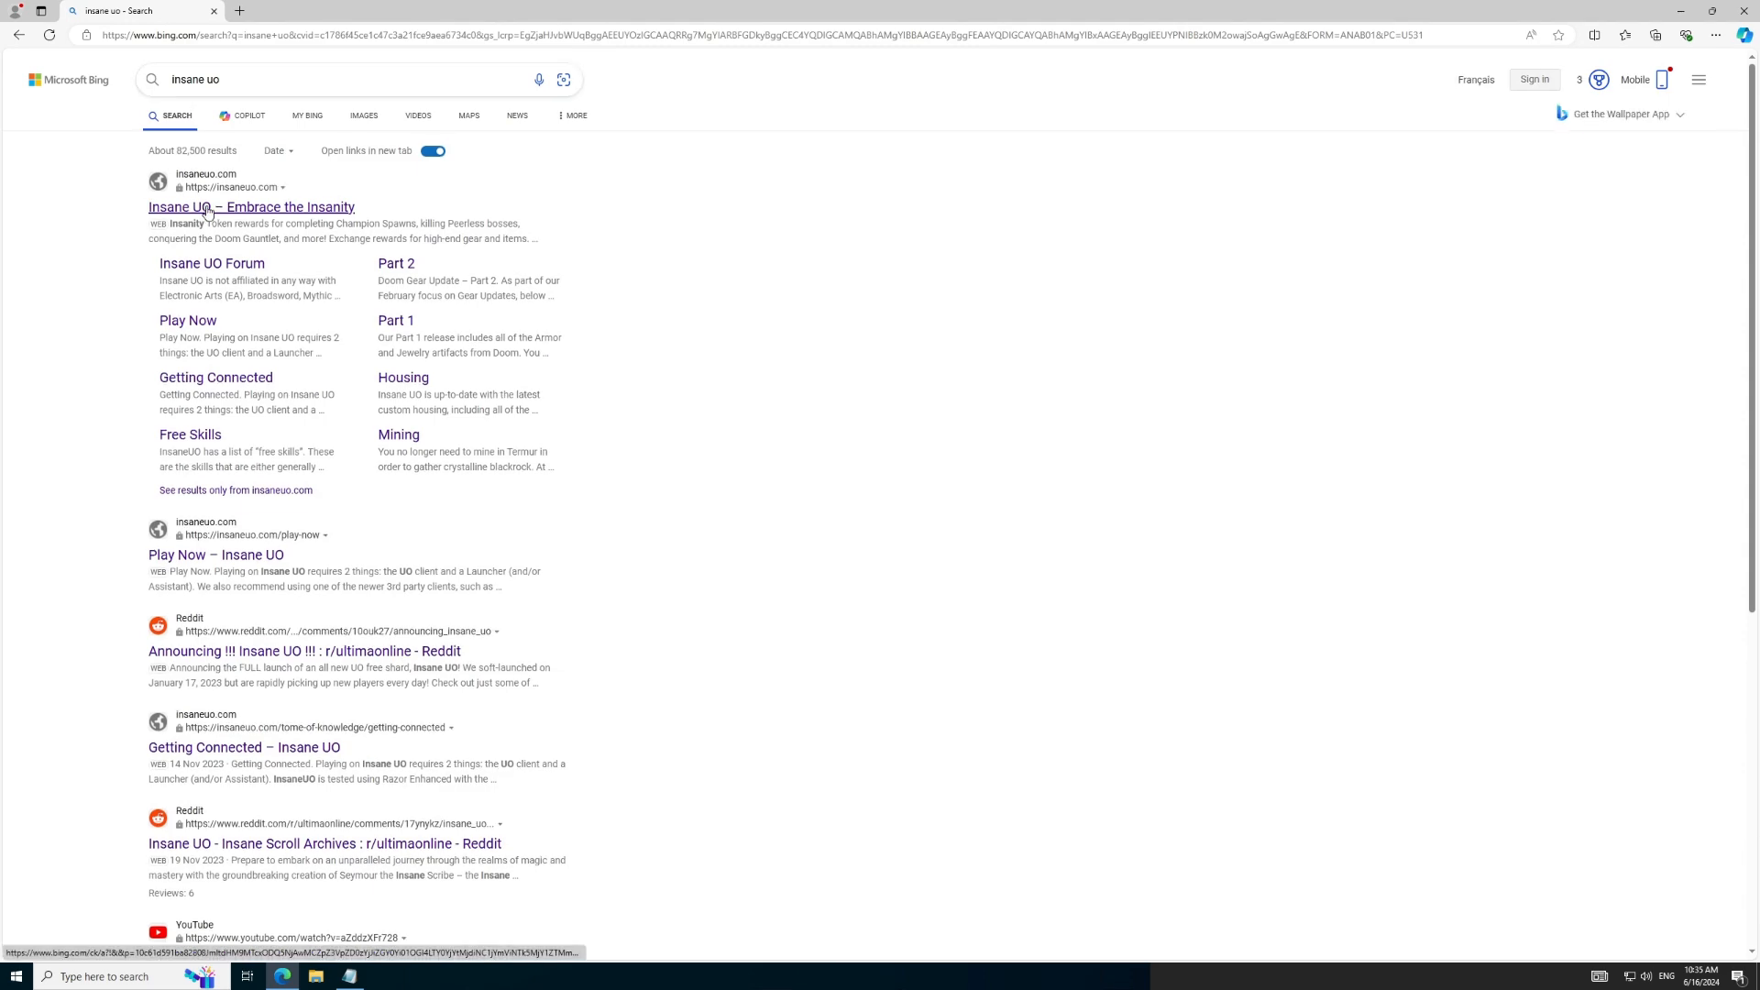
pyautogui.click(251, 207)
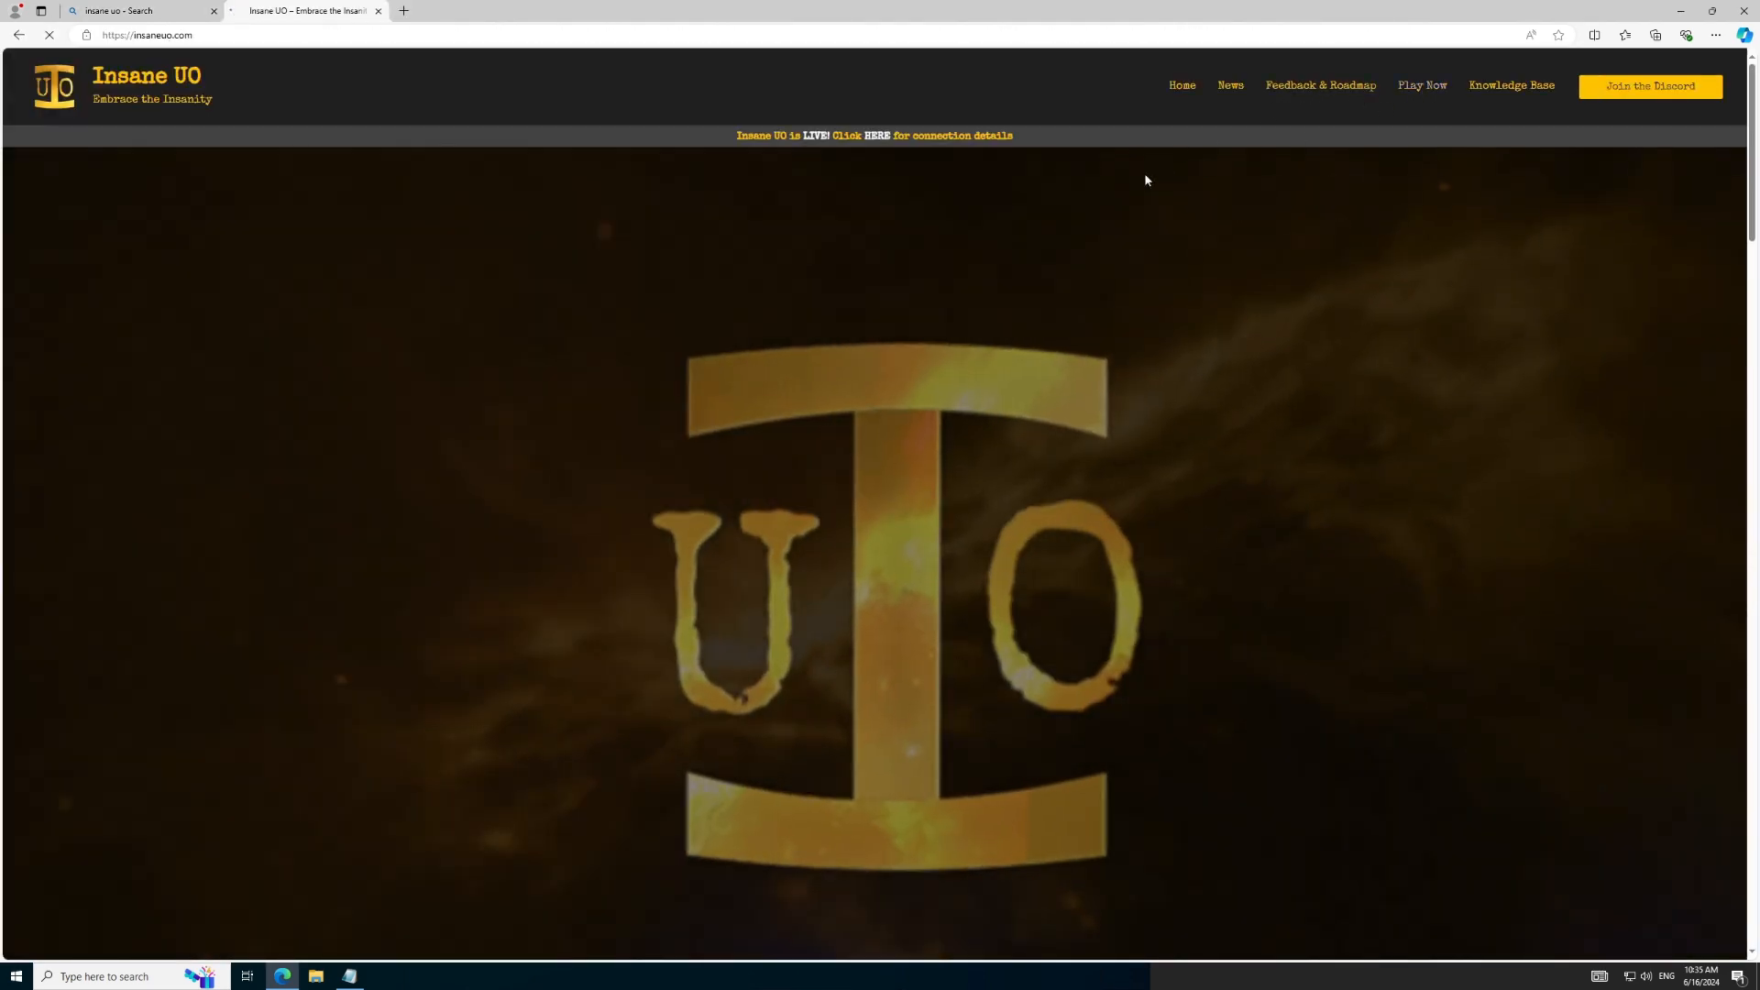
pyautogui.click(1421, 85)
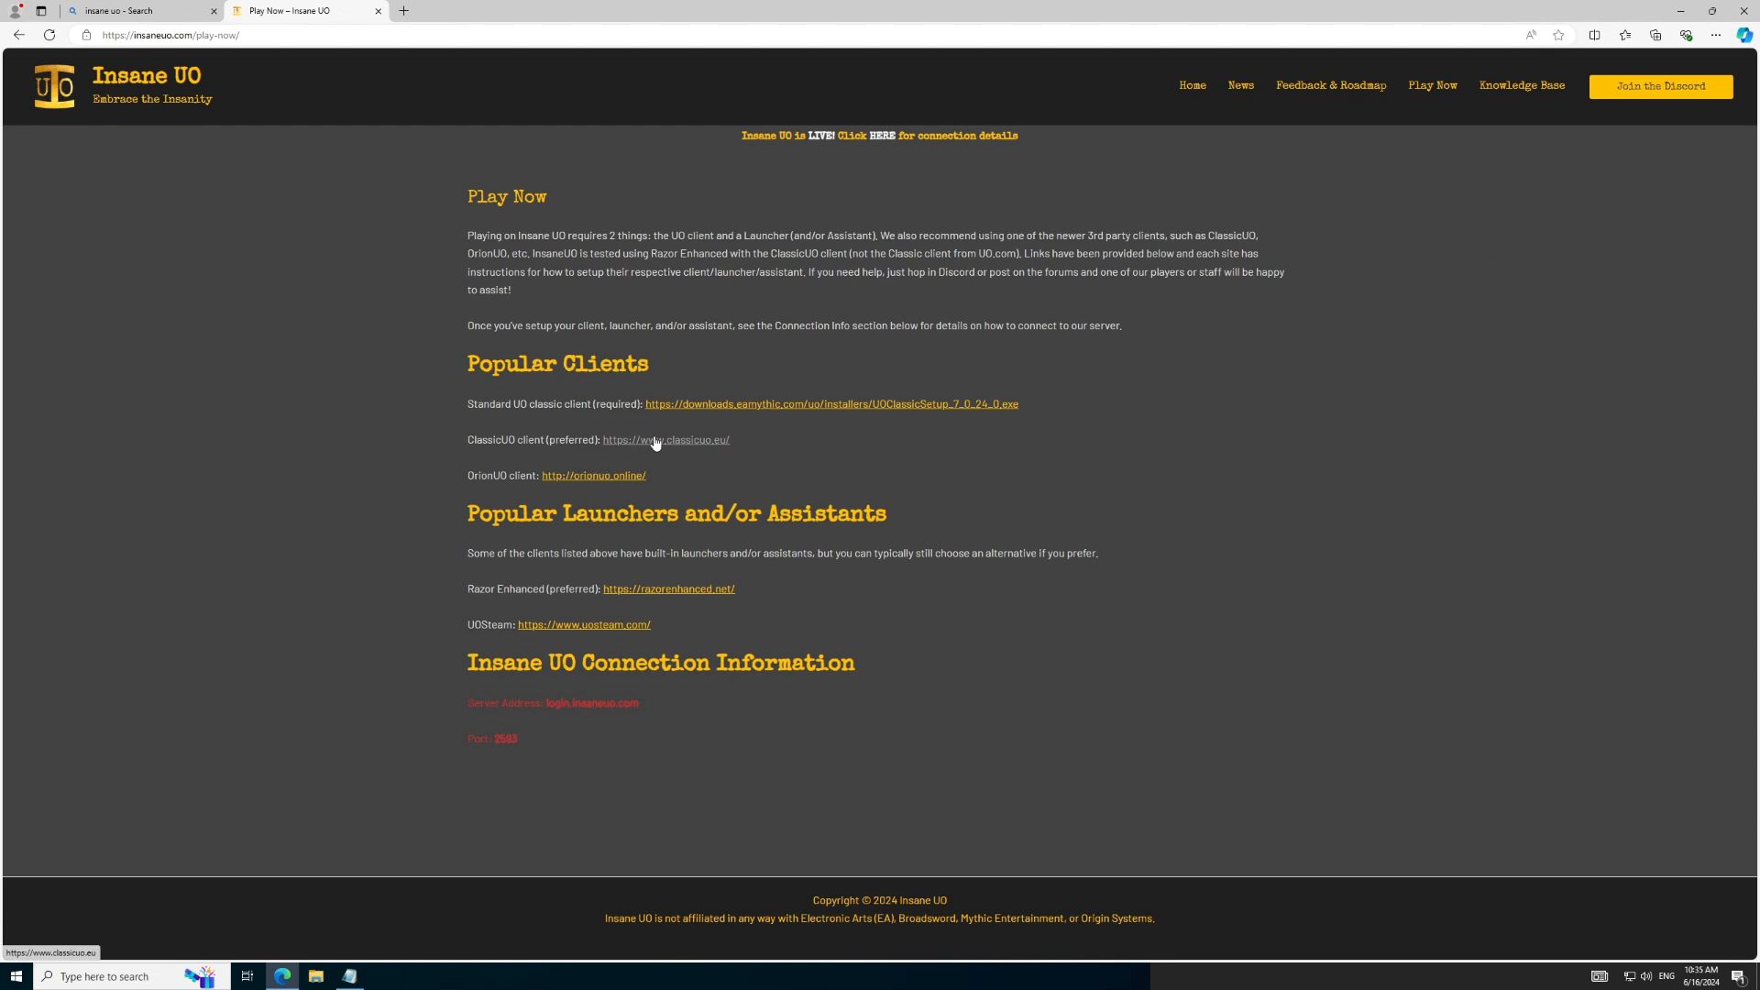
# Step: Download the Windows x64 ClassicUO launcher zip from the ClassicUO site
pyautogui.click(663, 439)
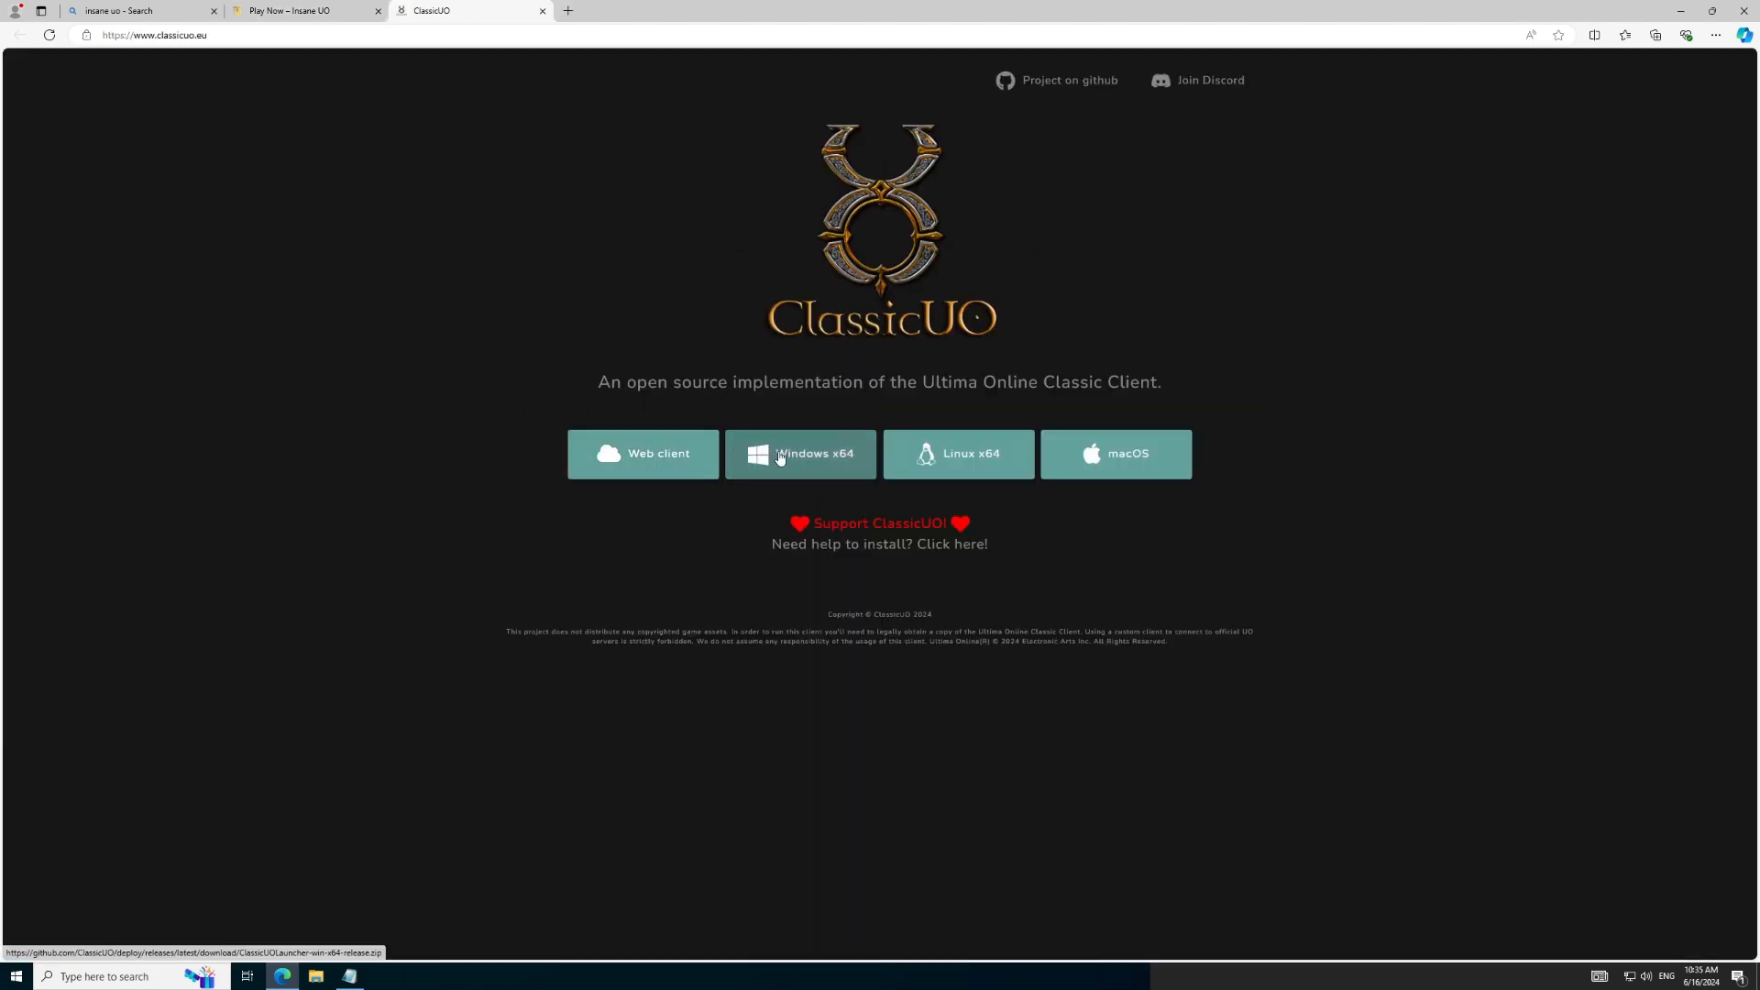
pyautogui.click(801, 453)
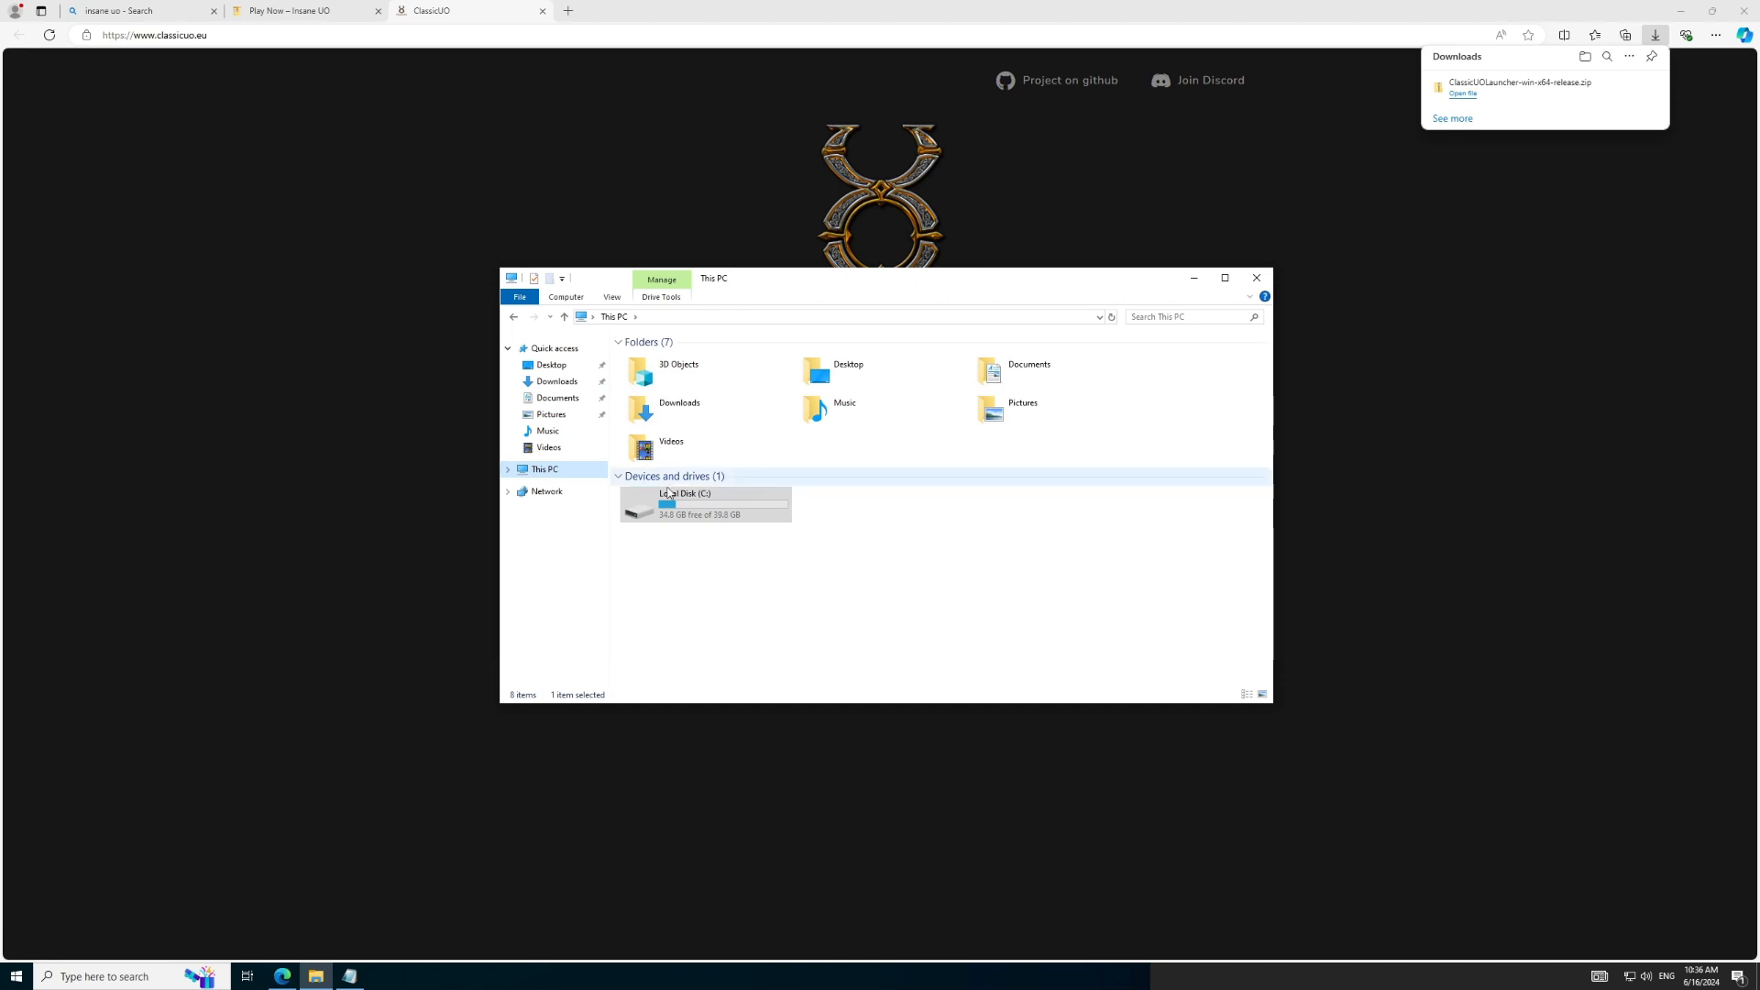
# Step: Create a new folder named InsaneUO at the root of the C: drive
pyautogui.doubleClick(684, 505)
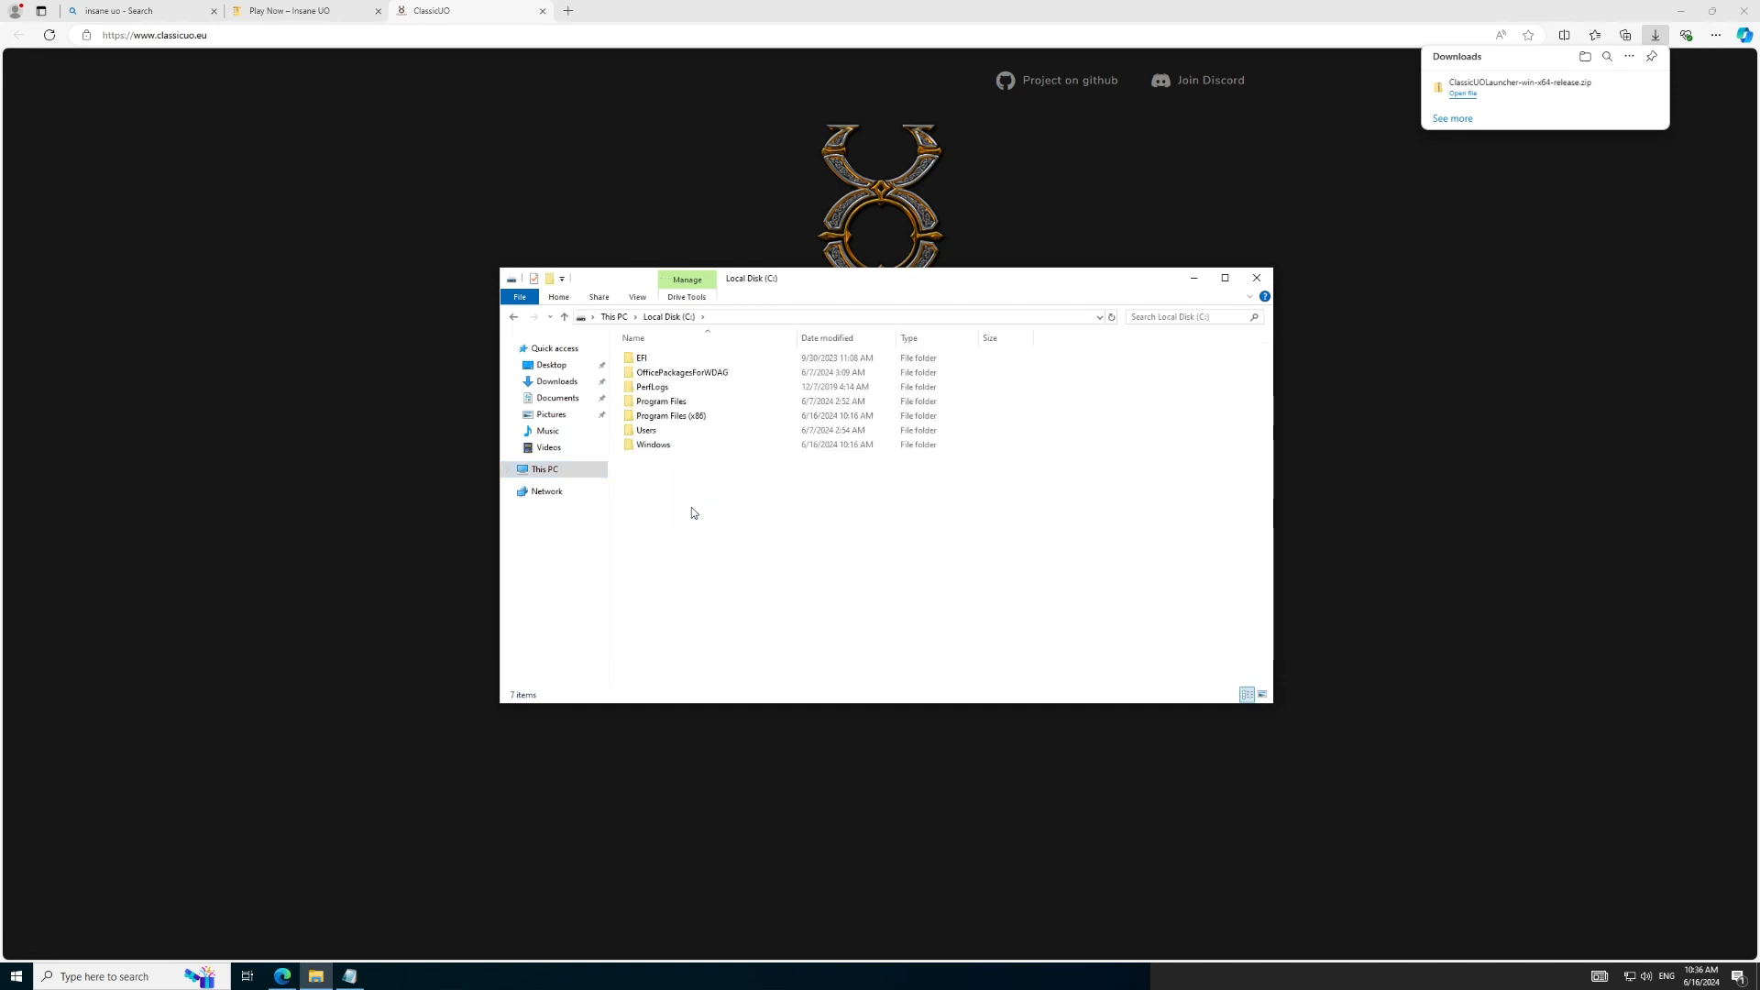
pyautogui.rightClick(693, 512)
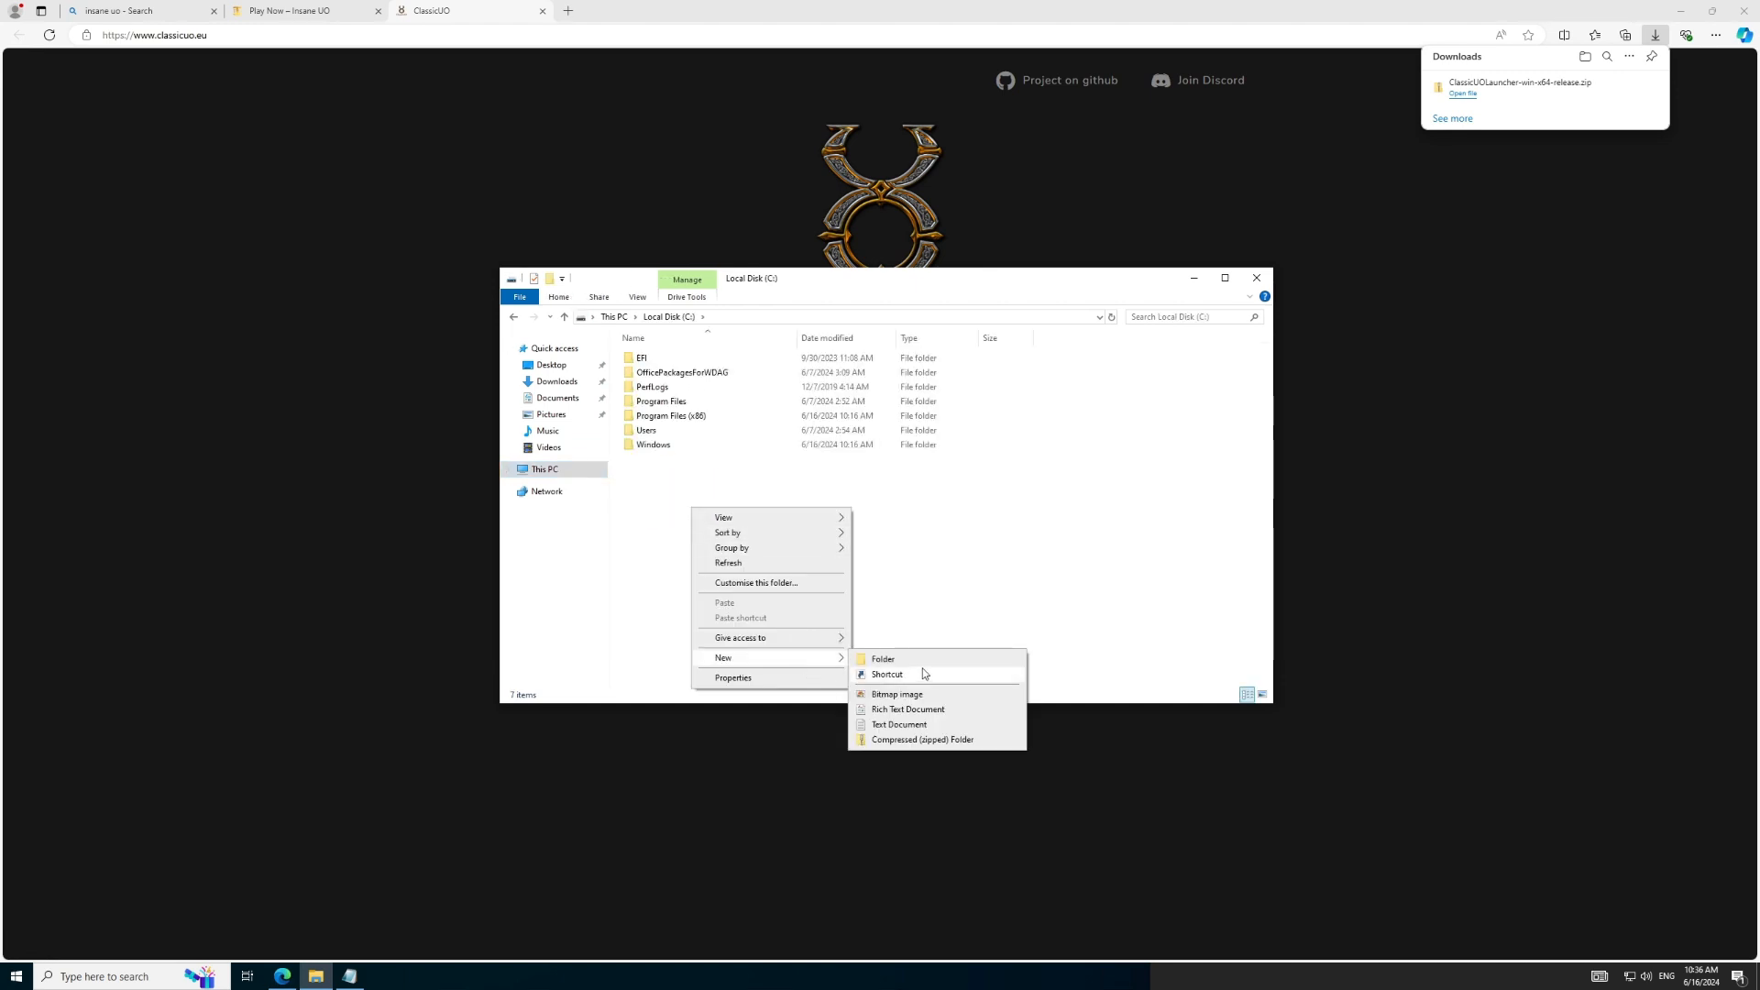
pyautogui.click(882, 658)
pyautogui.write('InsaneUO')
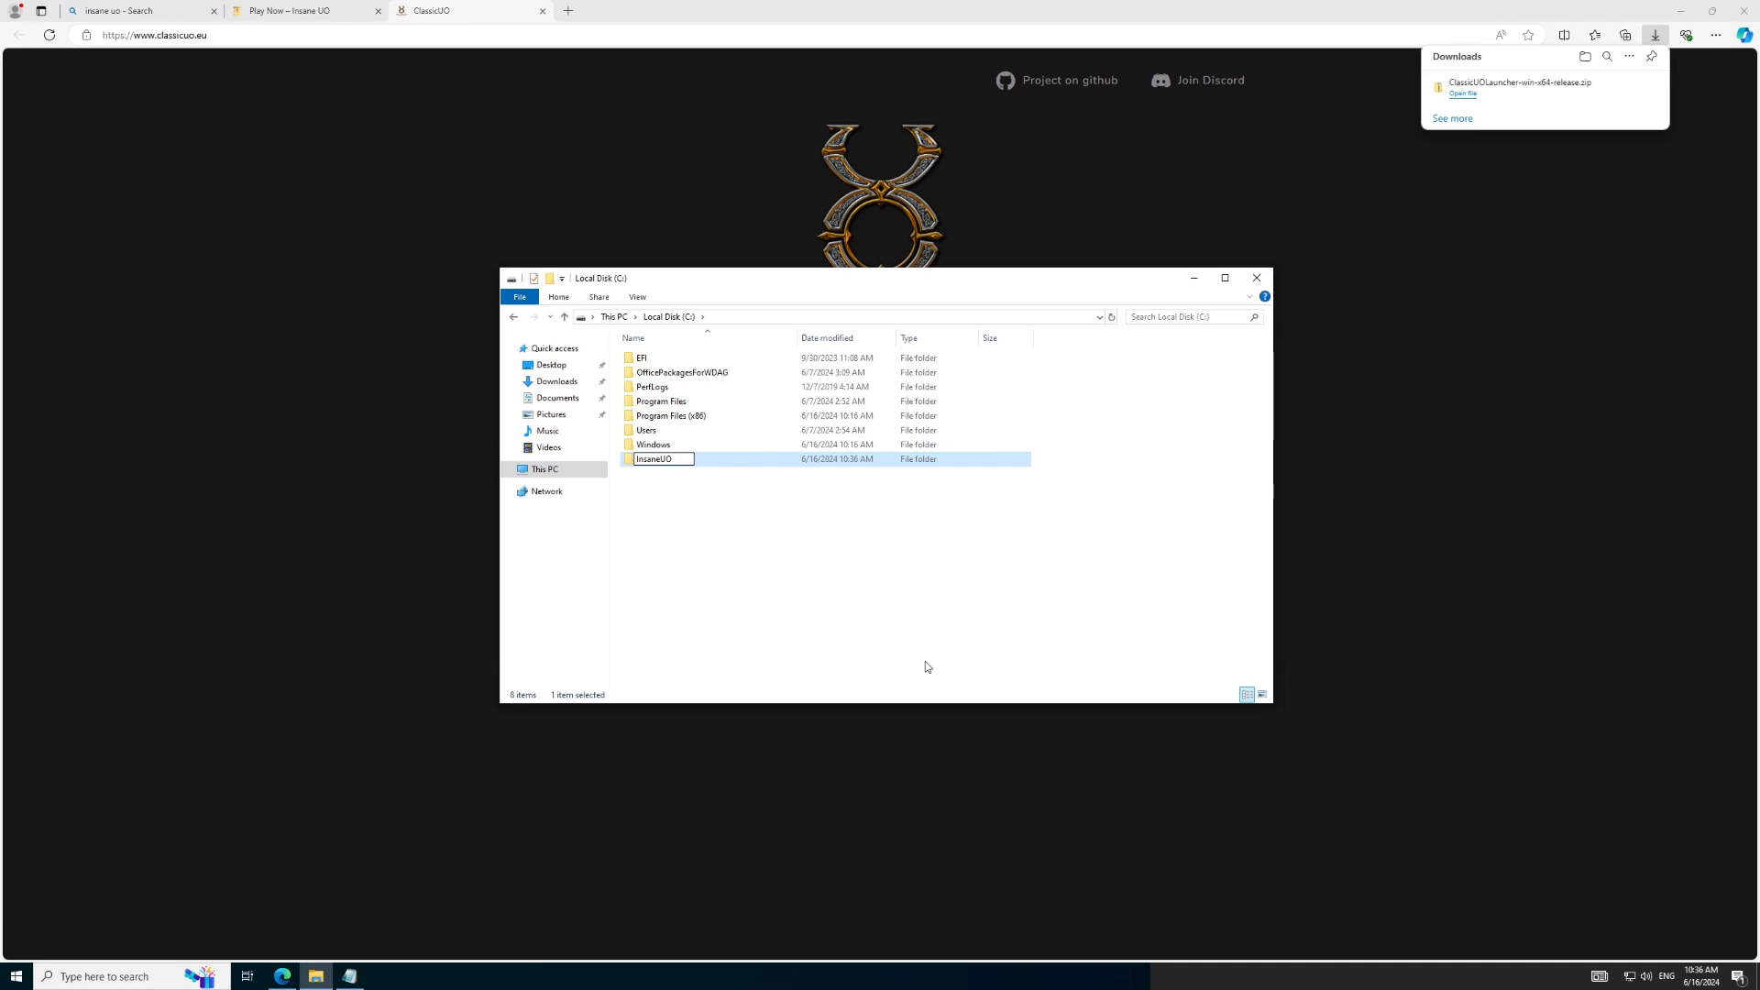
pyautogui.doubleClick(655, 459)
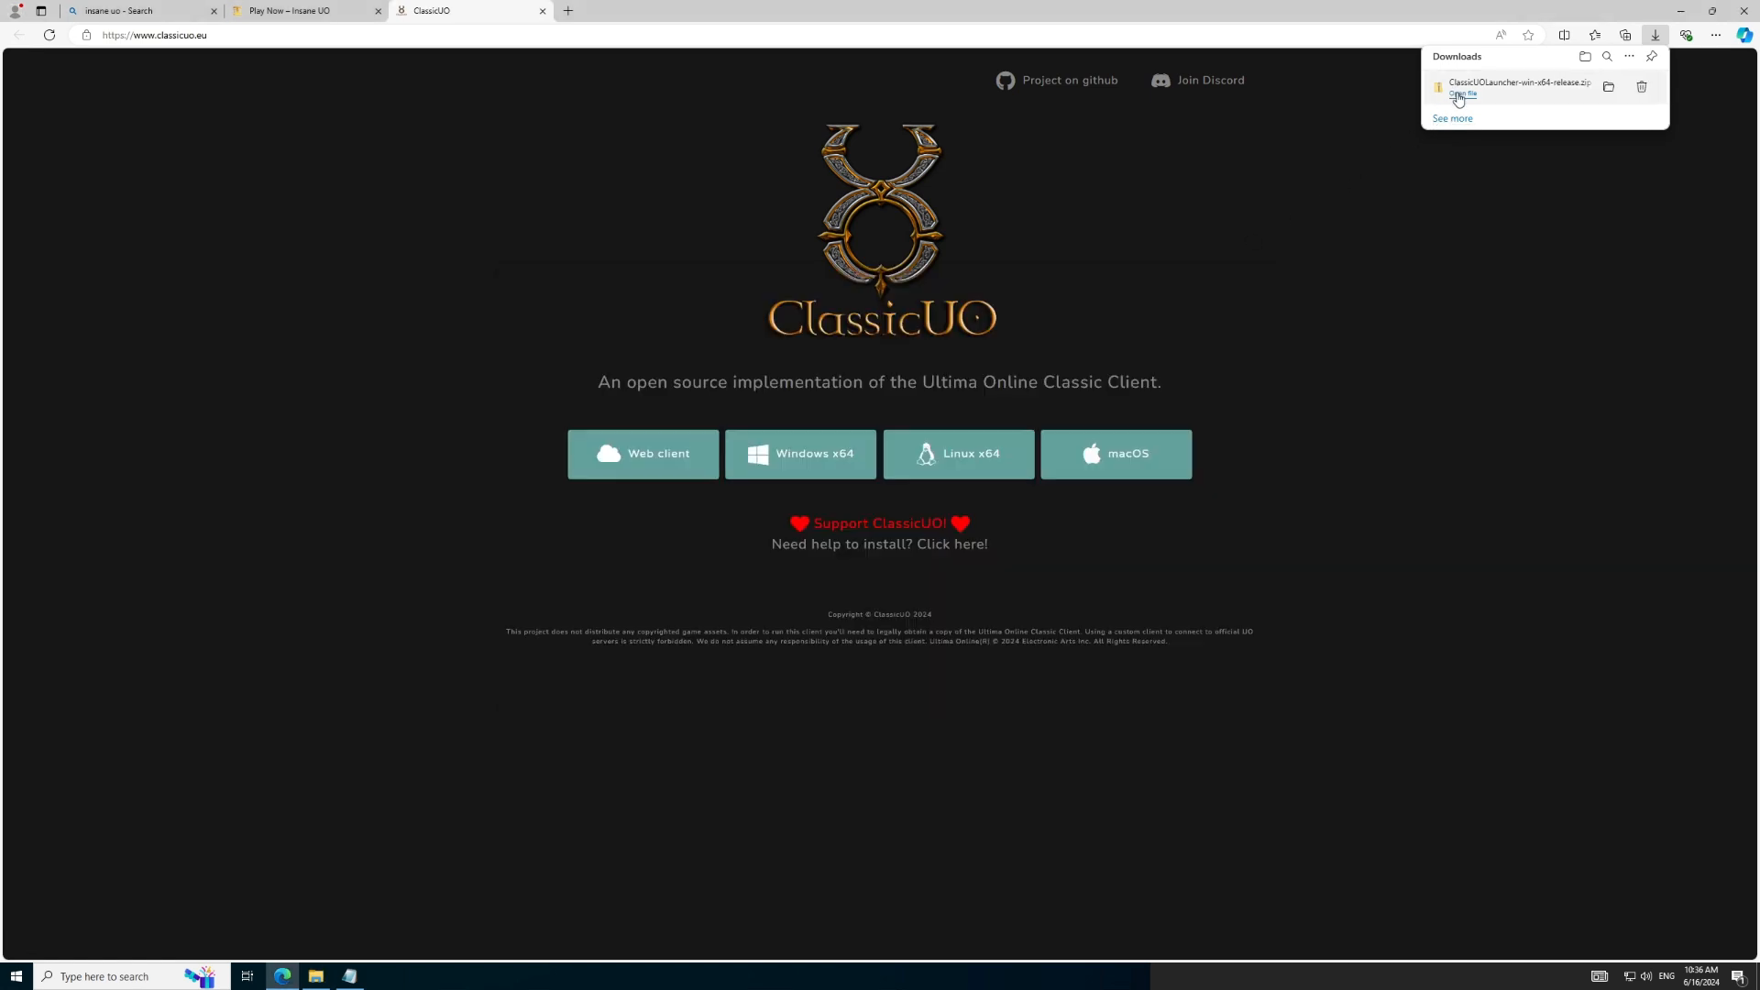
# Step: Extract the ClassicUO launcher zip from Downloads into C:\InsaneUO
pyautogui.rightClick(686, 374)
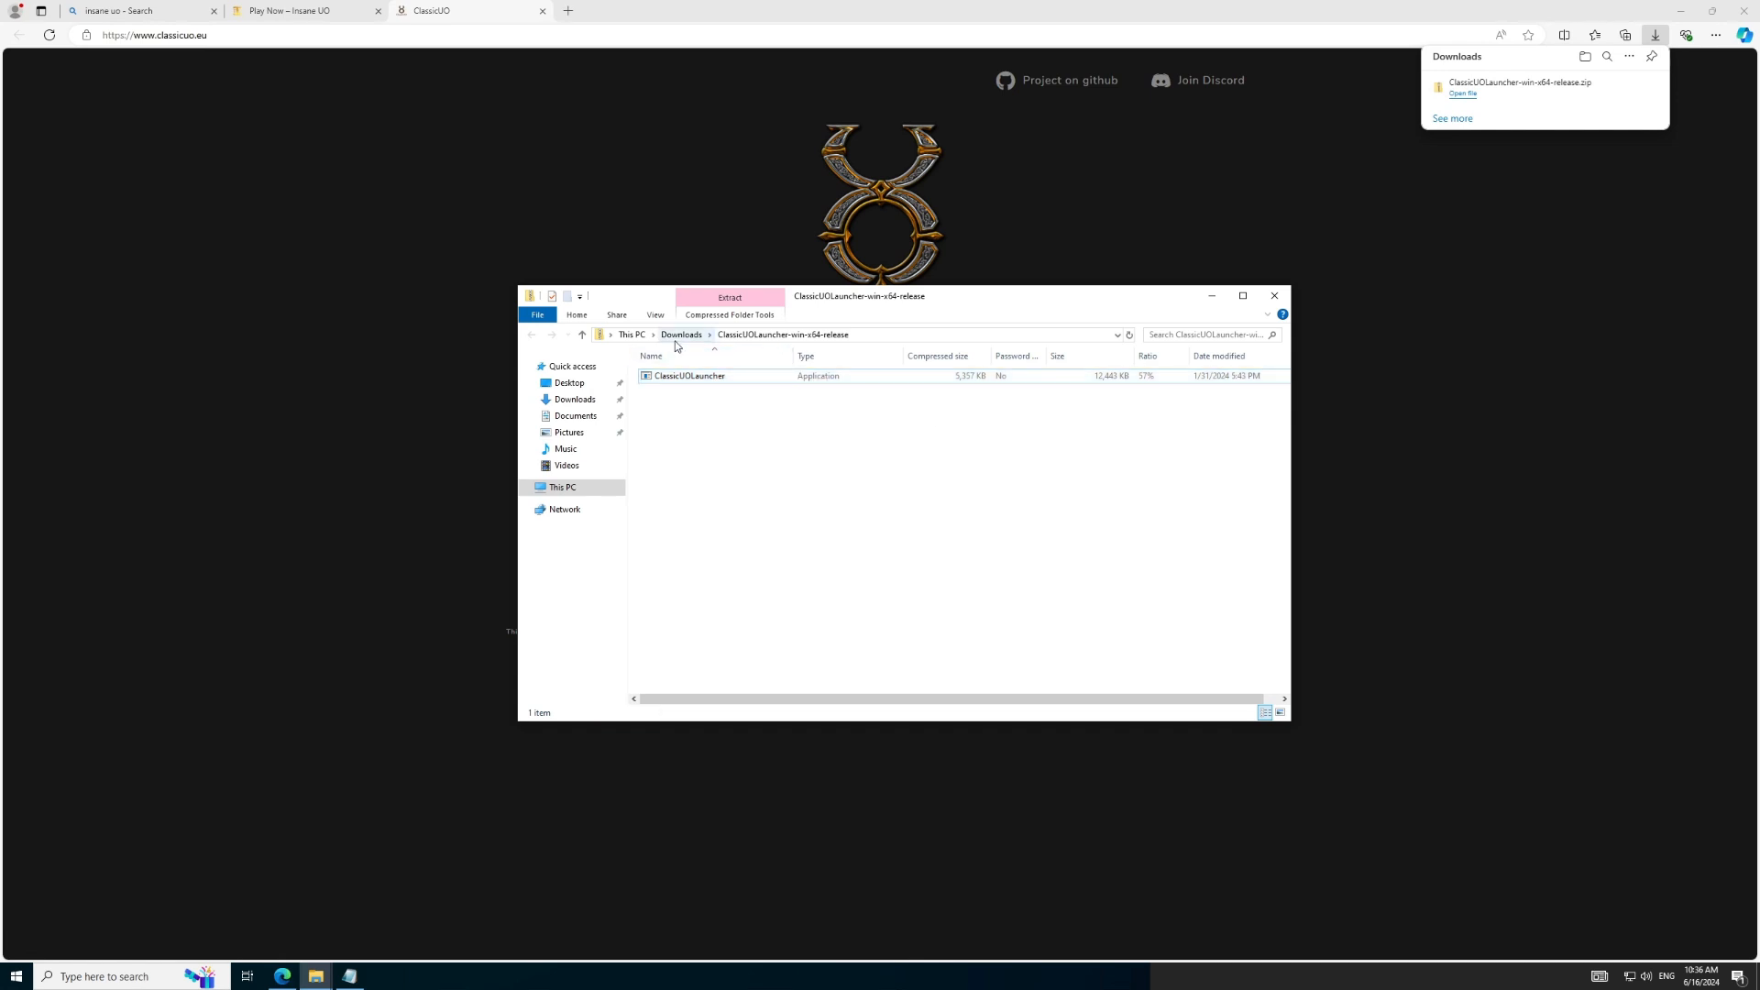
pyautogui.rightClick(673, 394)
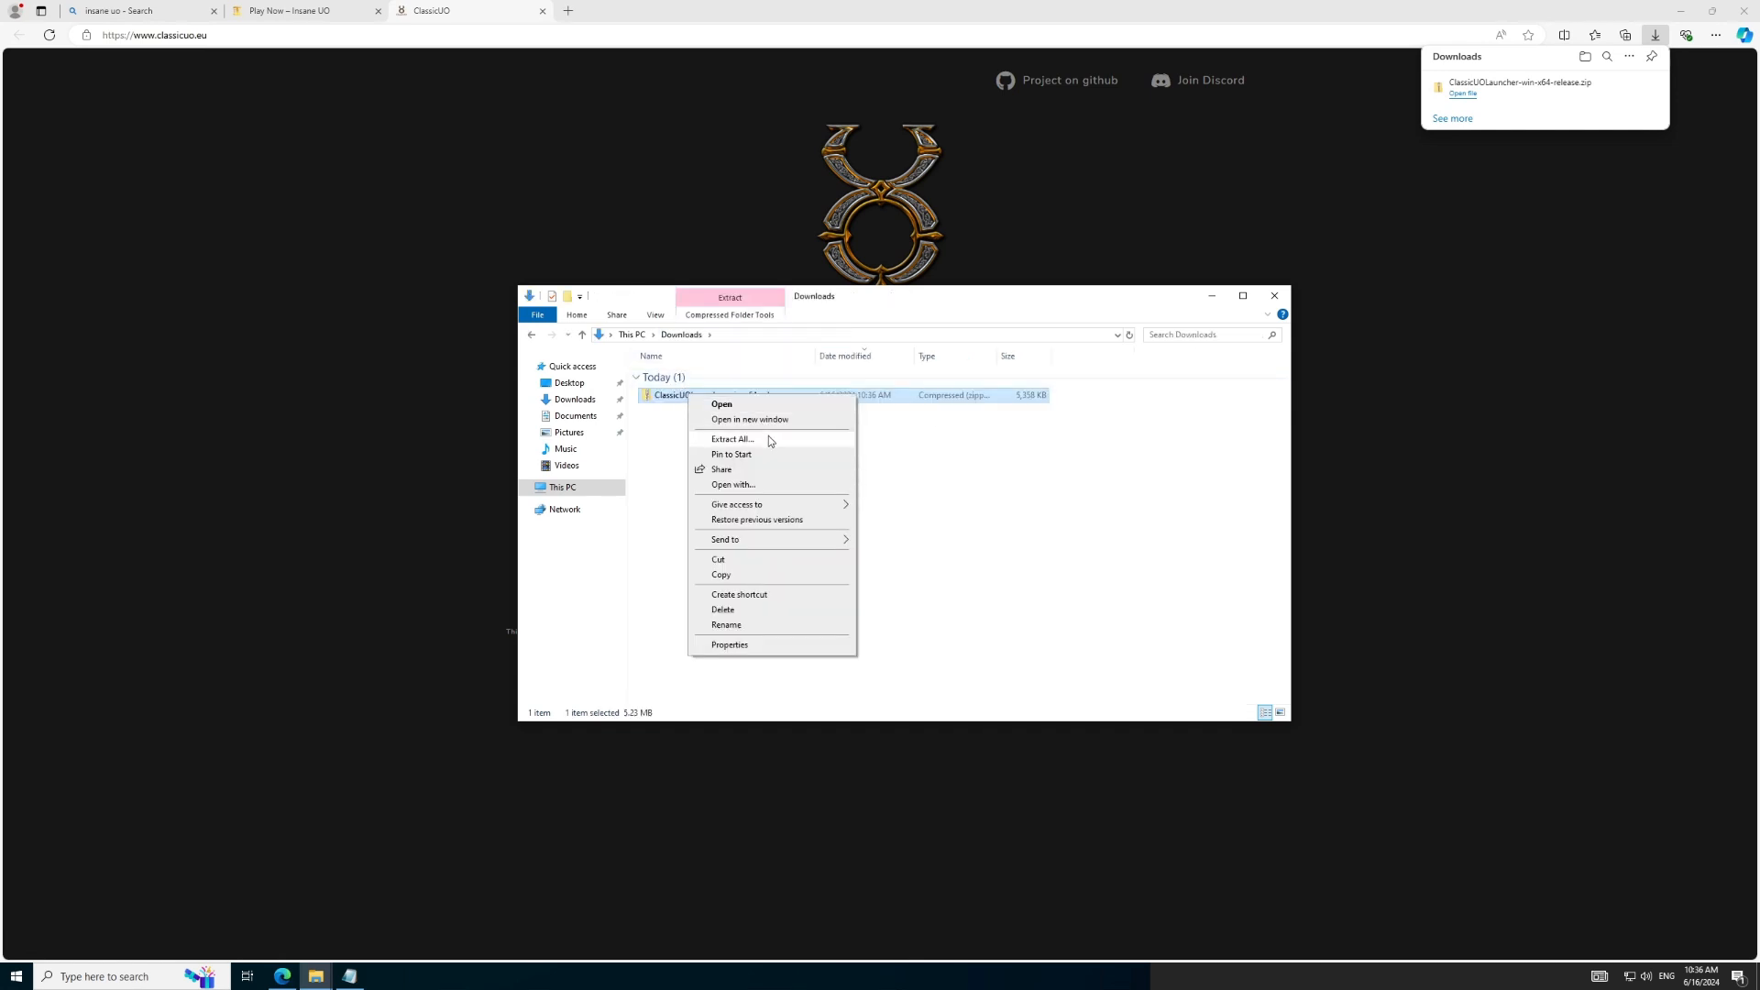
pyautogui.click(731, 439)
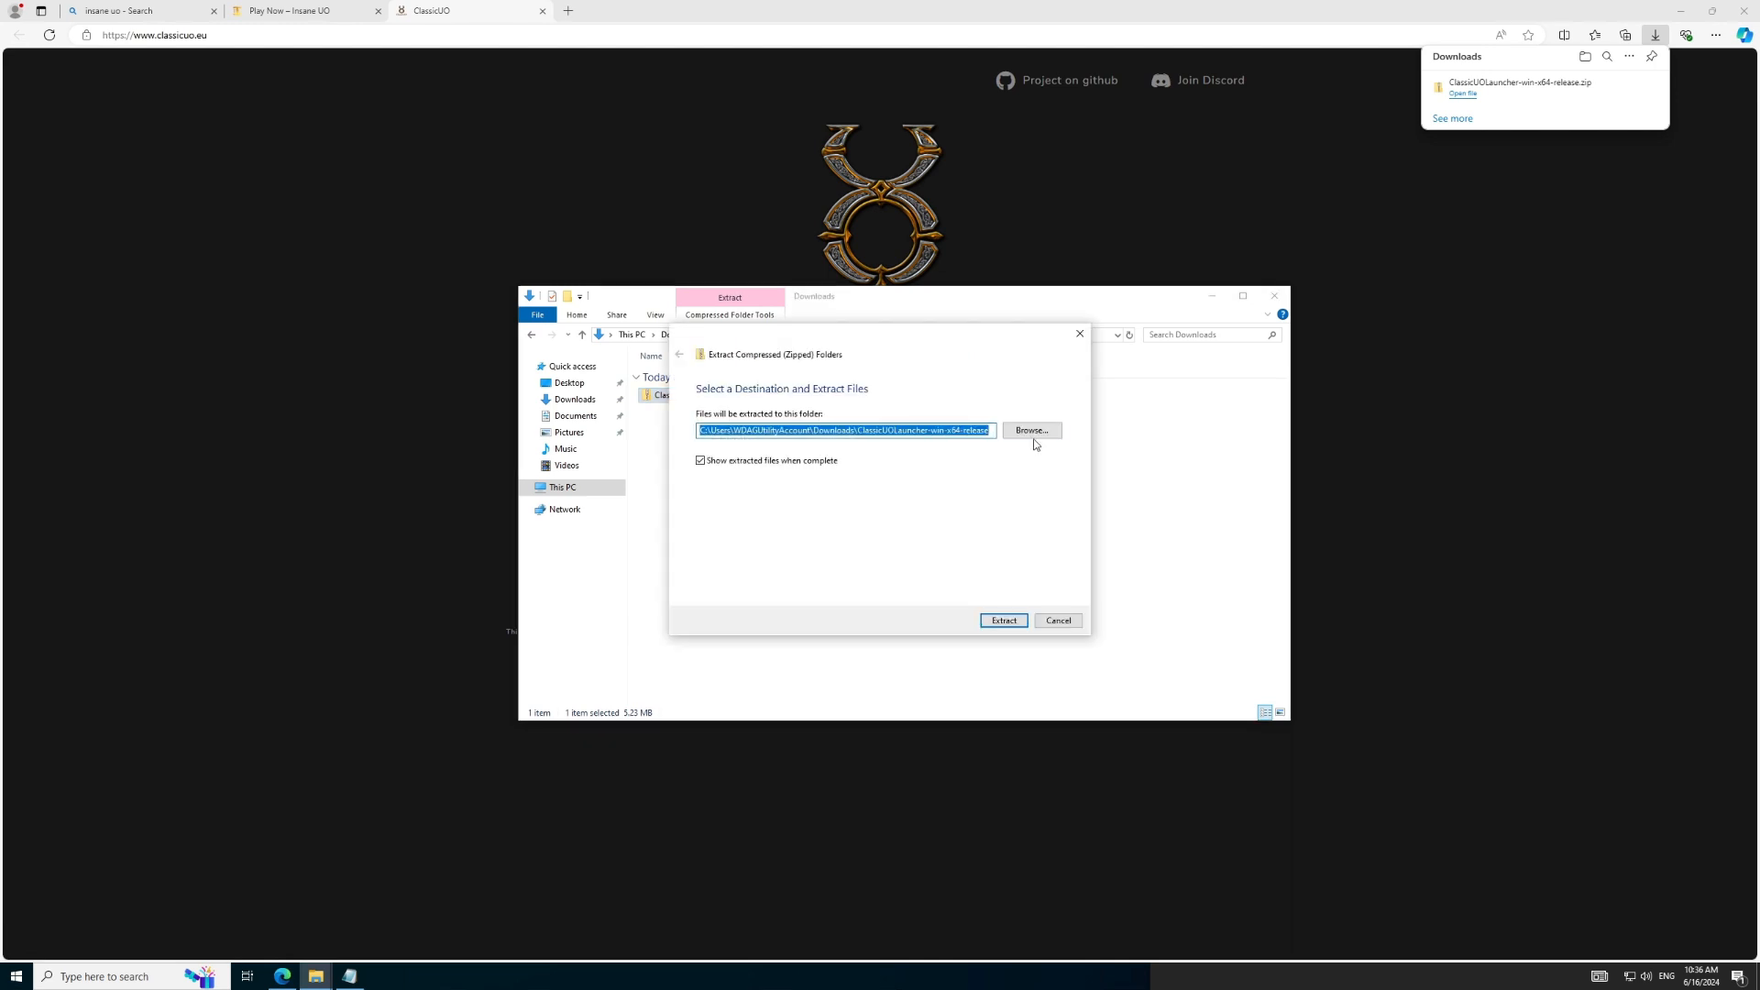
pyautogui.click(1029, 430)
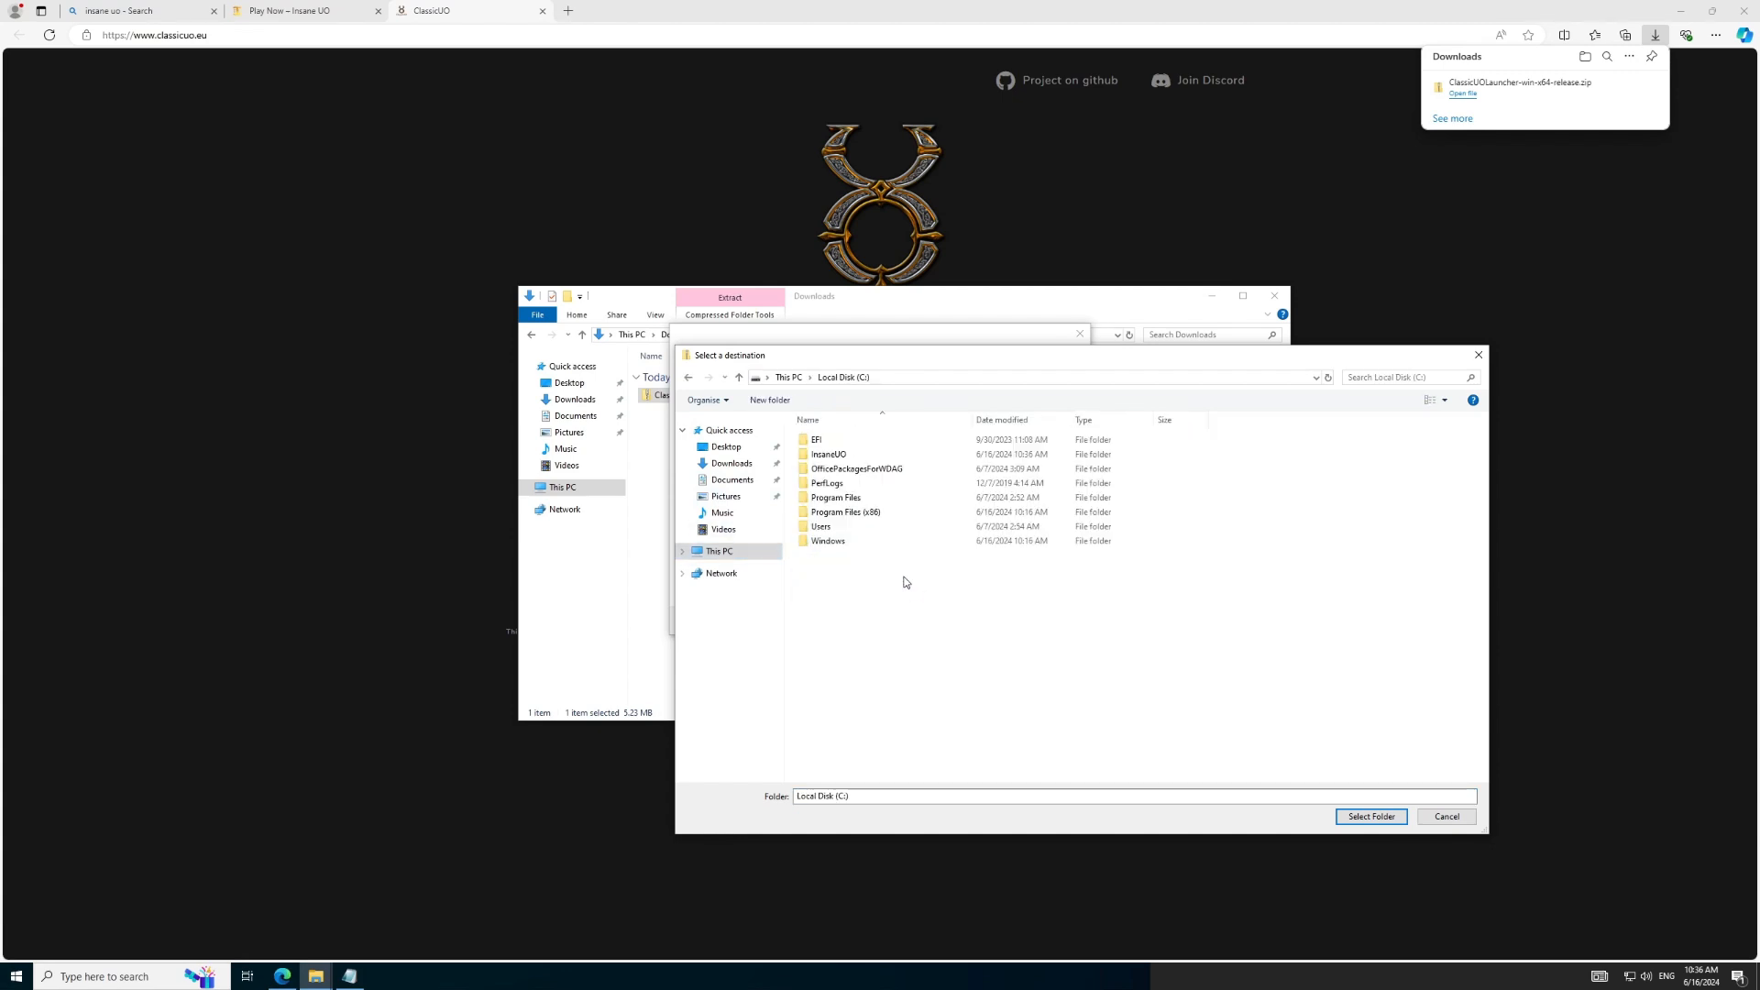
pyautogui.doubleClick(829, 453)
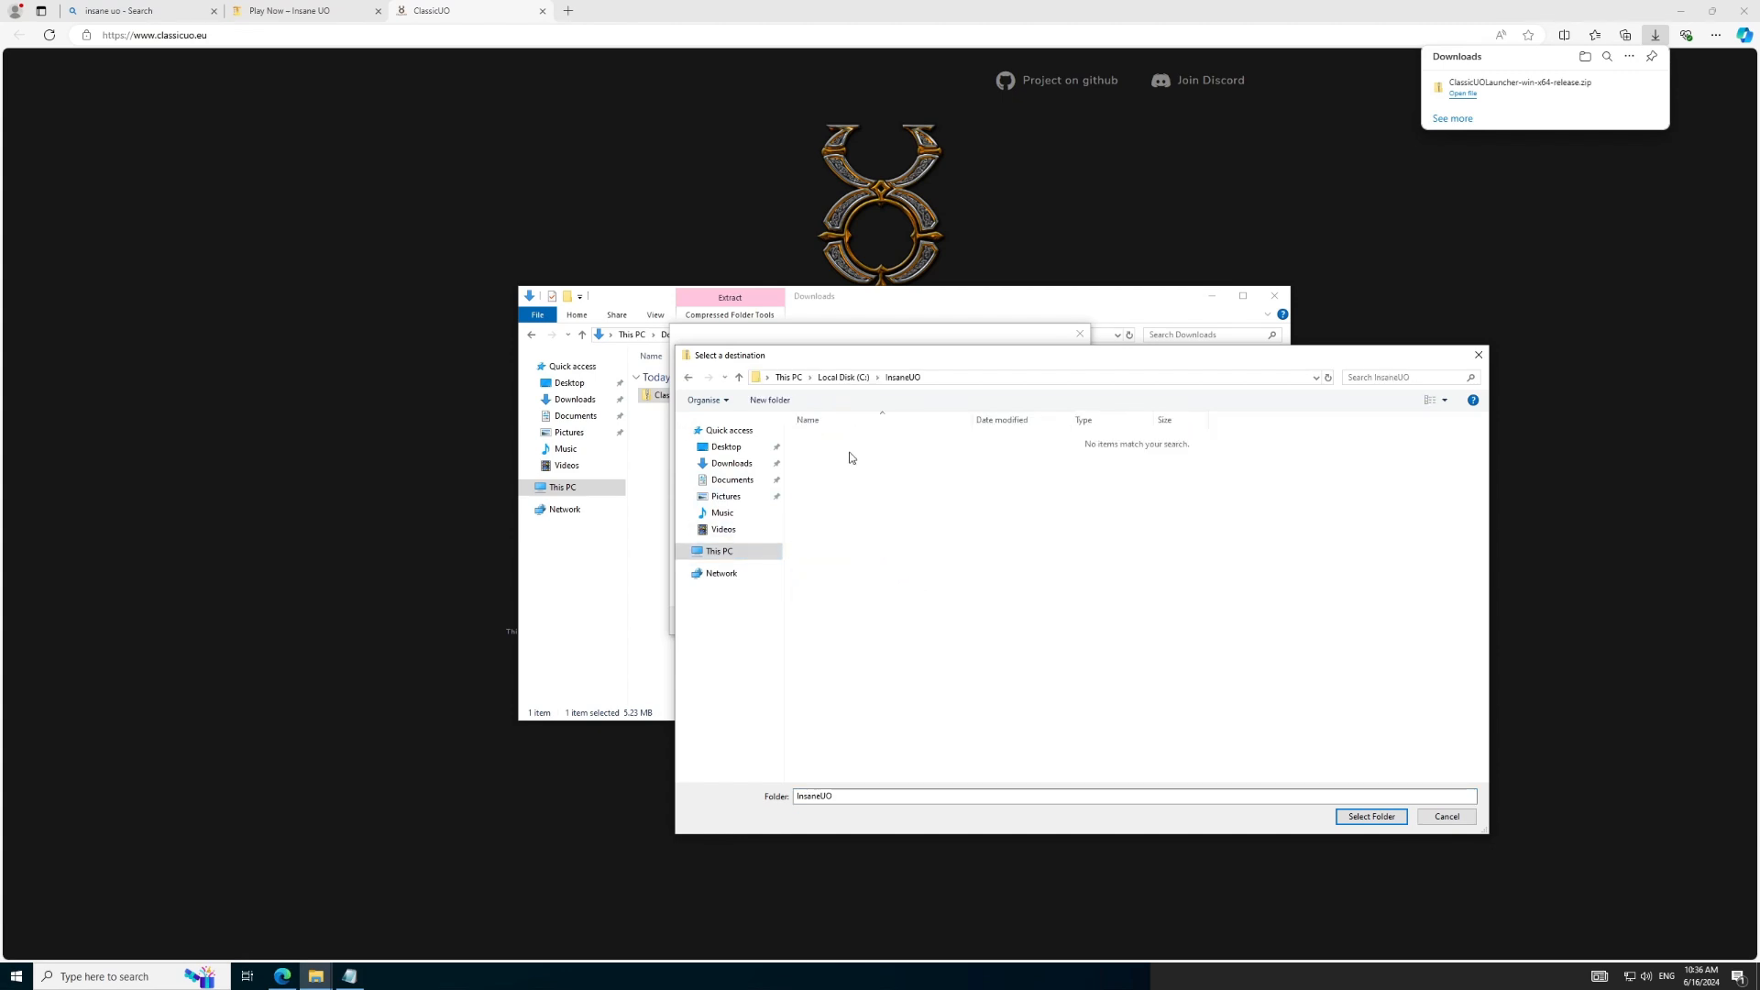
pyautogui.moveTo(1210, 772)
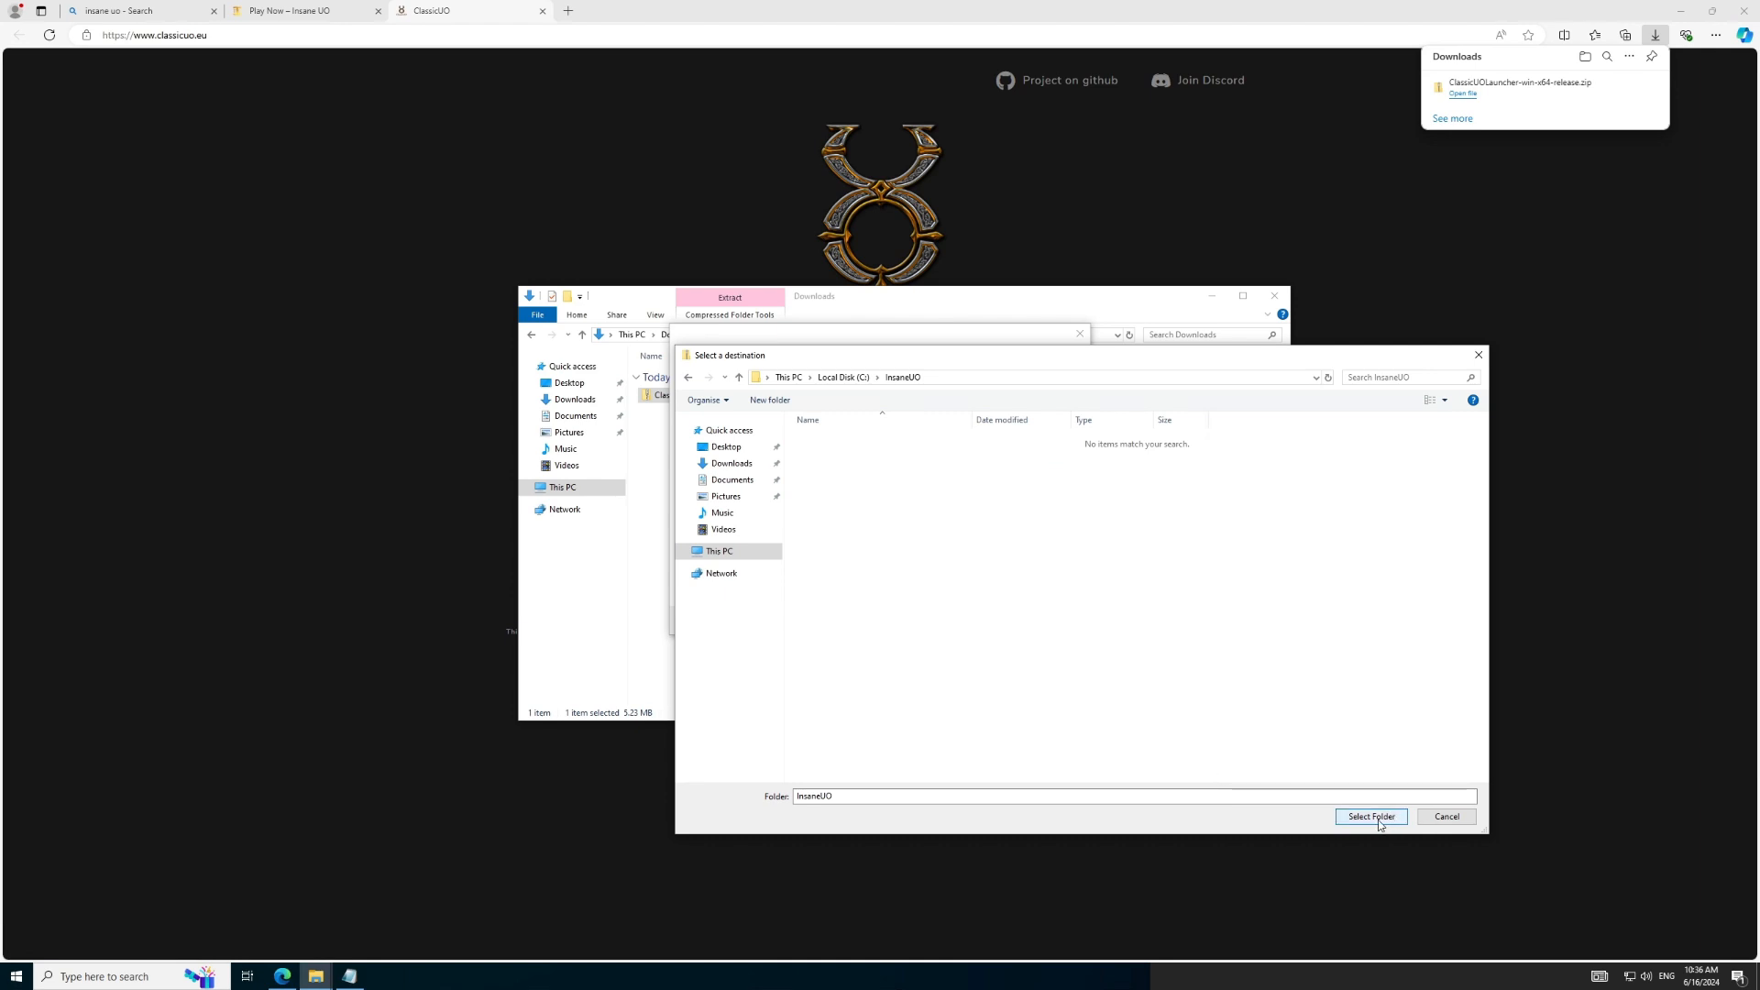
pyautogui.click(1368, 816)
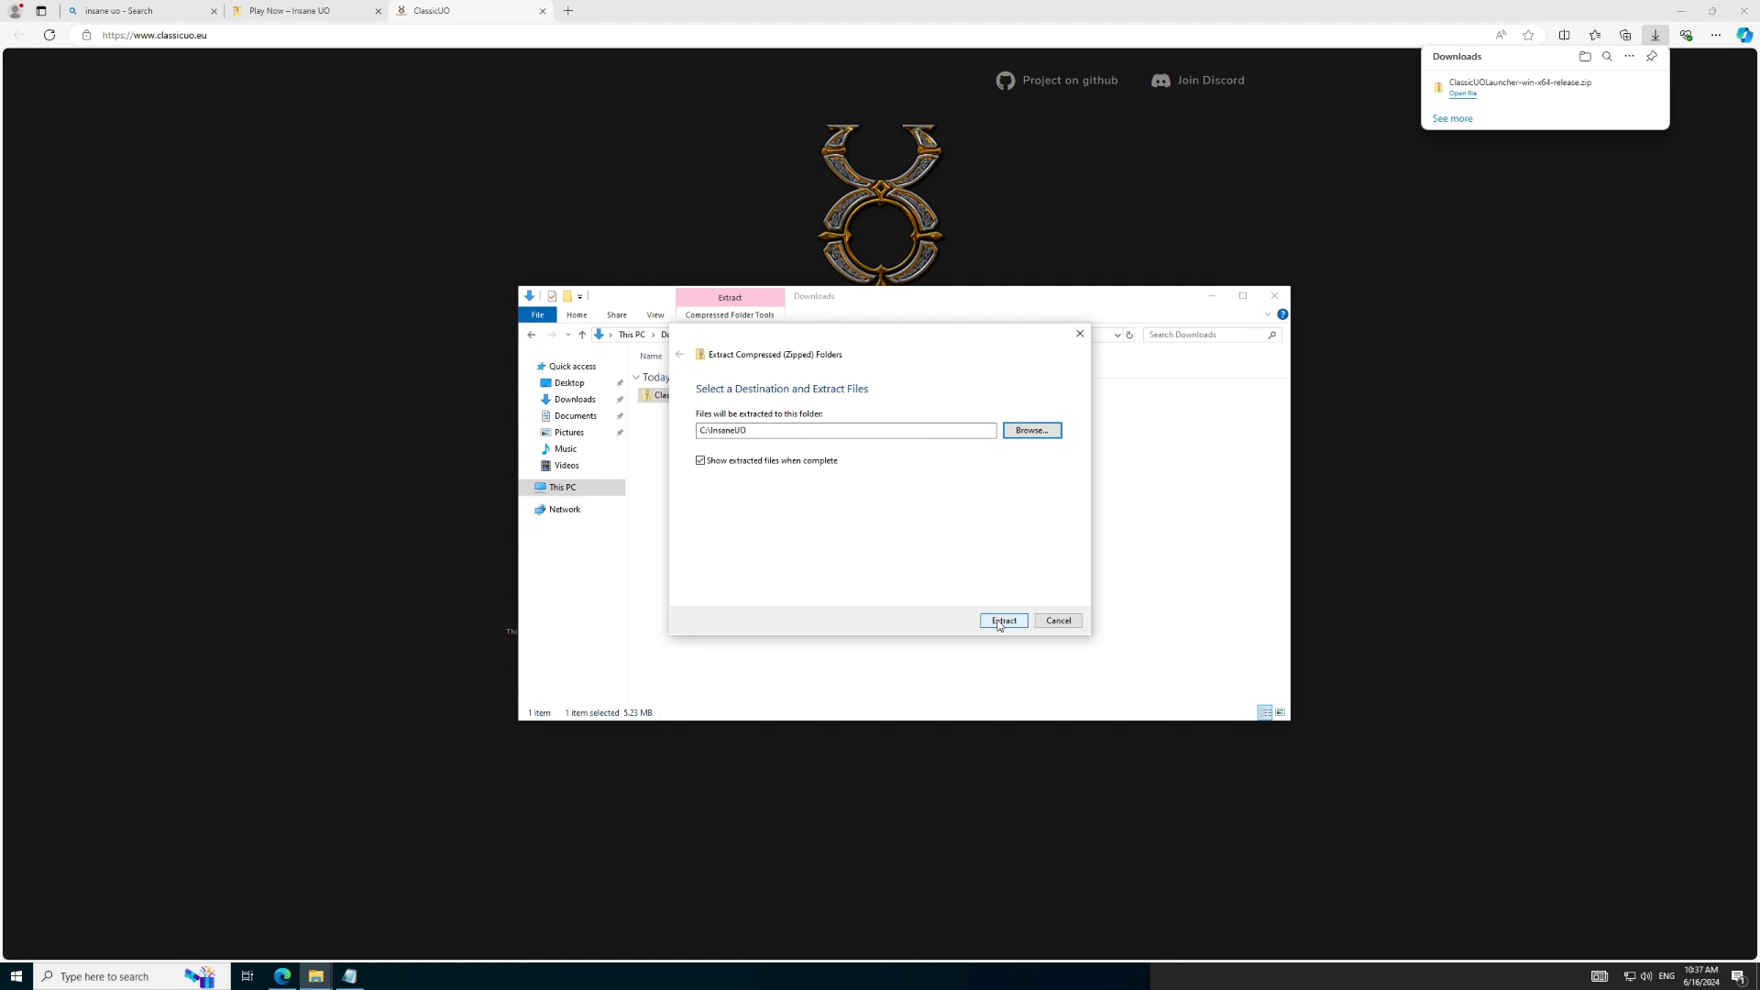
pyautogui.click(1001, 620)
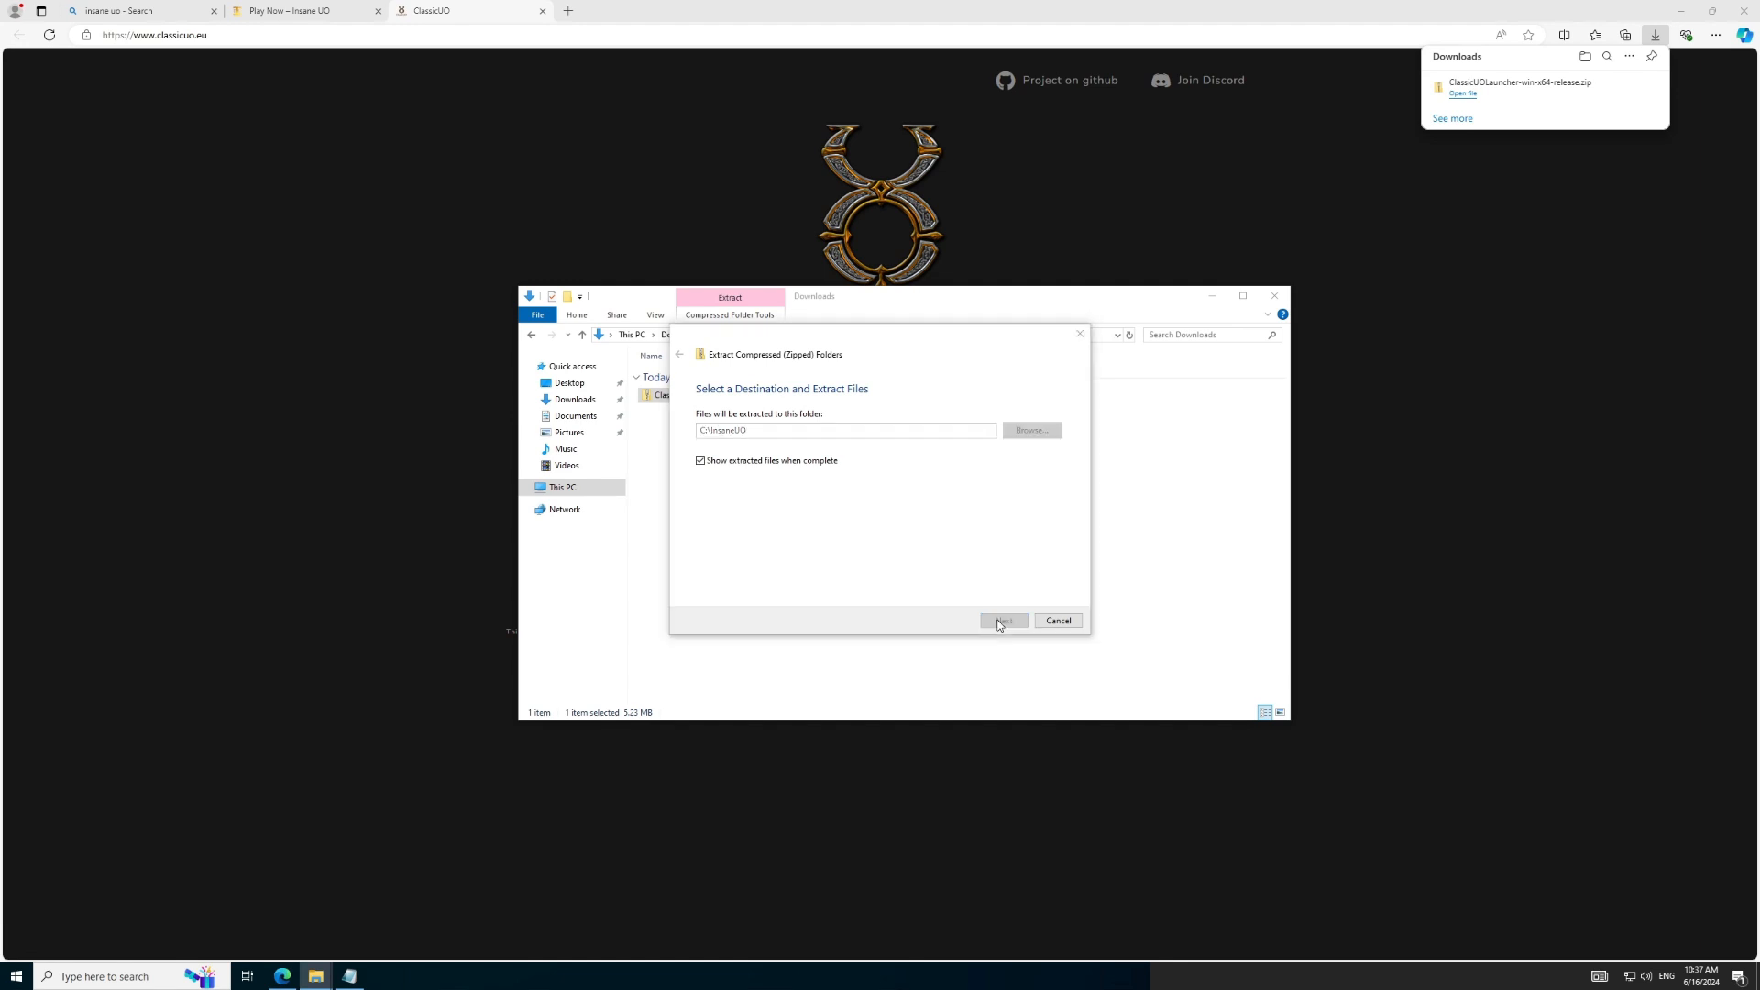
pyautogui.click(1002, 621)
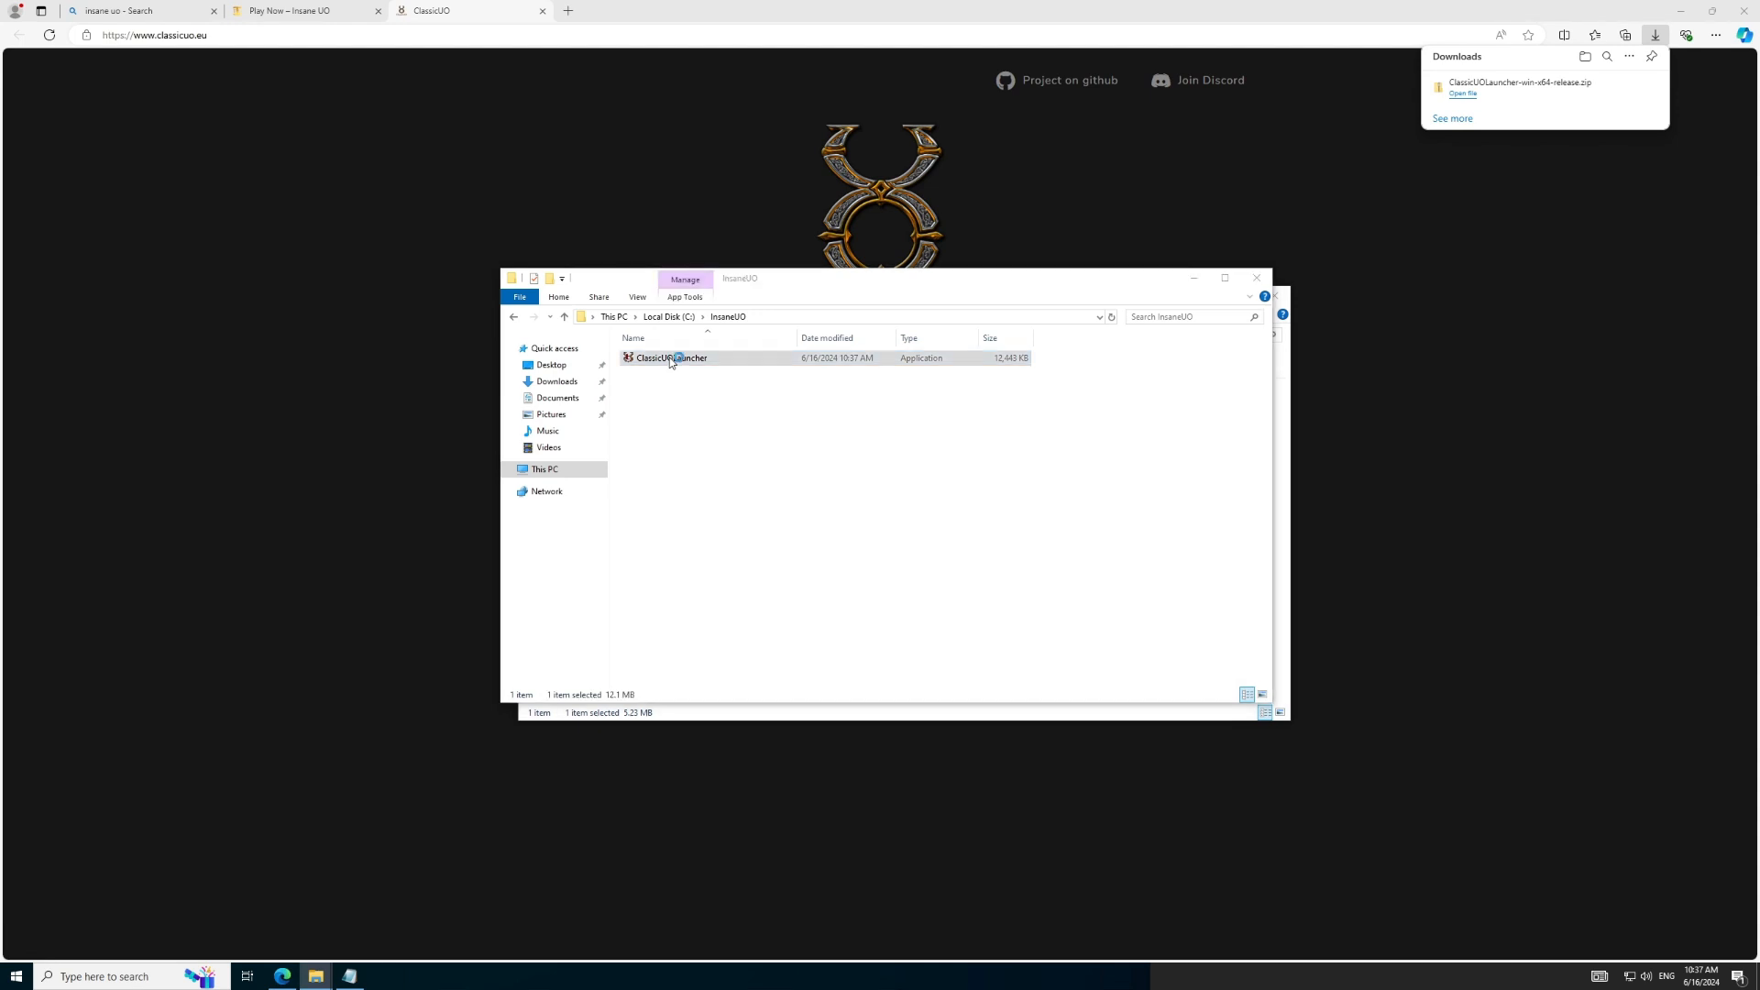
# Step: Run ClassicUOLauncher and accept the update to version 1.0.0.0
pyautogui.doubleClick(669, 357)
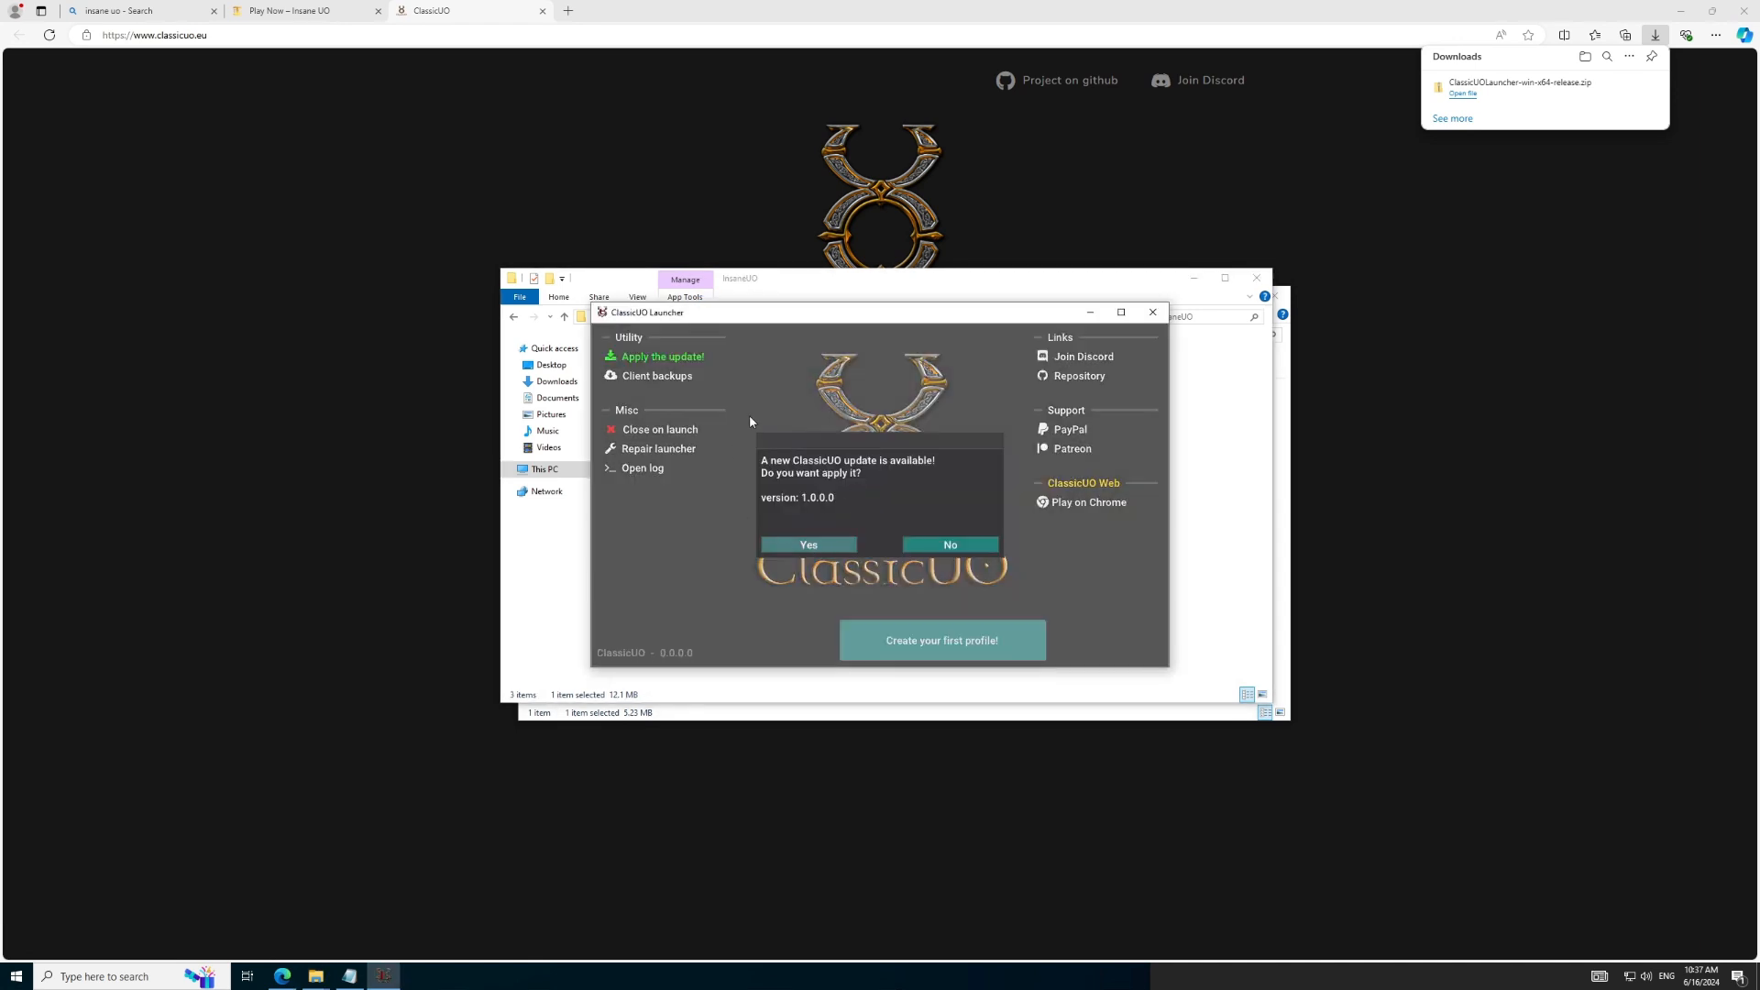
pyautogui.click(807, 545)
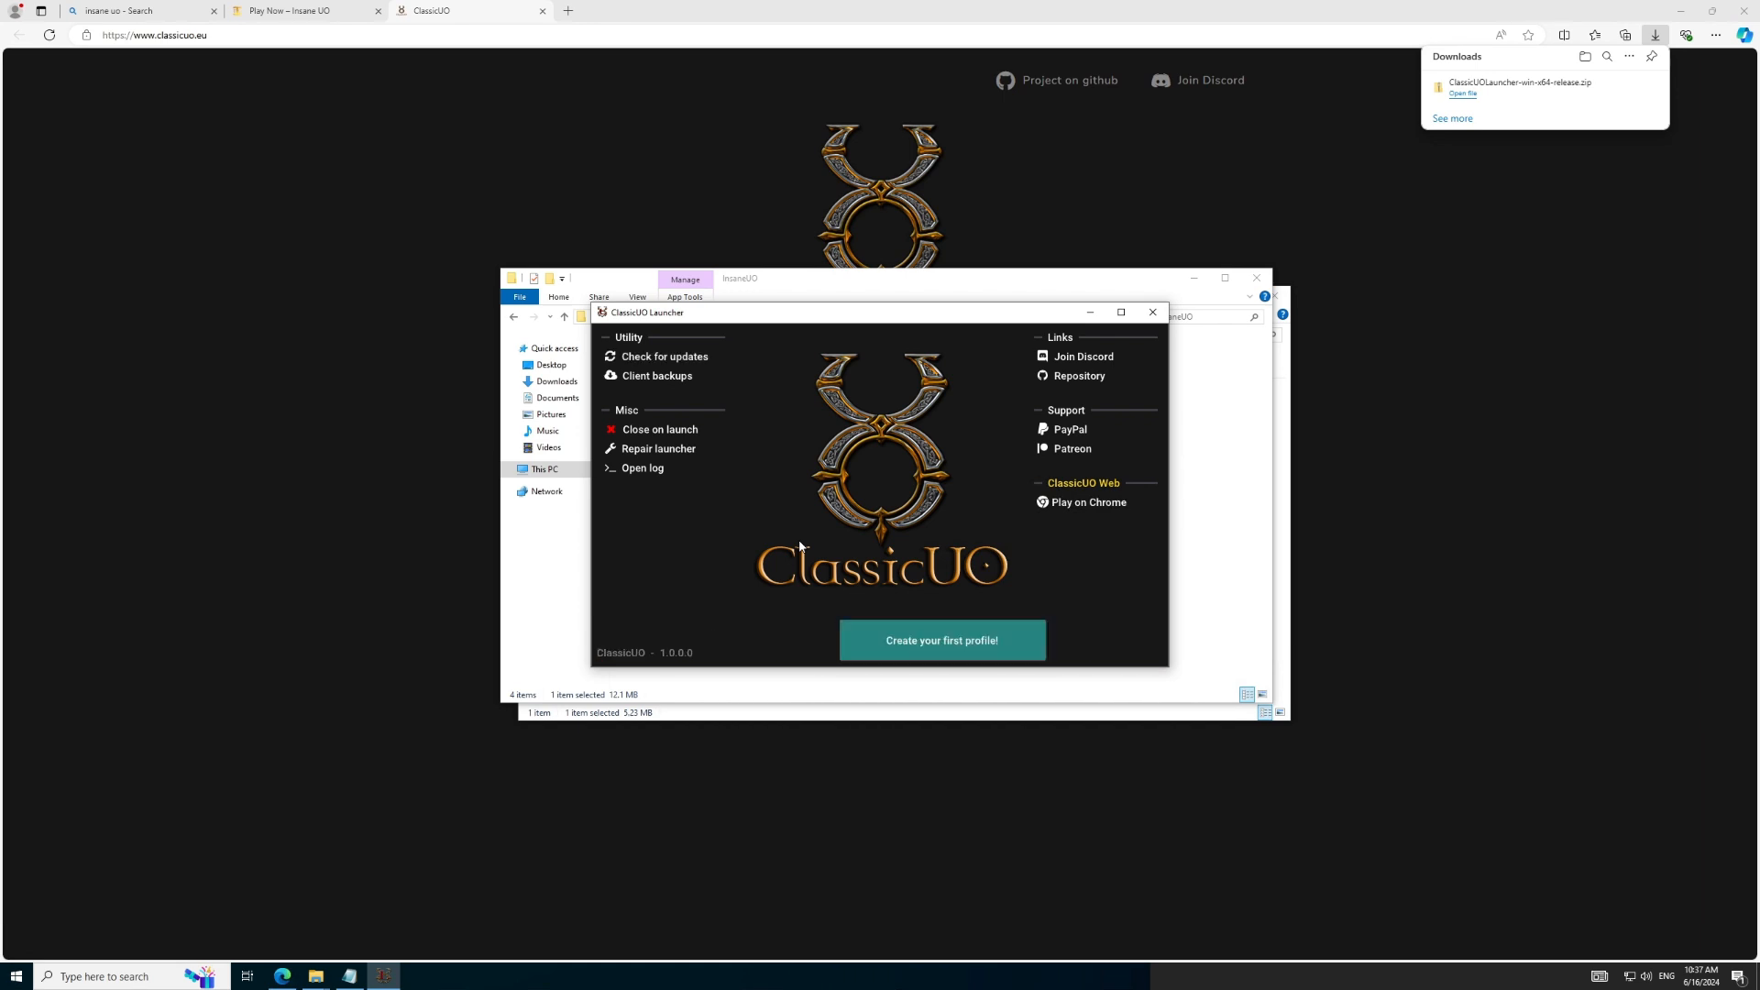
pyautogui.moveTo(1034, 602)
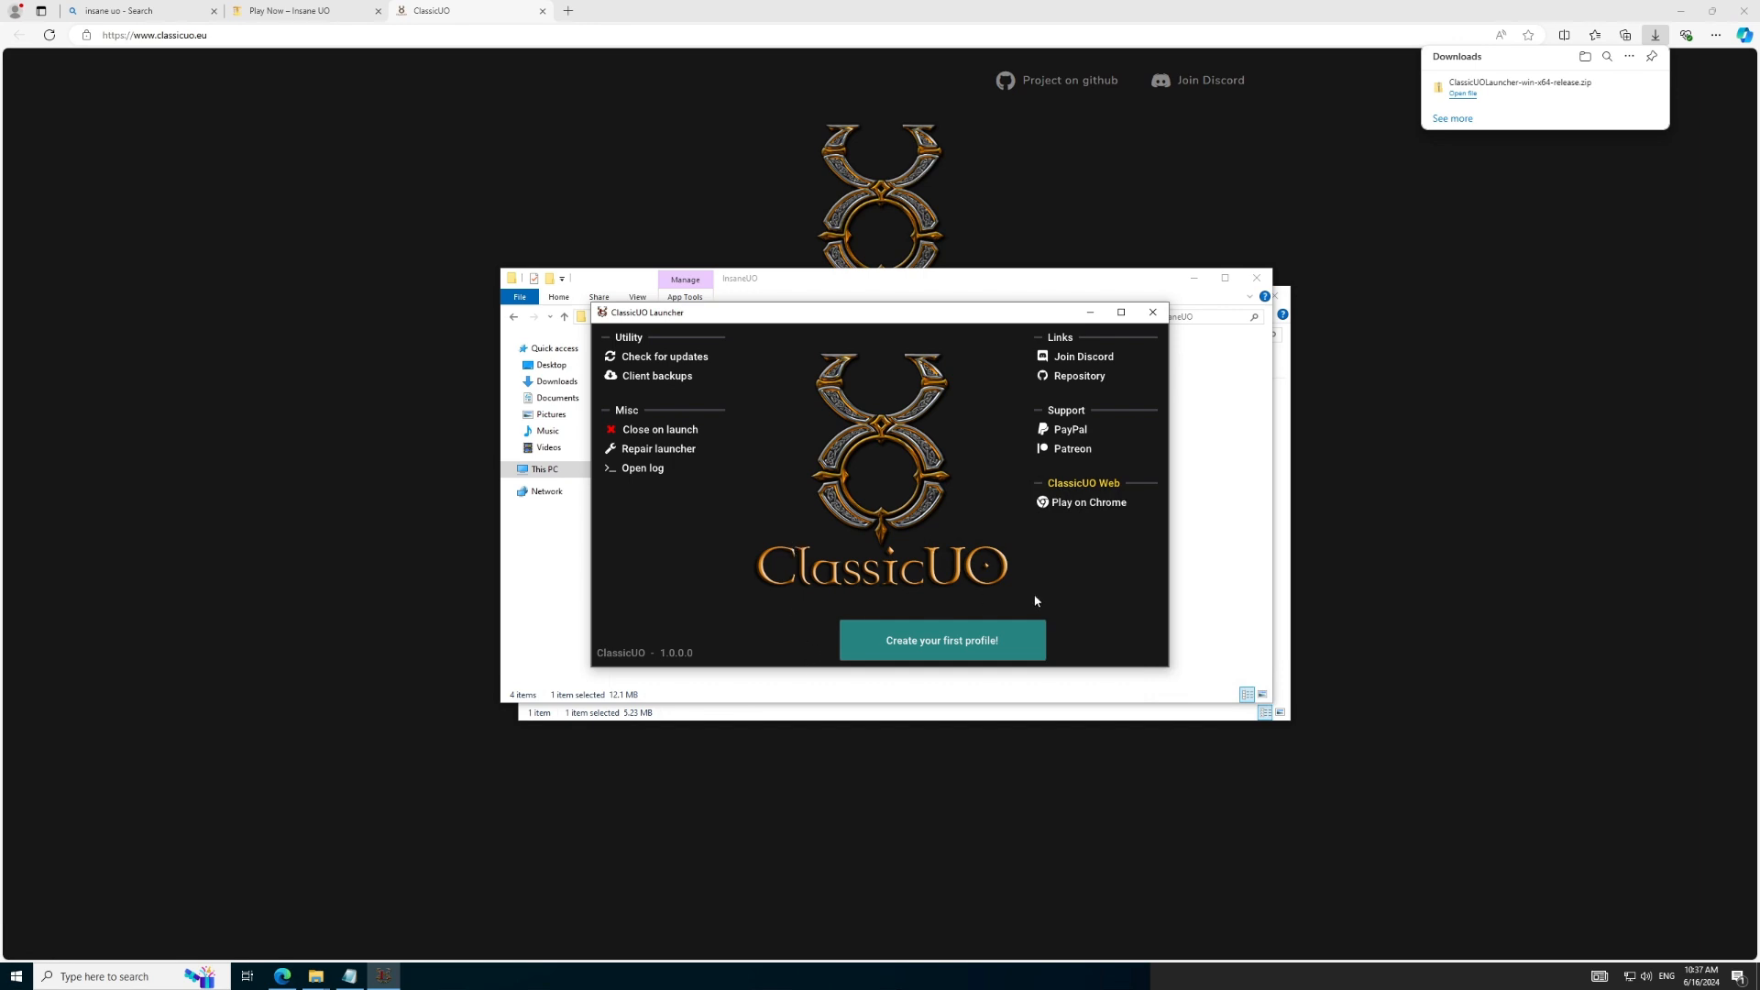
pyautogui.moveTo(824, 587)
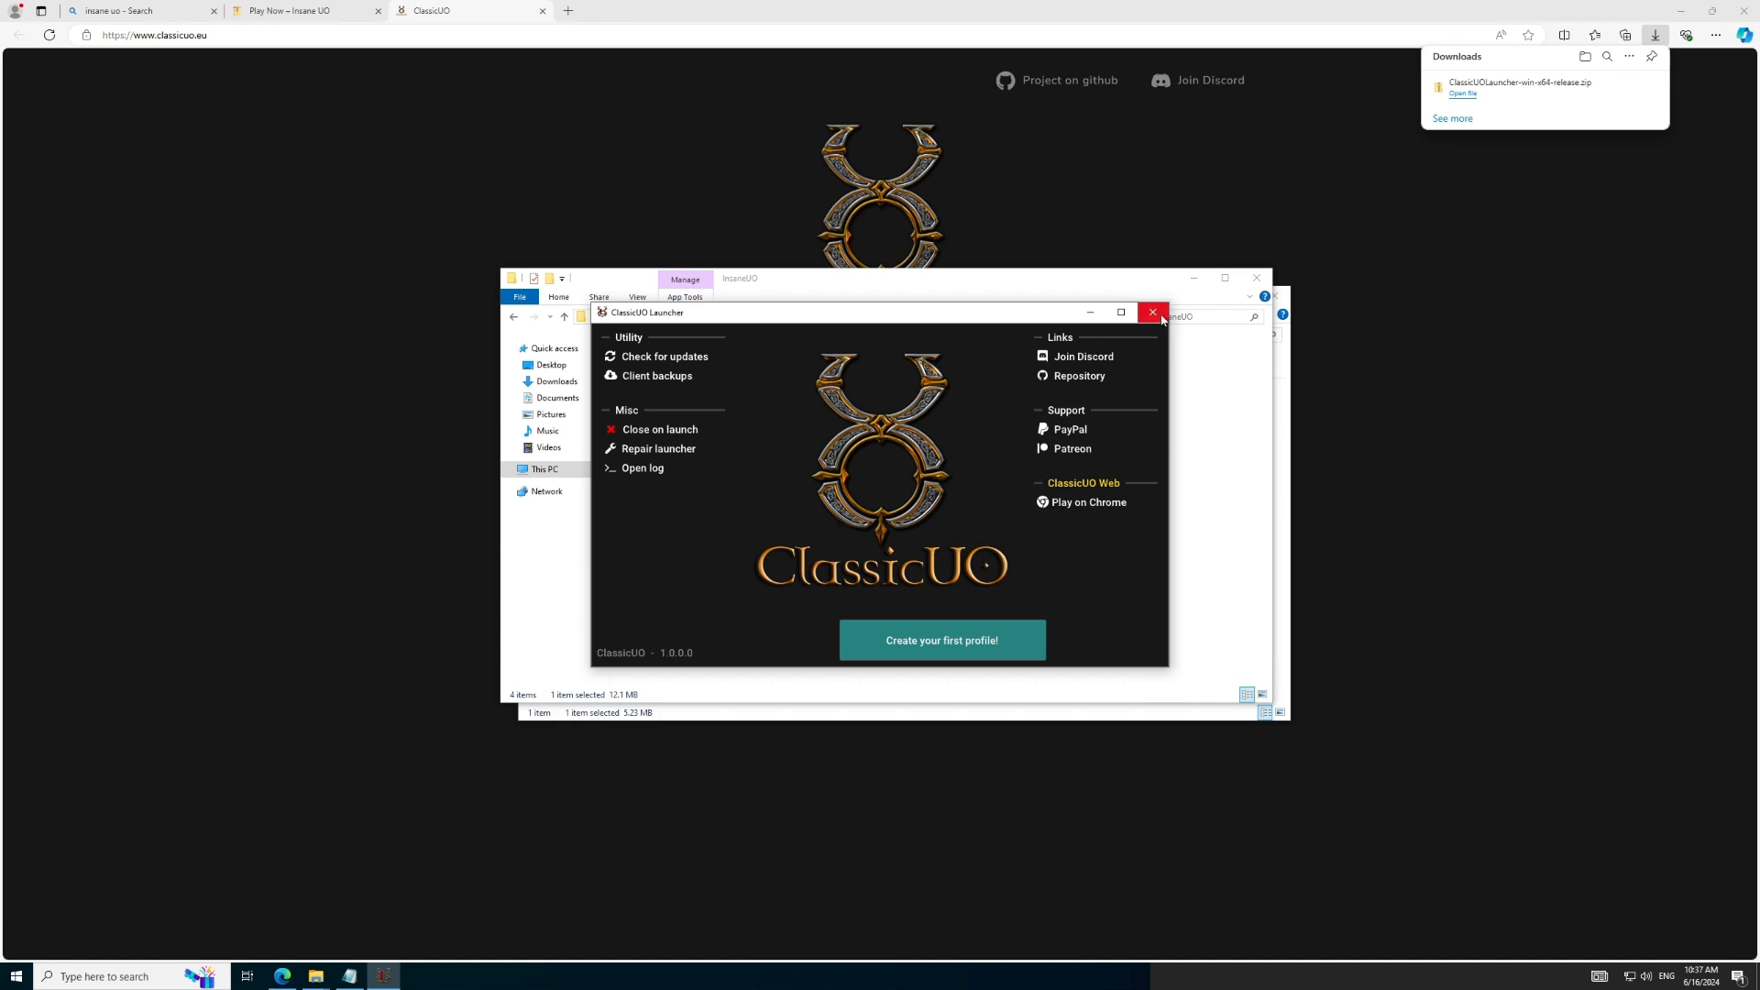
# Step: Close the ClassicUO launcher and look inside the ClassicUO folder
pyautogui.click(1152, 311)
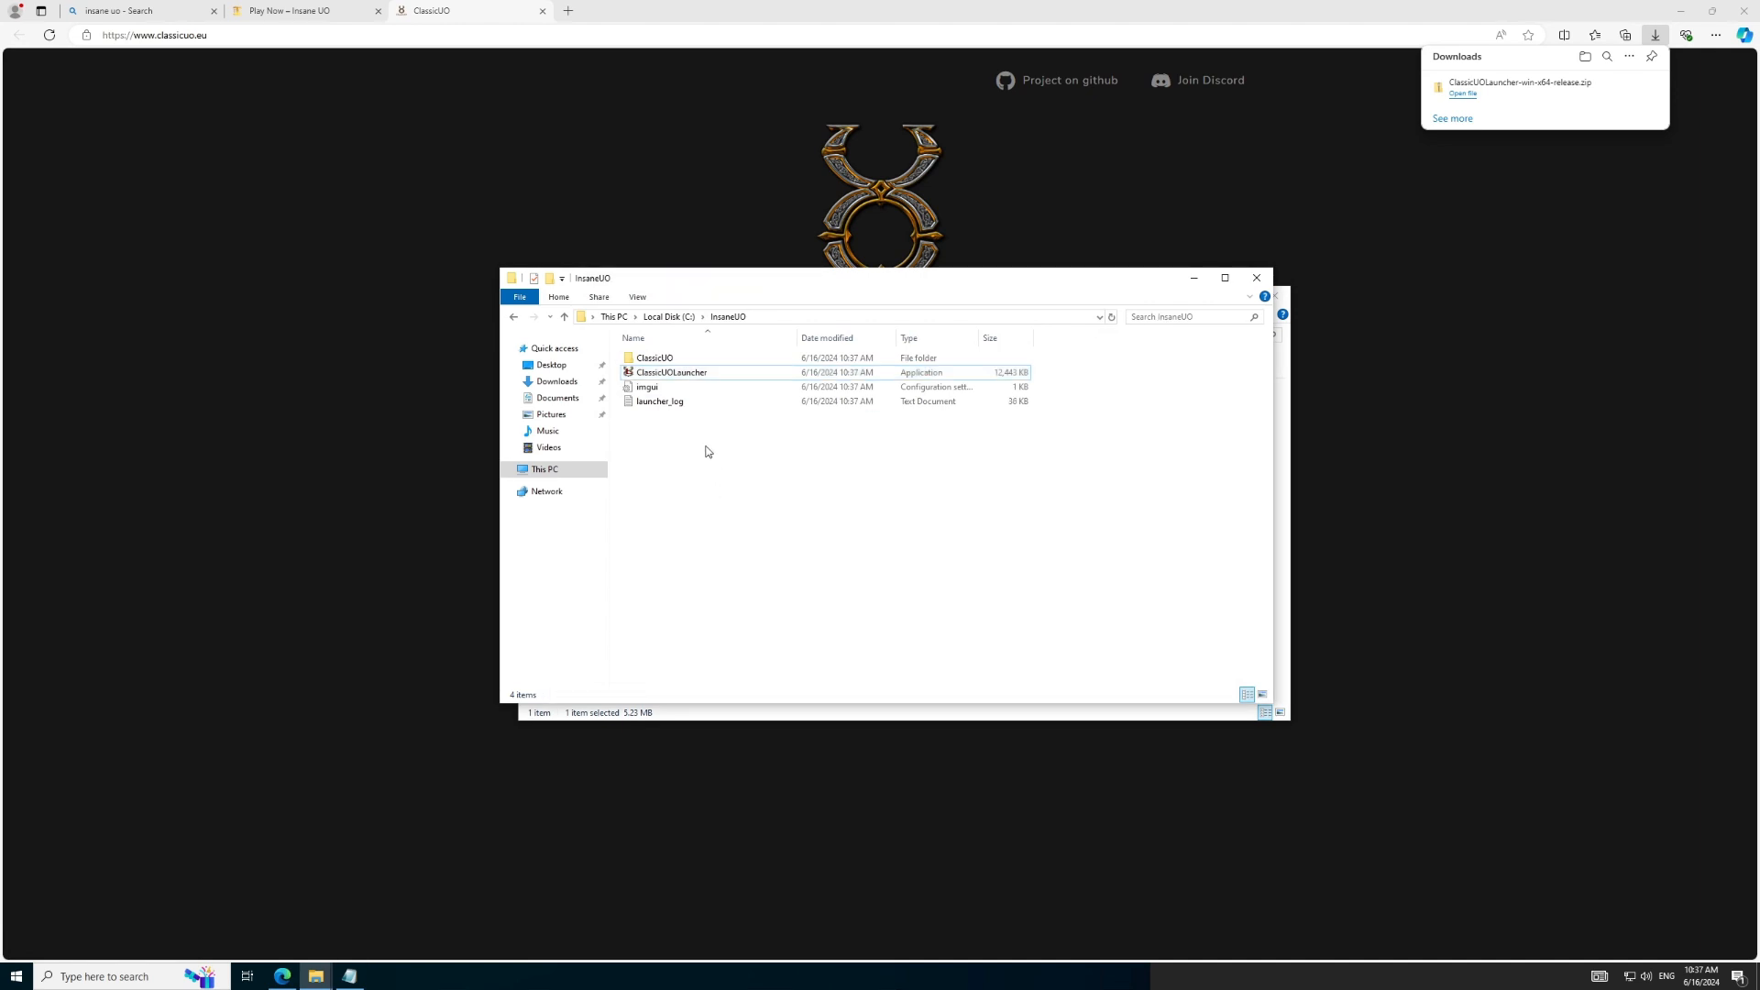
pyautogui.click(654, 358)
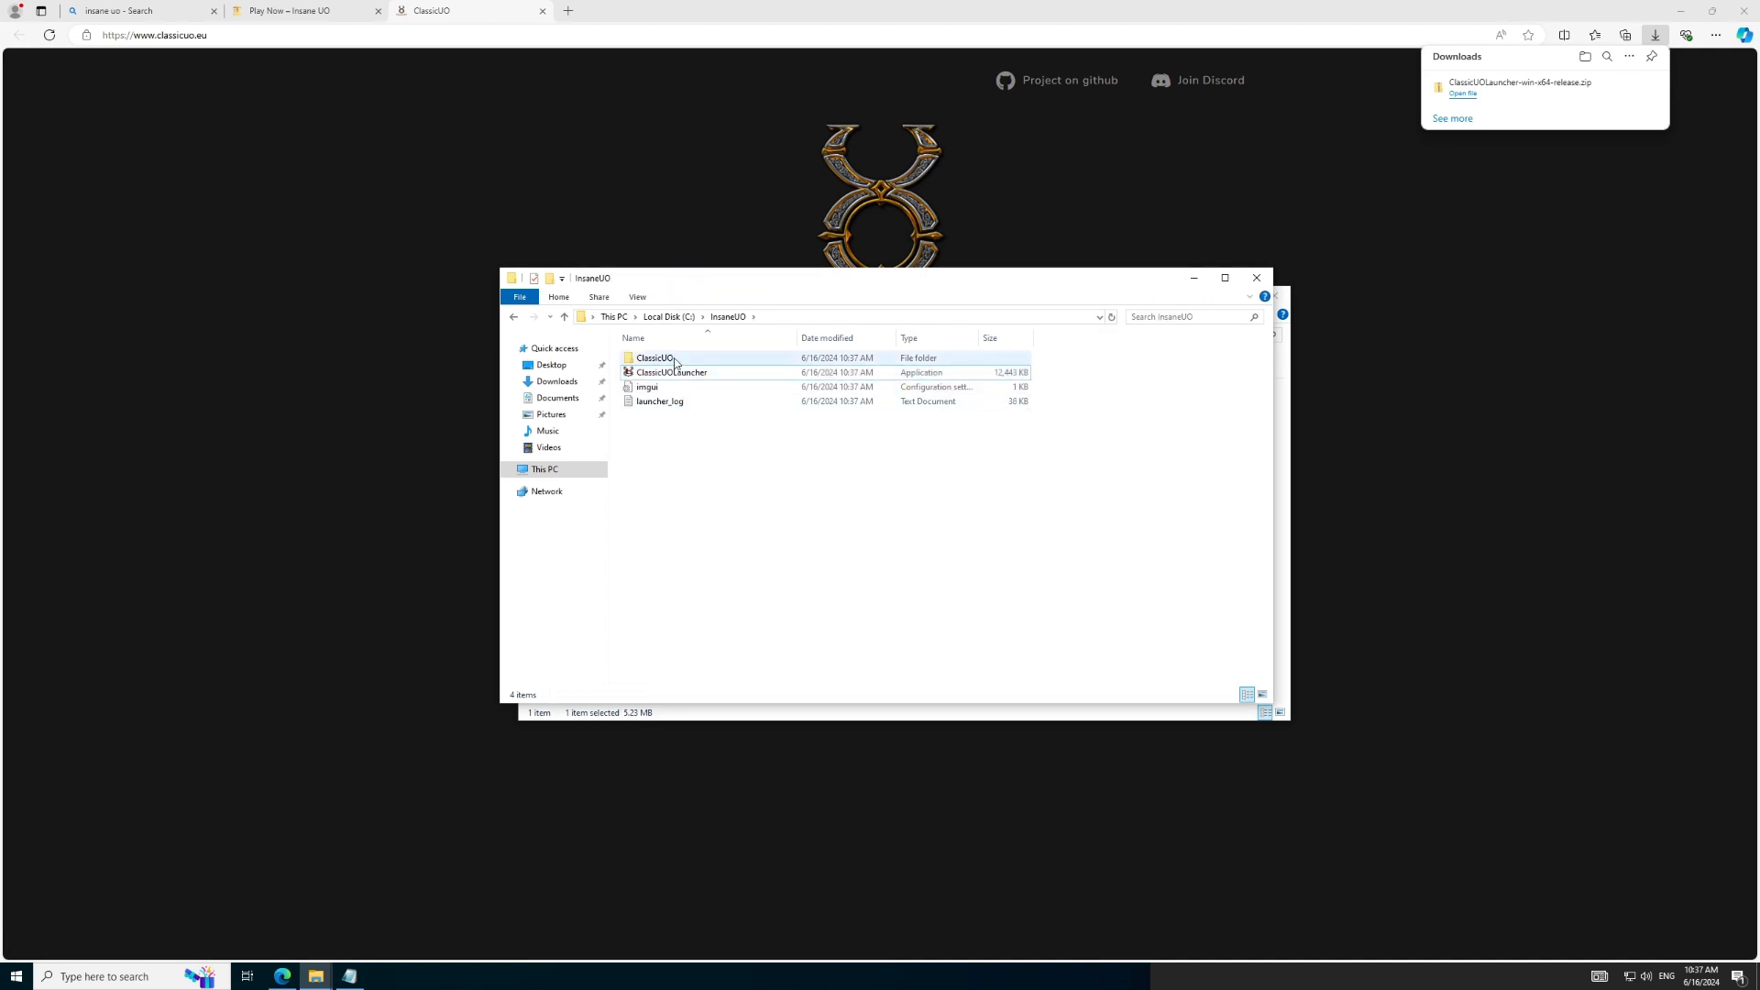
pyautogui.doubleClick(653, 358)
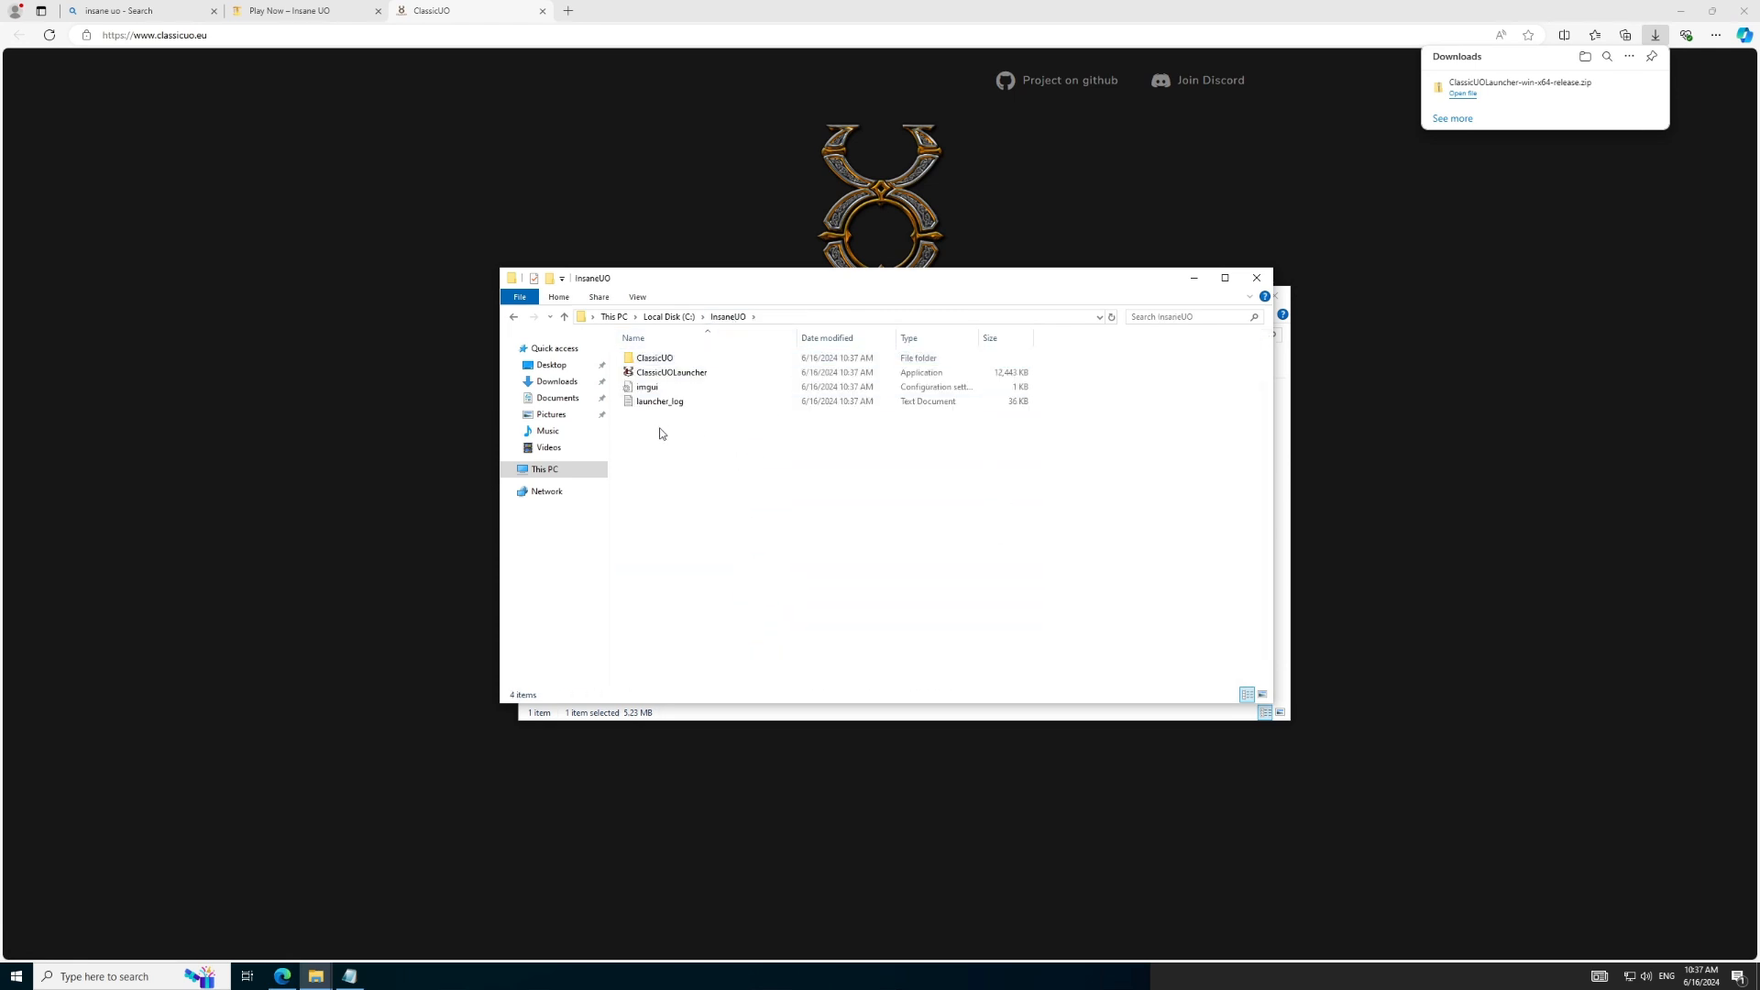
# Step: Create a new folder named TazUO inside C:\InsaneUO
pyautogui.rightClick(660, 435)
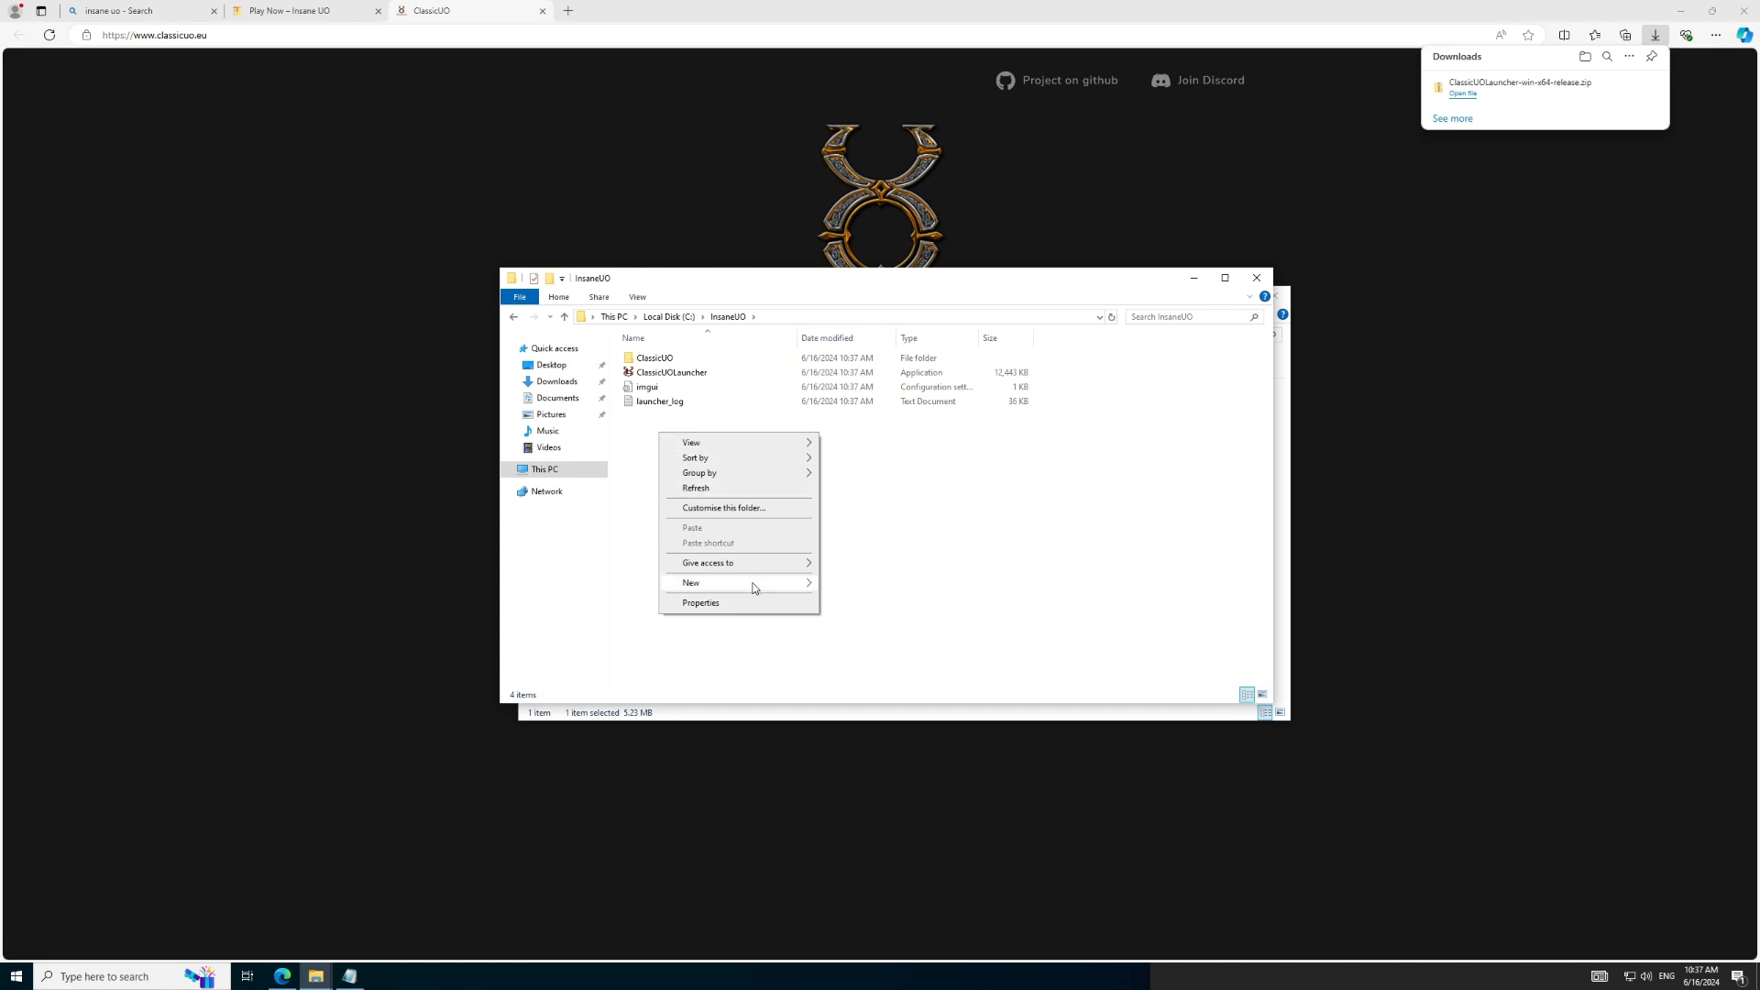
pyautogui.click(691, 583)
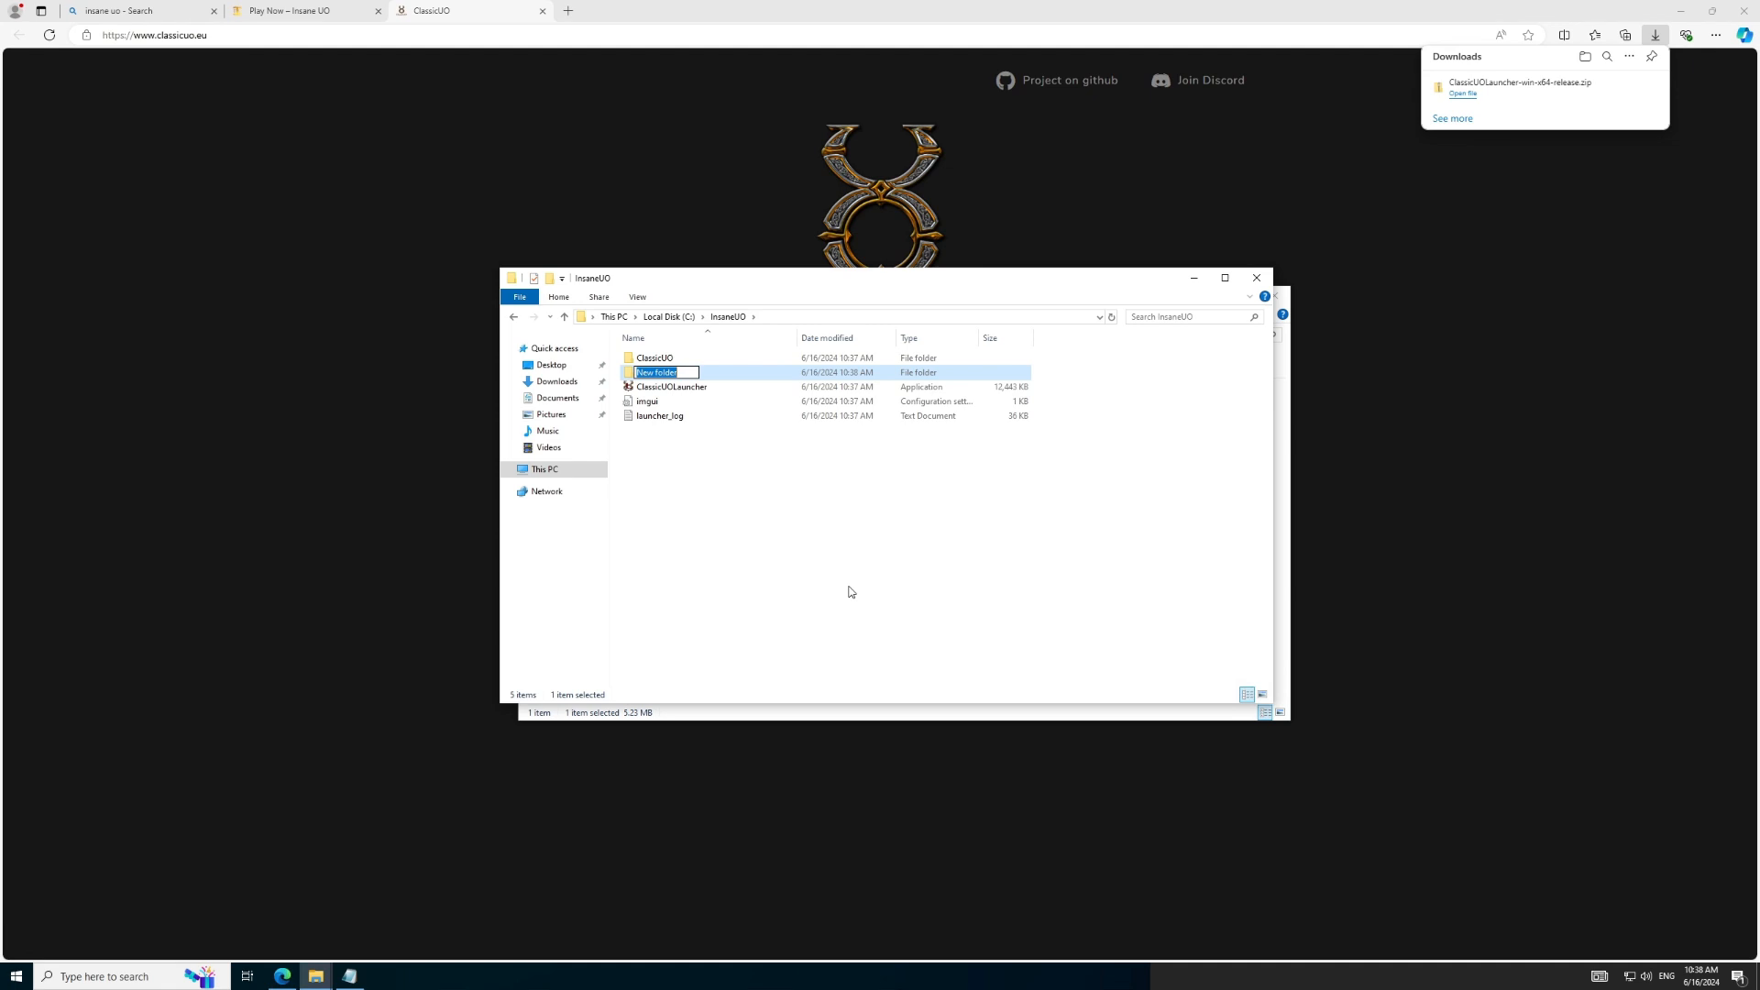
pyautogui.write('Te')
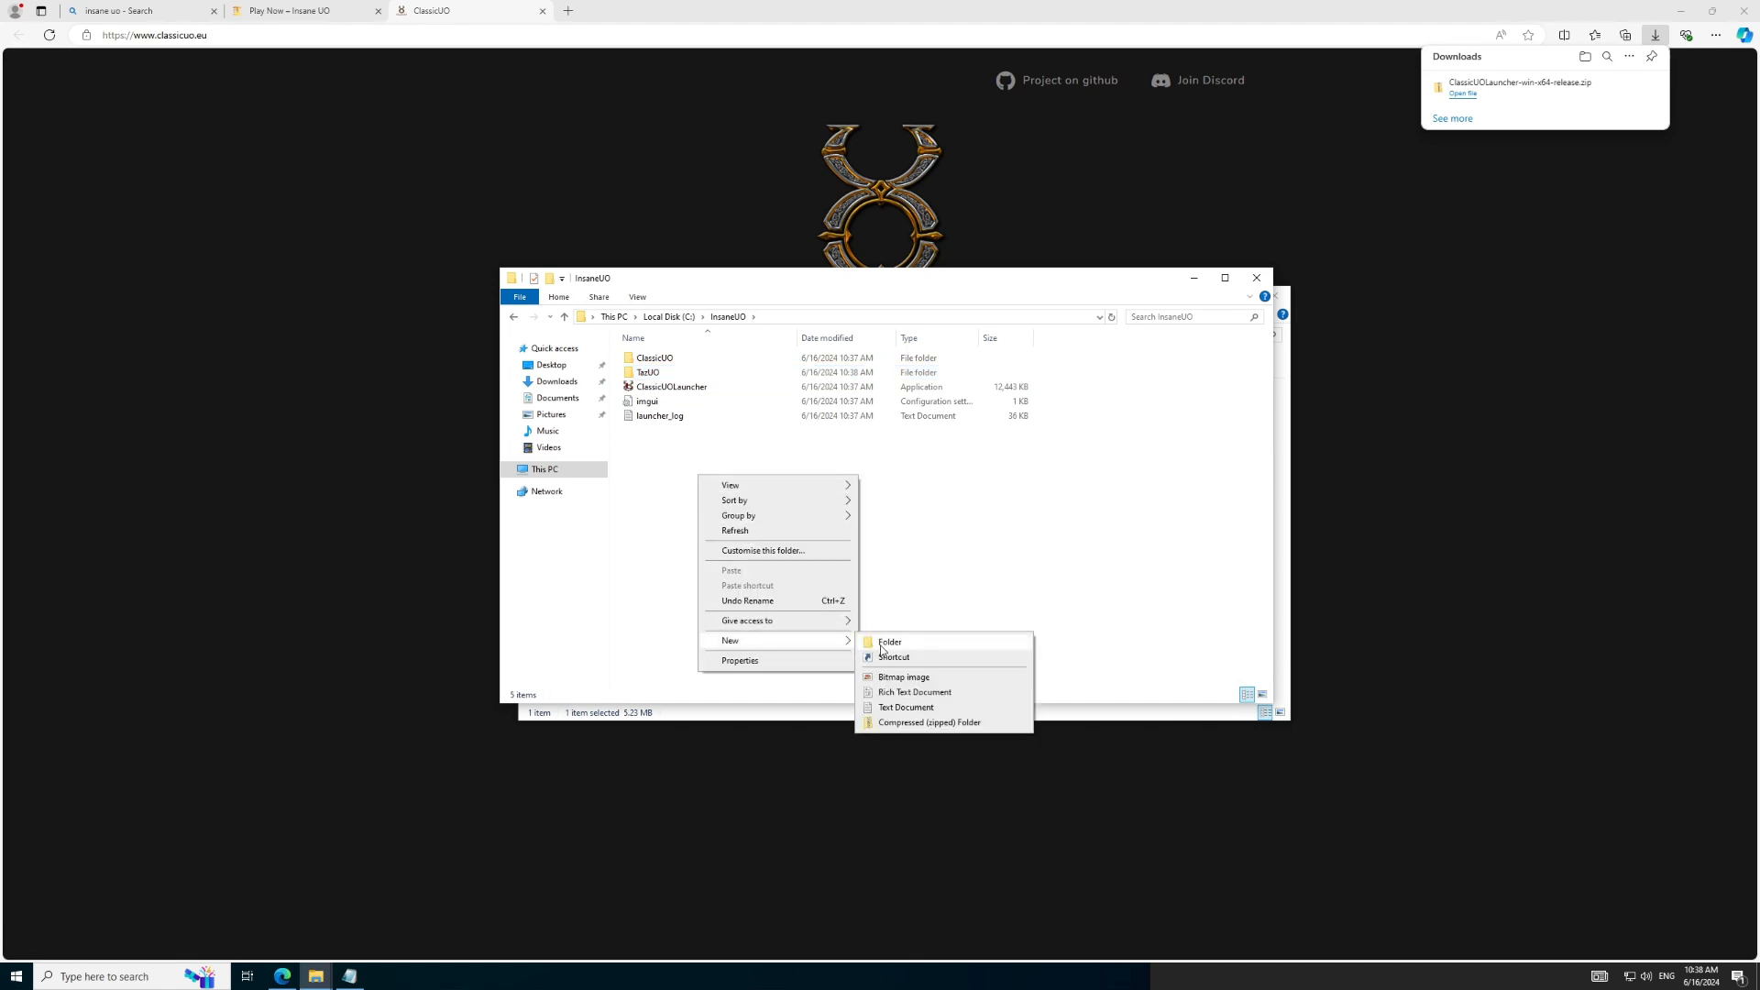
pyautogui.click(888, 642)
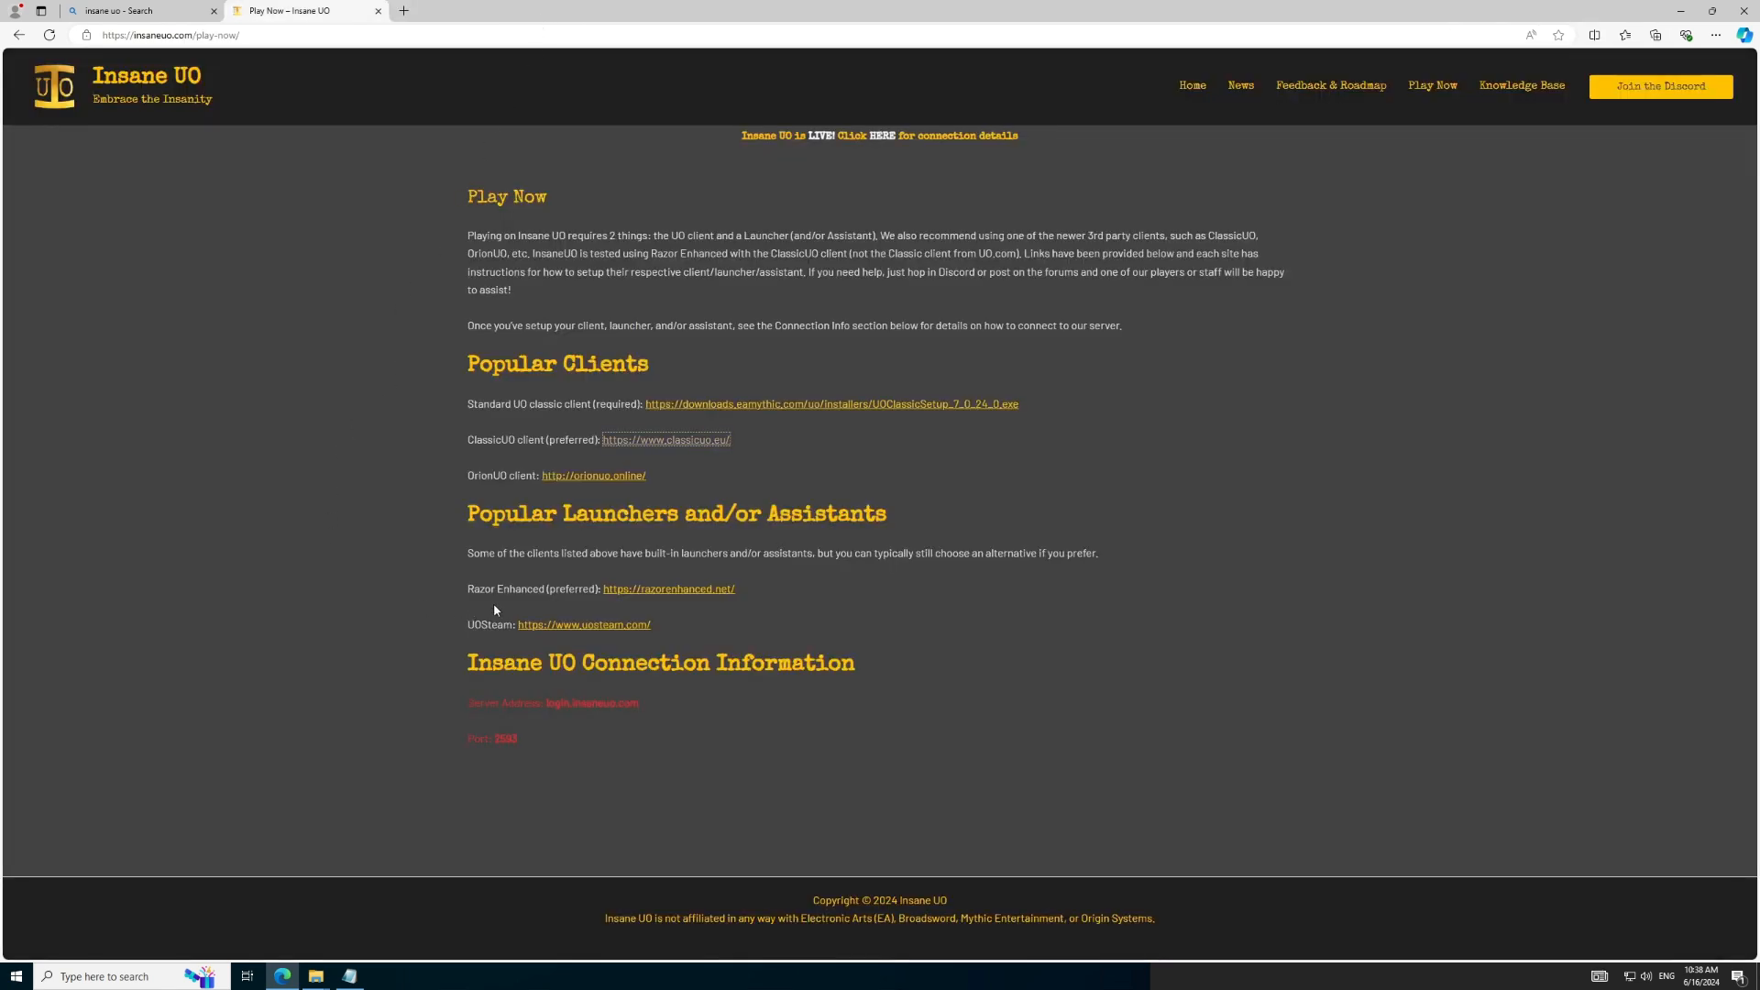
pyautogui.moveTo(444, 389)
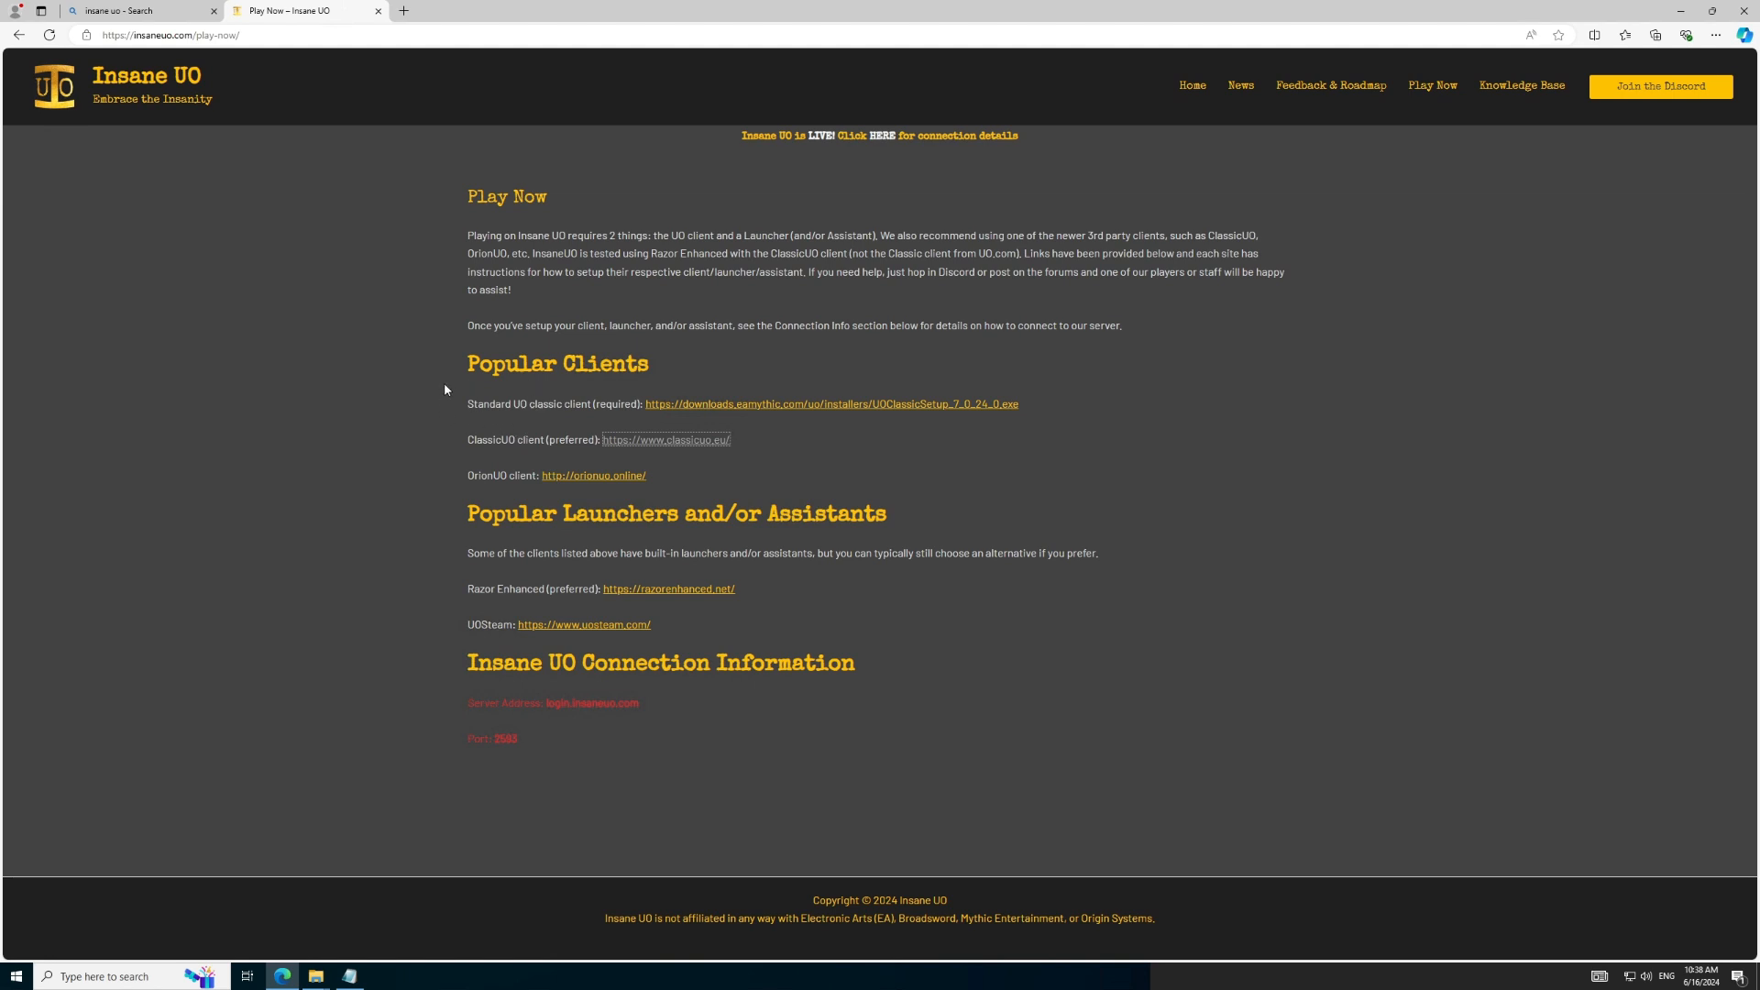
pyautogui.moveTo(420, 616)
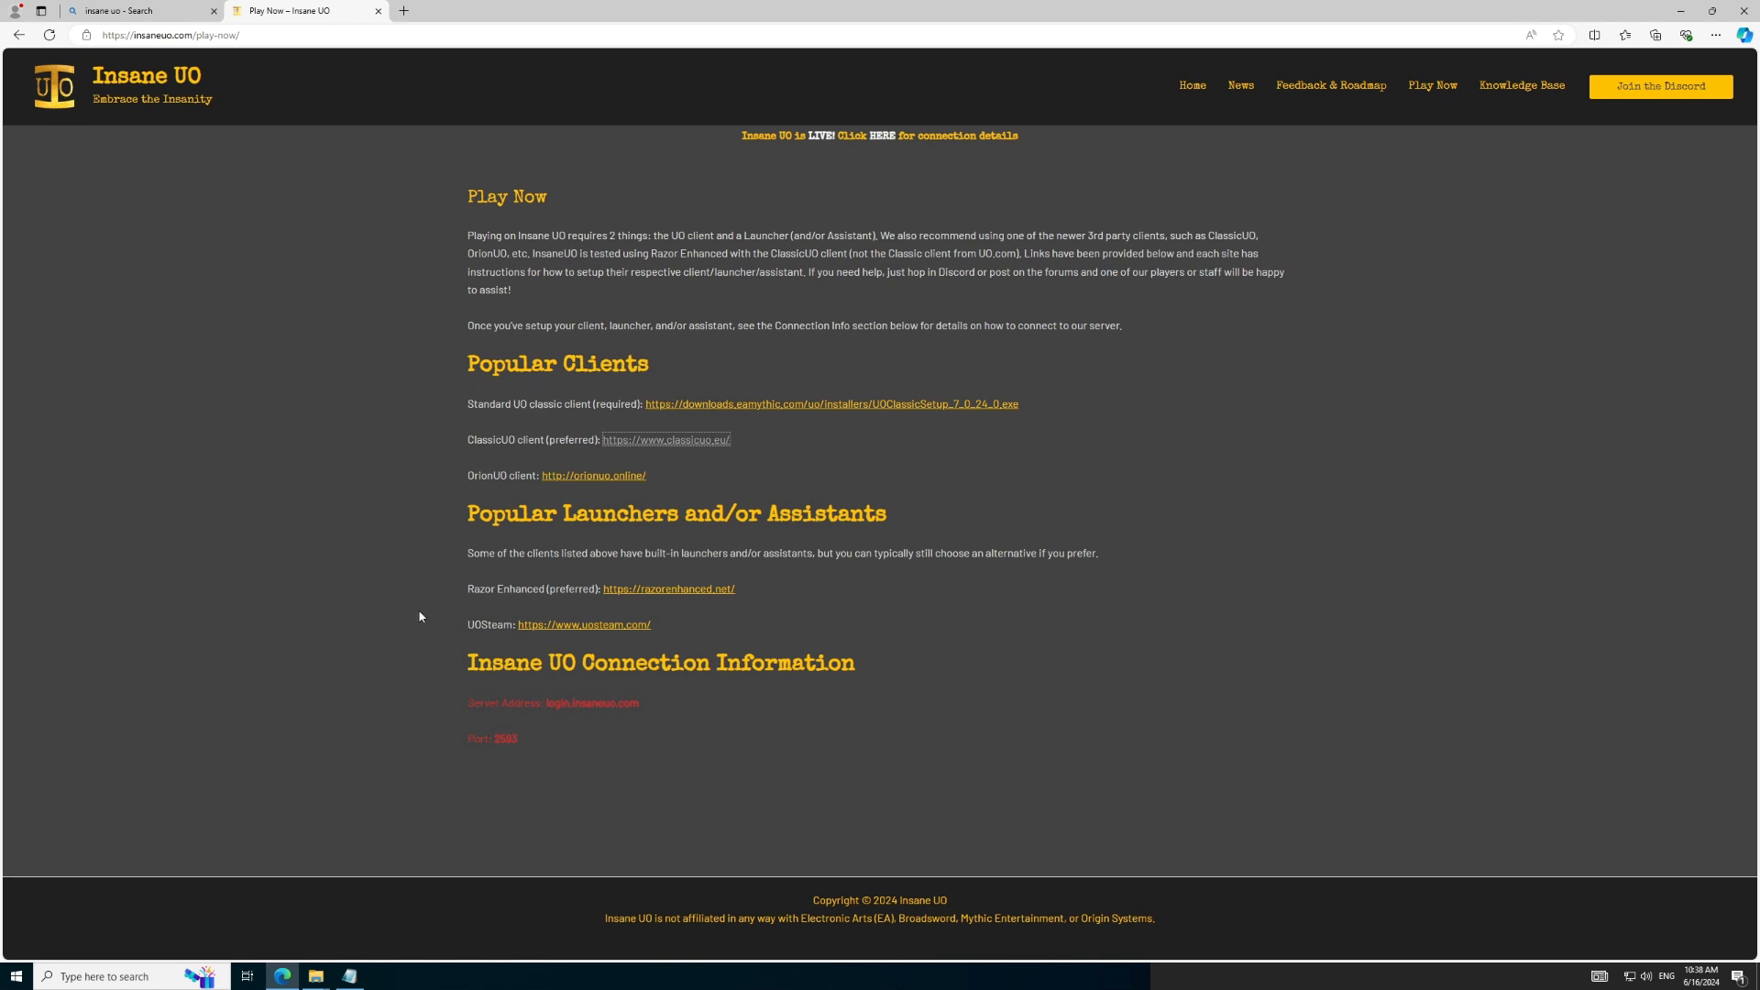
pyautogui.moveTo(624, 585)
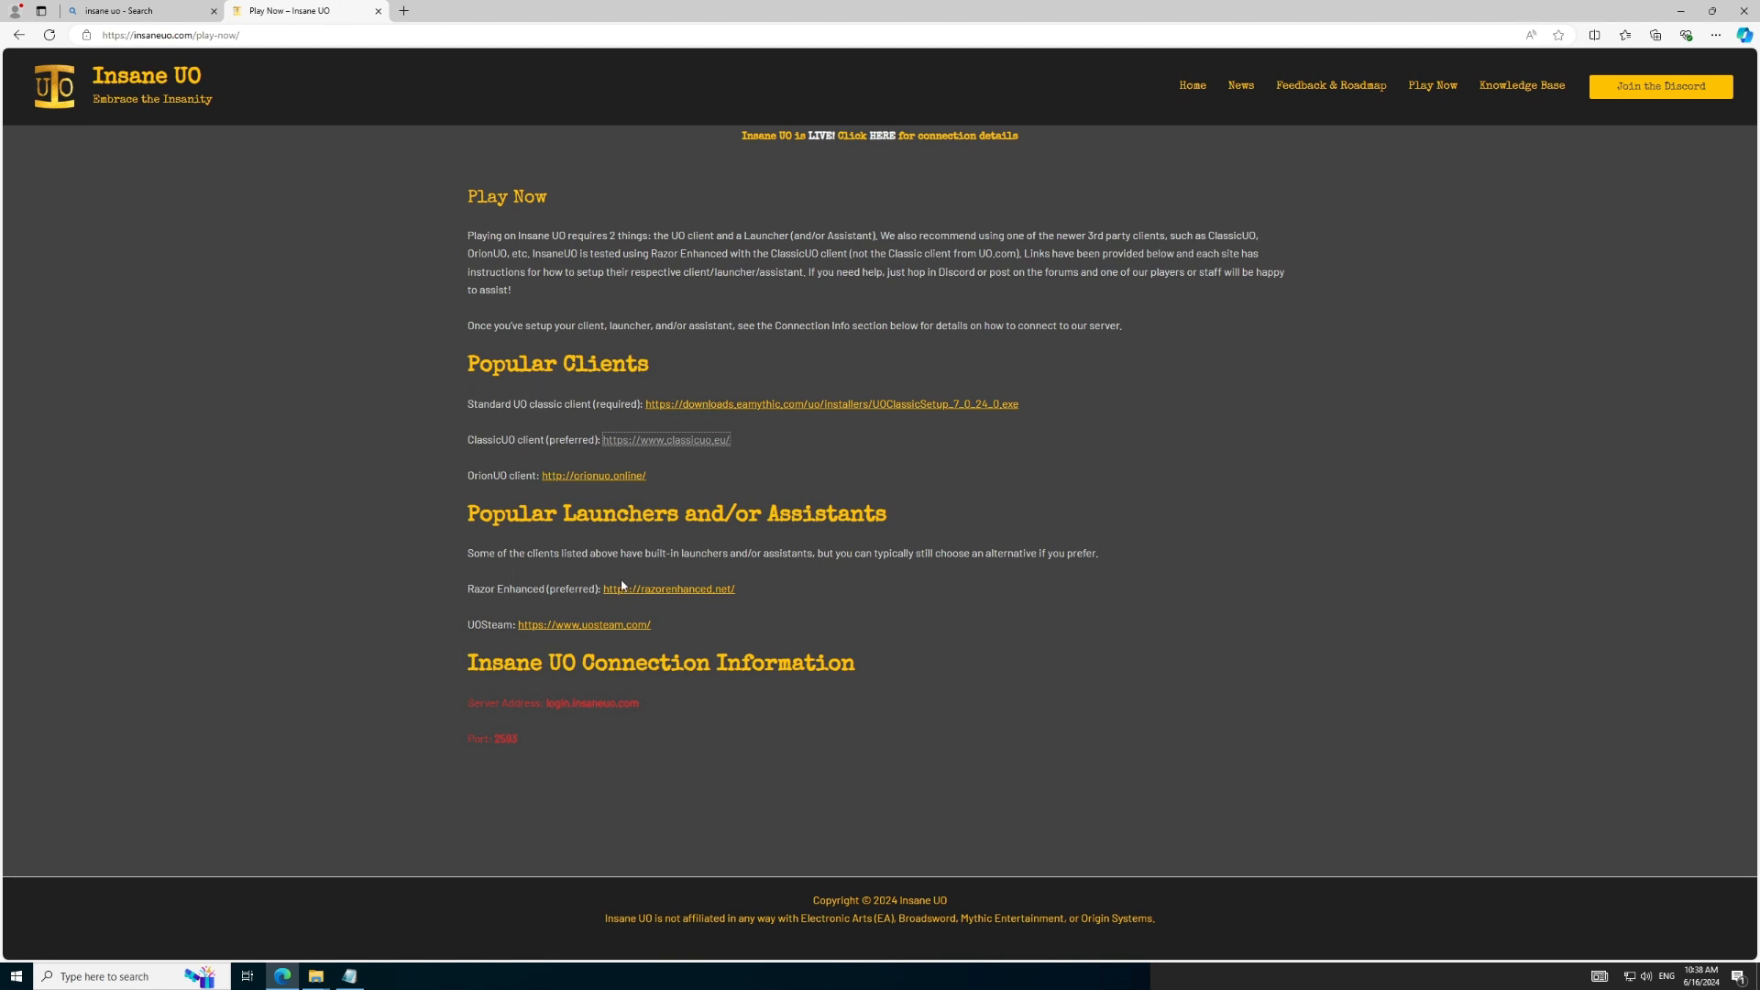
# Step: Go to razorenhanced.net and download RazorEnhanced-0.8.2.141.zip
pyautogui.click(668, 589)
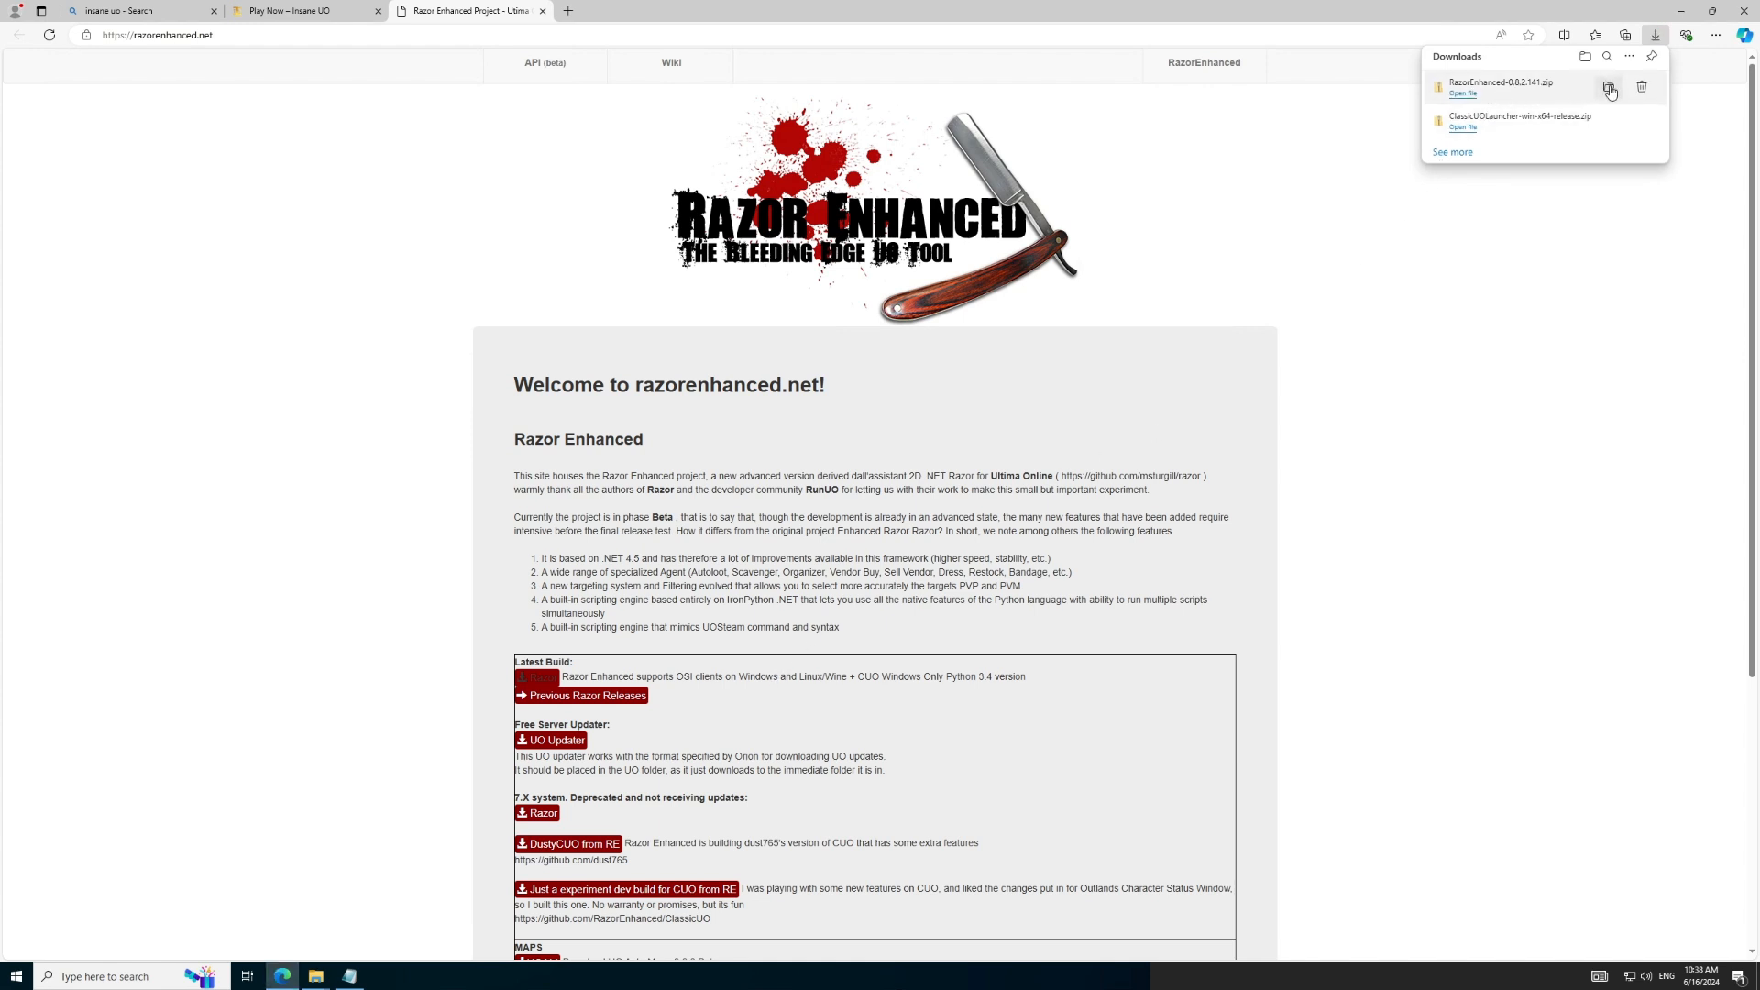
# Step: Extract the downloaded Razor Enhanced zip into C:\InsaneUO\Razor and close the Downloads window
pyautogui.click(1610, 88)
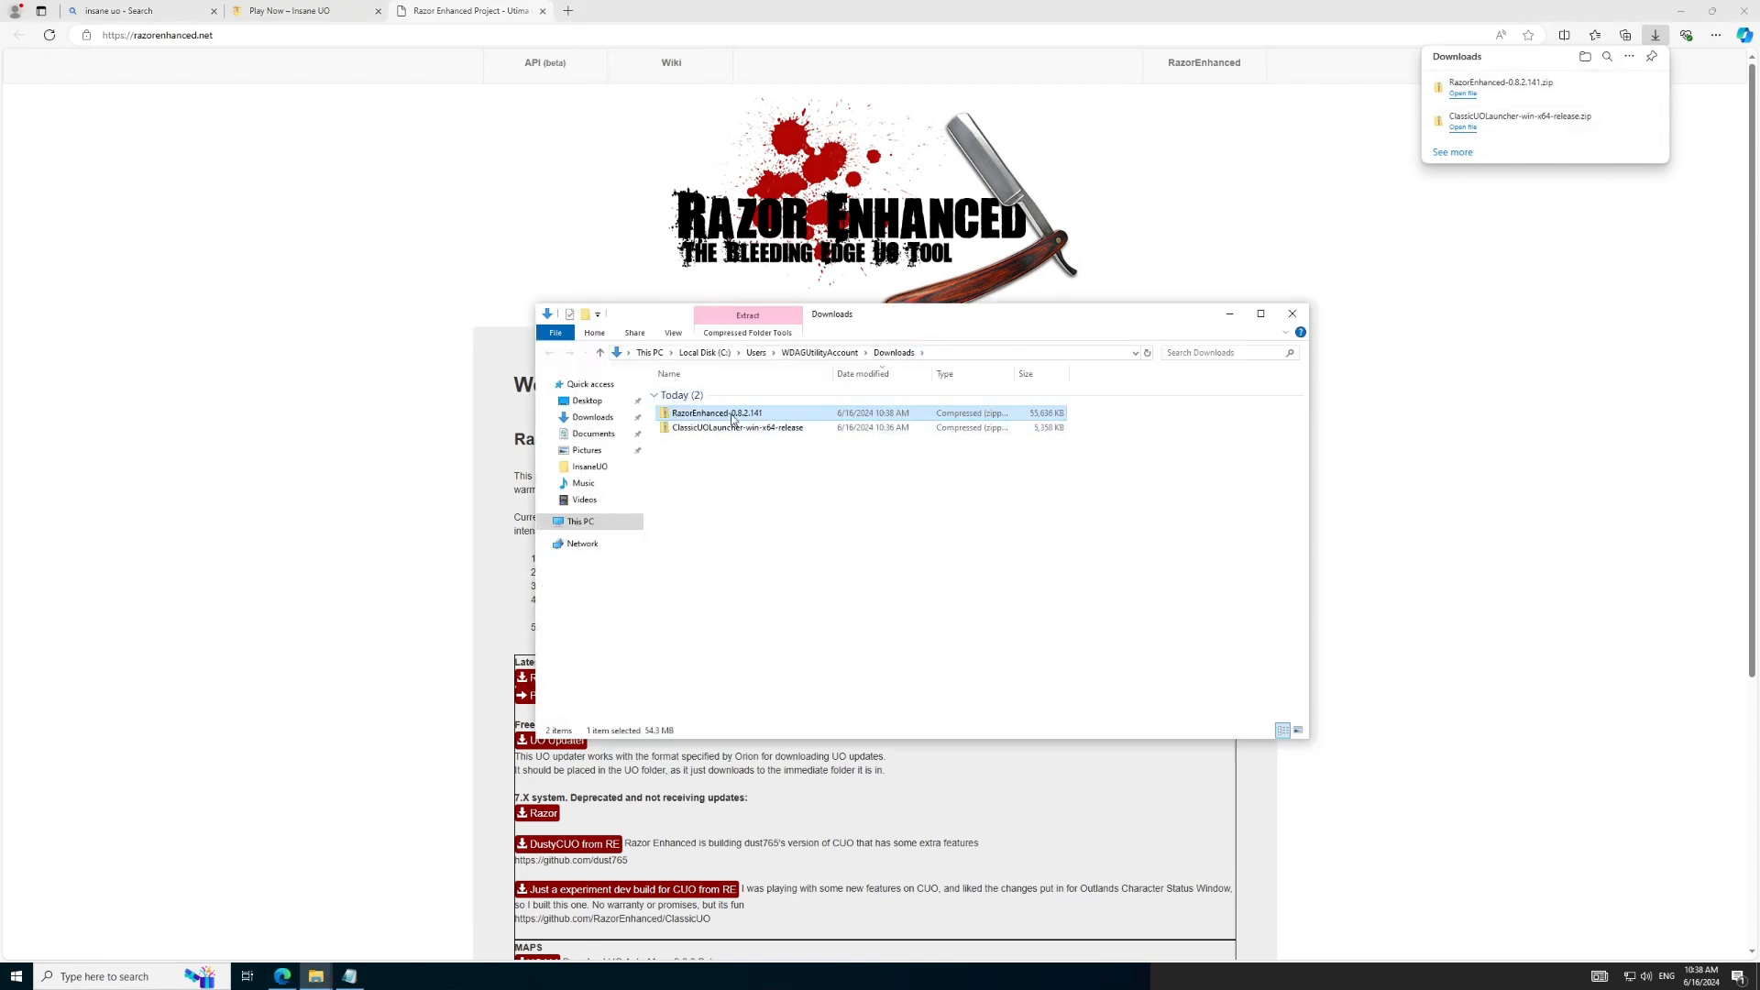
pyautogui.rightClick(715, 412)
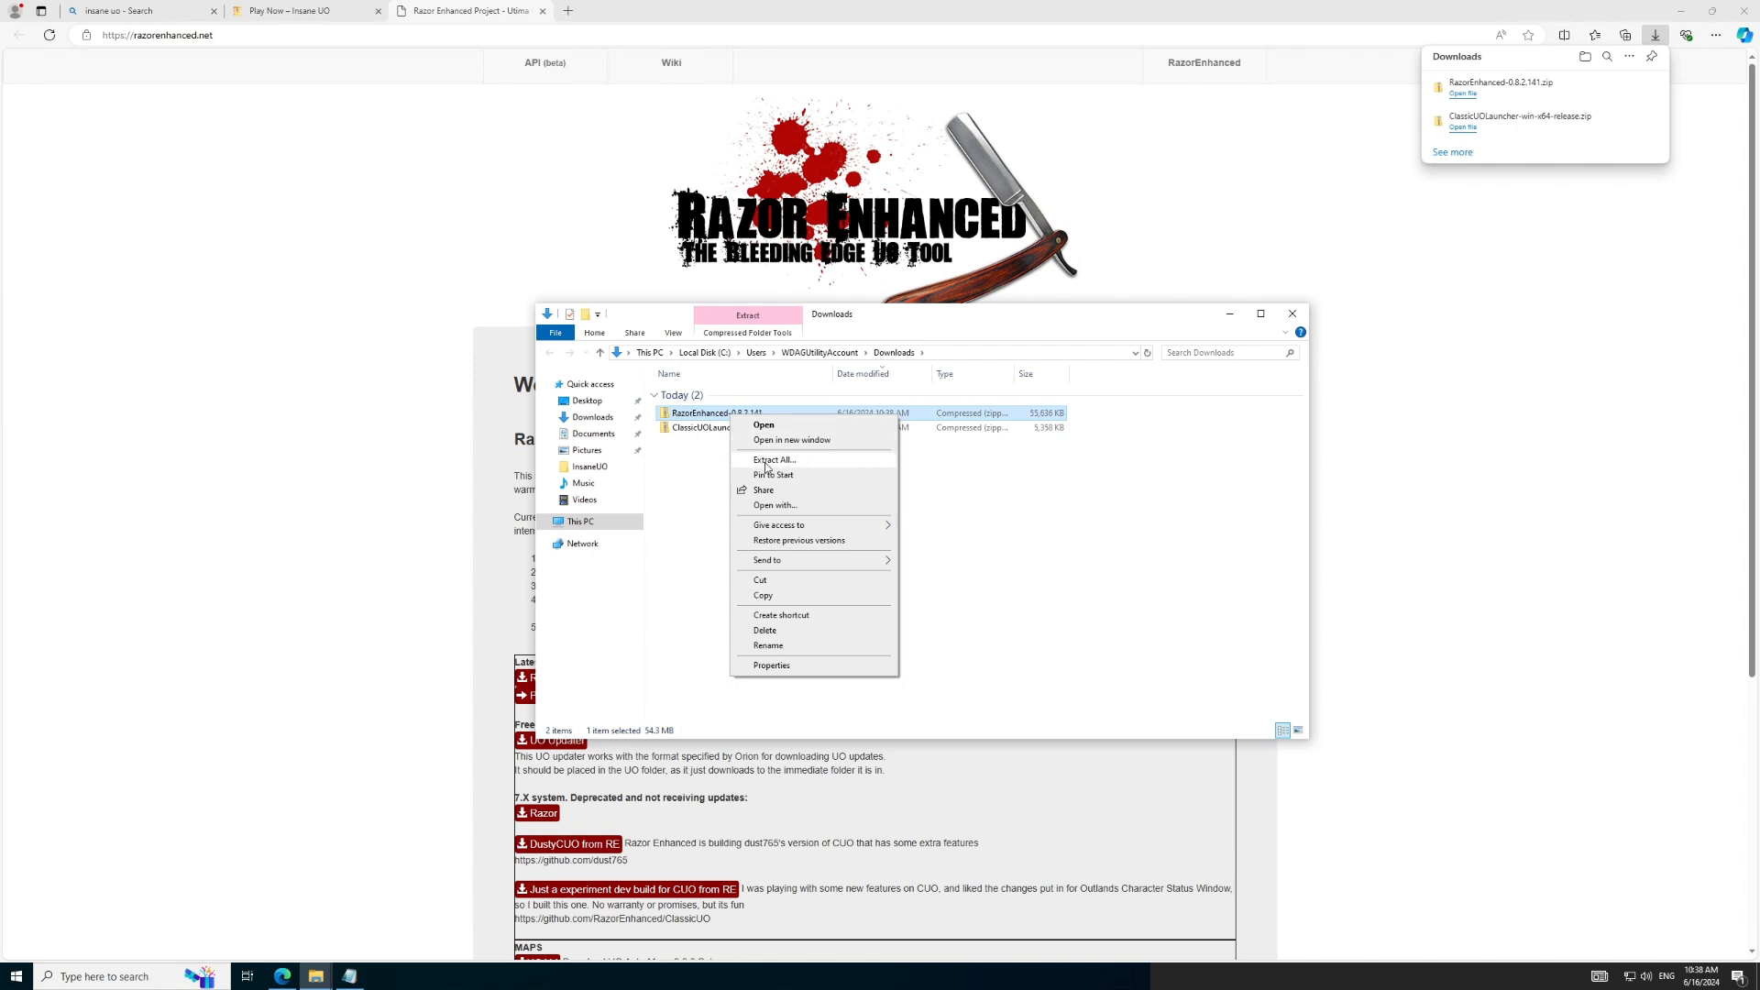
pyautogui.click(774, 458)
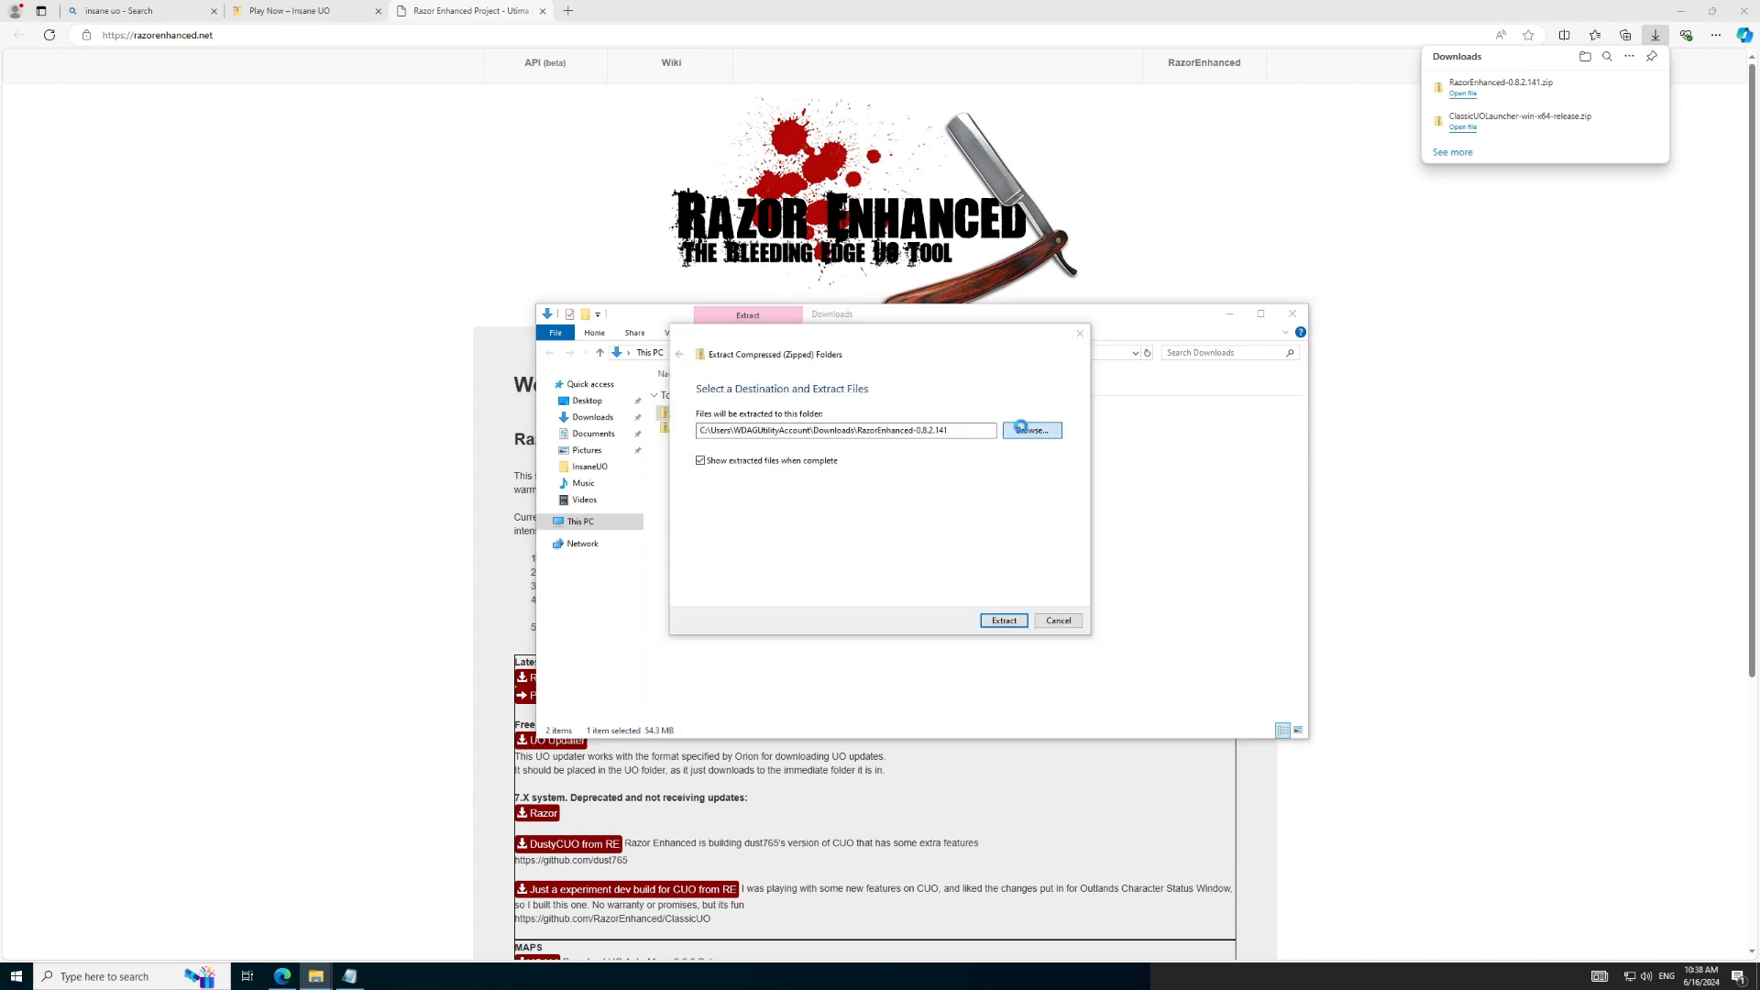
pyautogui.click(1029, 429)
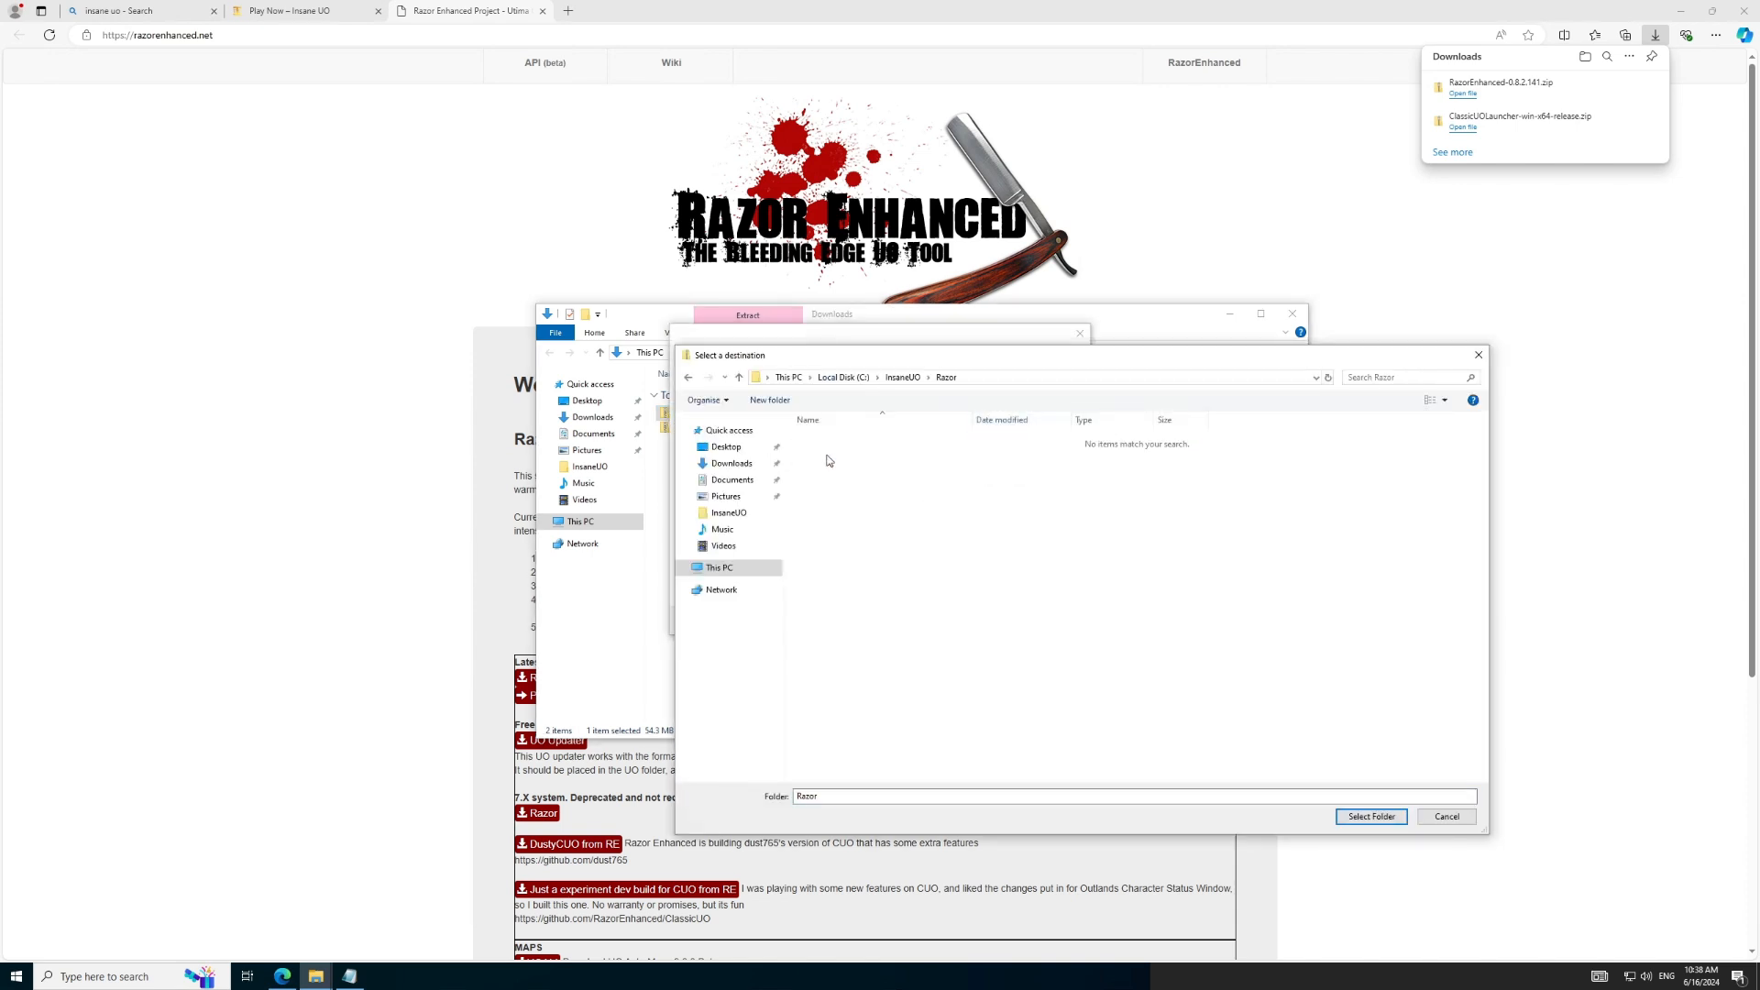
pyautogui.click(1372, 816)
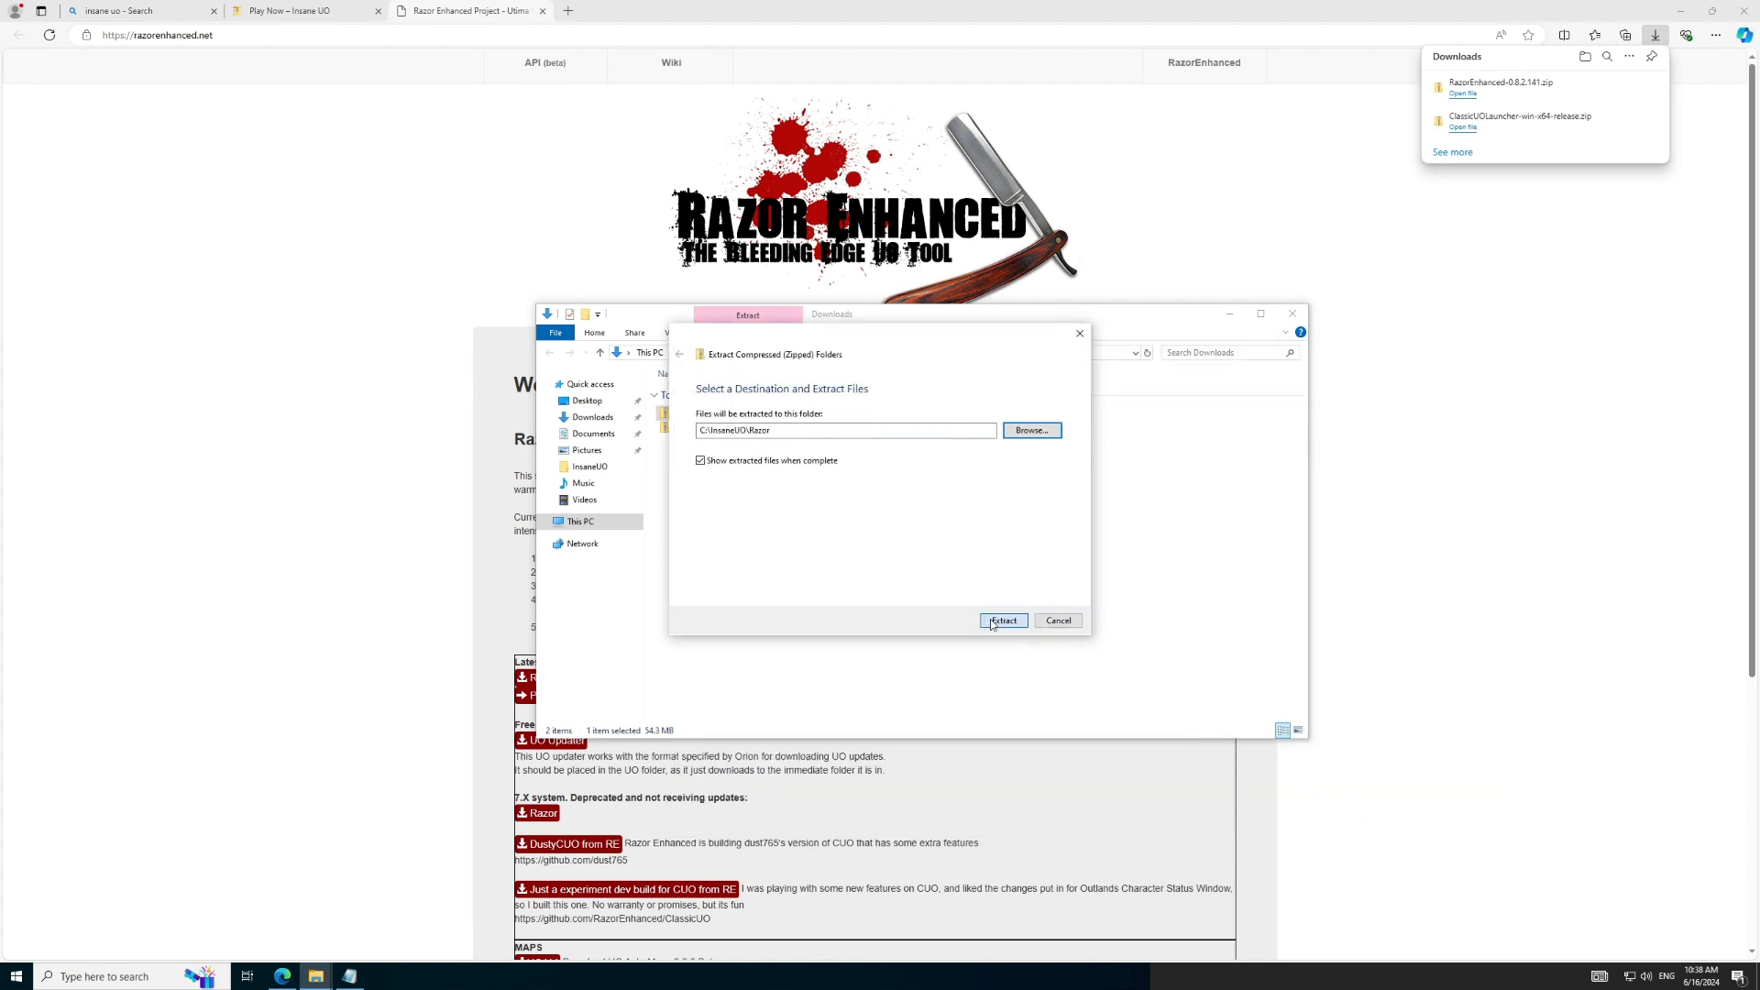
pyautogui.click(1003, 619)
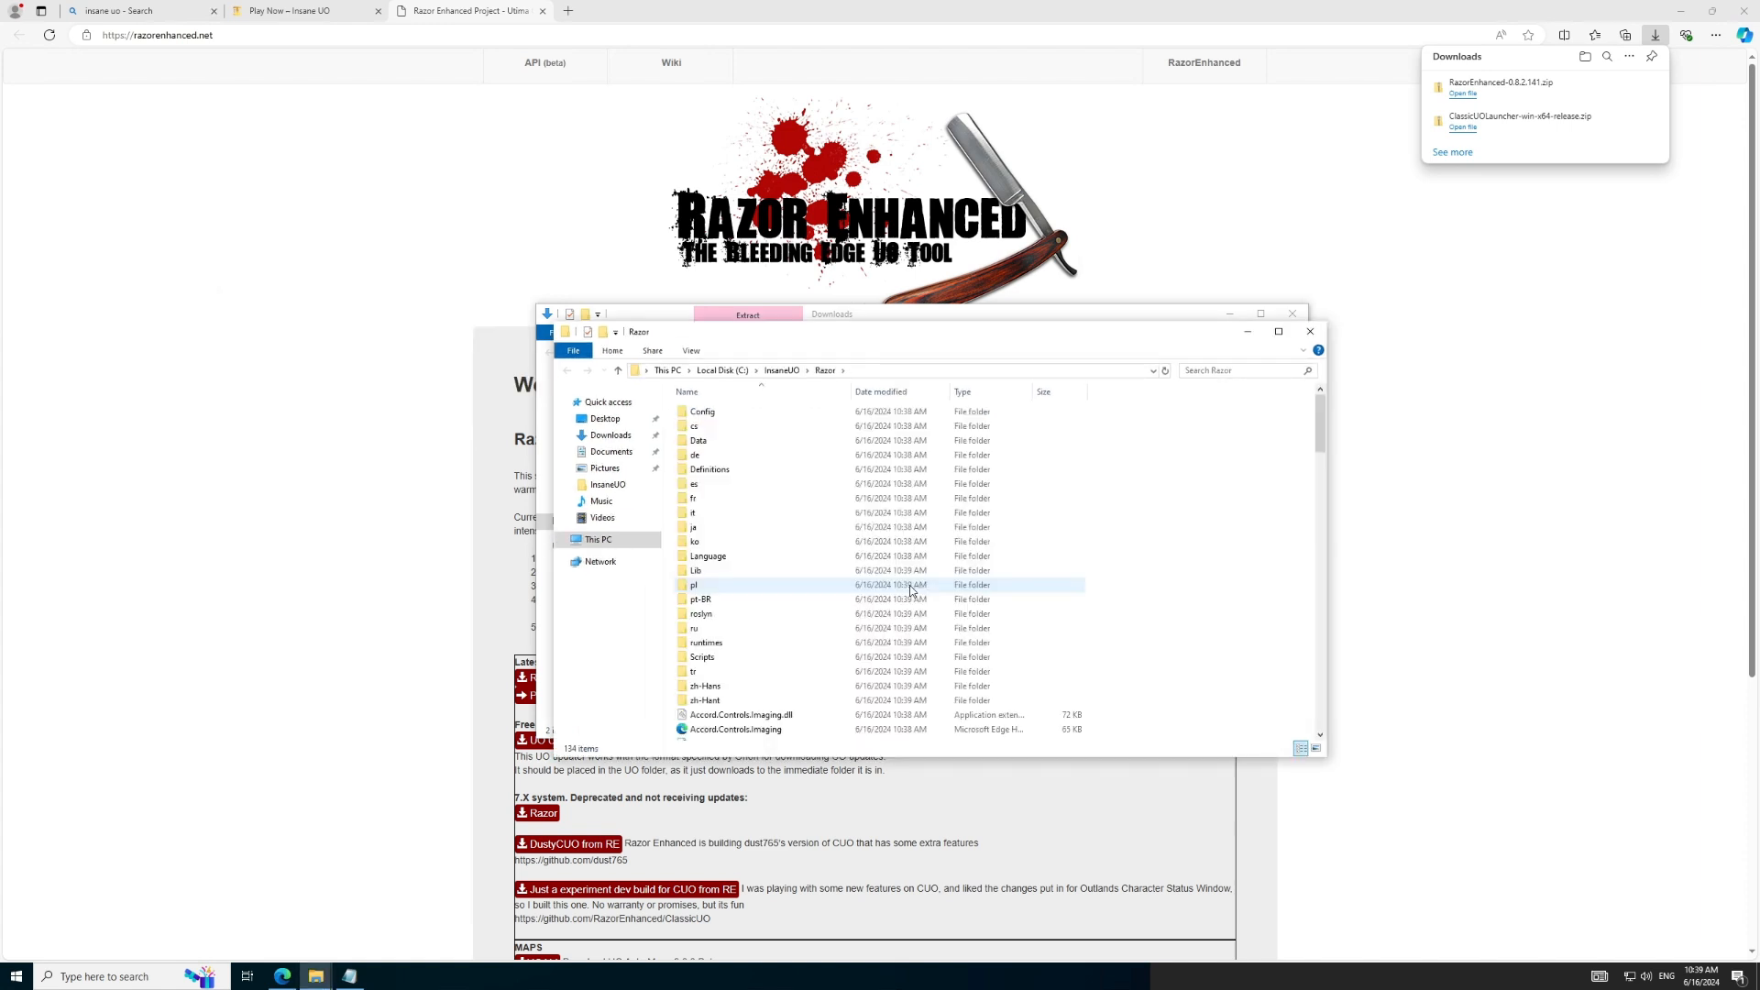
pyautogui.scroll(-3)
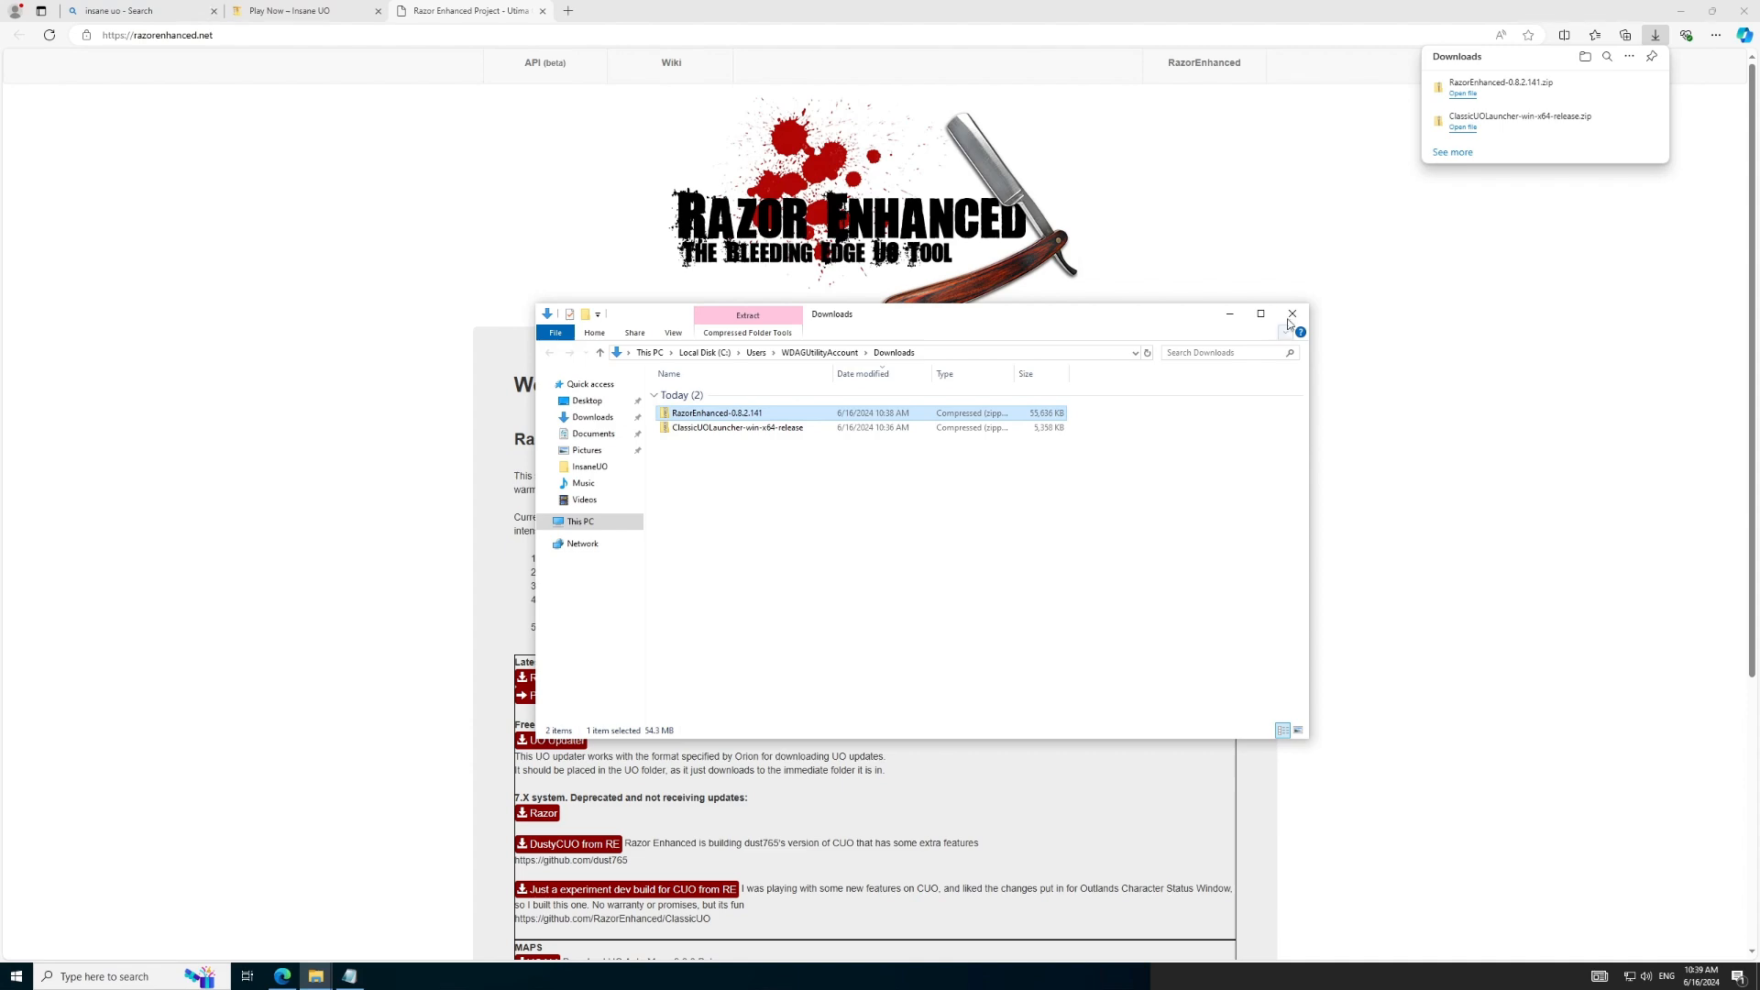
pyautogui.click(1291, 314)
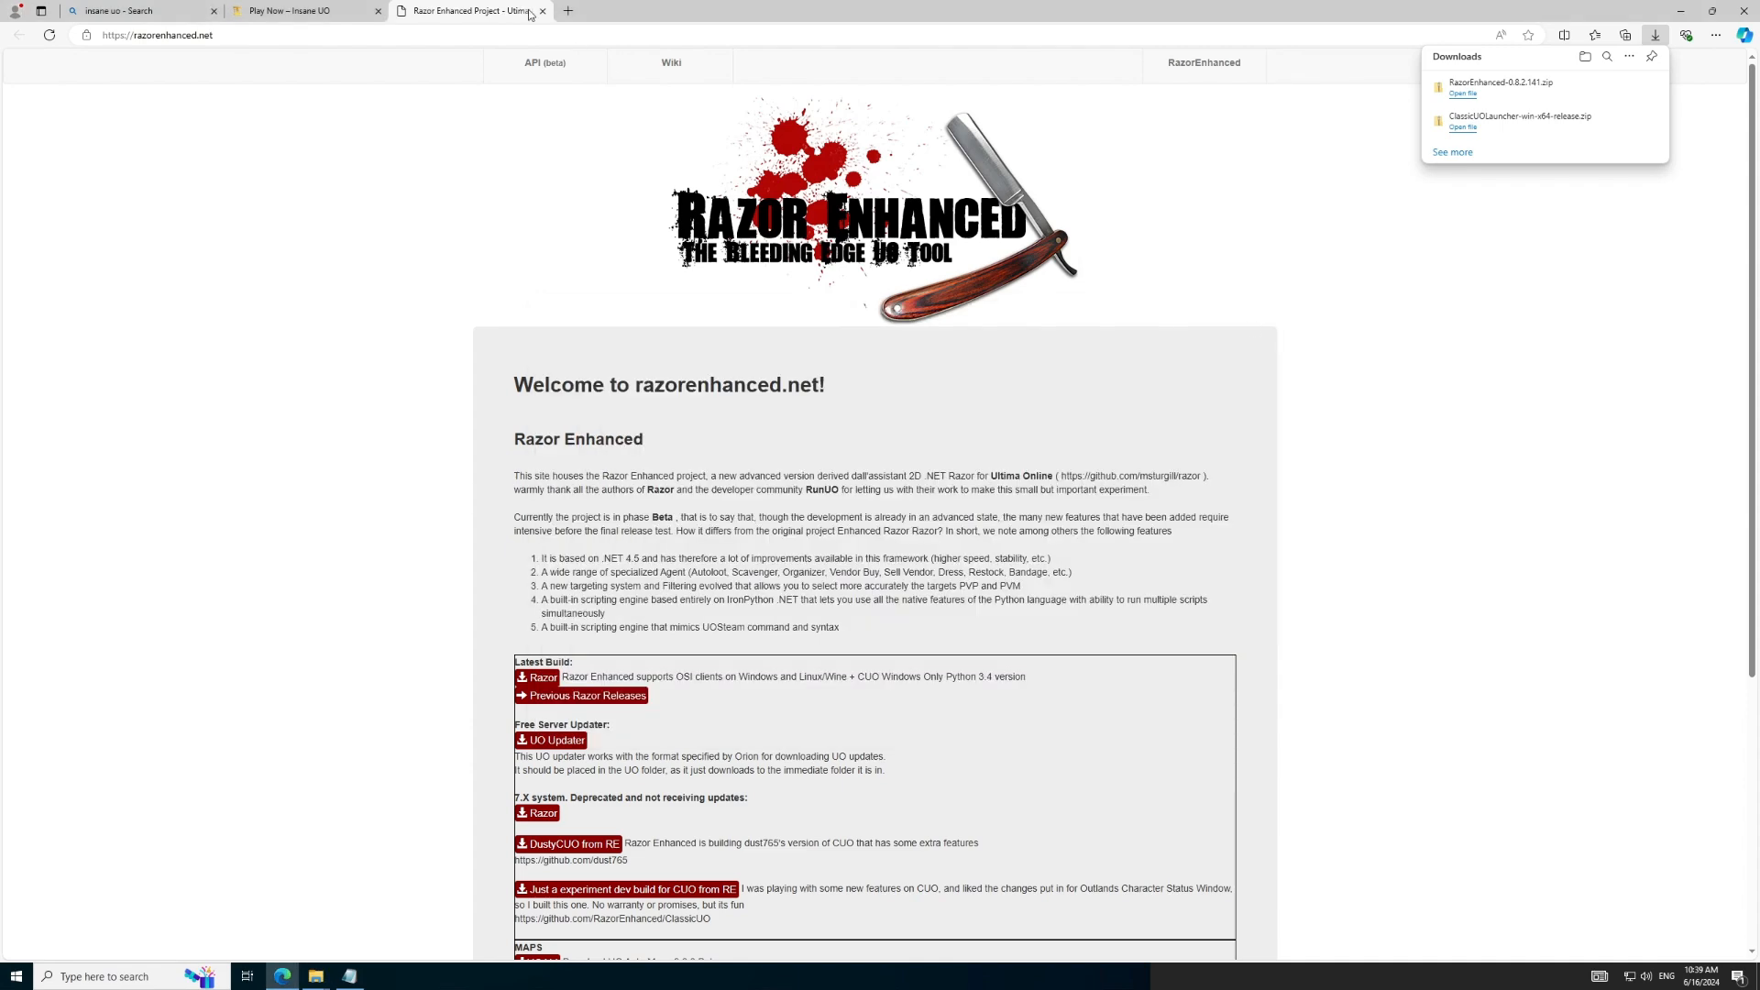
# Step: Close the Razor tab, search 'taz uo' and reach the bittiez/TazUO repository's feature list
pyautogui.click(543, 11)
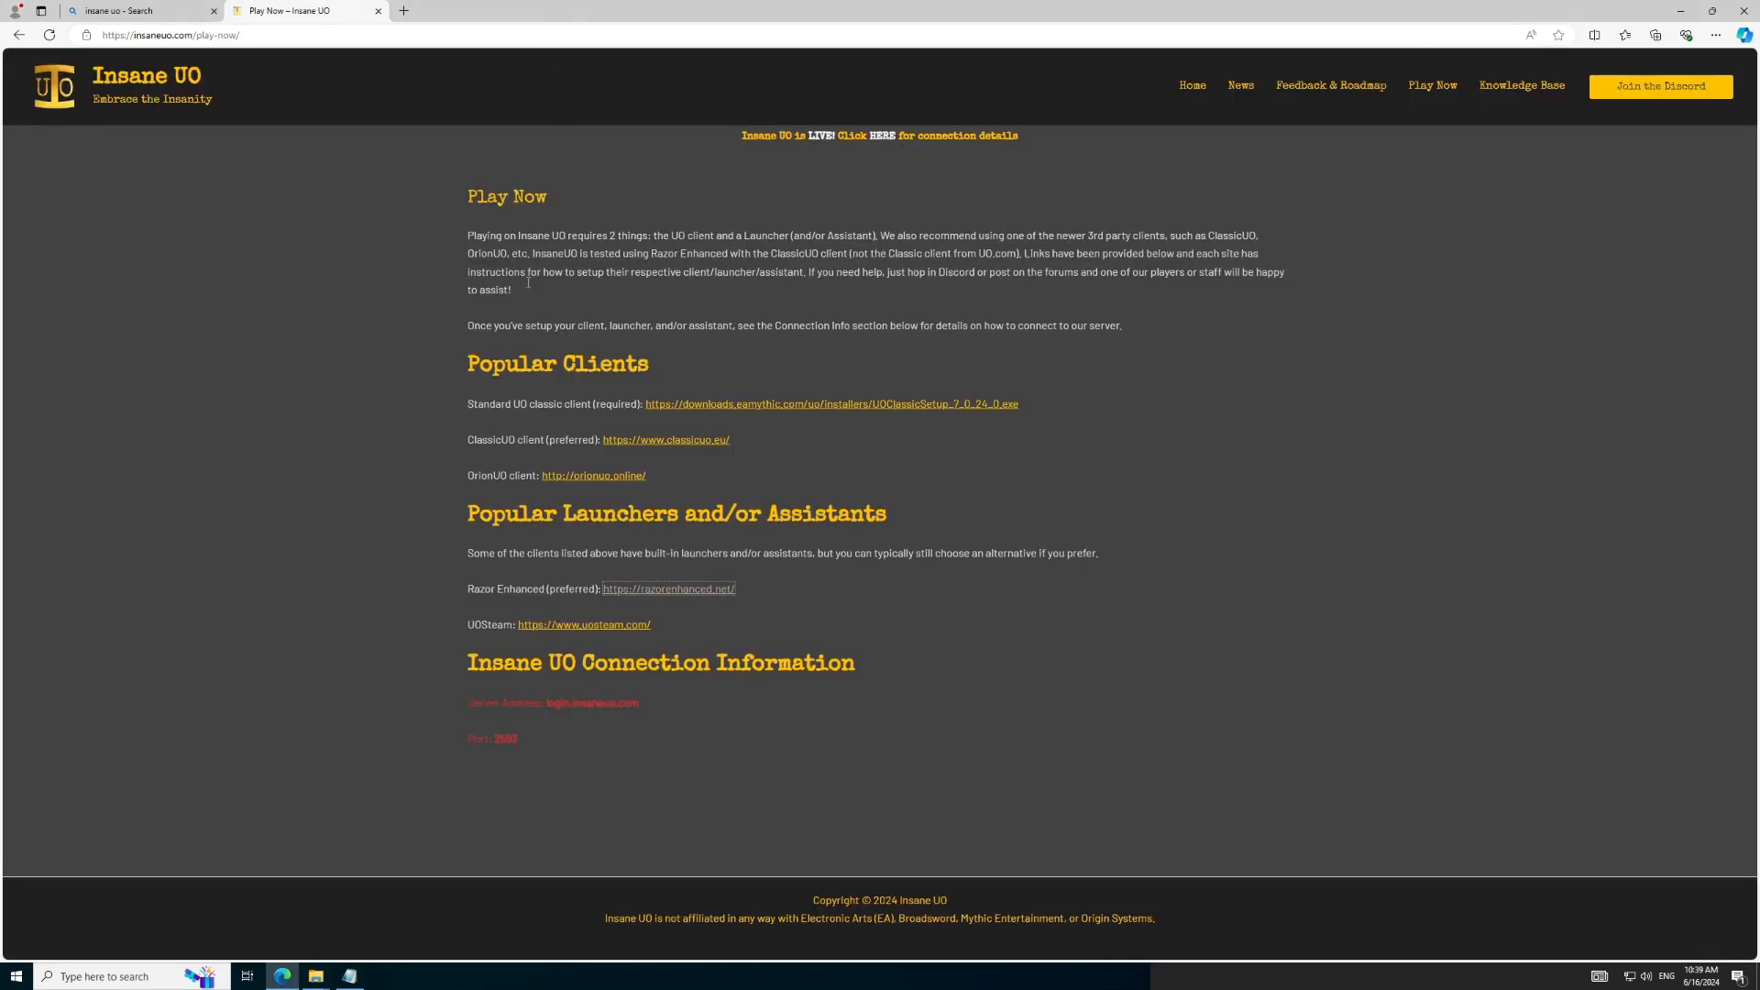
pyautogui.moveTo(395, 88)
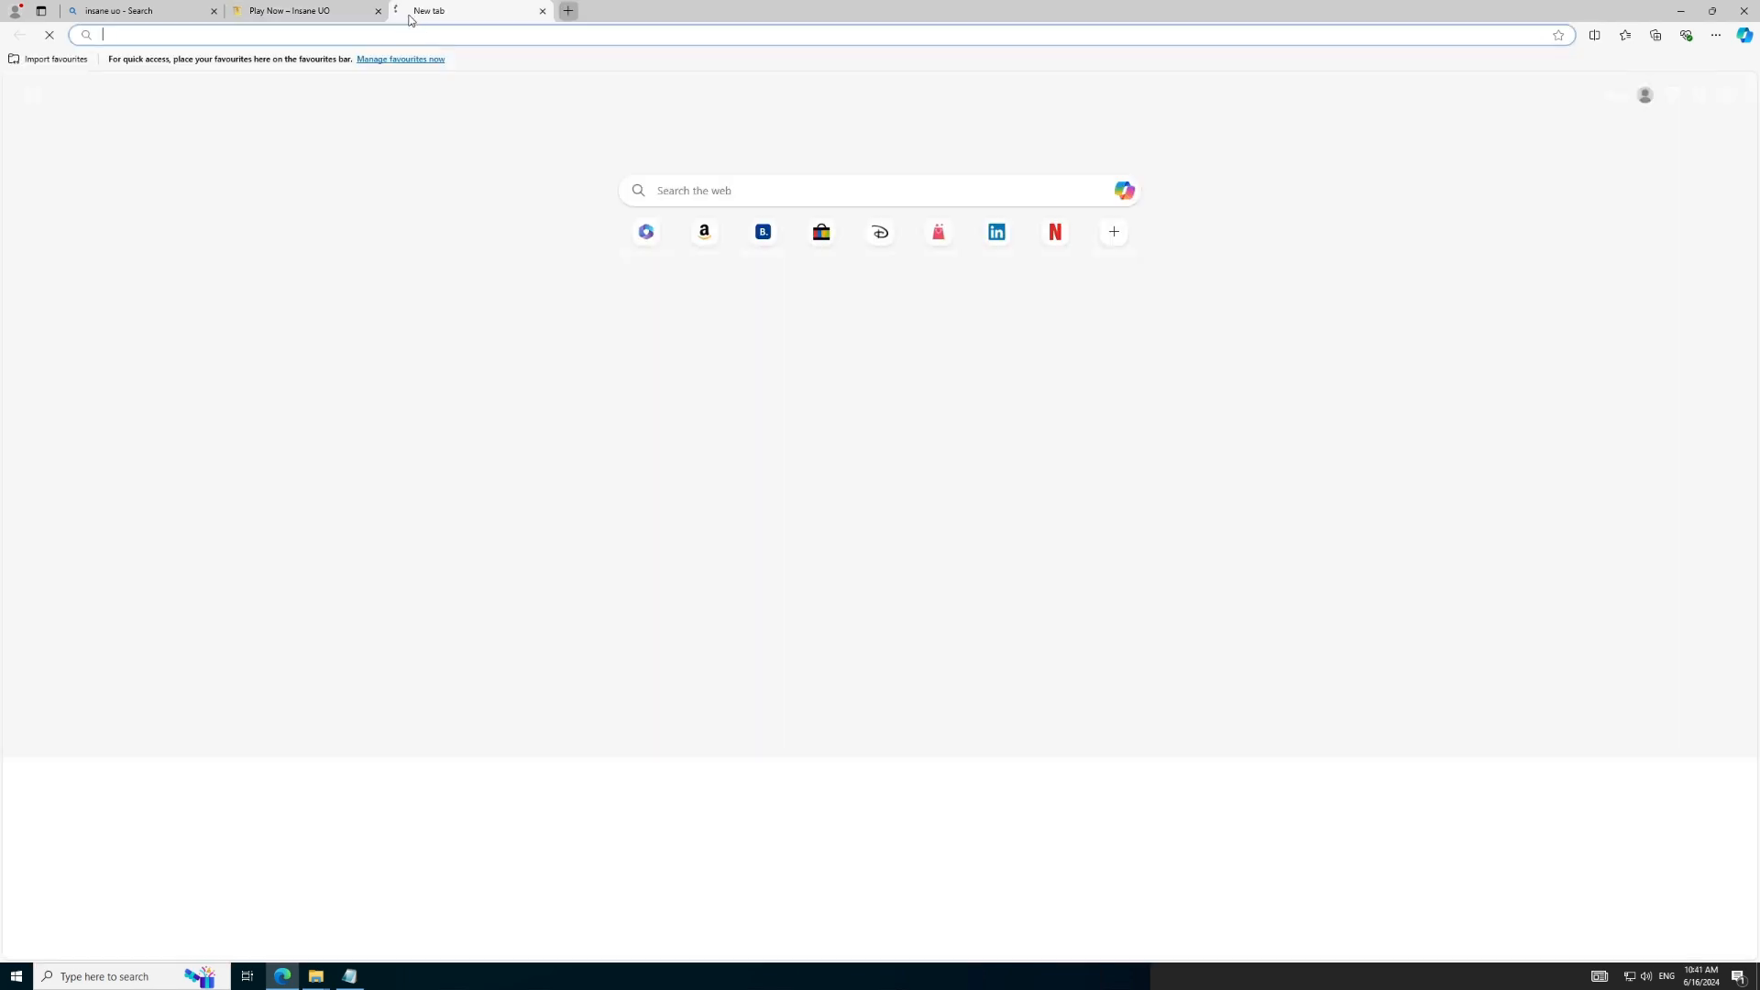
pyautogui.write('taz uo')
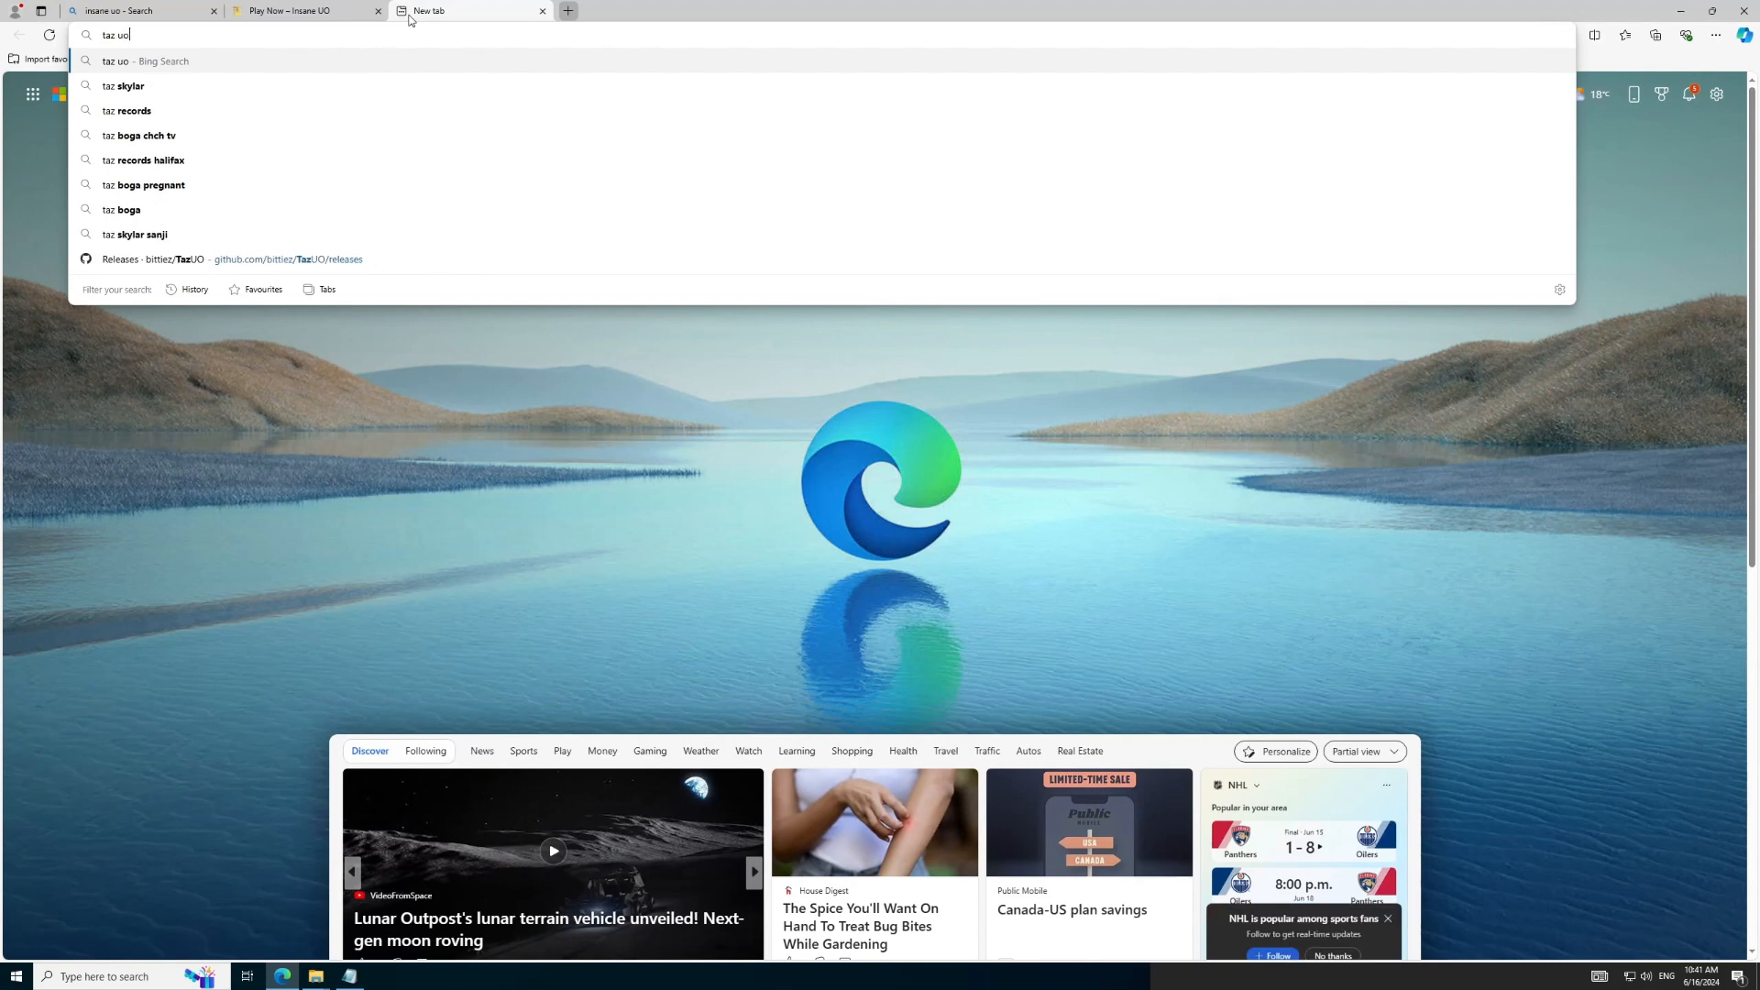
pyautogui.press('BackSpace')
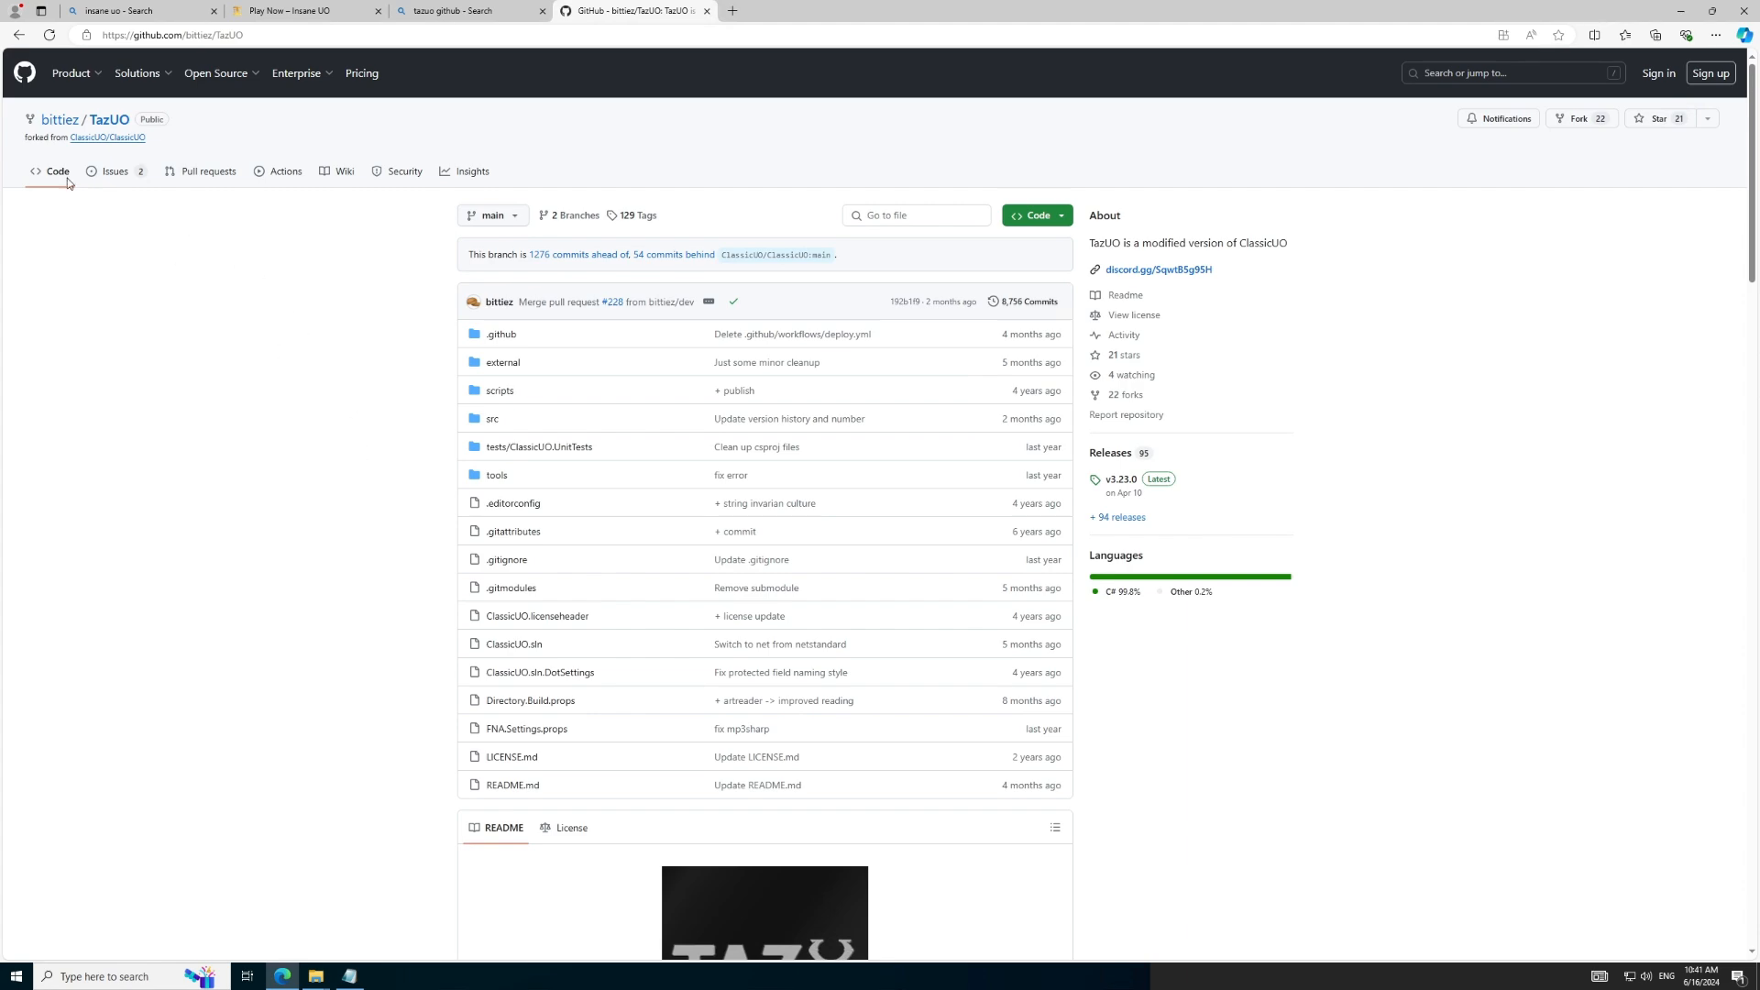
pyautogui.scroll(-3)
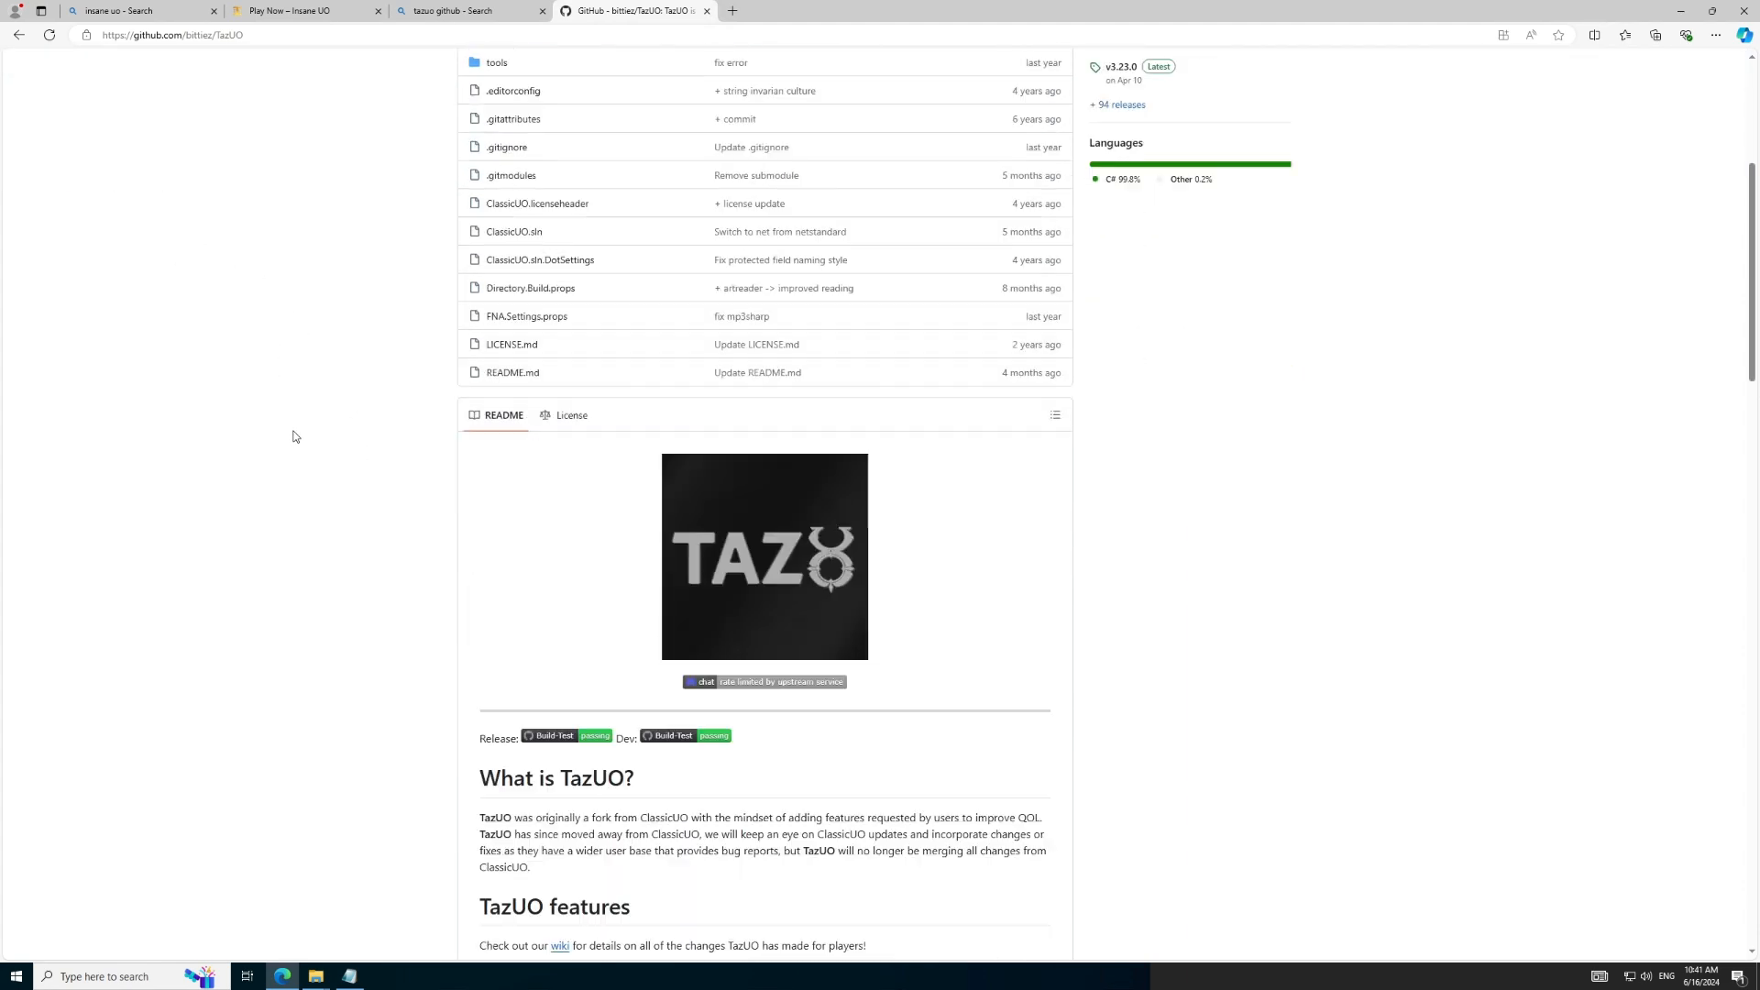
pyautogui.scroll(-3)
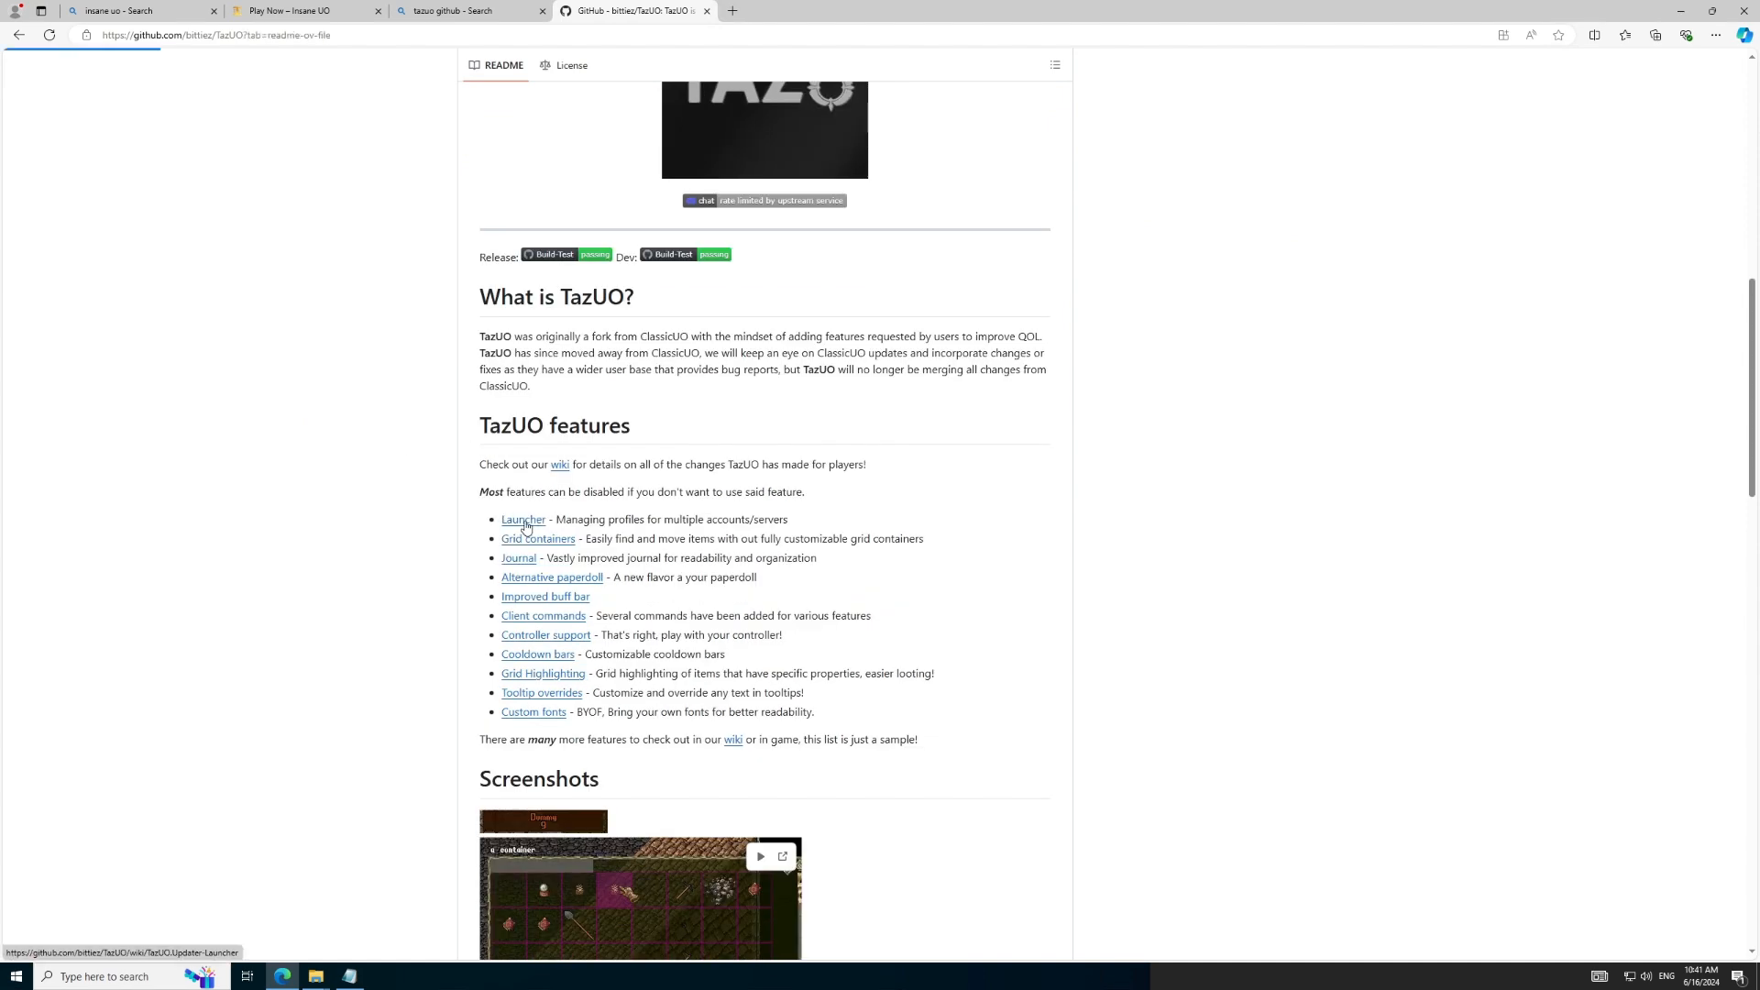
# Step: Follow the Launcher wiki link to the TUO-Launcher v1.9.0 release and download TazUO.Launcher.zip
pyautogui.click(523, 519)
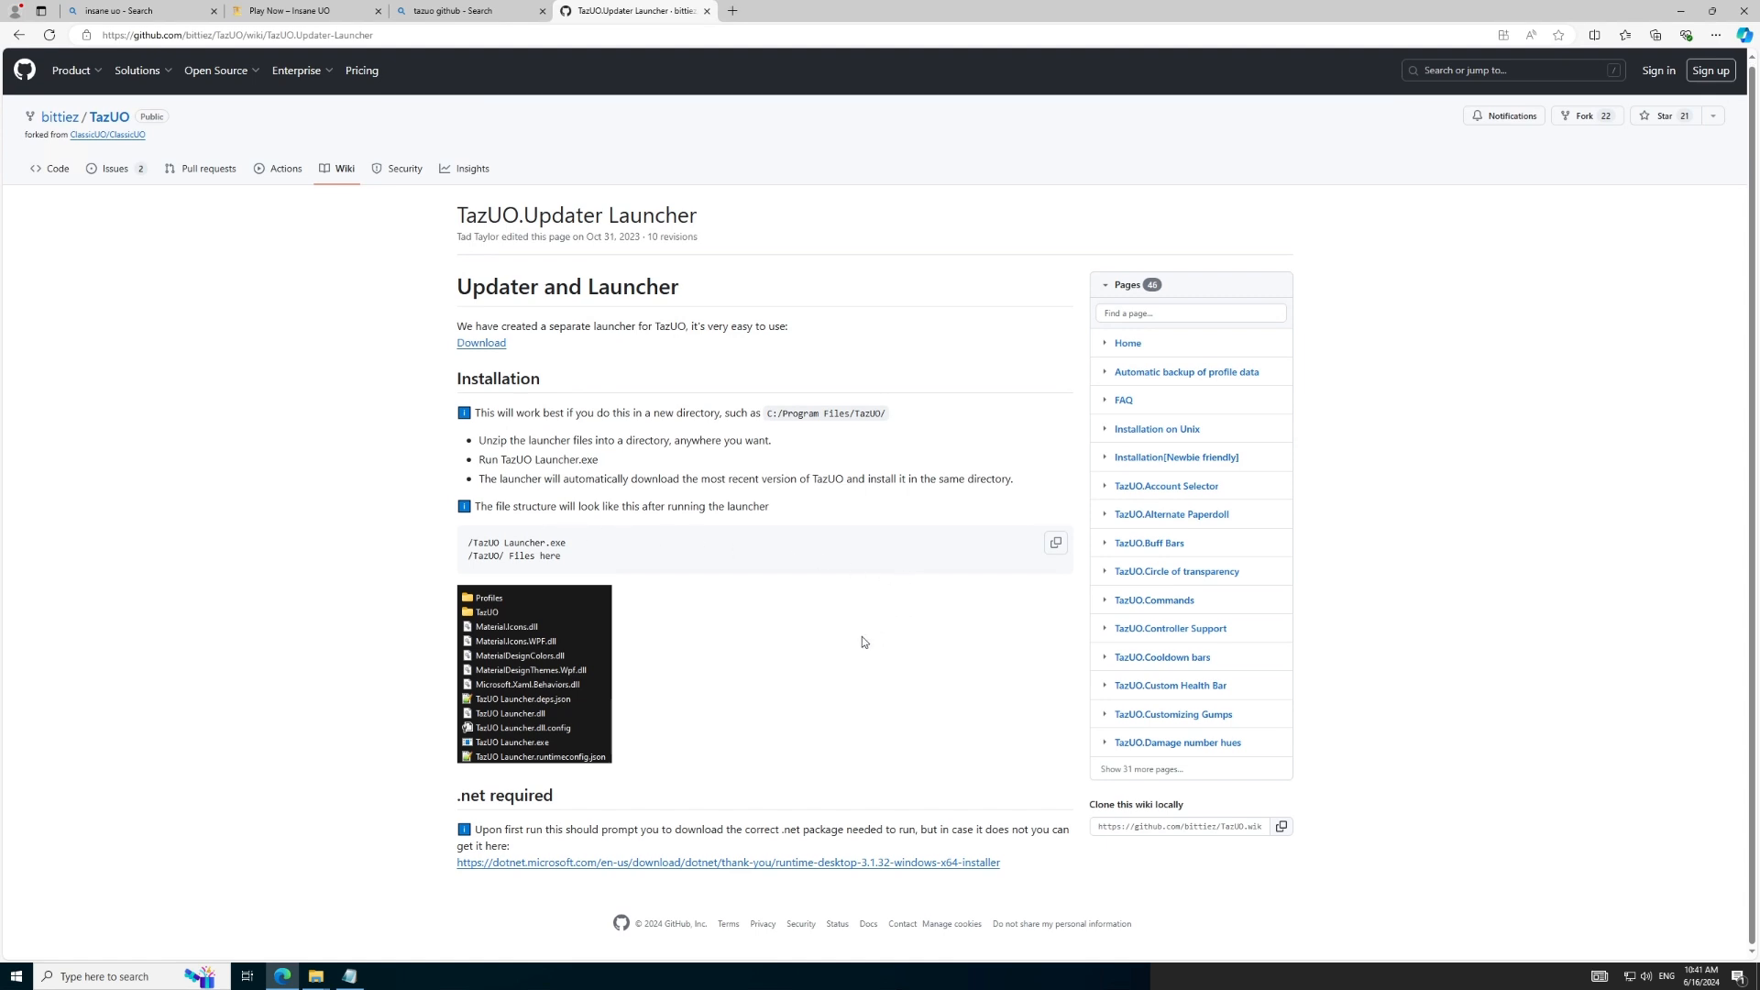
pyautogui.moveTo(372, 363)
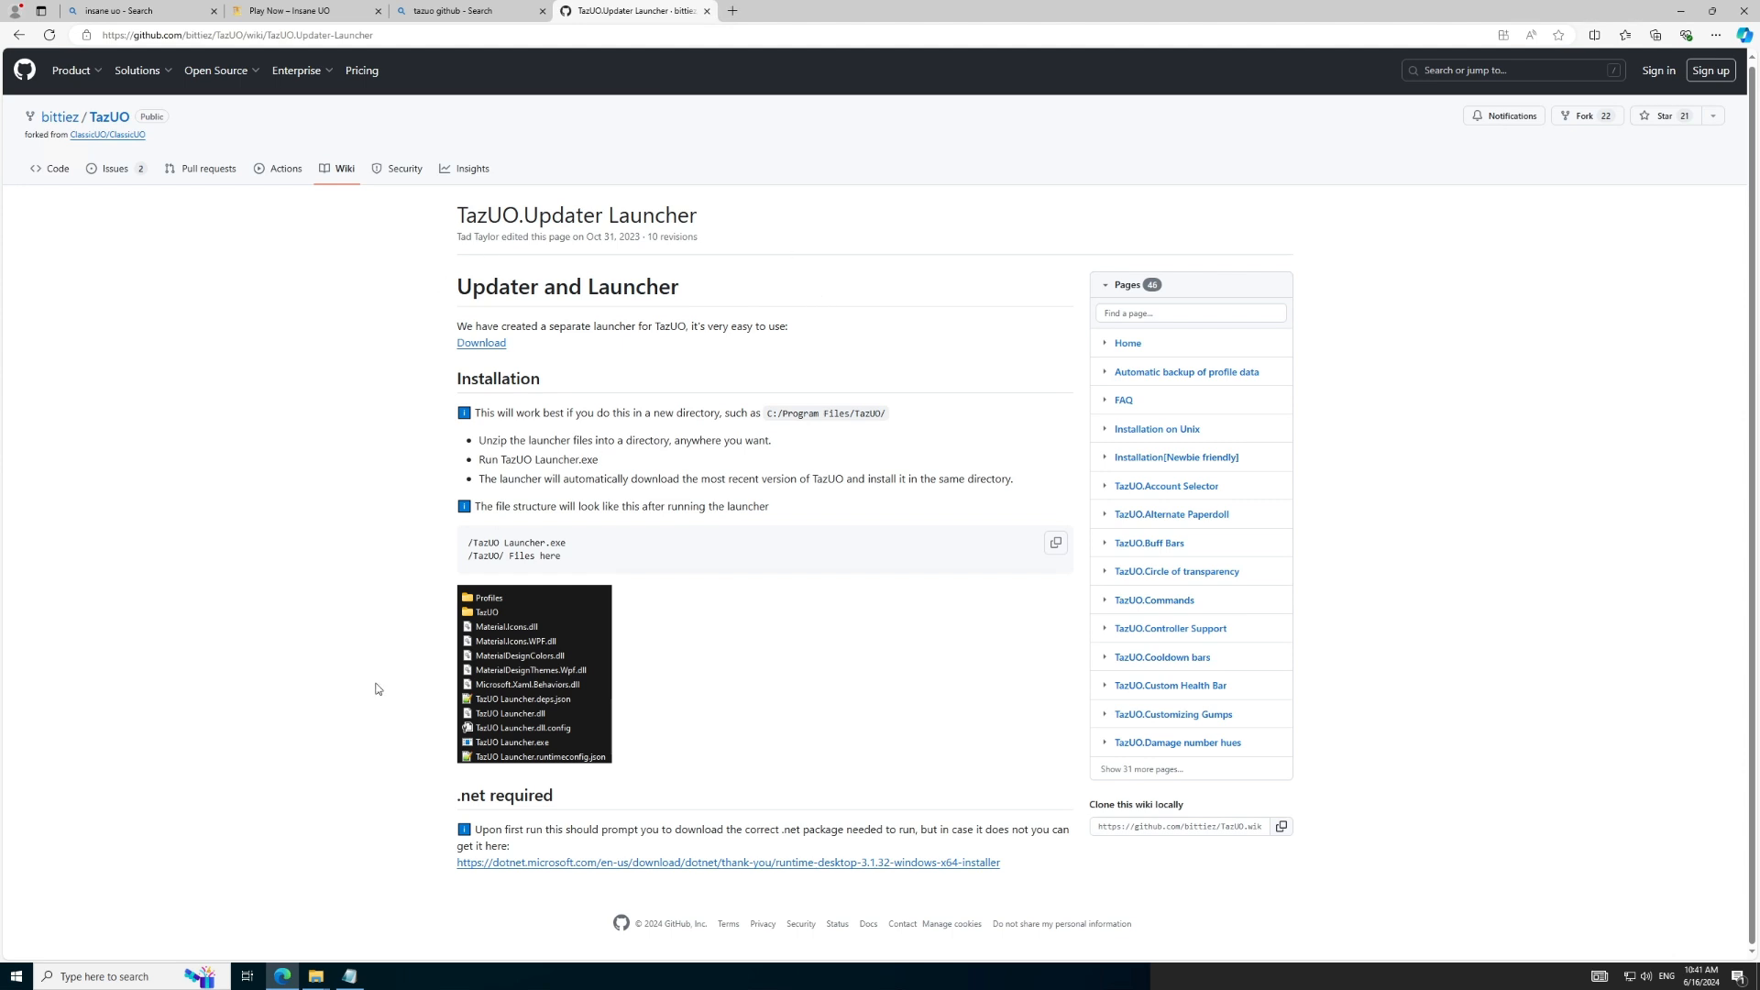
pyautogui.moveTo(482, 719)
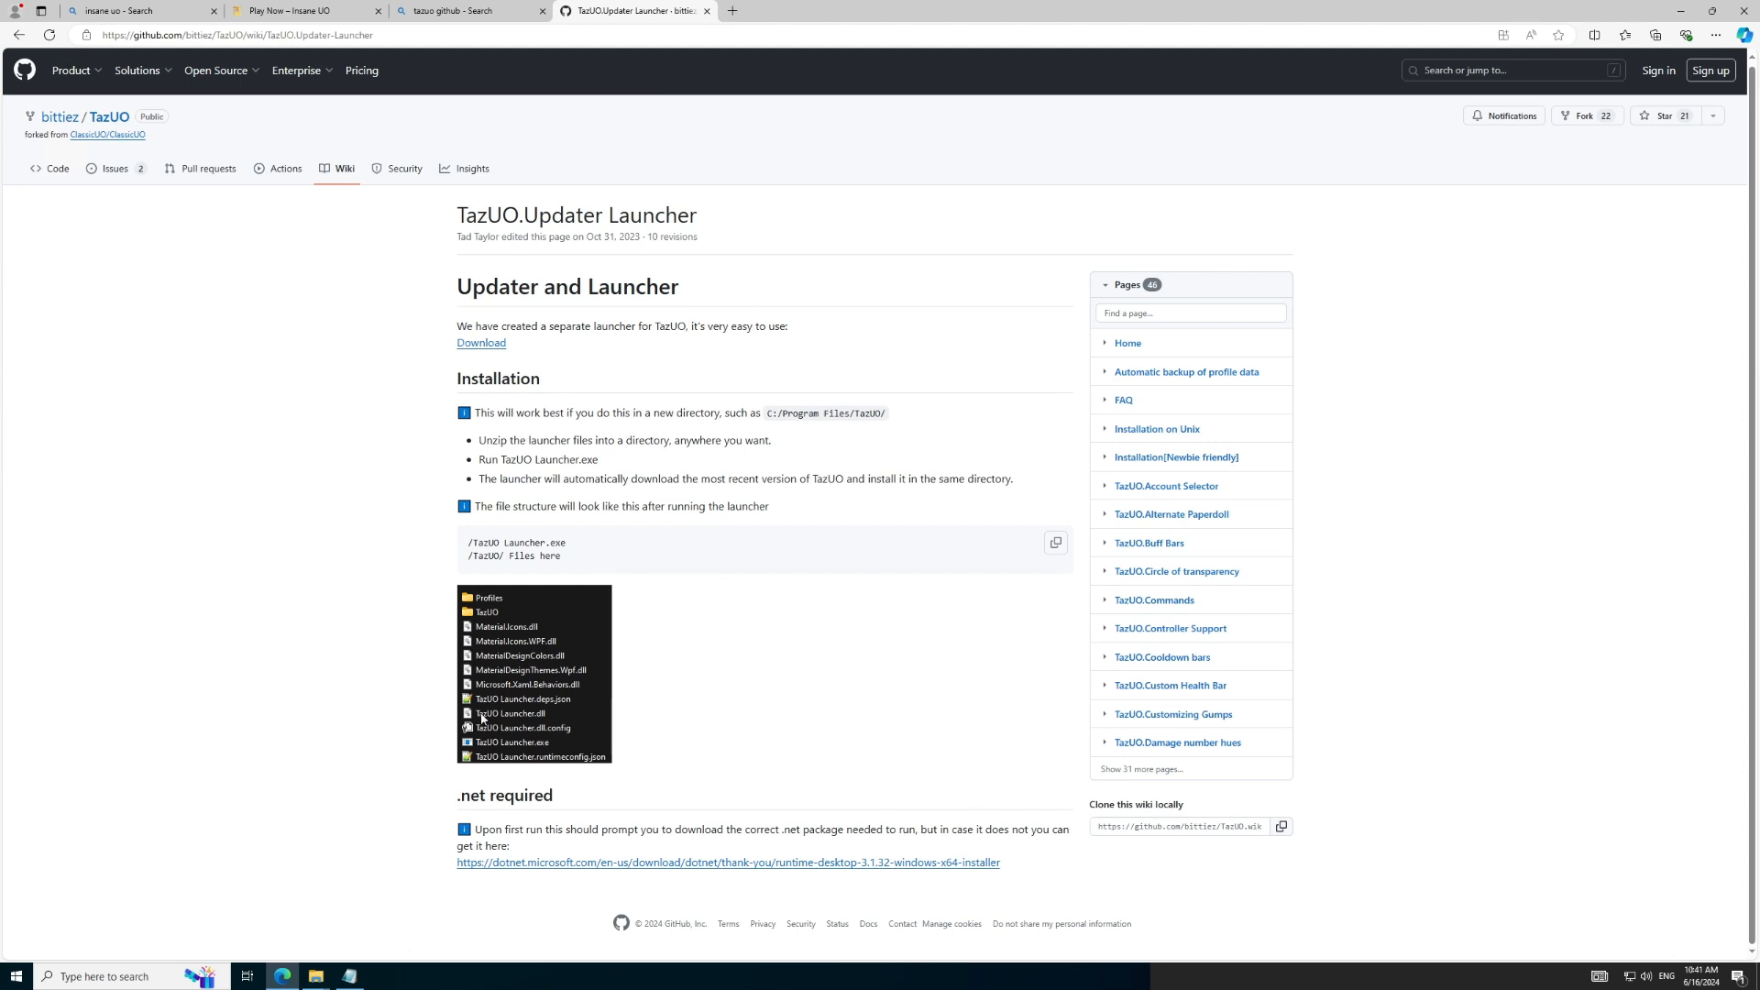
pyautogui.moveTo(457, 363)
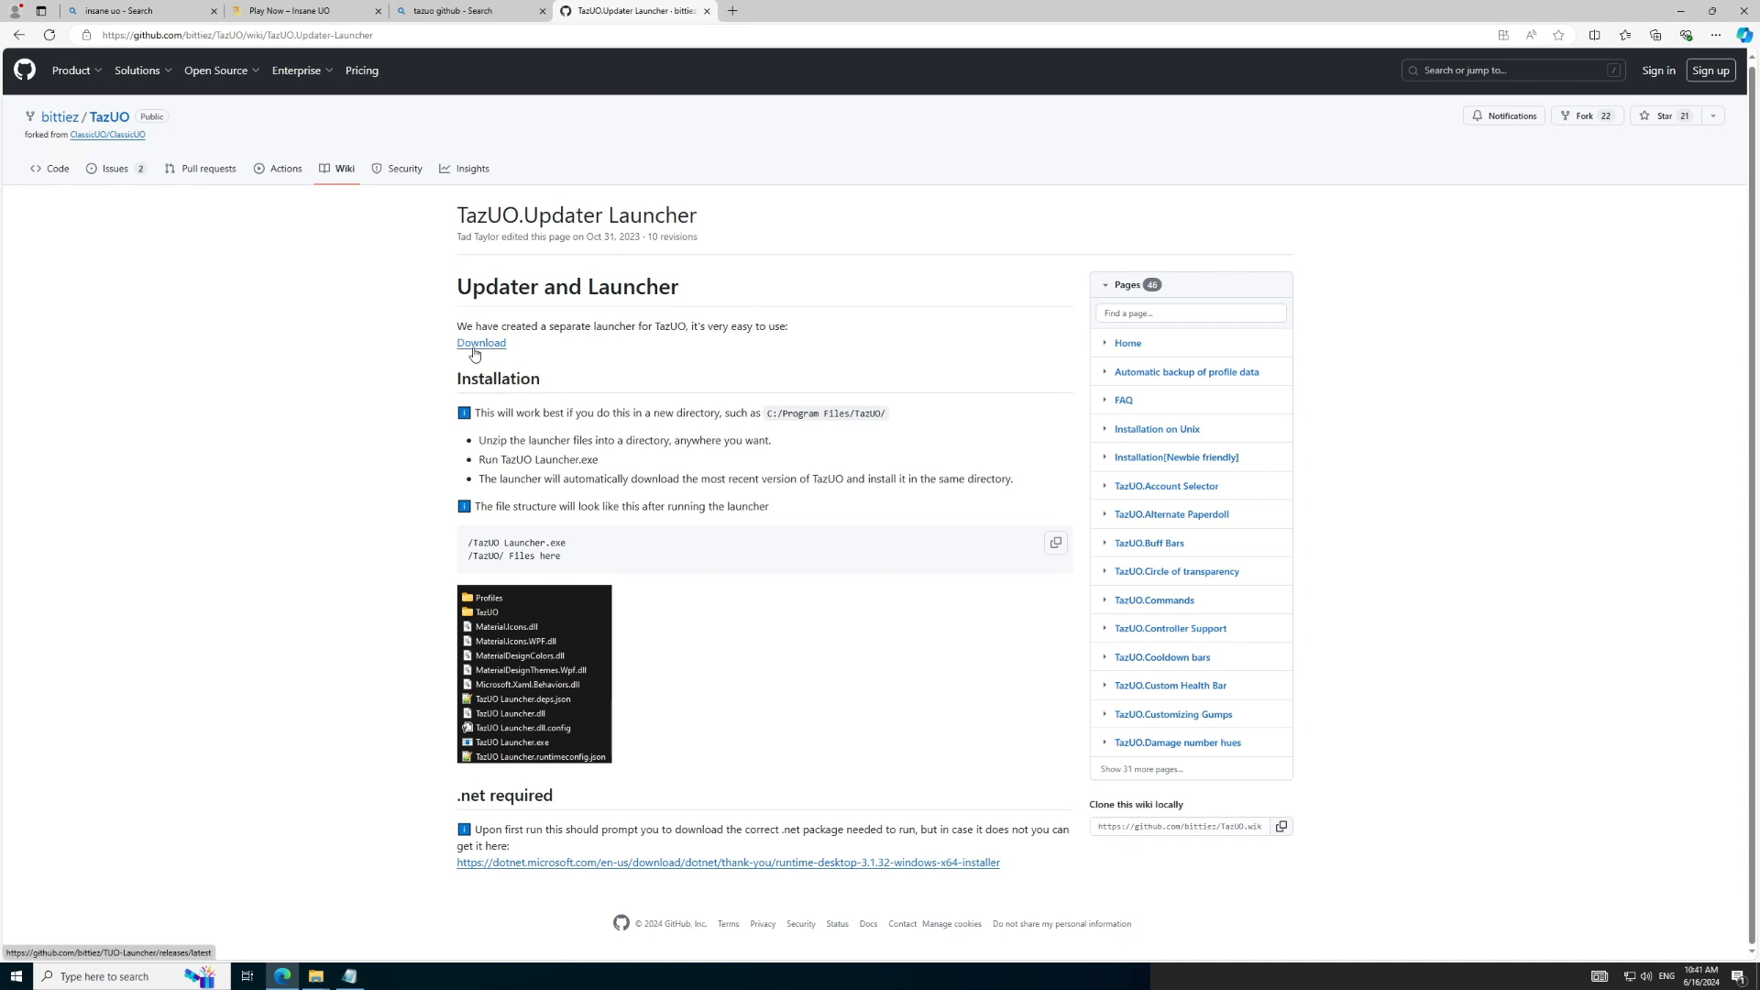
pyautogui.click(481, 343)
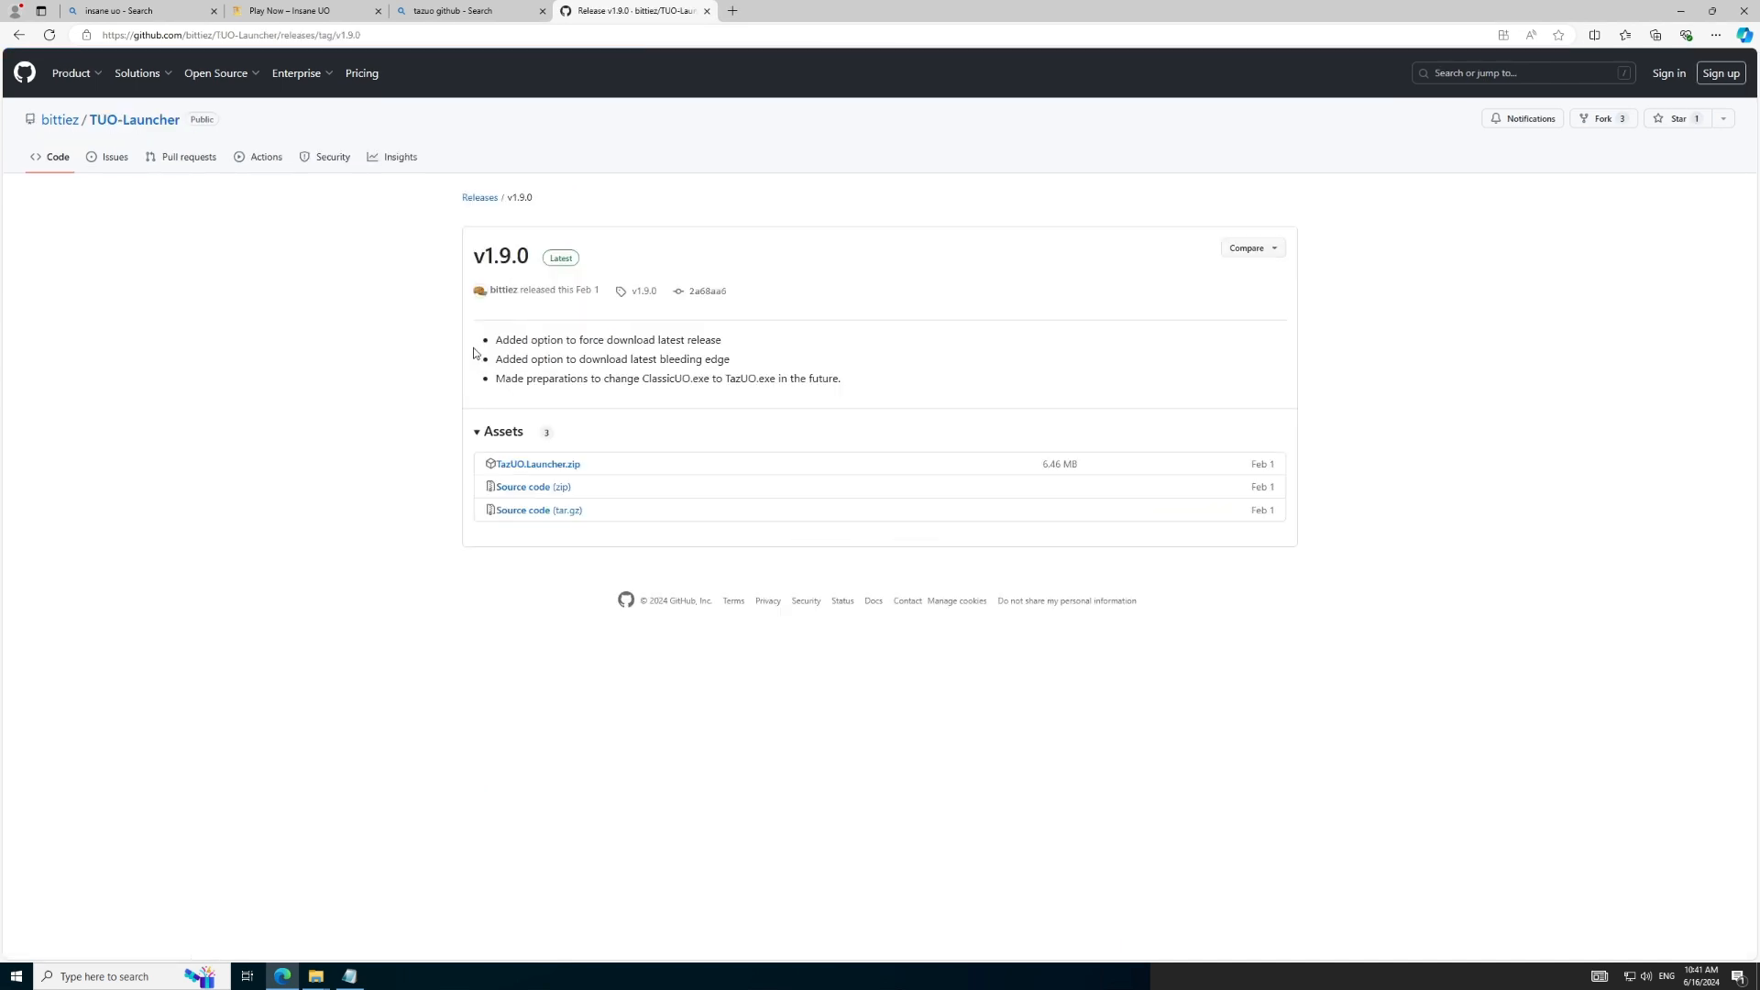
pyautogui.moveTo(538, 464)
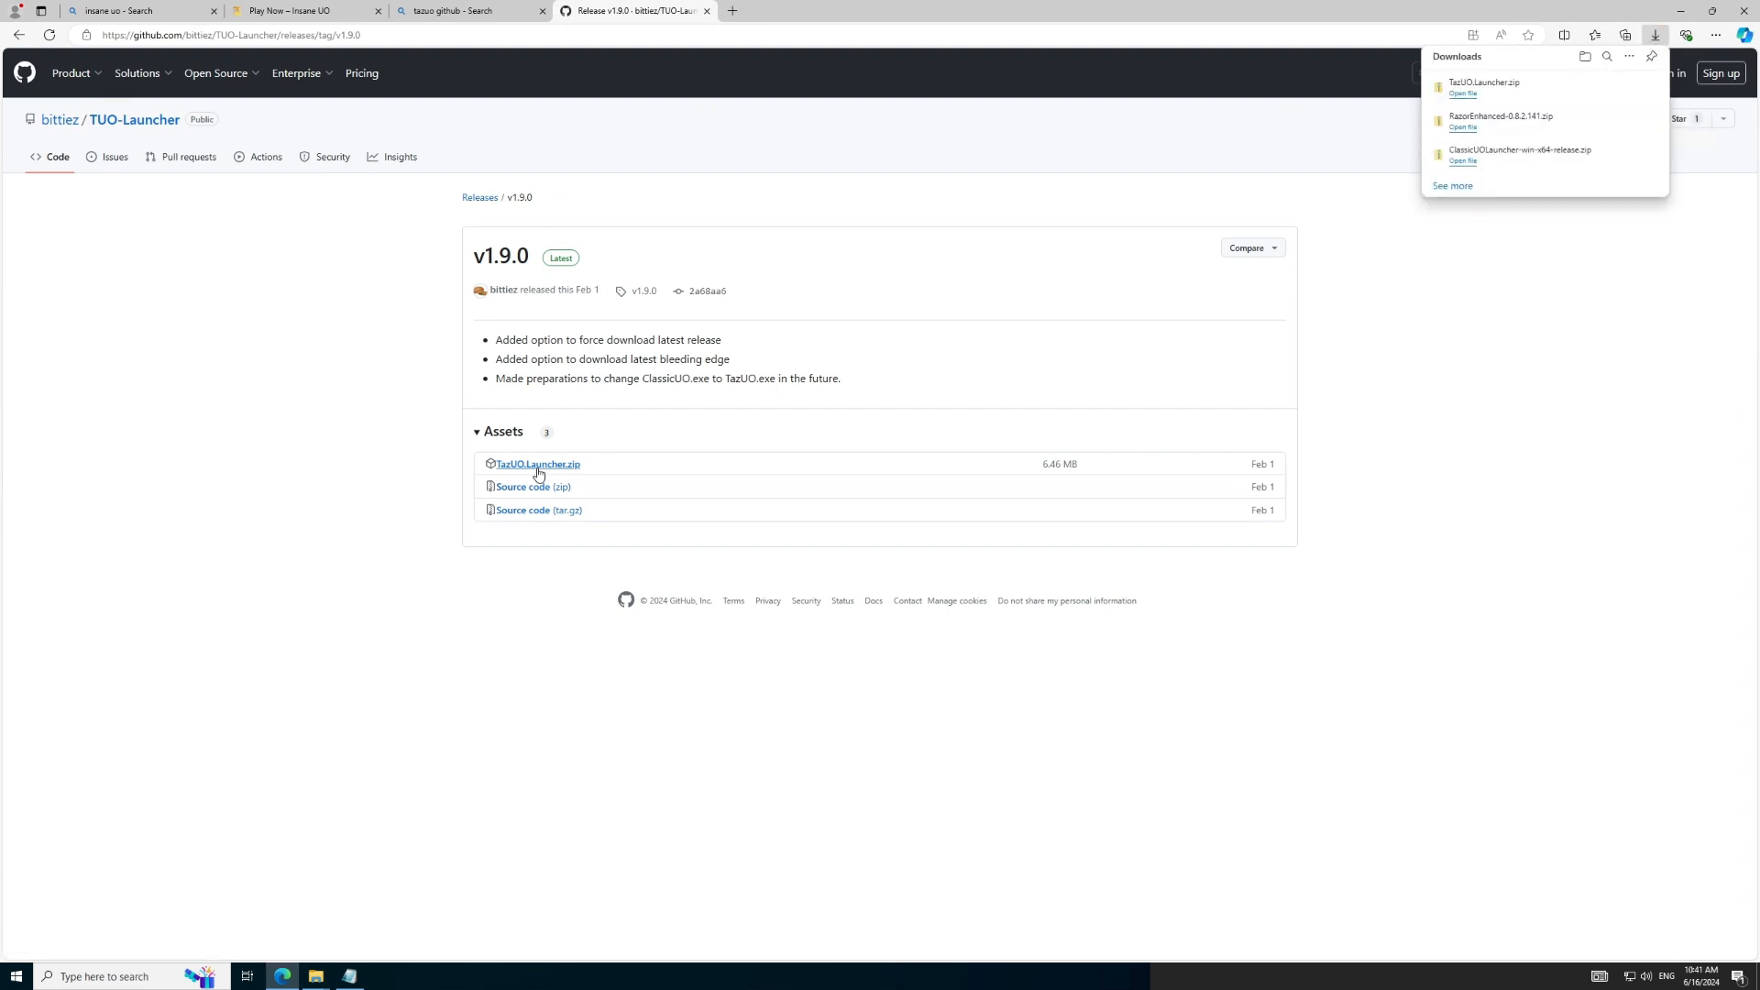
pyautogui.moveTo(1194, 299)
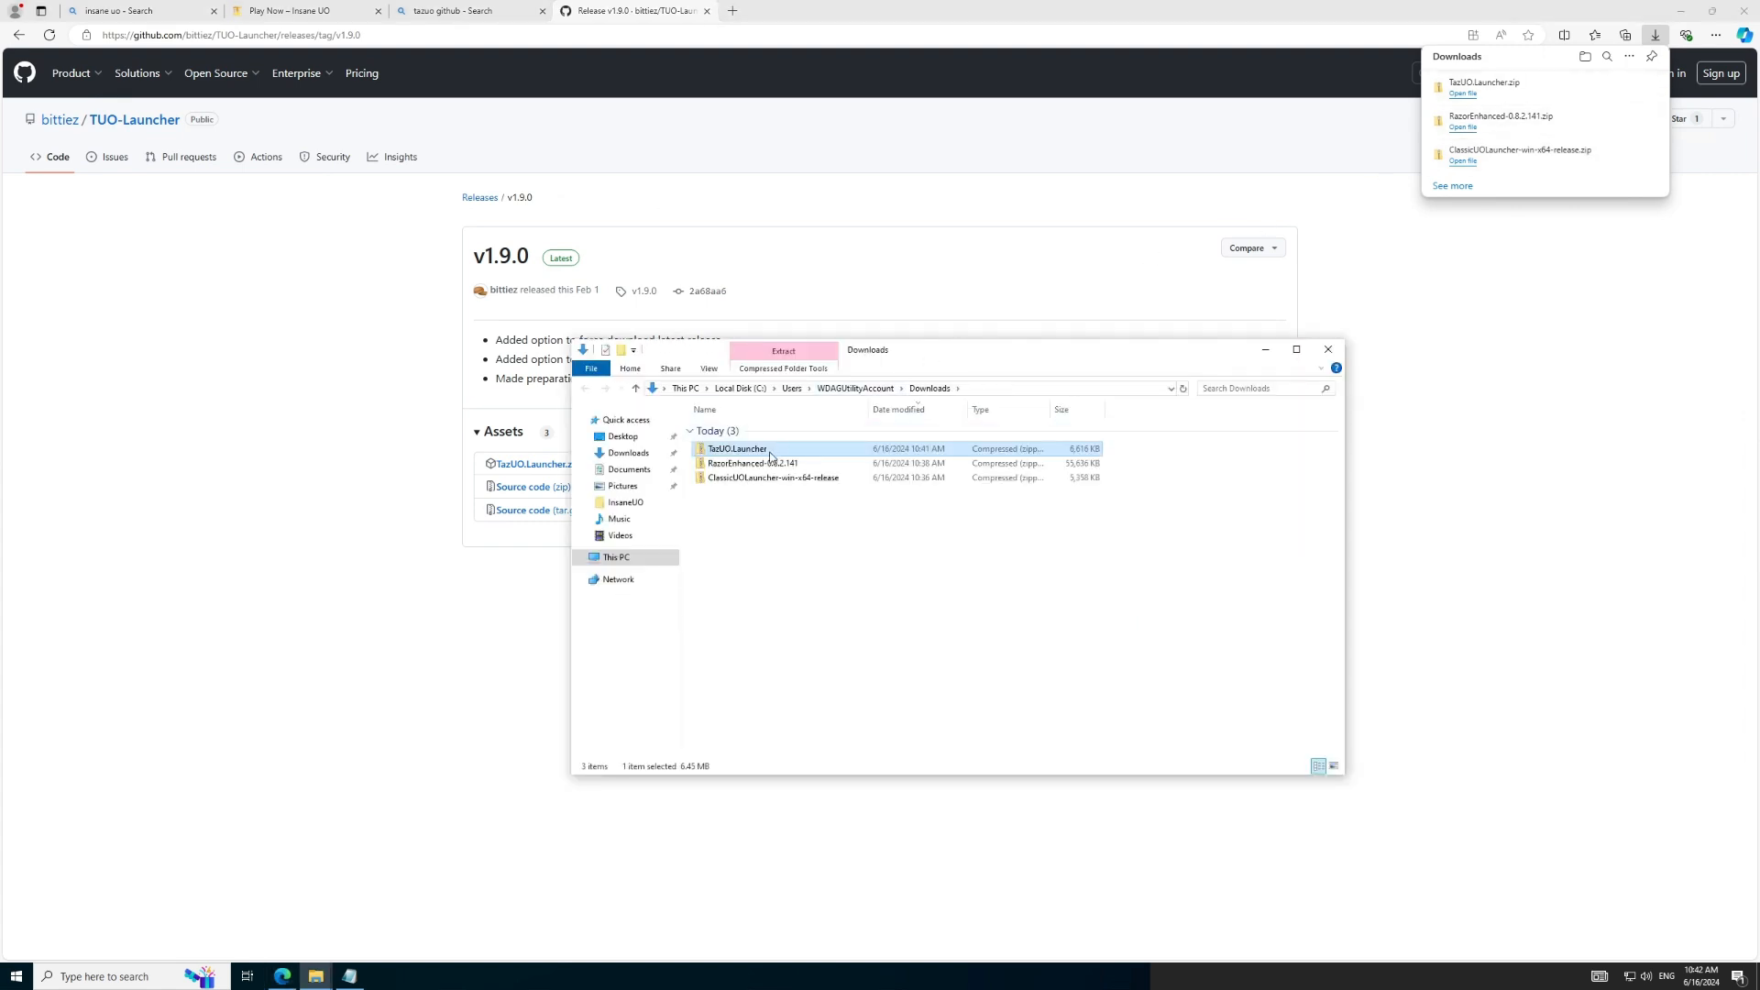
# Step: Extract TazUO.Launcher.zip into C:\InsaneUO\TazUO via This PC > Local Disk (C:) > InsaneUO
pyautogui.rightClick(738, 447)
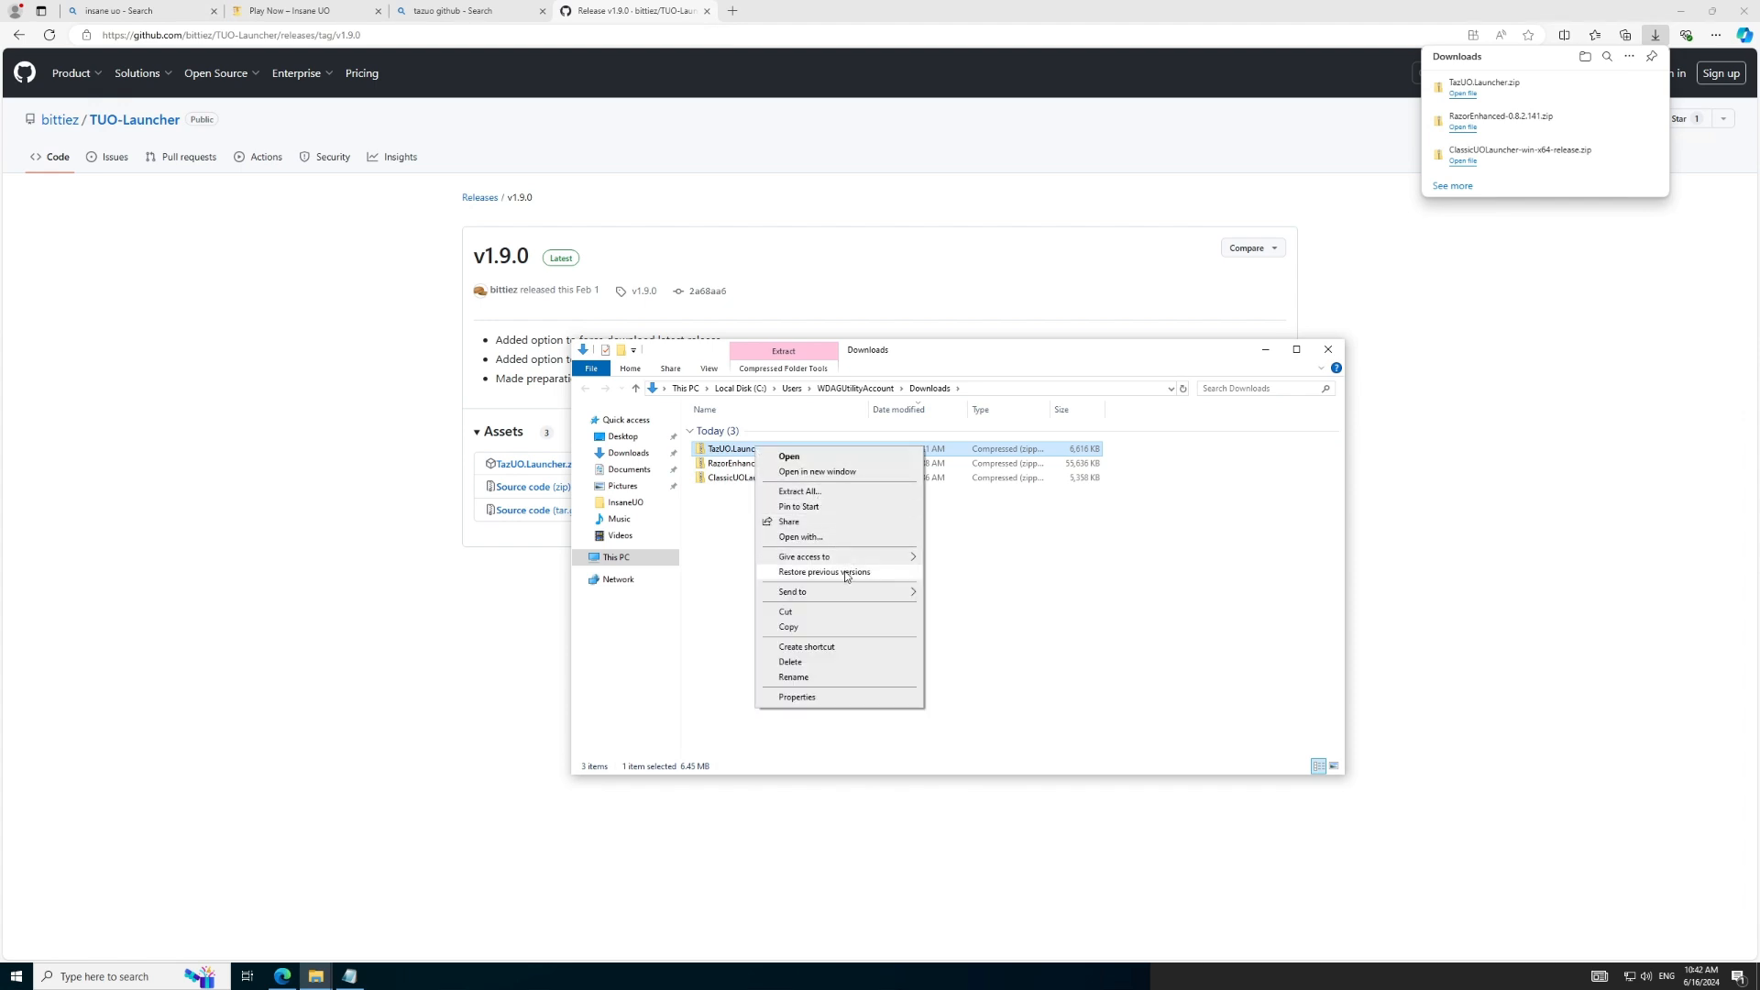
pyautogui.click(798, 492)
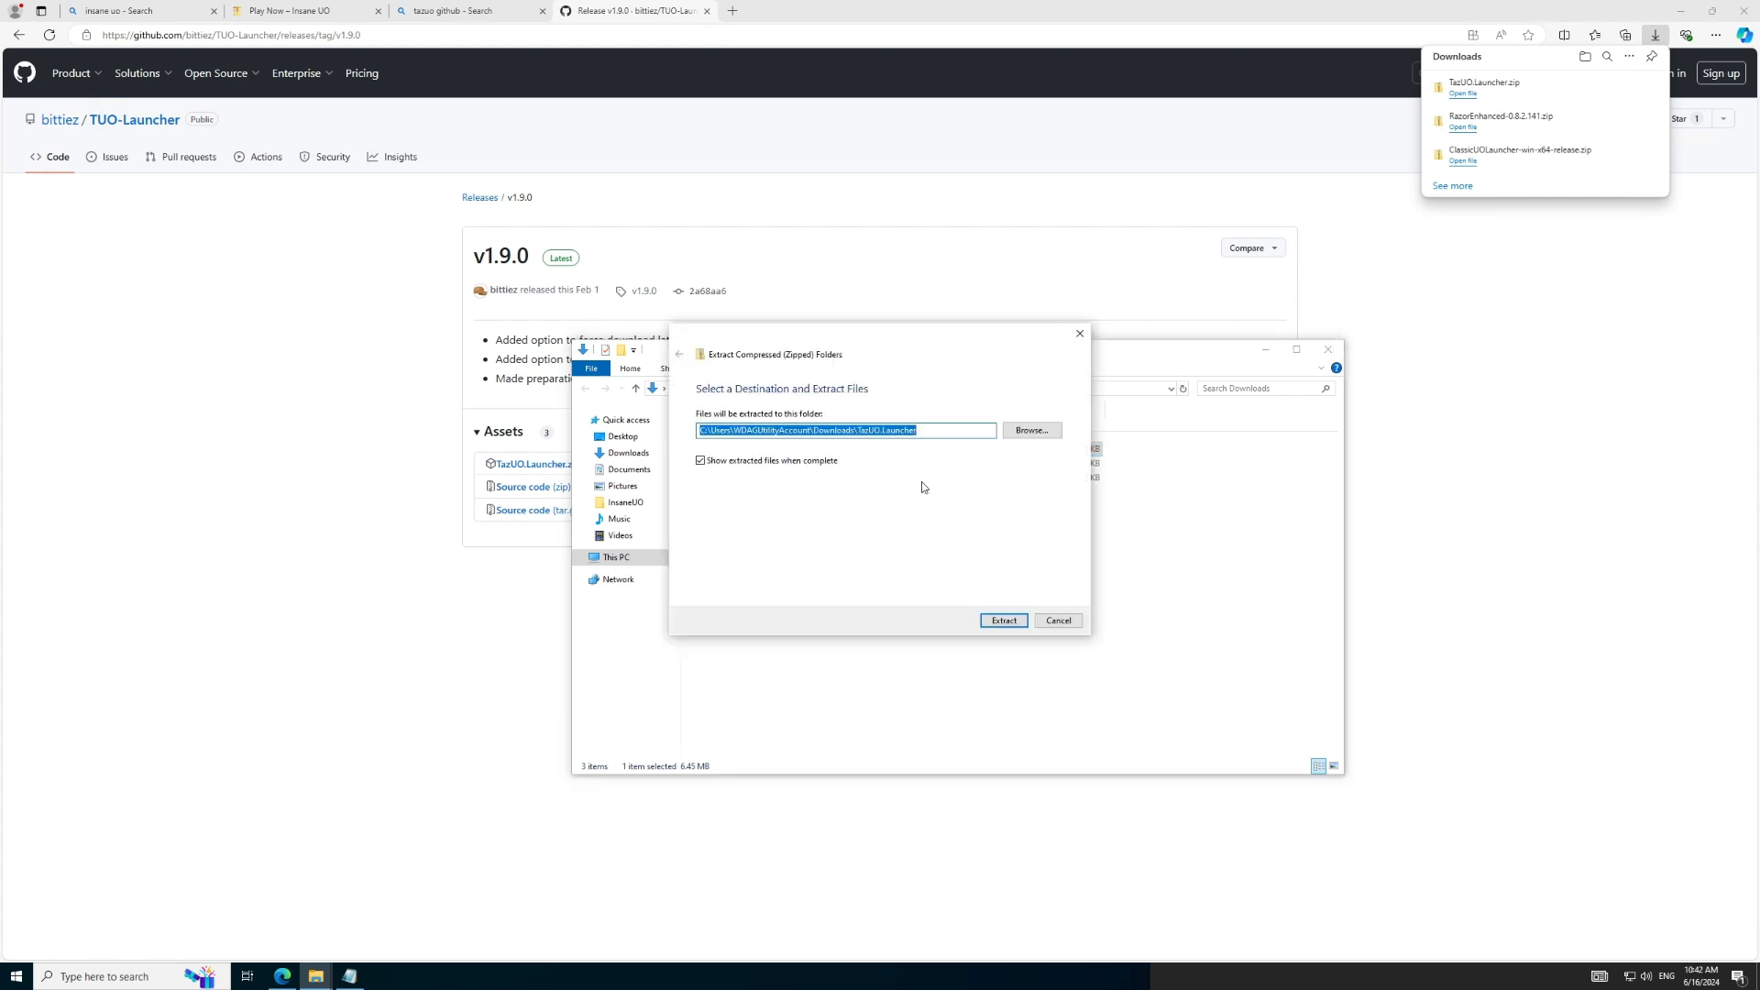
pyautogui.click(1029, 430)
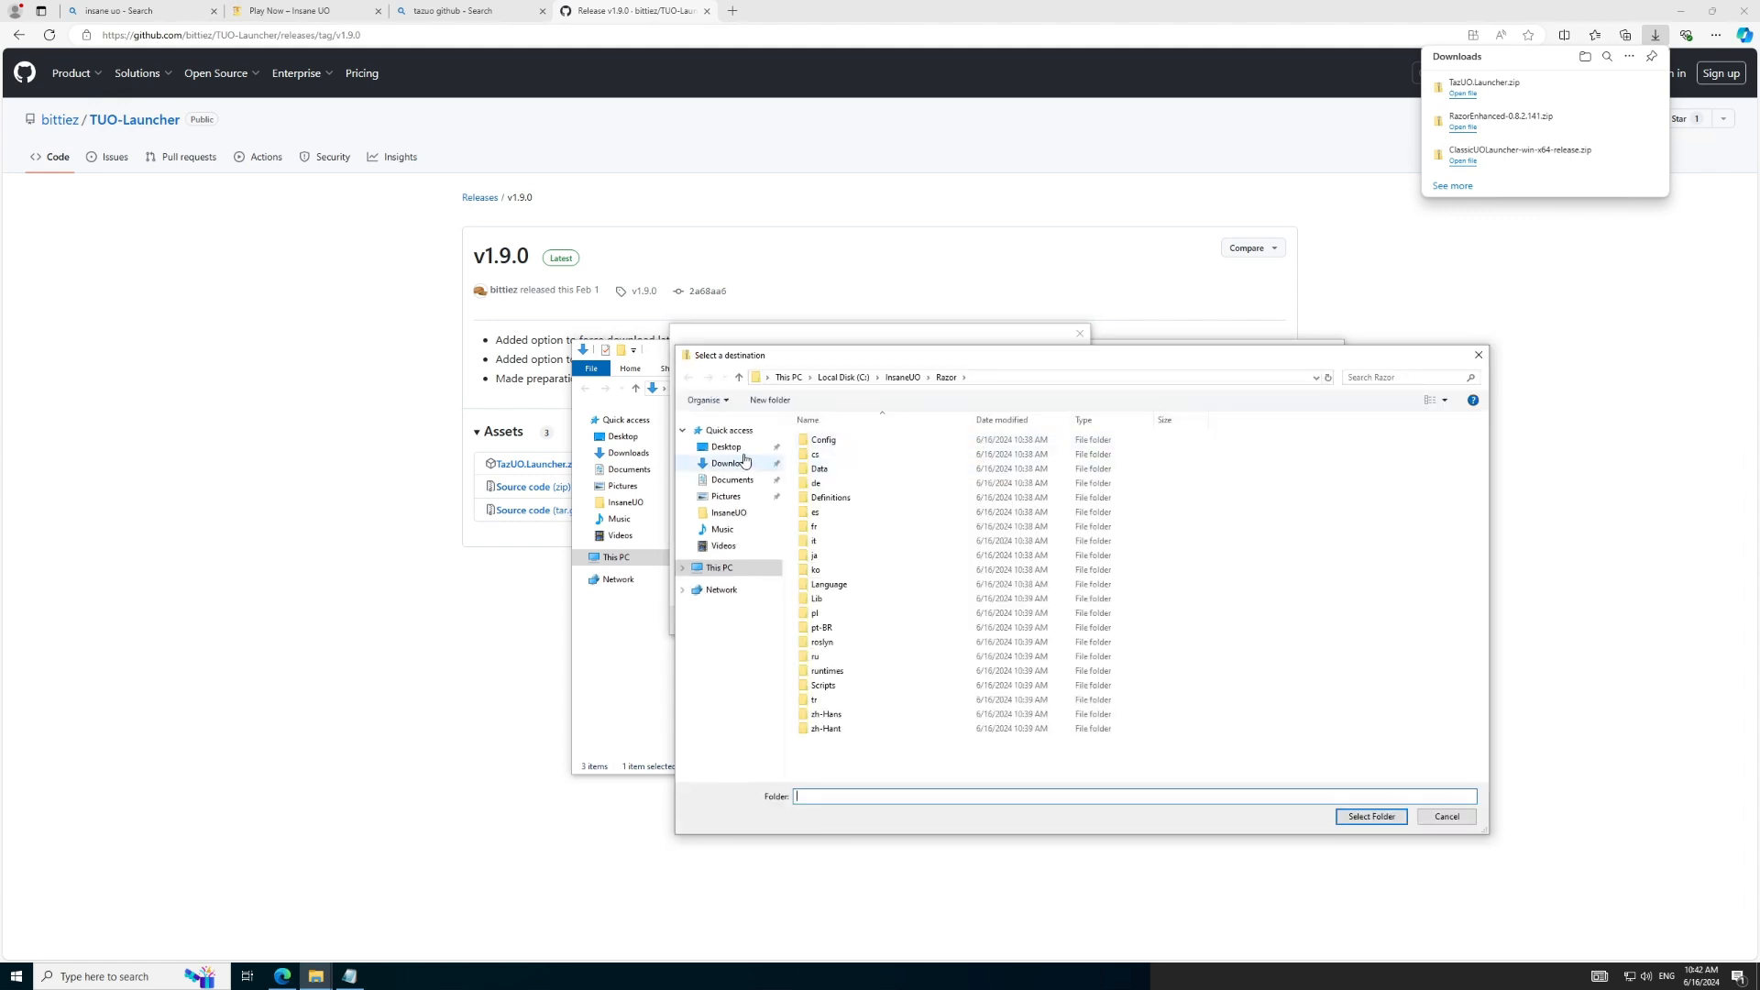
pyautogui.click(721, 566)
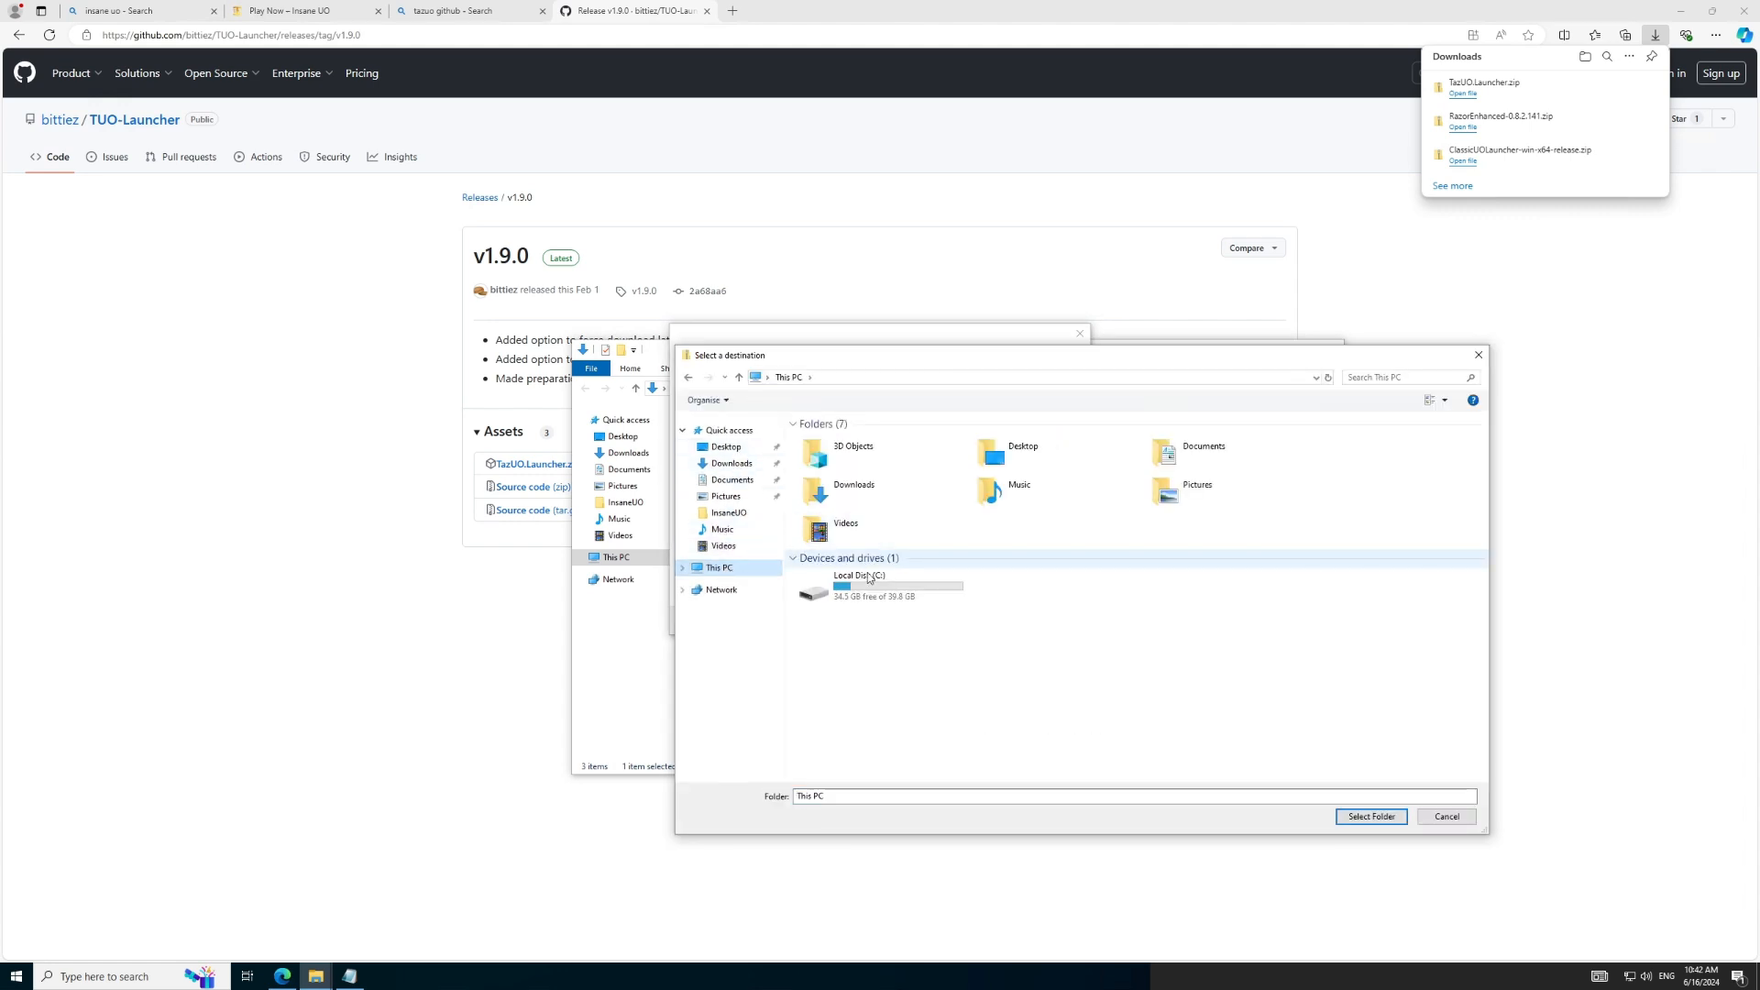
pyautogui.doubleClick(860, 583)
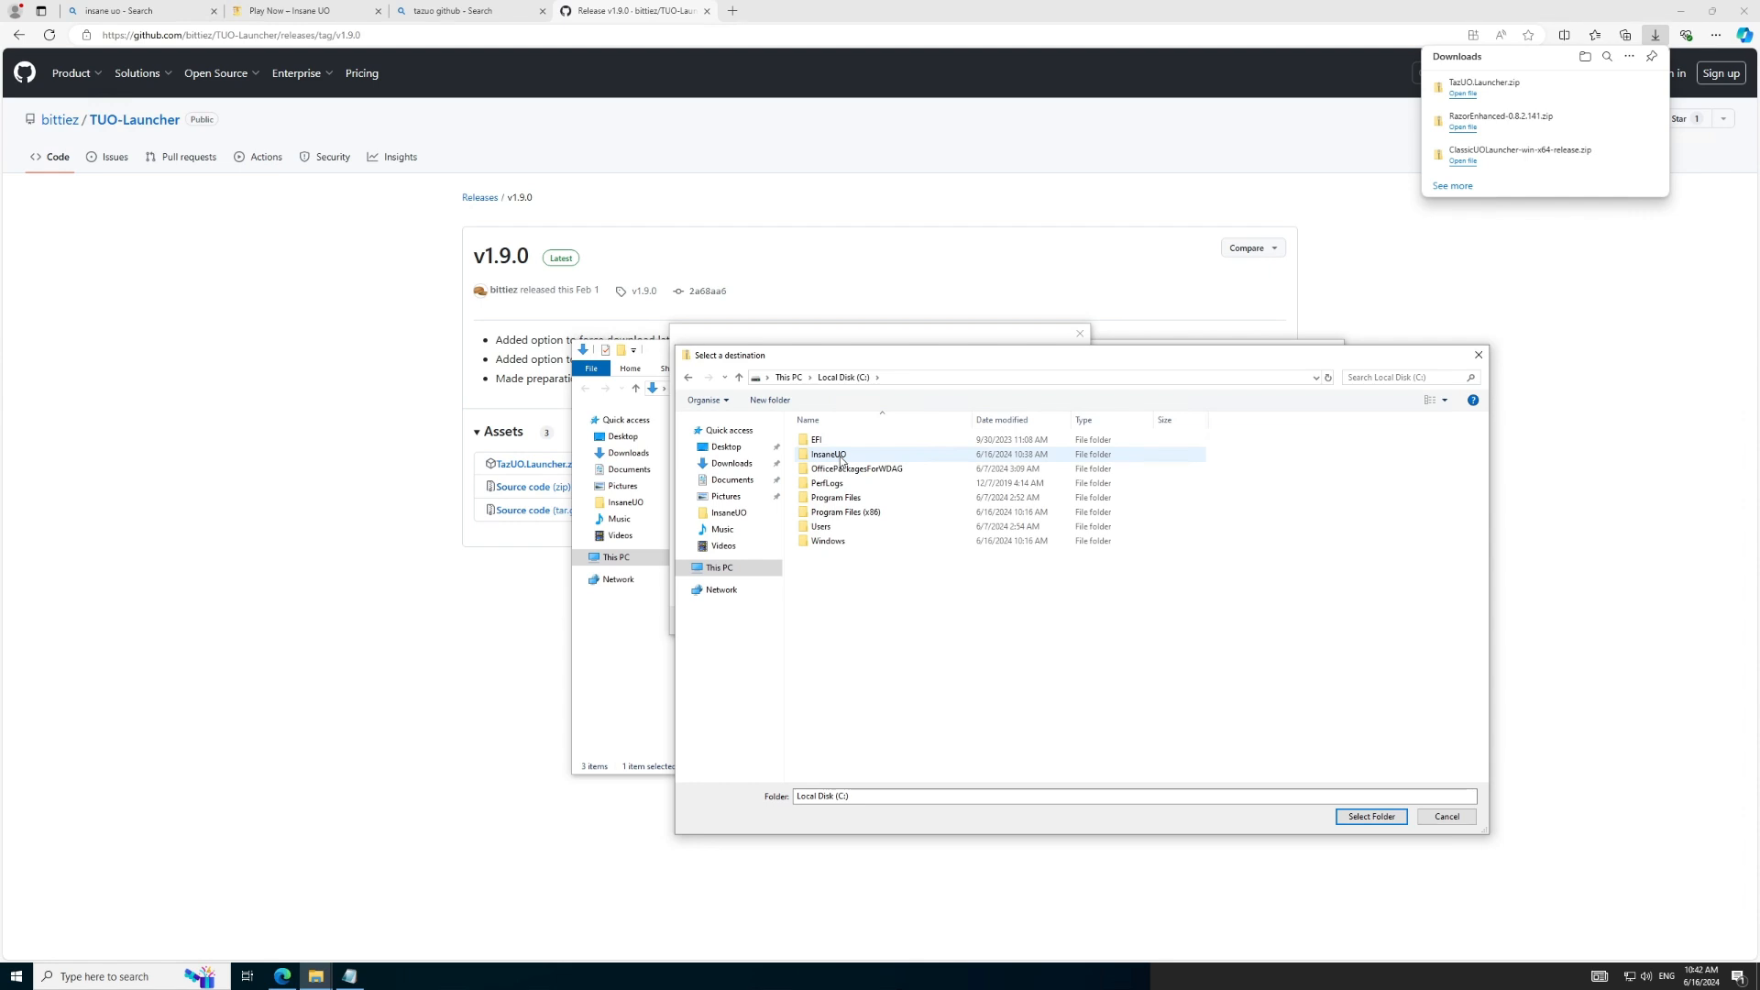
pyautogui.doubleClick(829, 455)
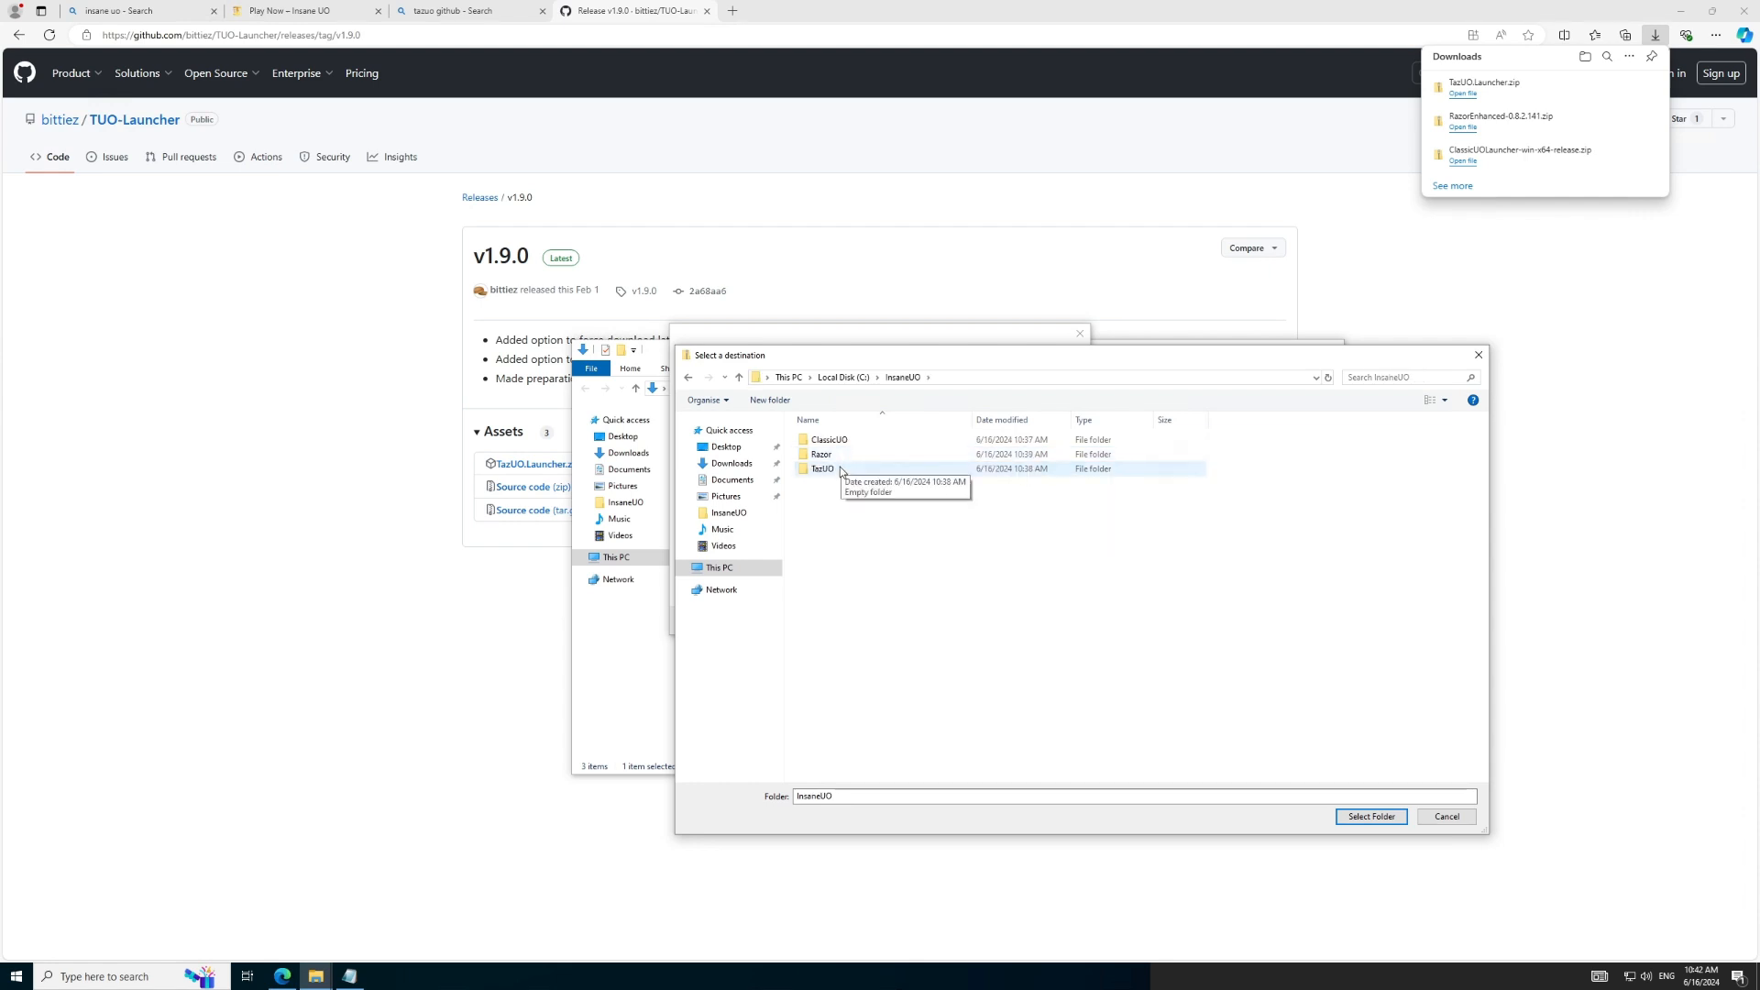
pyautogui.click(1372, 816)
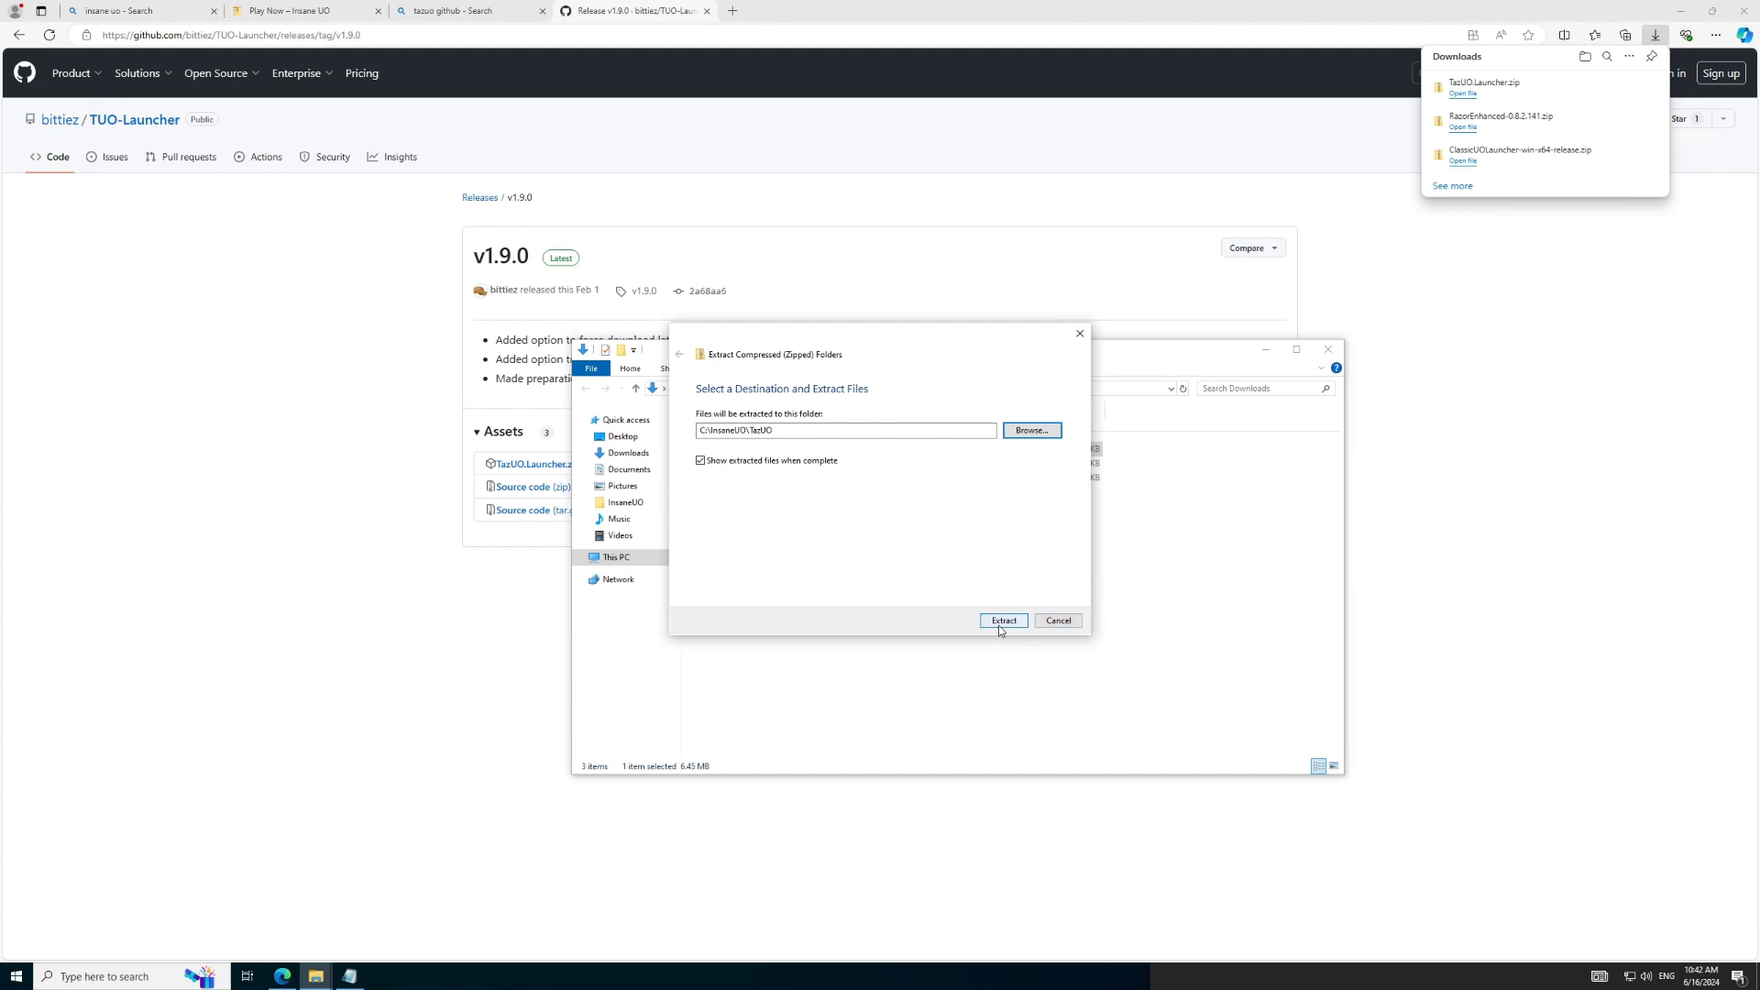
pyautogui.click(1003, 620)
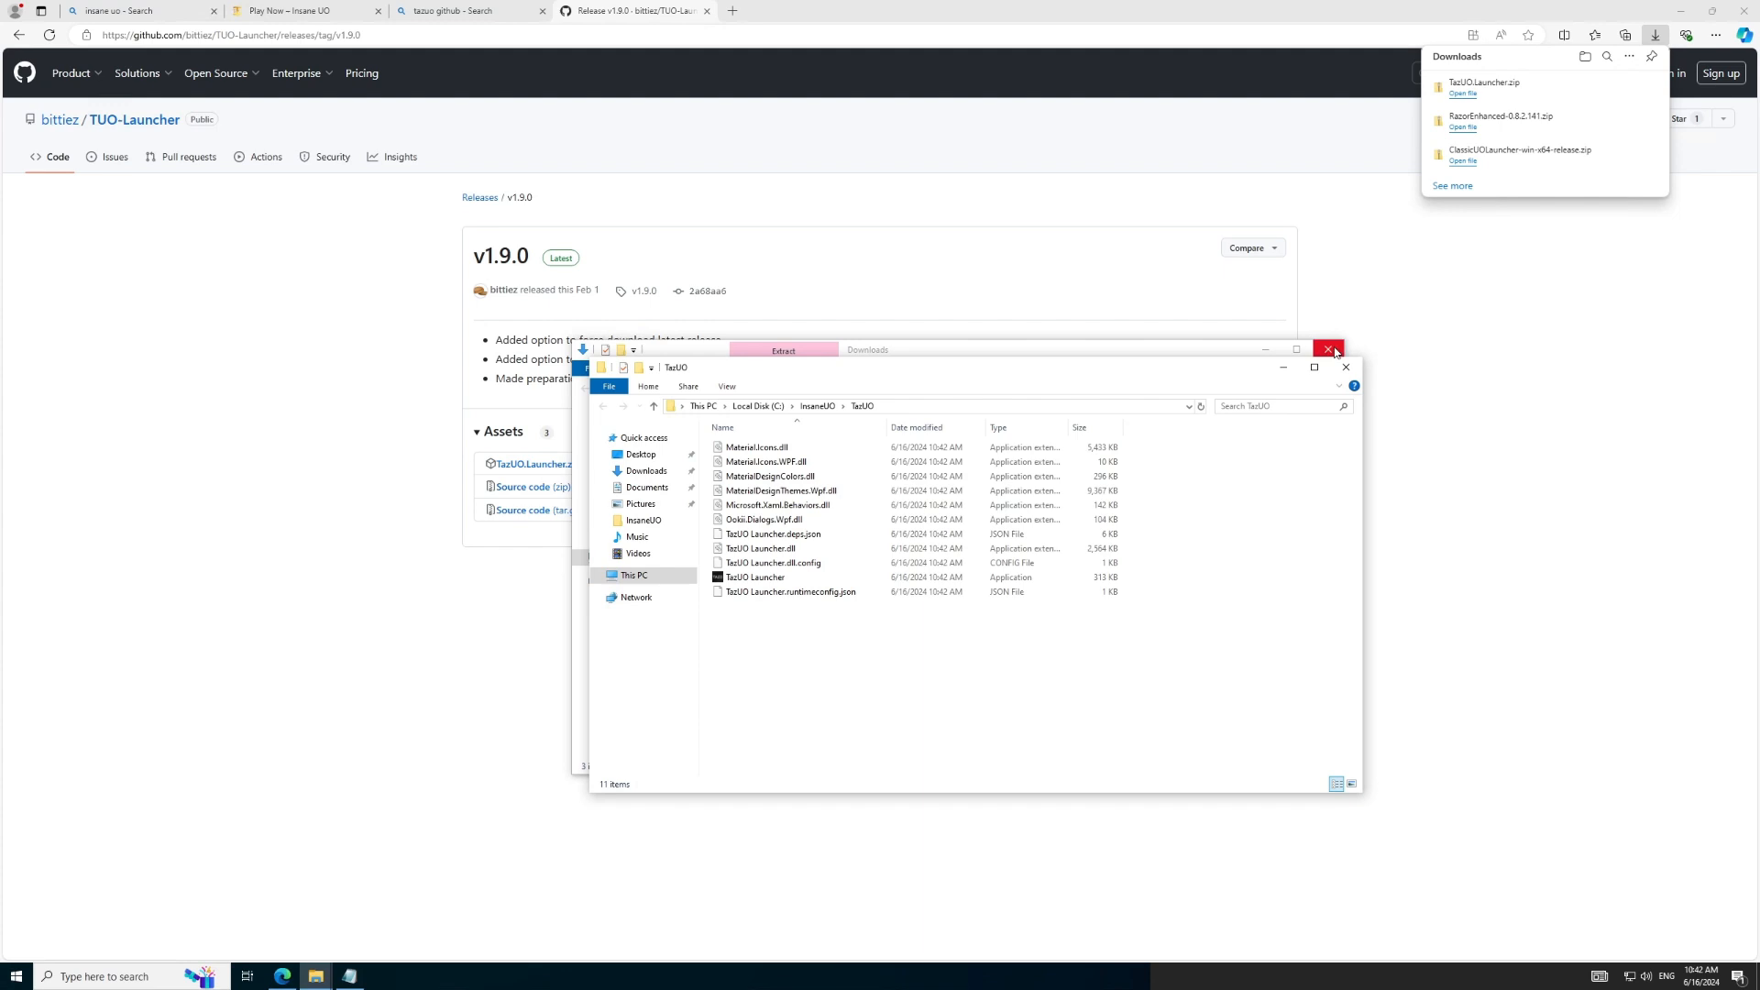
# Step: Close the Downloads window and run TazUO Launcher.exe, which reports the .NET Desktop Runtime is missing
pyautogui.click(1329, 348)
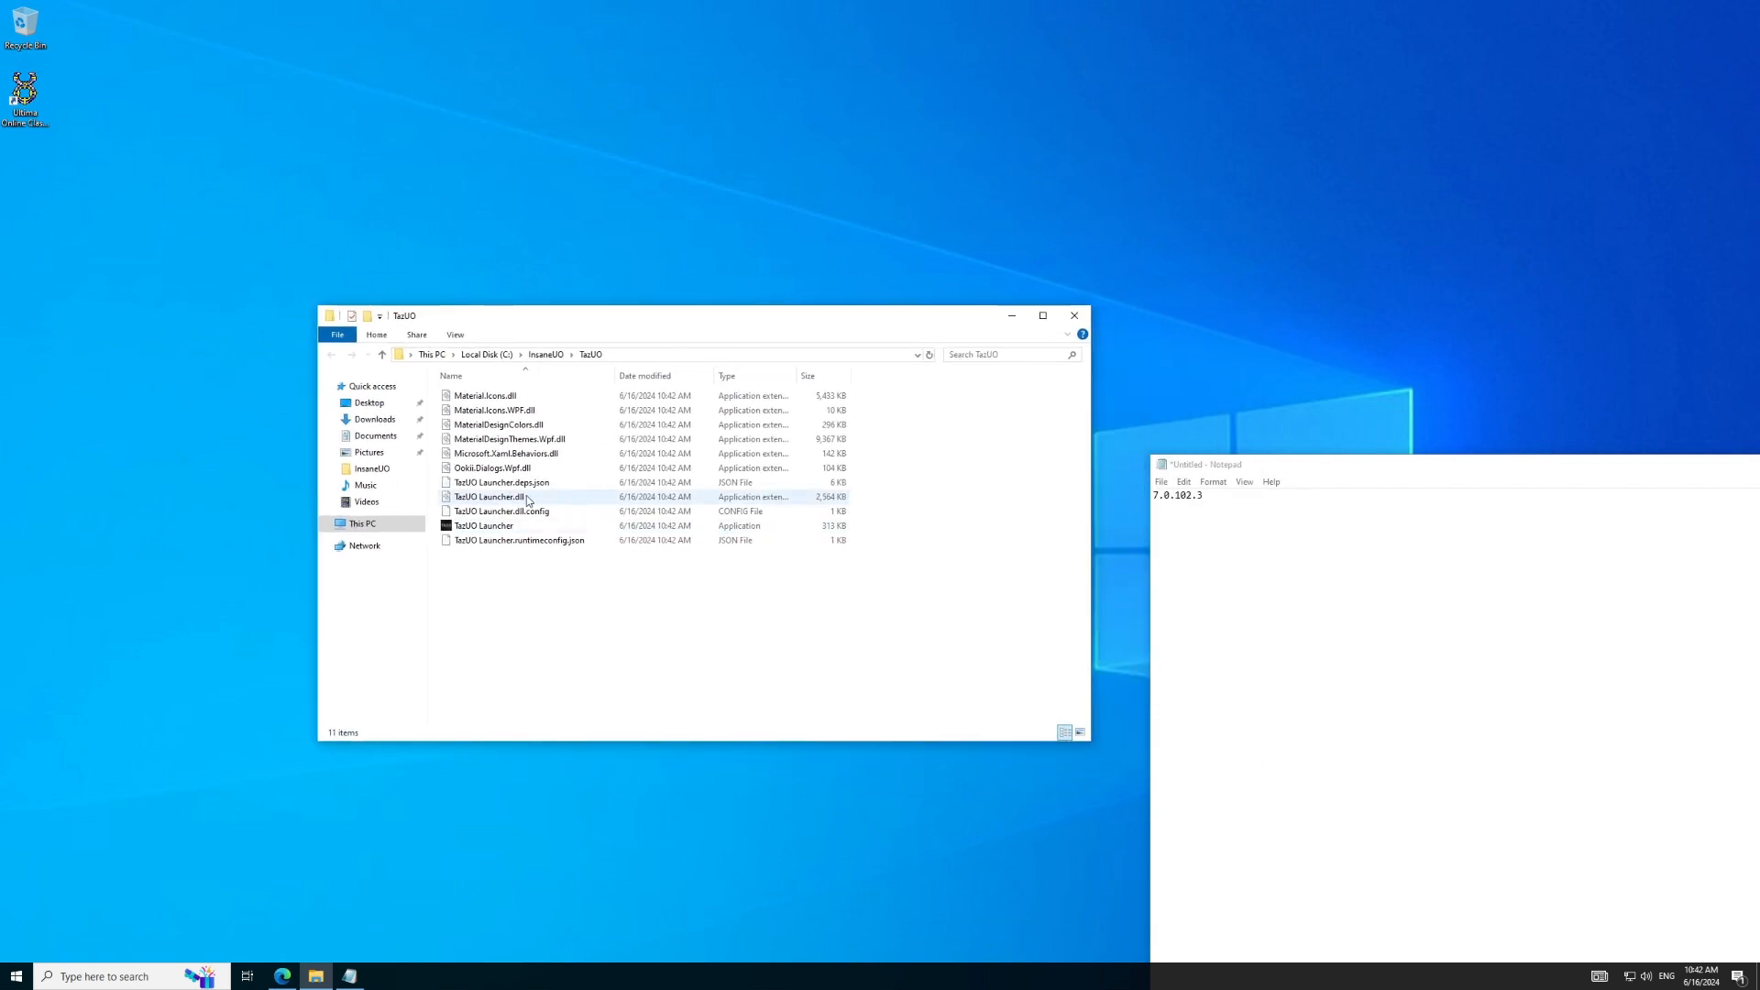
pyautogui.click(482, 526)
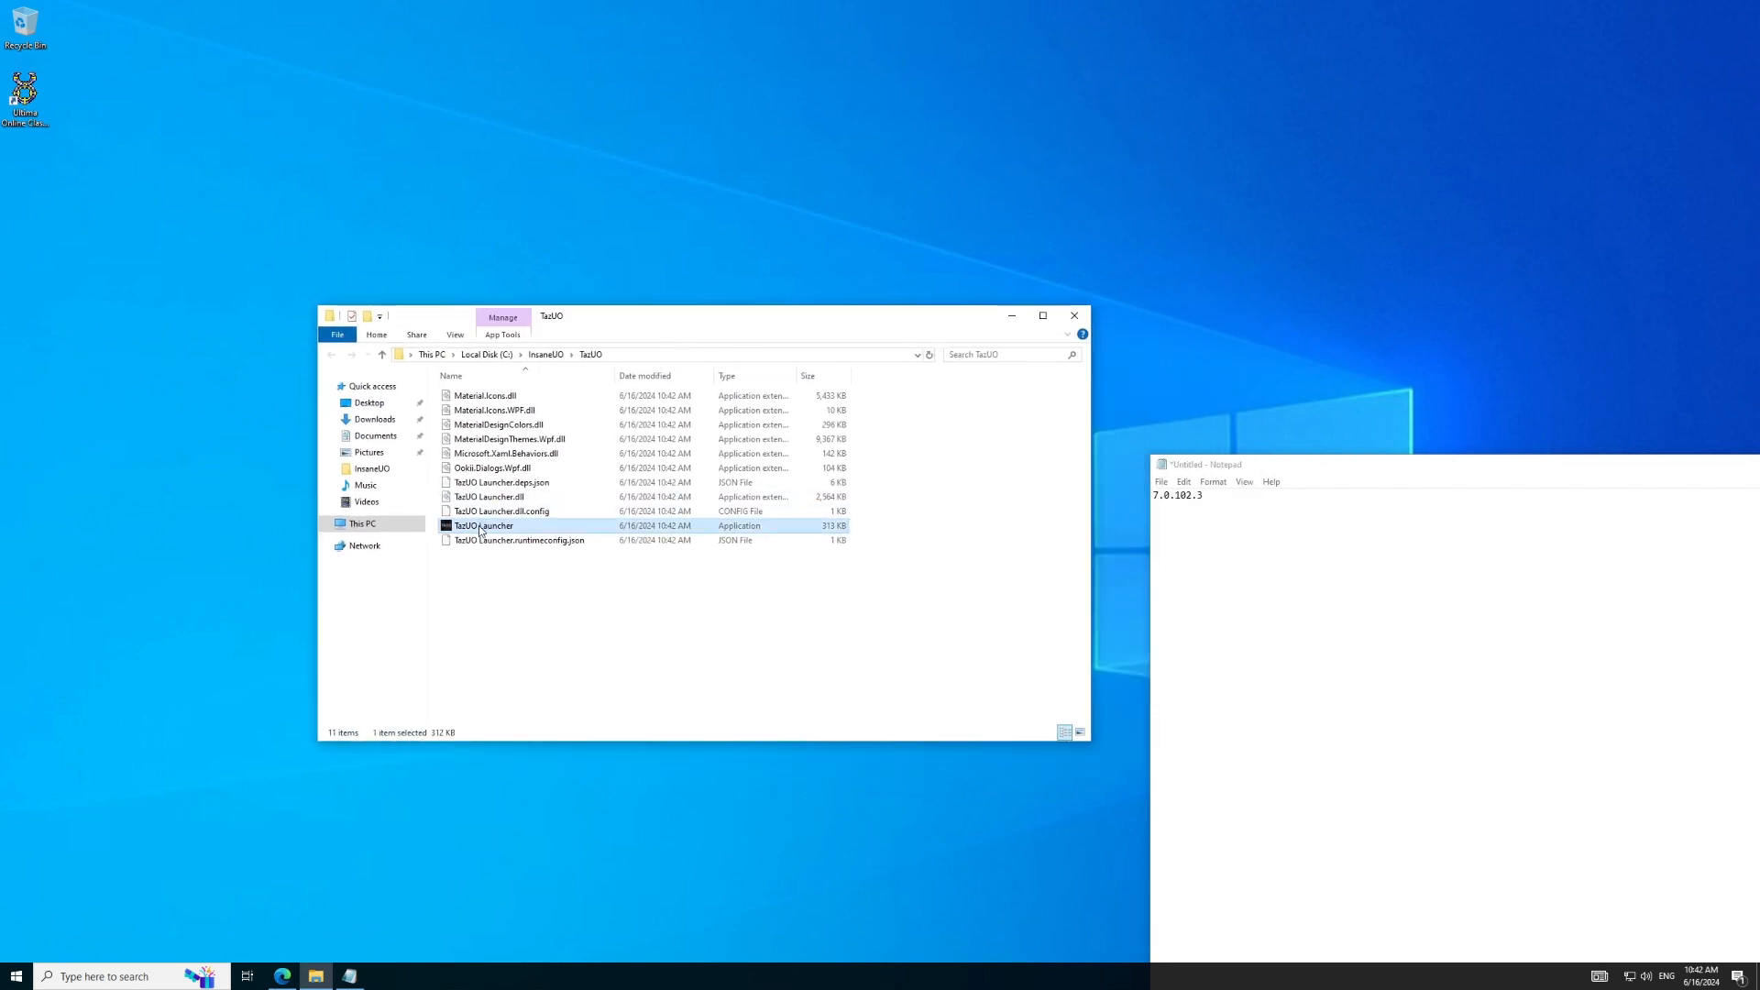
pyautogui.moveTo(482, 526)
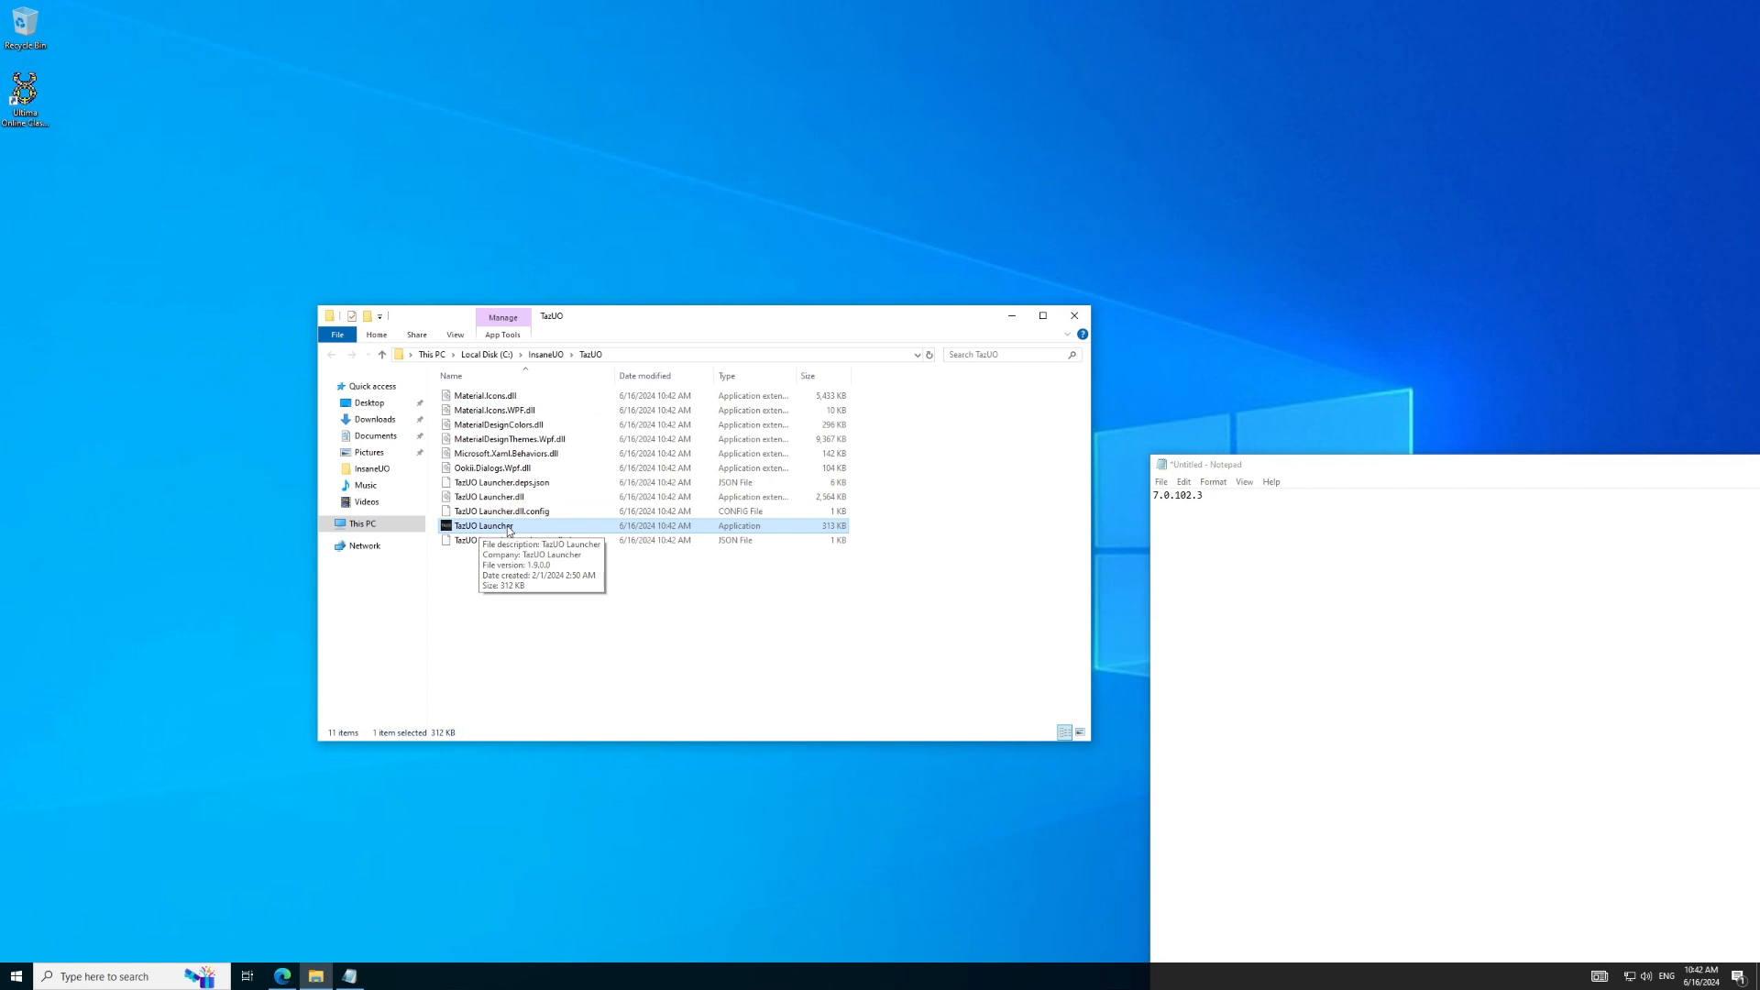
pyautogui.doubleClick(482, 526)
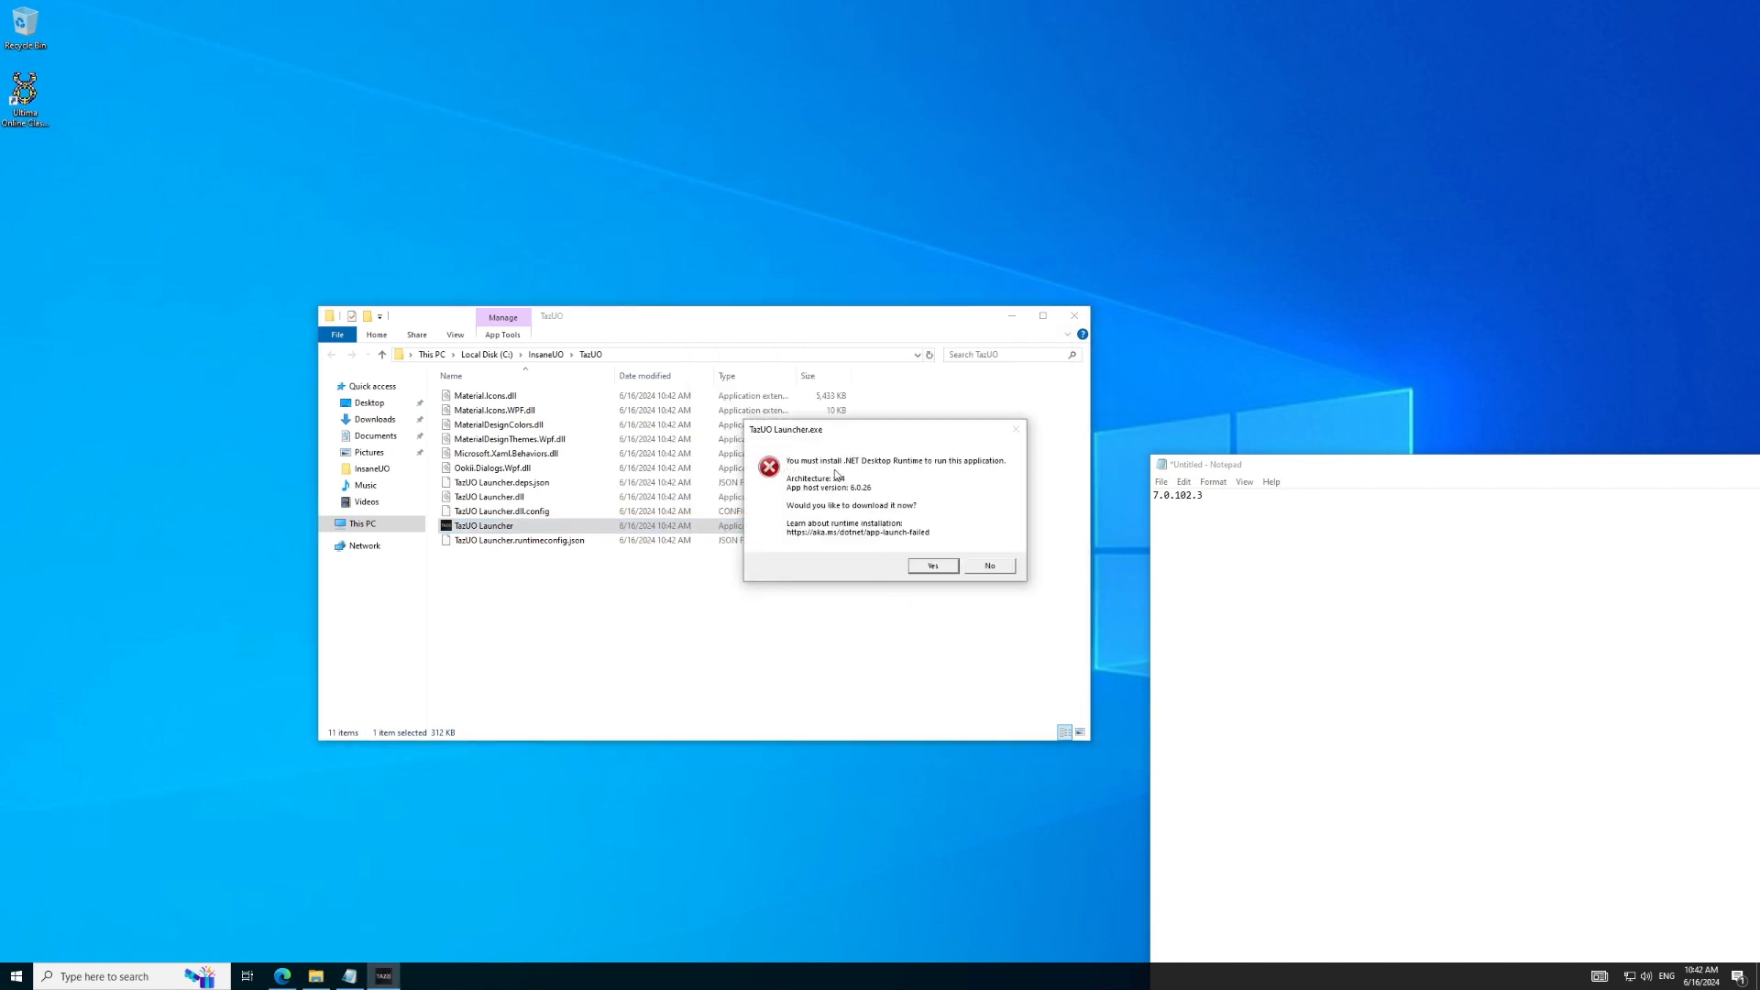
pyautogui.moveTo(873, 497)
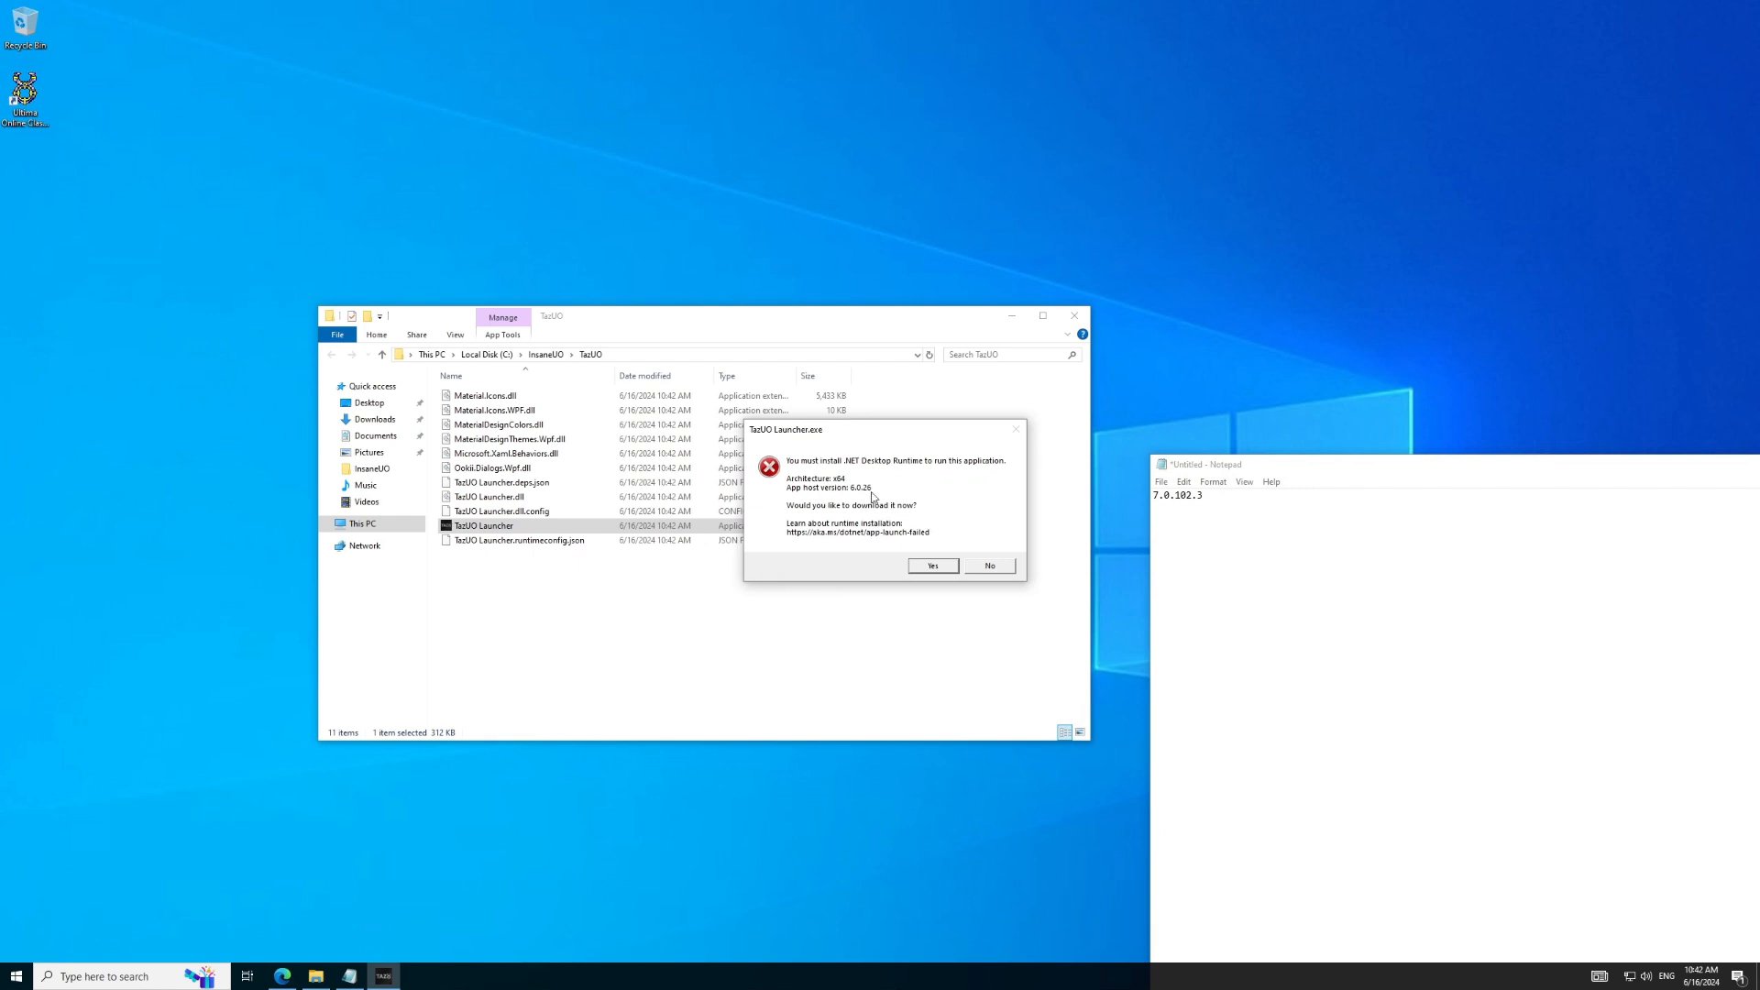
pyautogui.moveTo(953, 517)
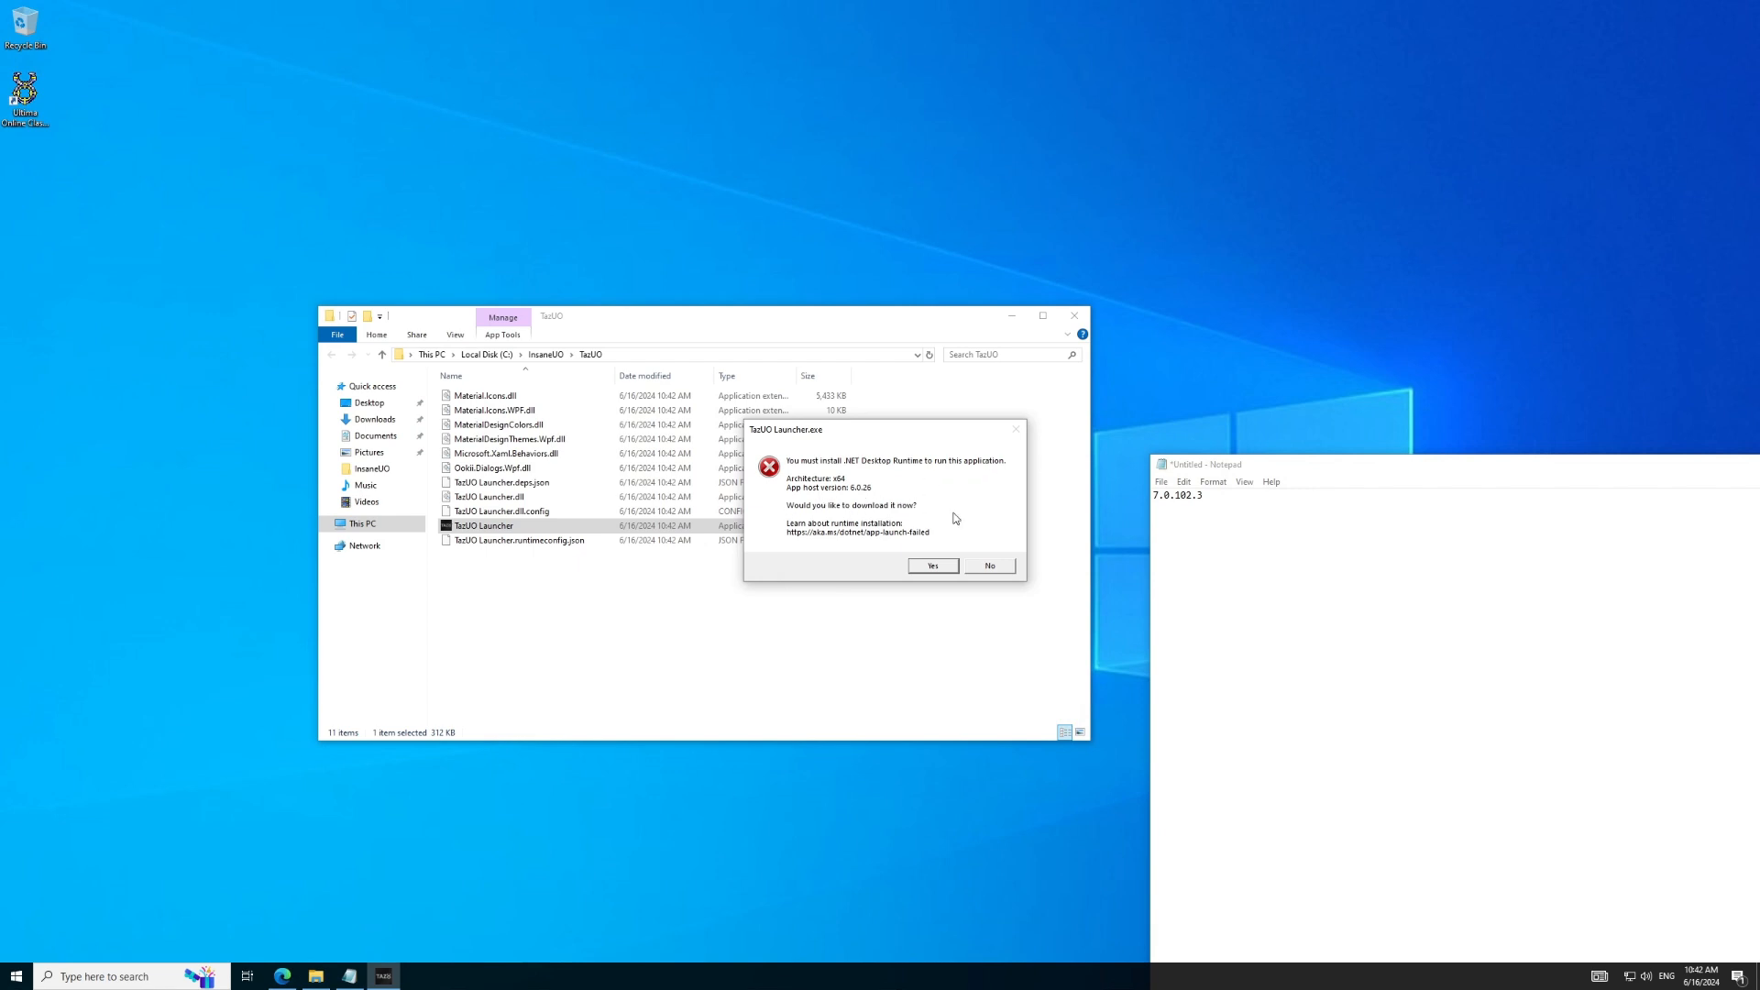
pyautogui.moveTo(924, 550)
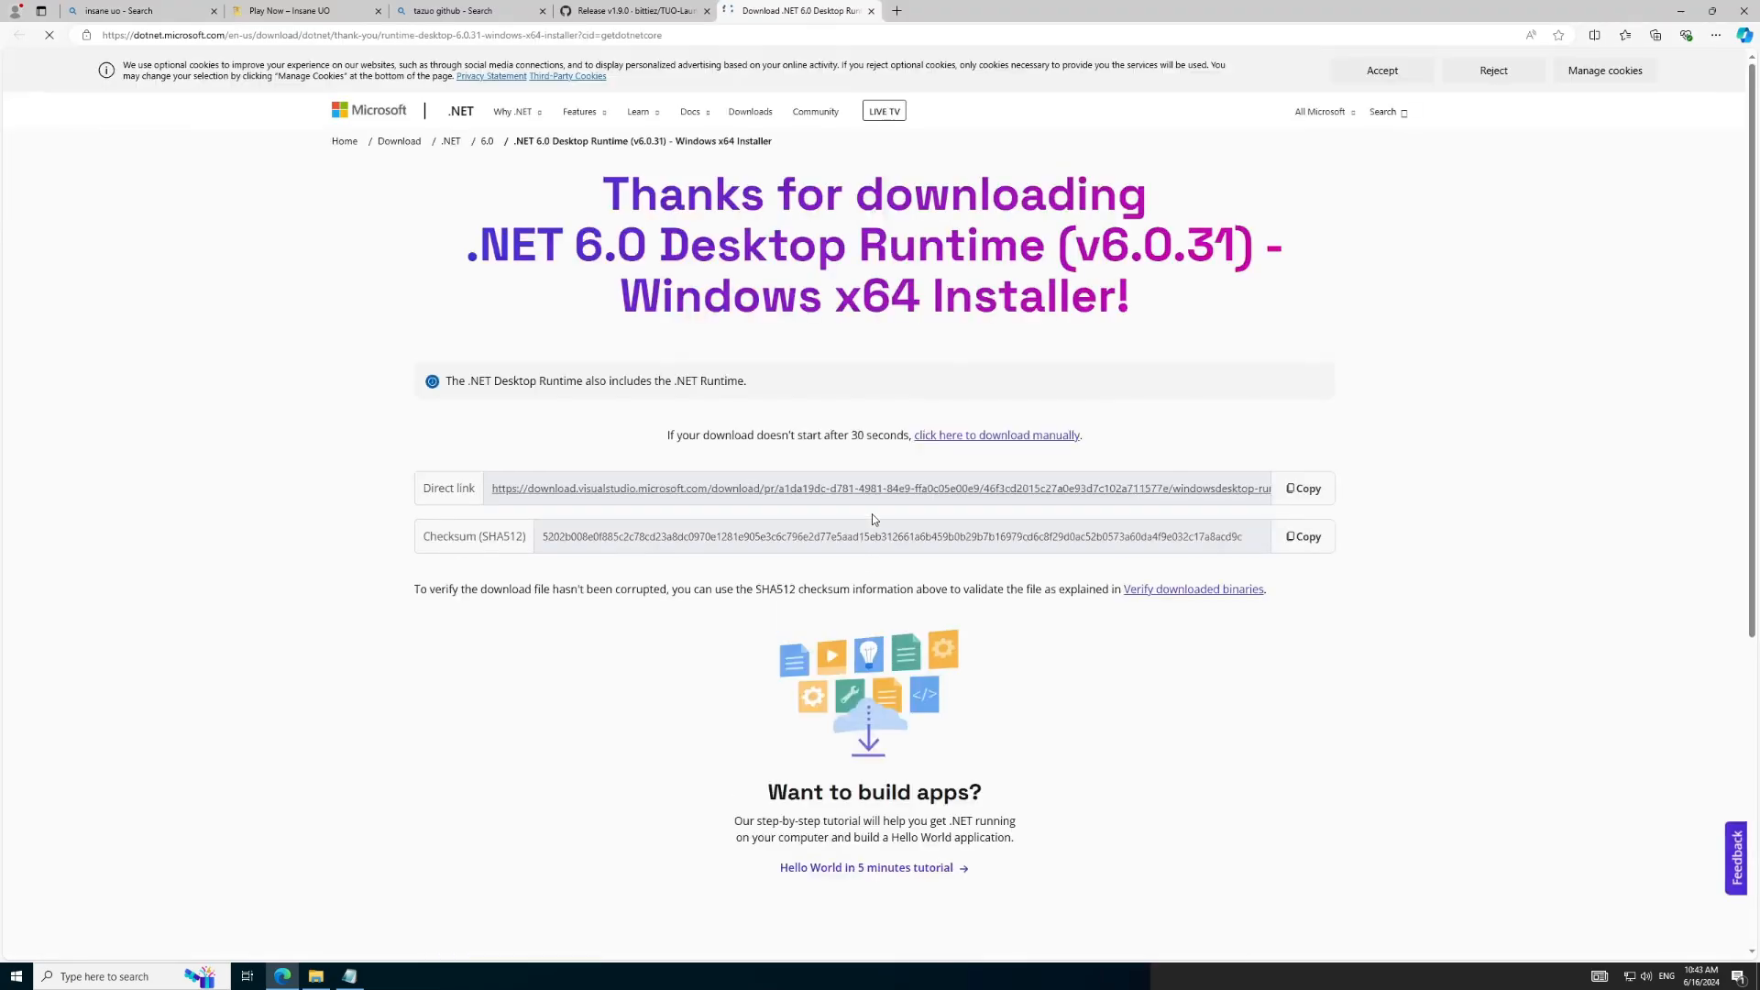
# Step: Run the downloaded .NET 6.0 Desktop Runtime 6.0.31 x64 installer to completion and close it
pyautogui.click(1654, 35)
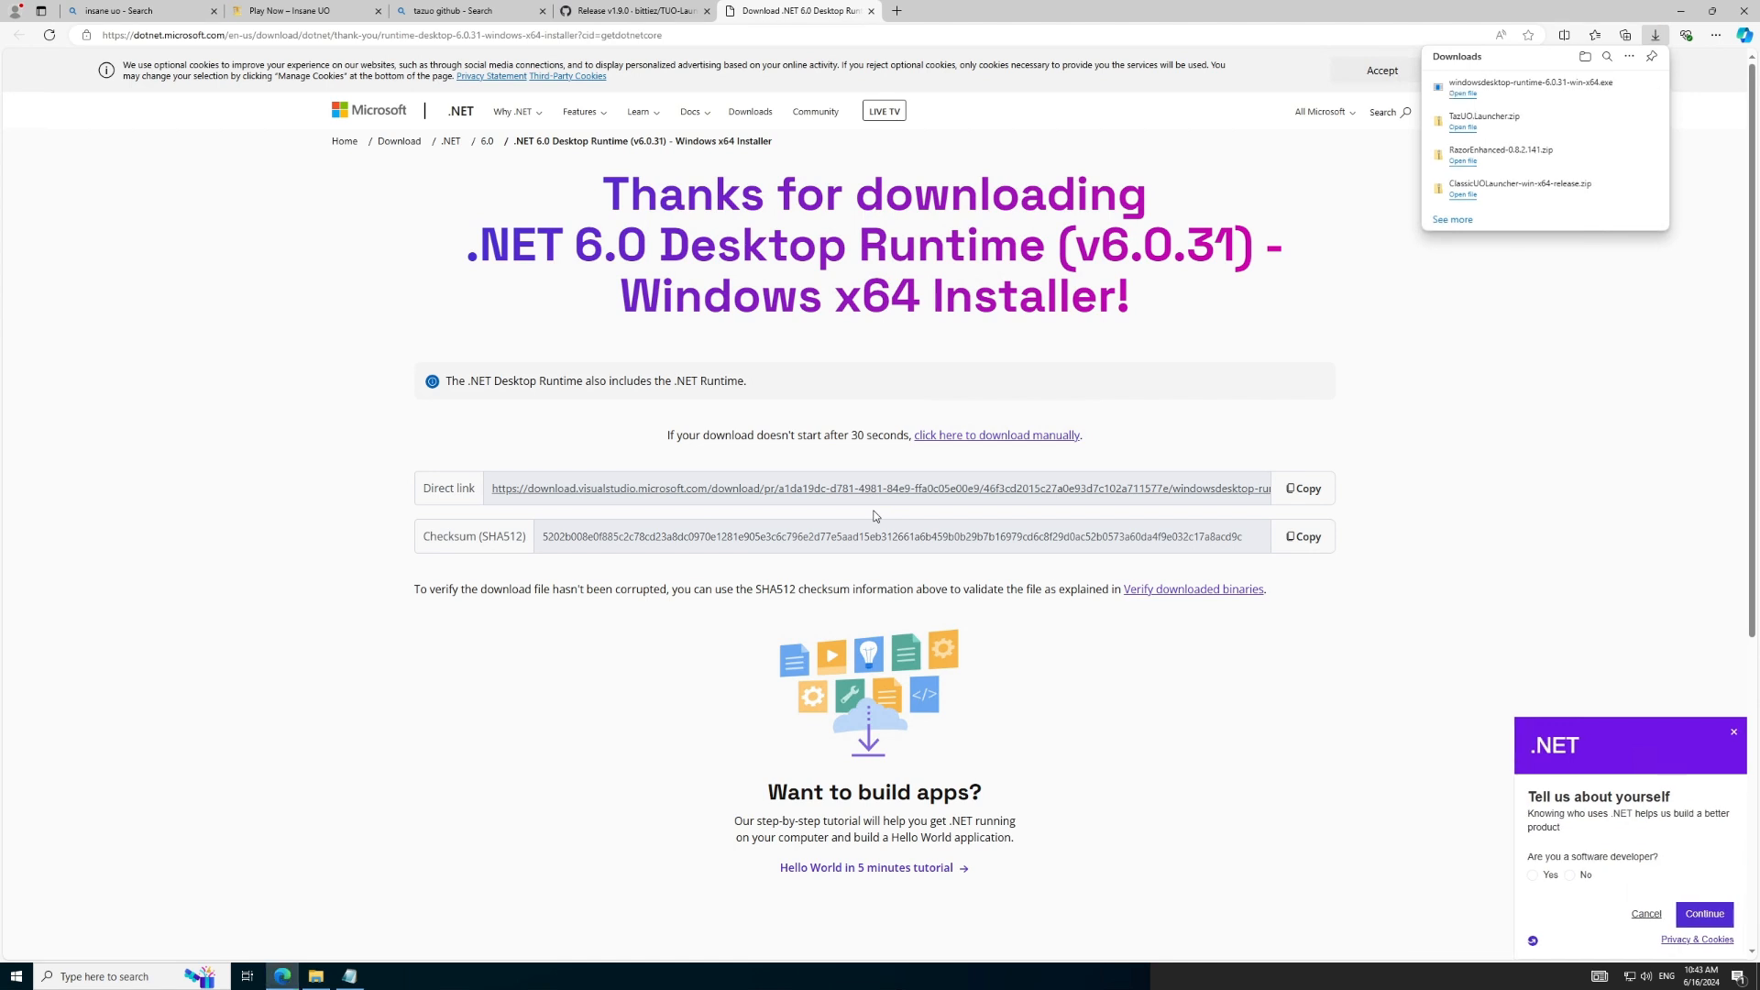
pyautogui.moveTo(1382, 174)
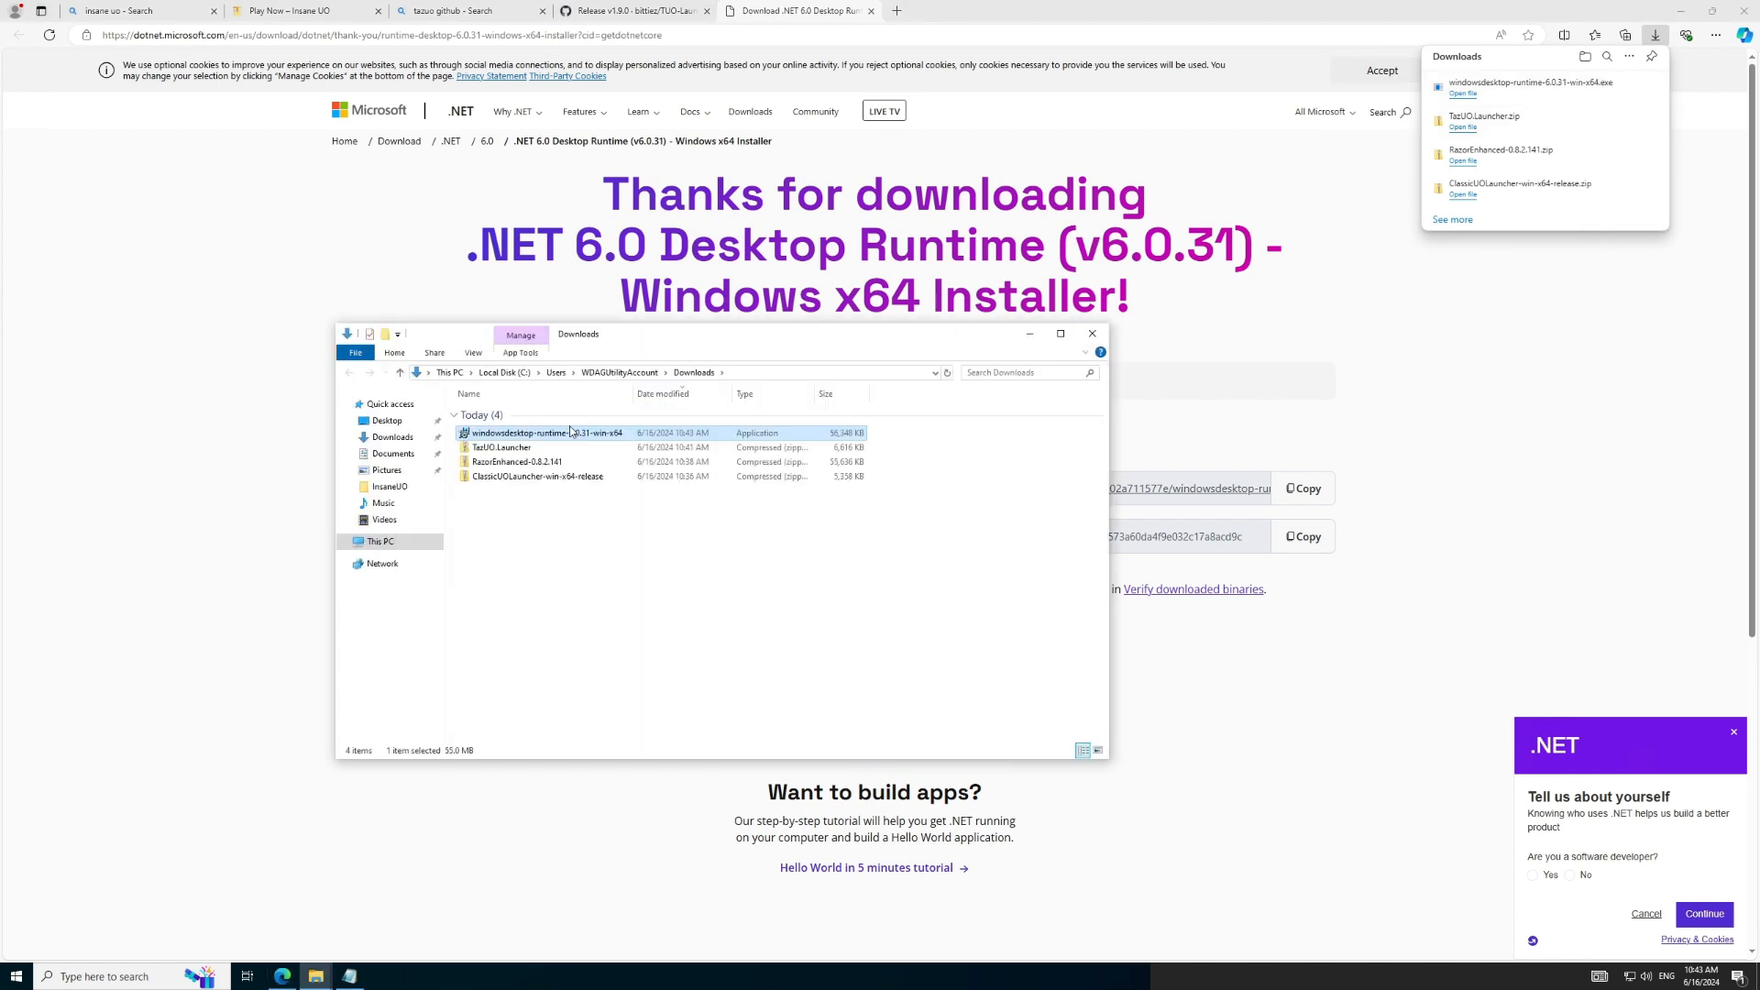
pyautogui.doubleClick(545, 433)
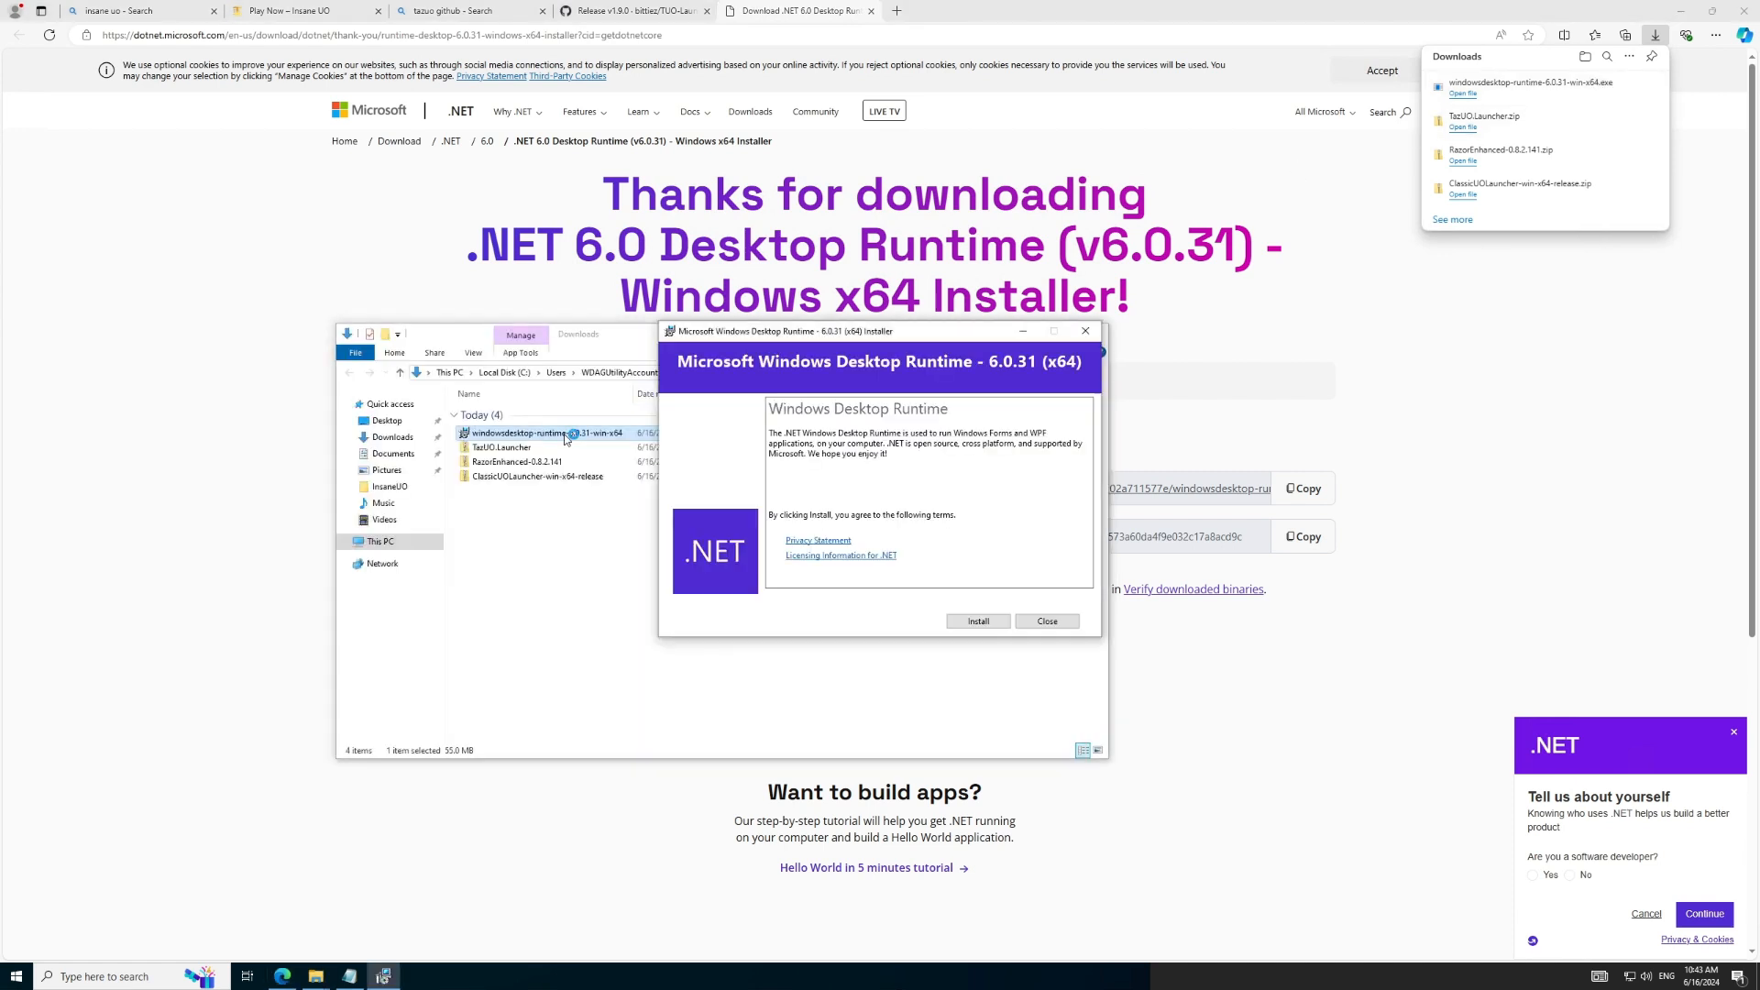
pyautogui.click(976, 621)
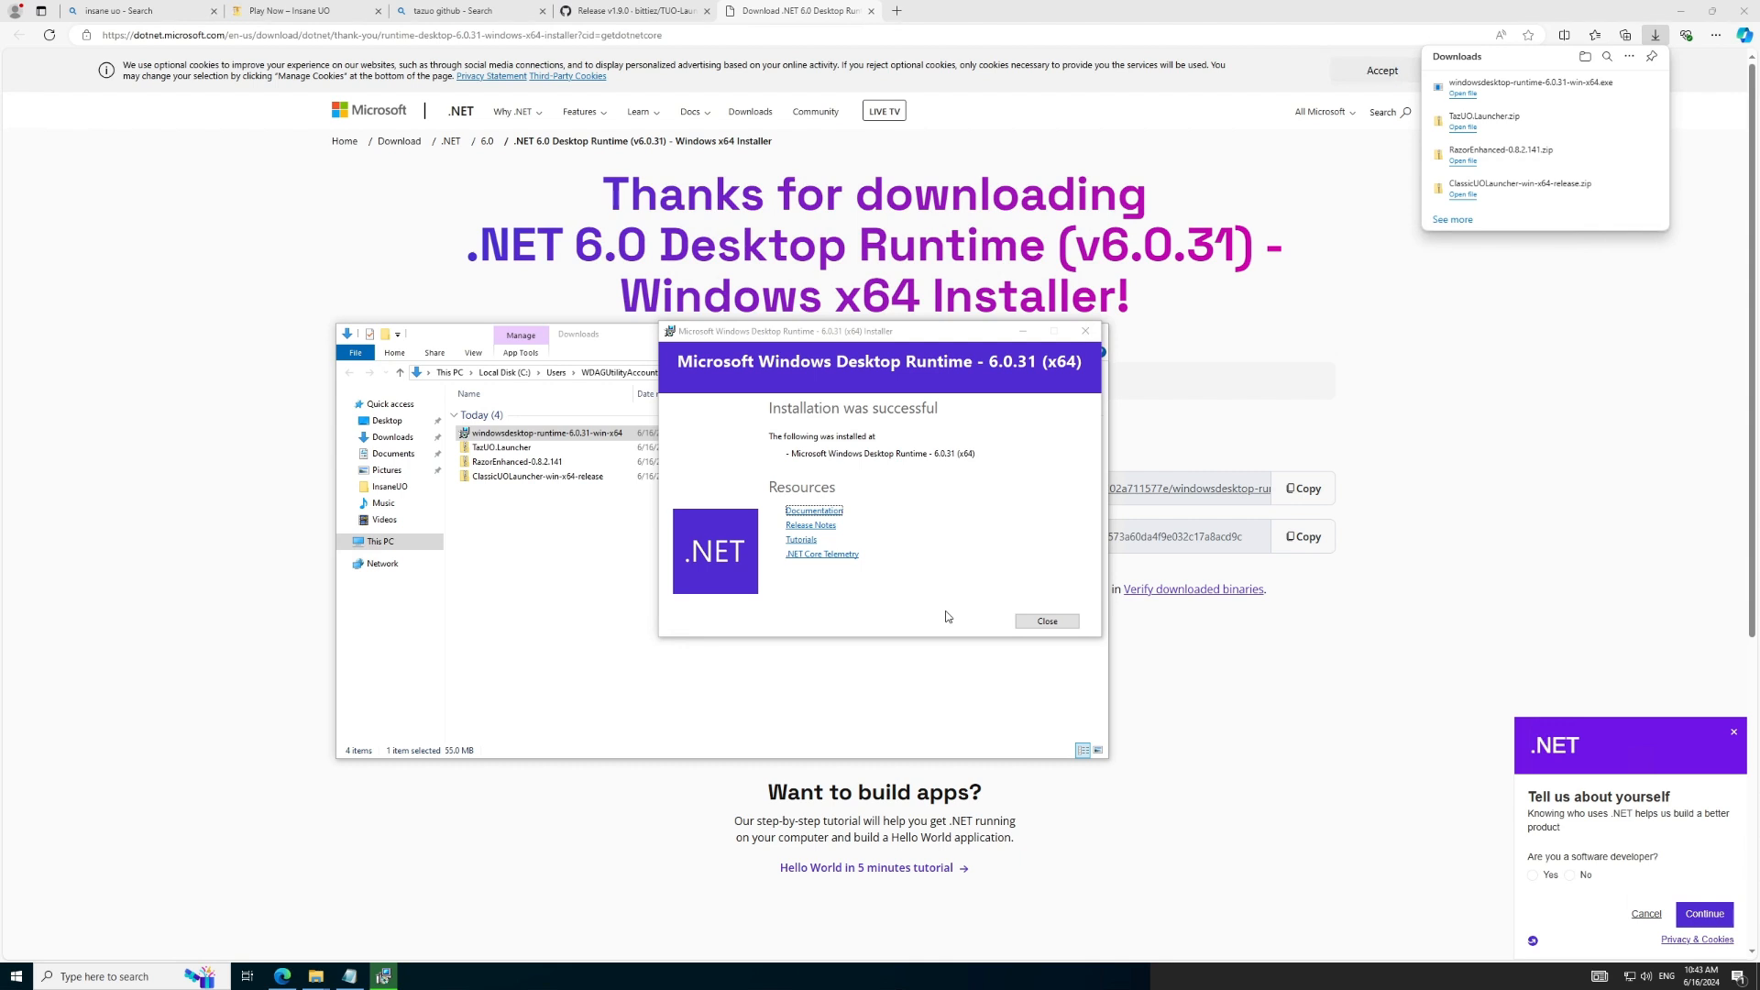
pyautogui.click(1045, 621)
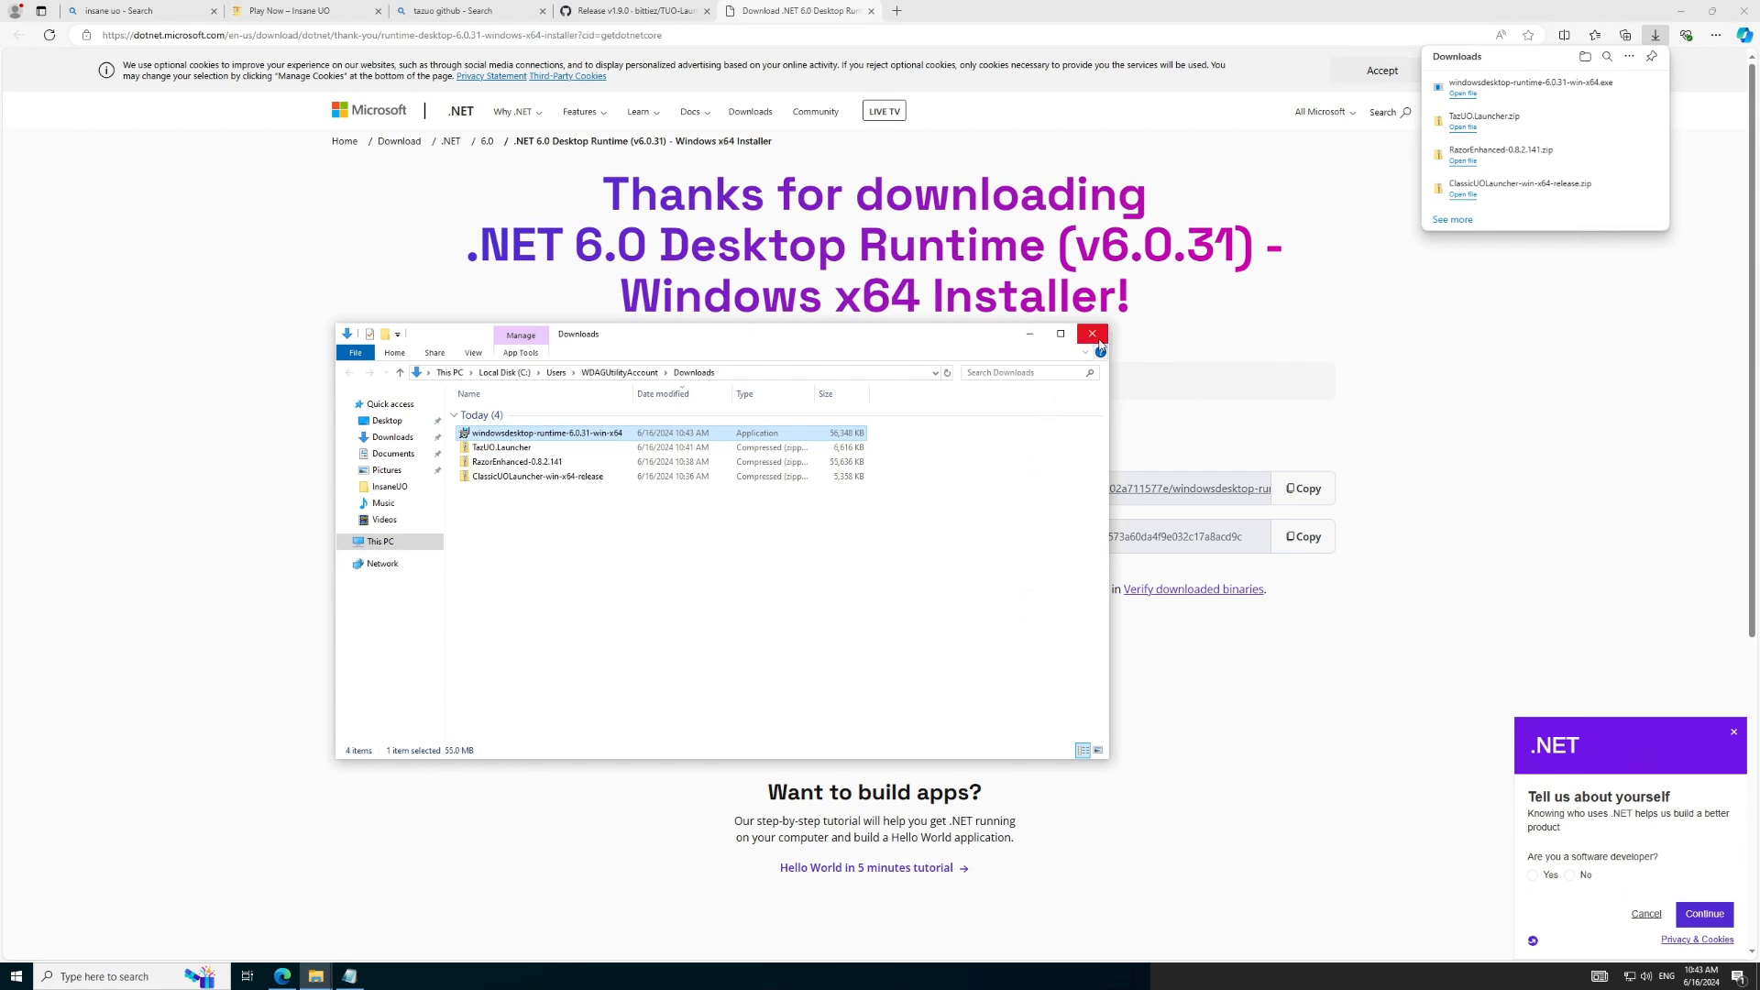
# Step: Return to the C:\InsaneUO\TazUO folder and start TazUO Launcher, which now shows its Play screen
pyautogui.click(1090, 334)
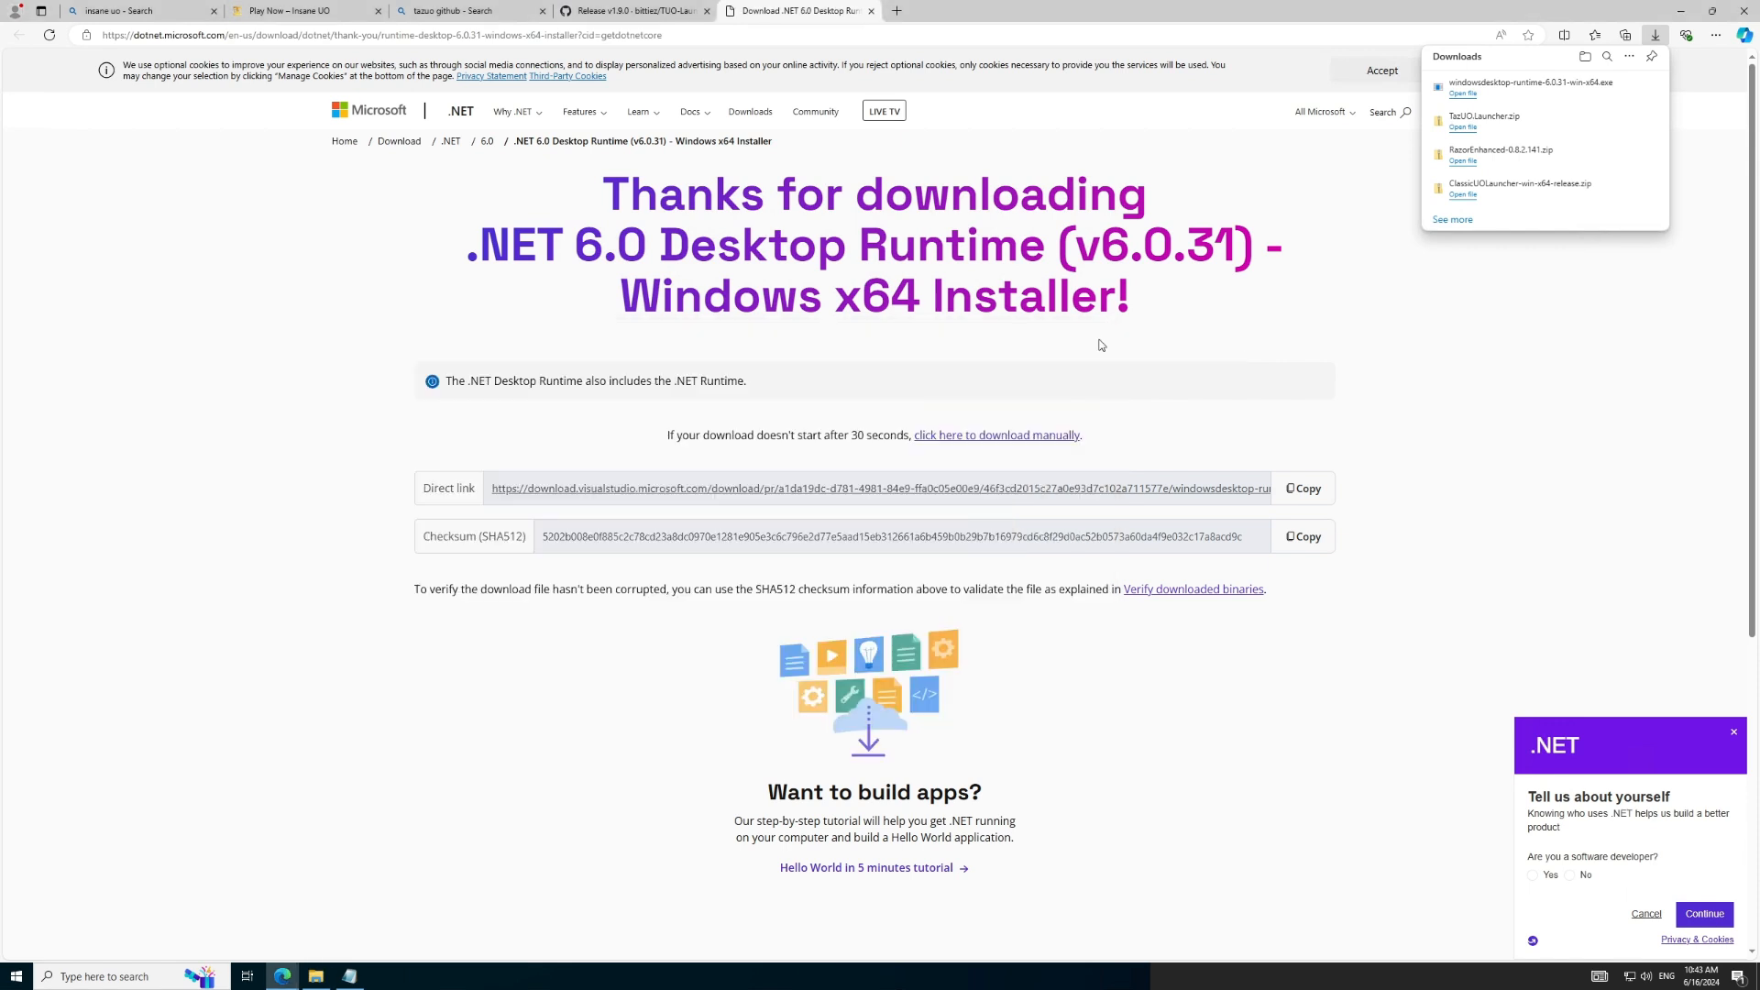
pyautogui.click(317, 975)
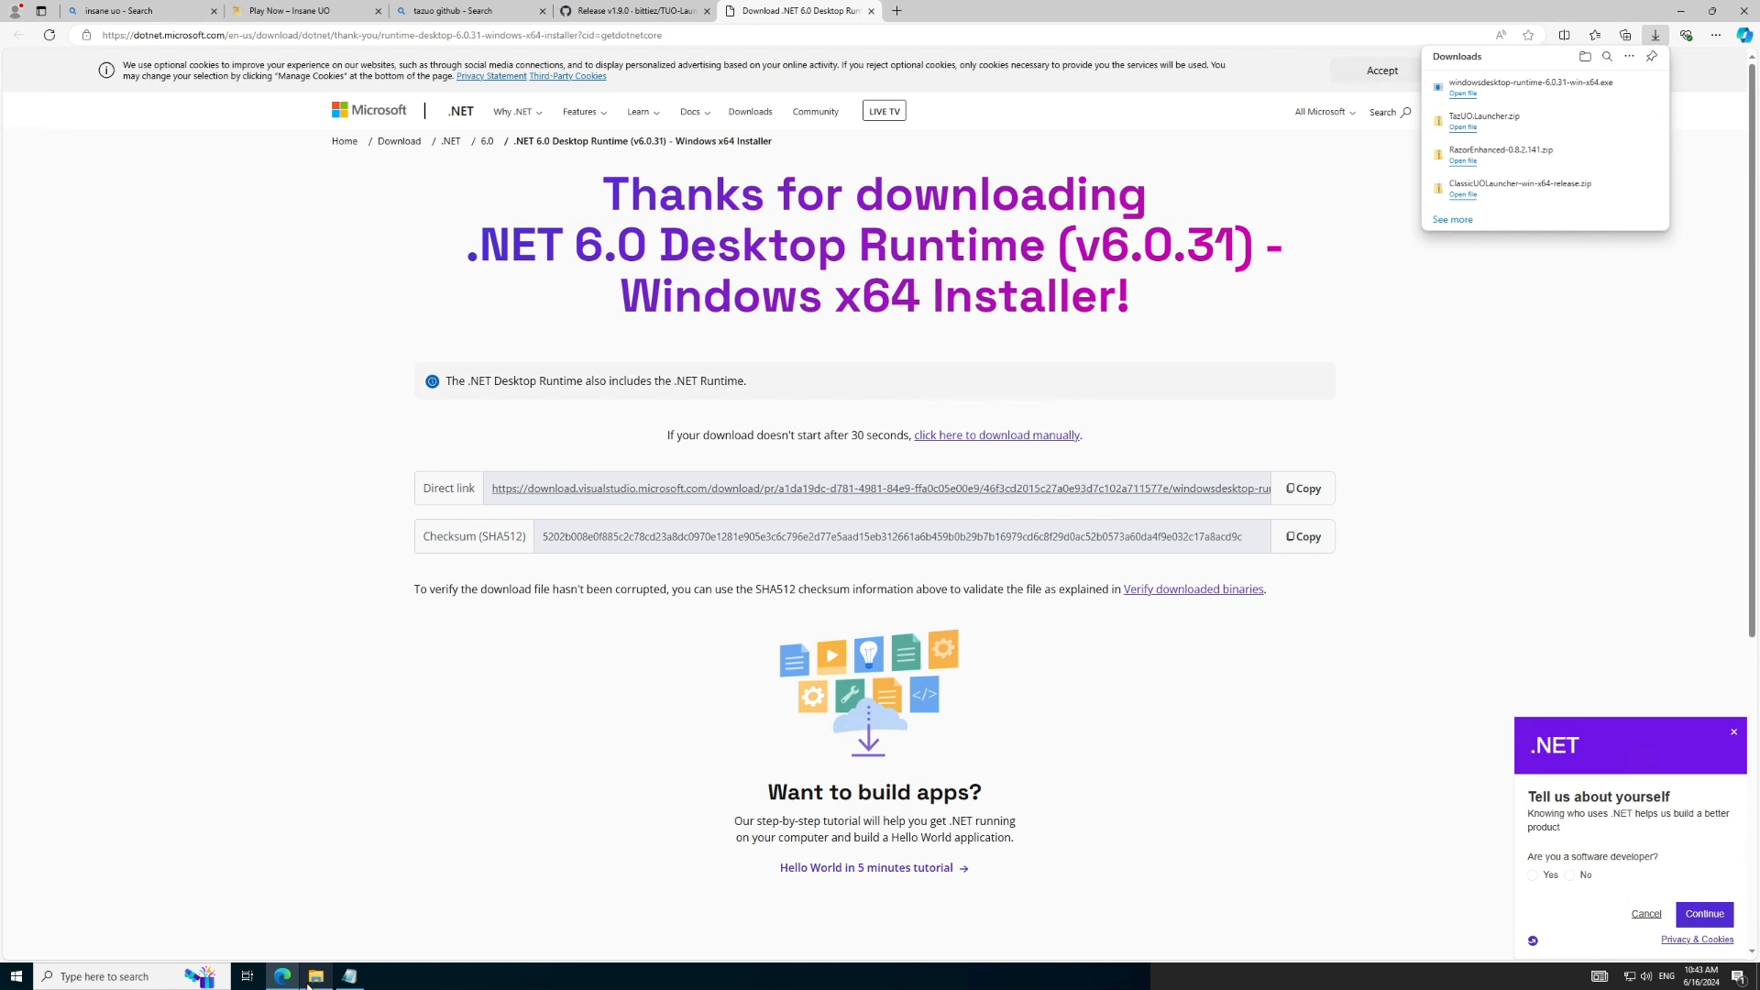
pyautogui.click(316, 975)
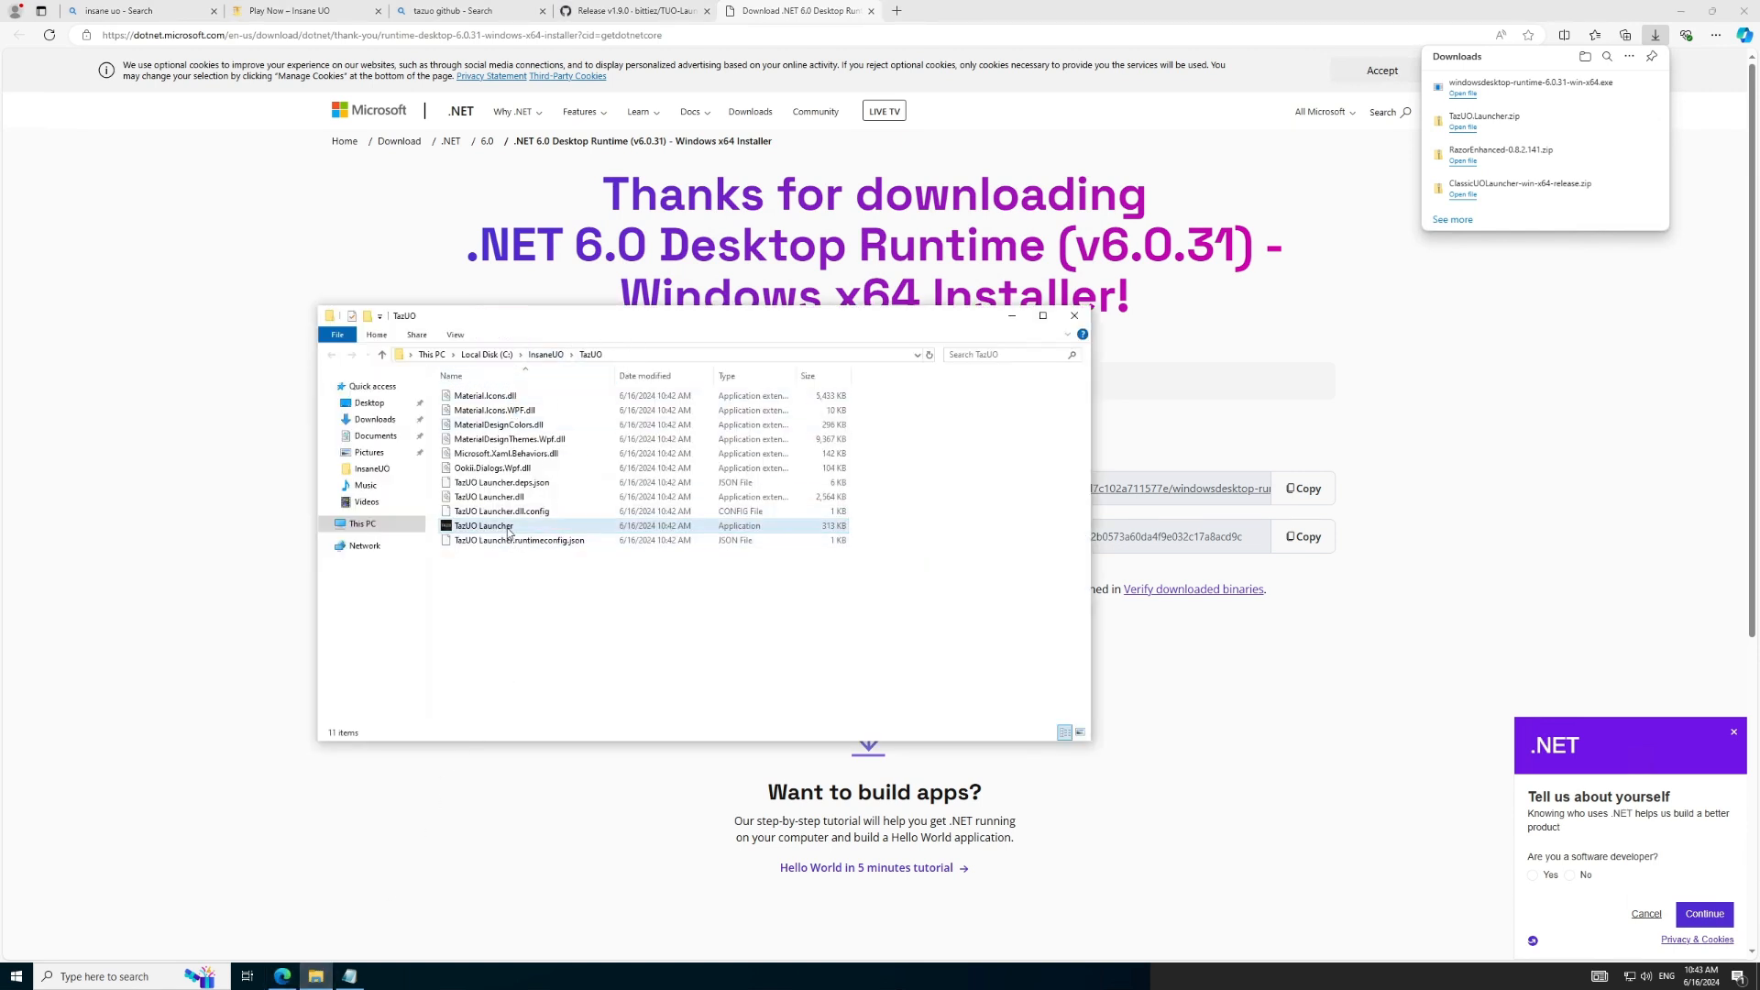
pyautogui.click(482, 527)
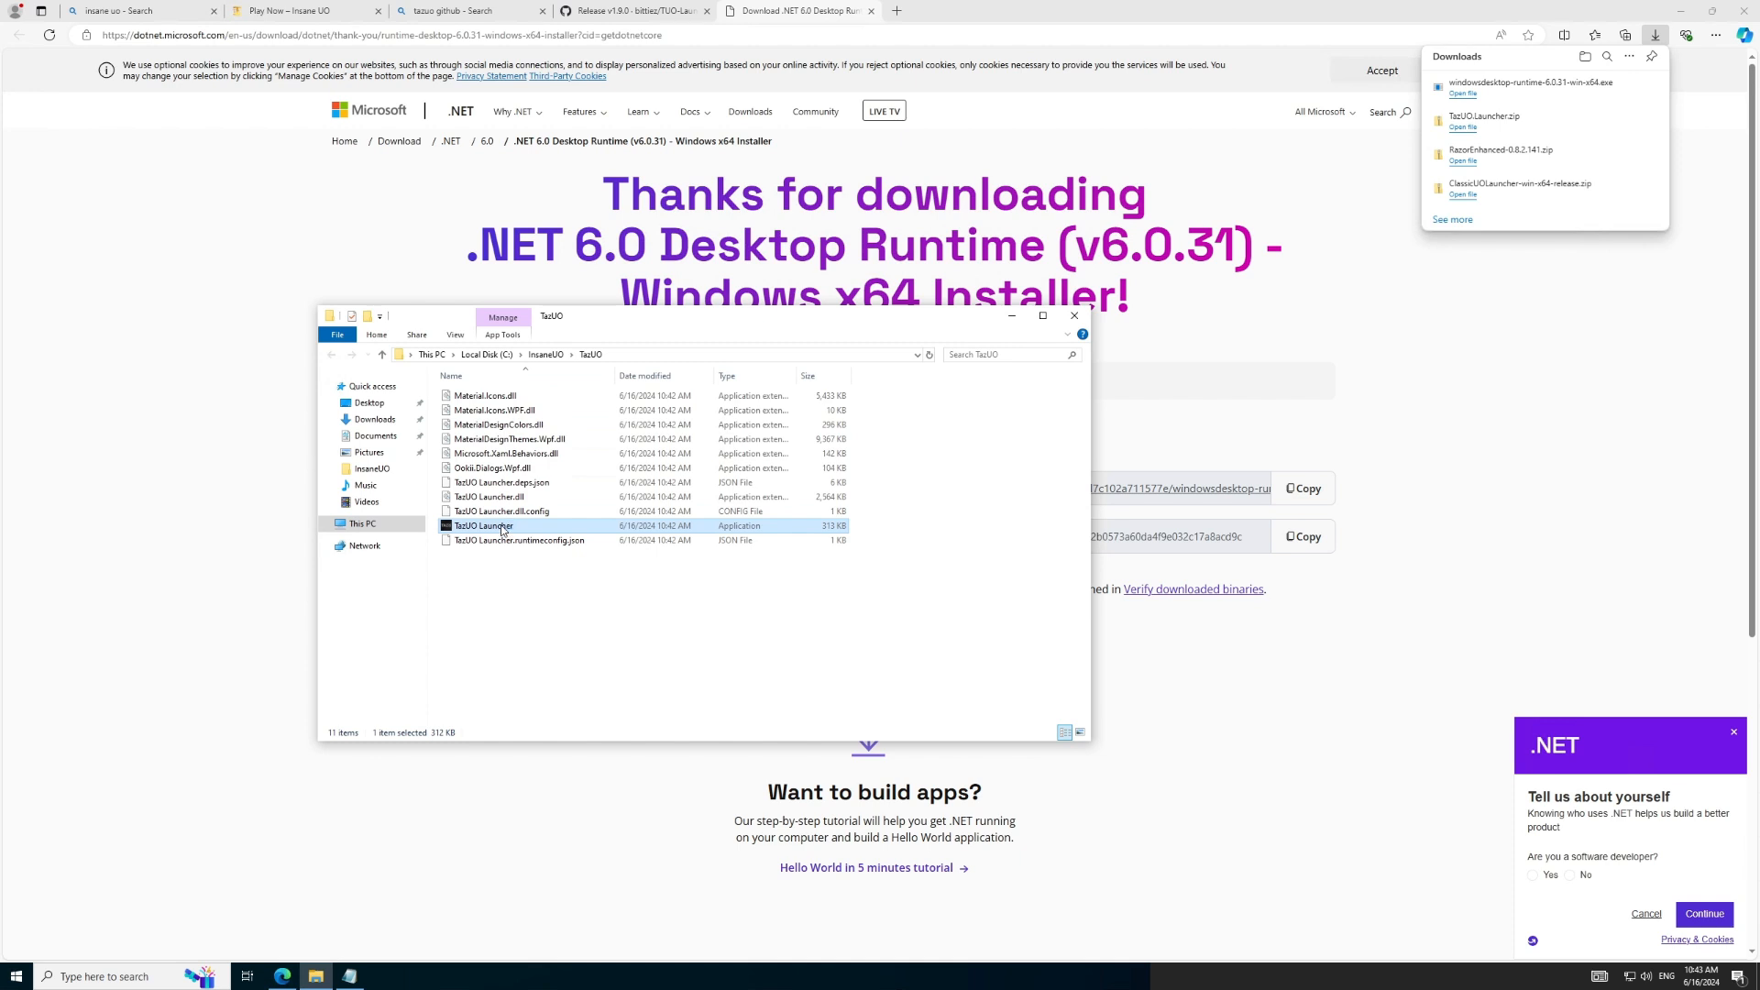
pyautogui.doubleClick(483, 526)
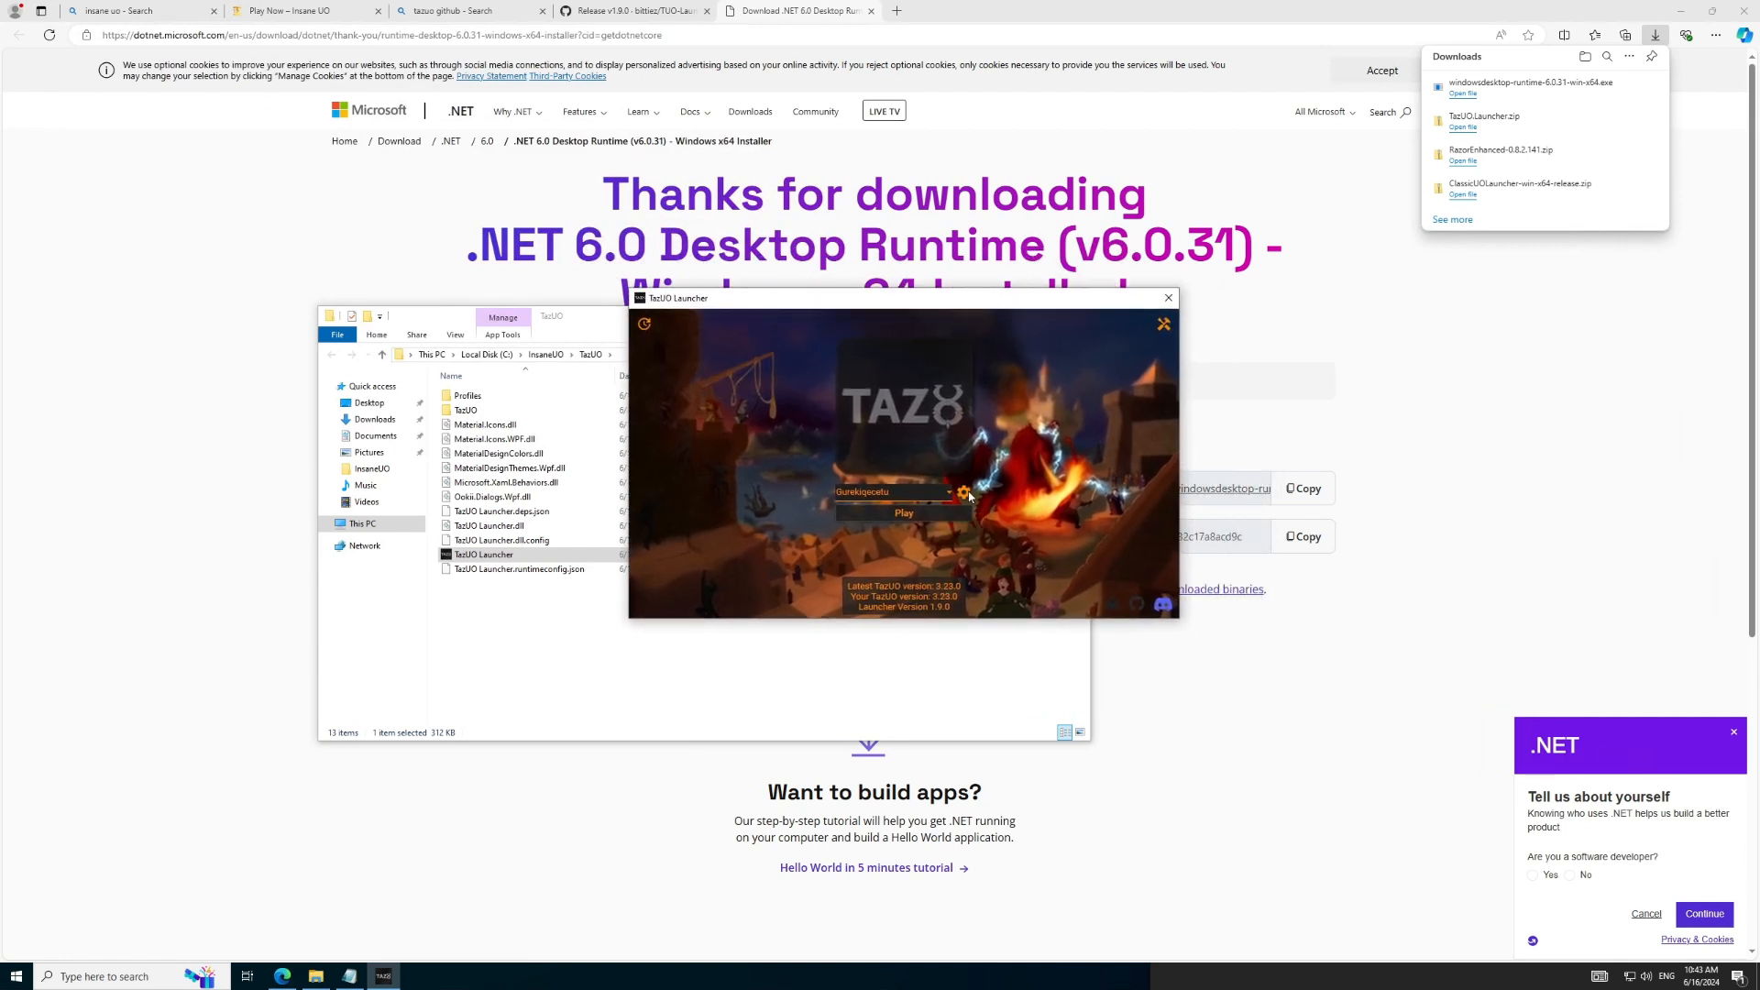
# Step: Rename the launcher profile to 'ManCherryNoob' in its settings
pyautogui.click(962, 492)
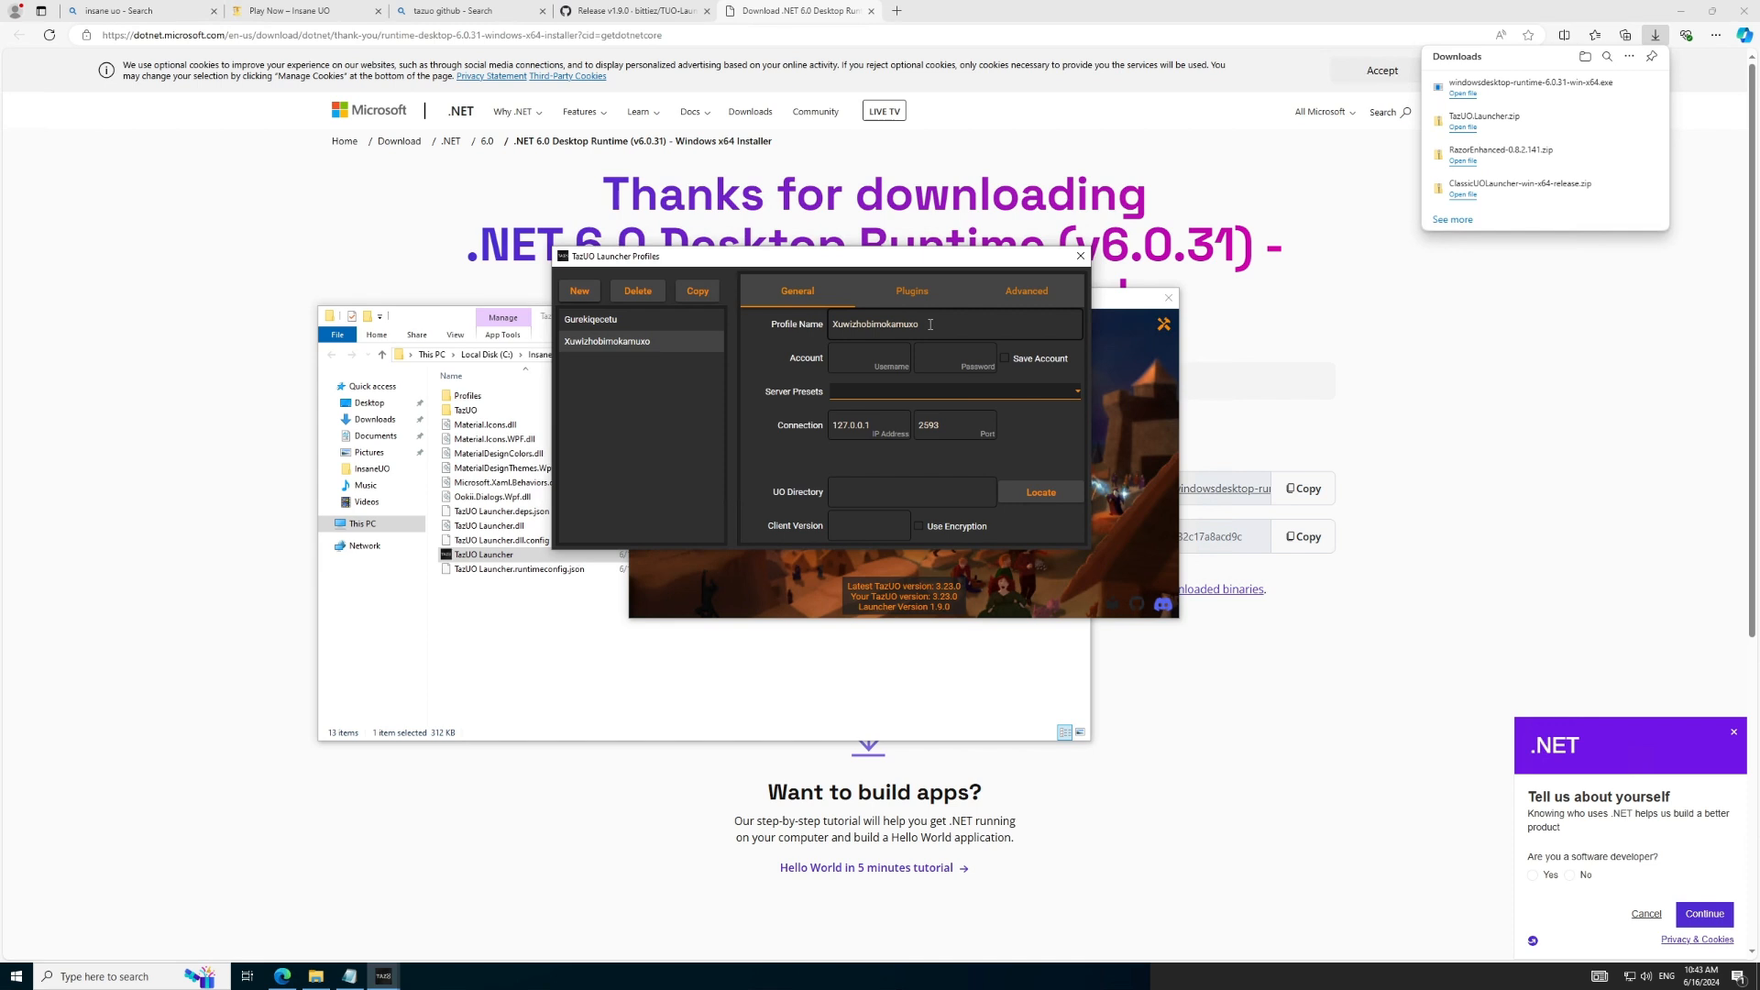
pyautogui.doubleClick(875, 323)
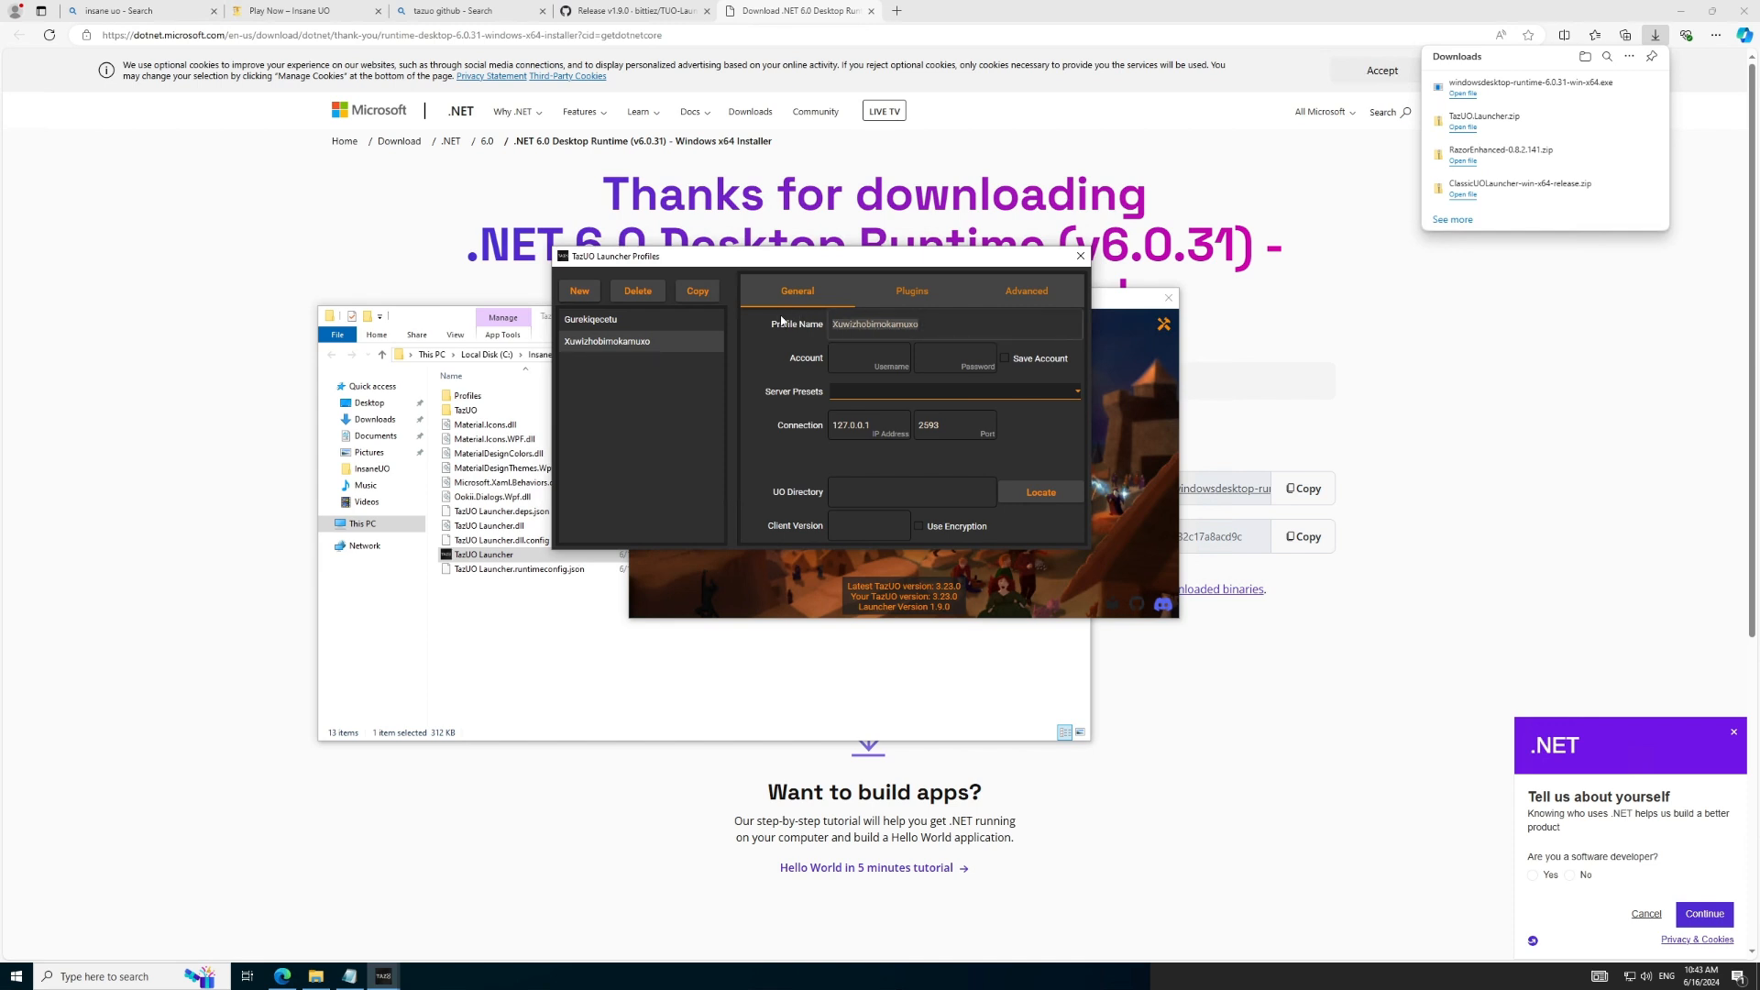
pyautogui.write('Man')
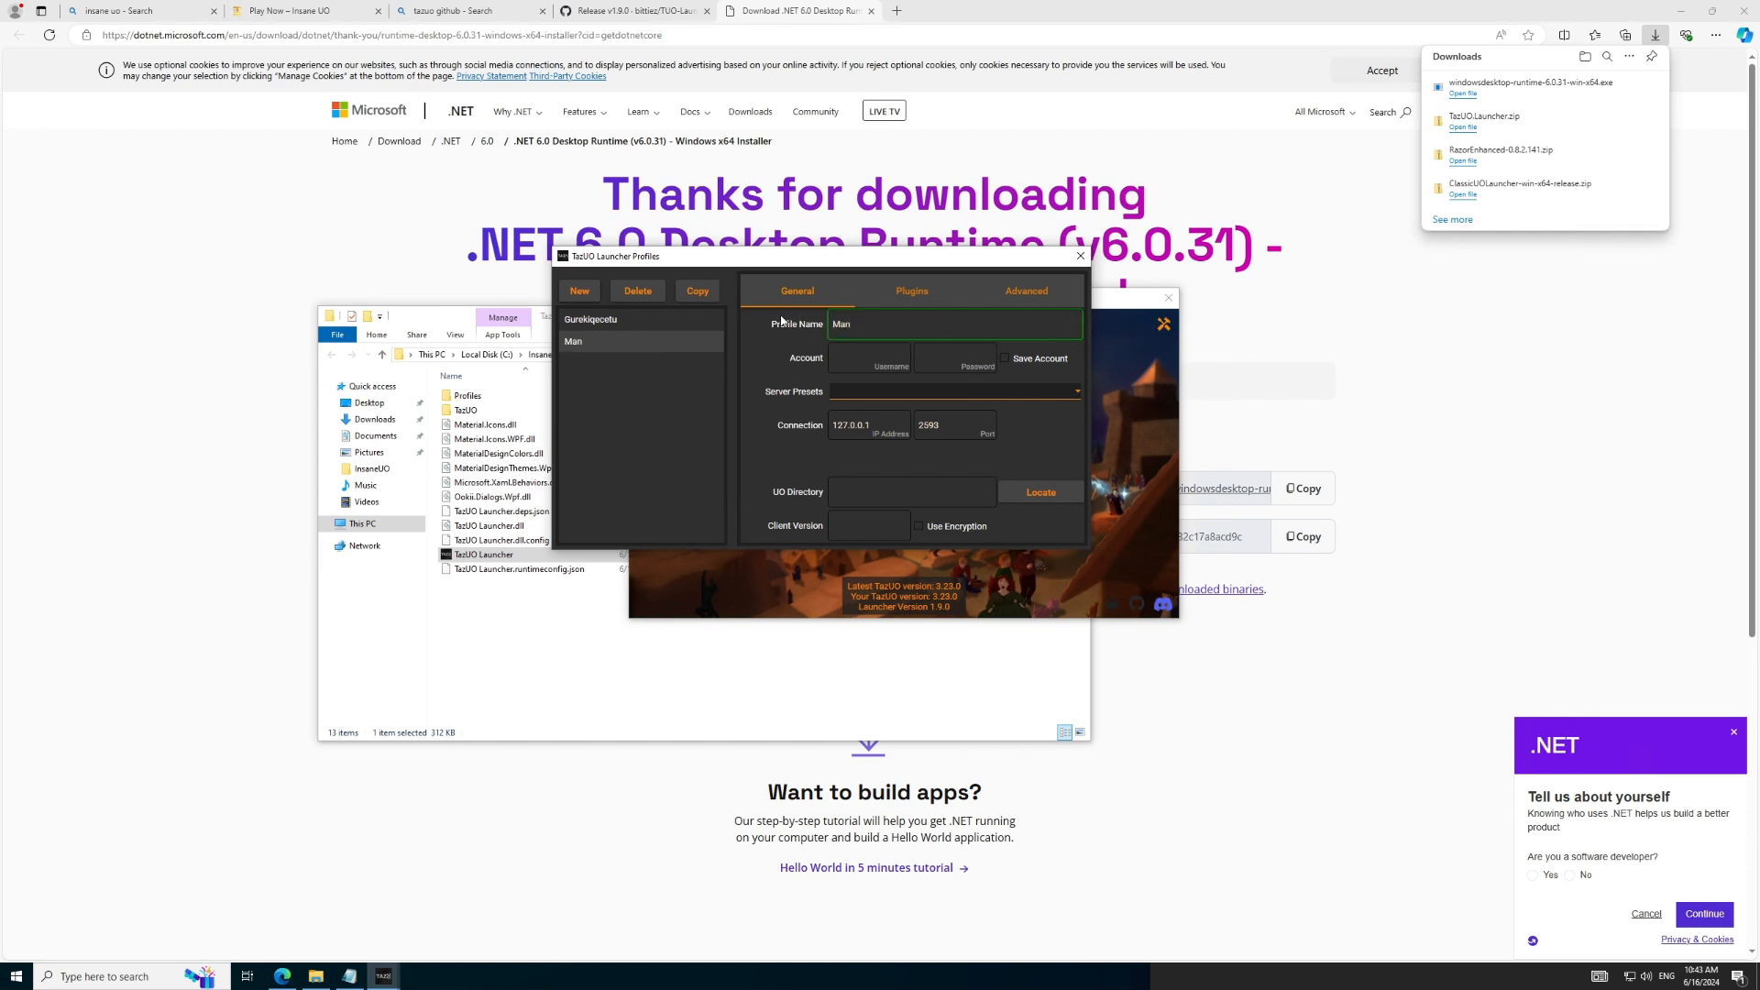
pyautogui.write('Cherry')
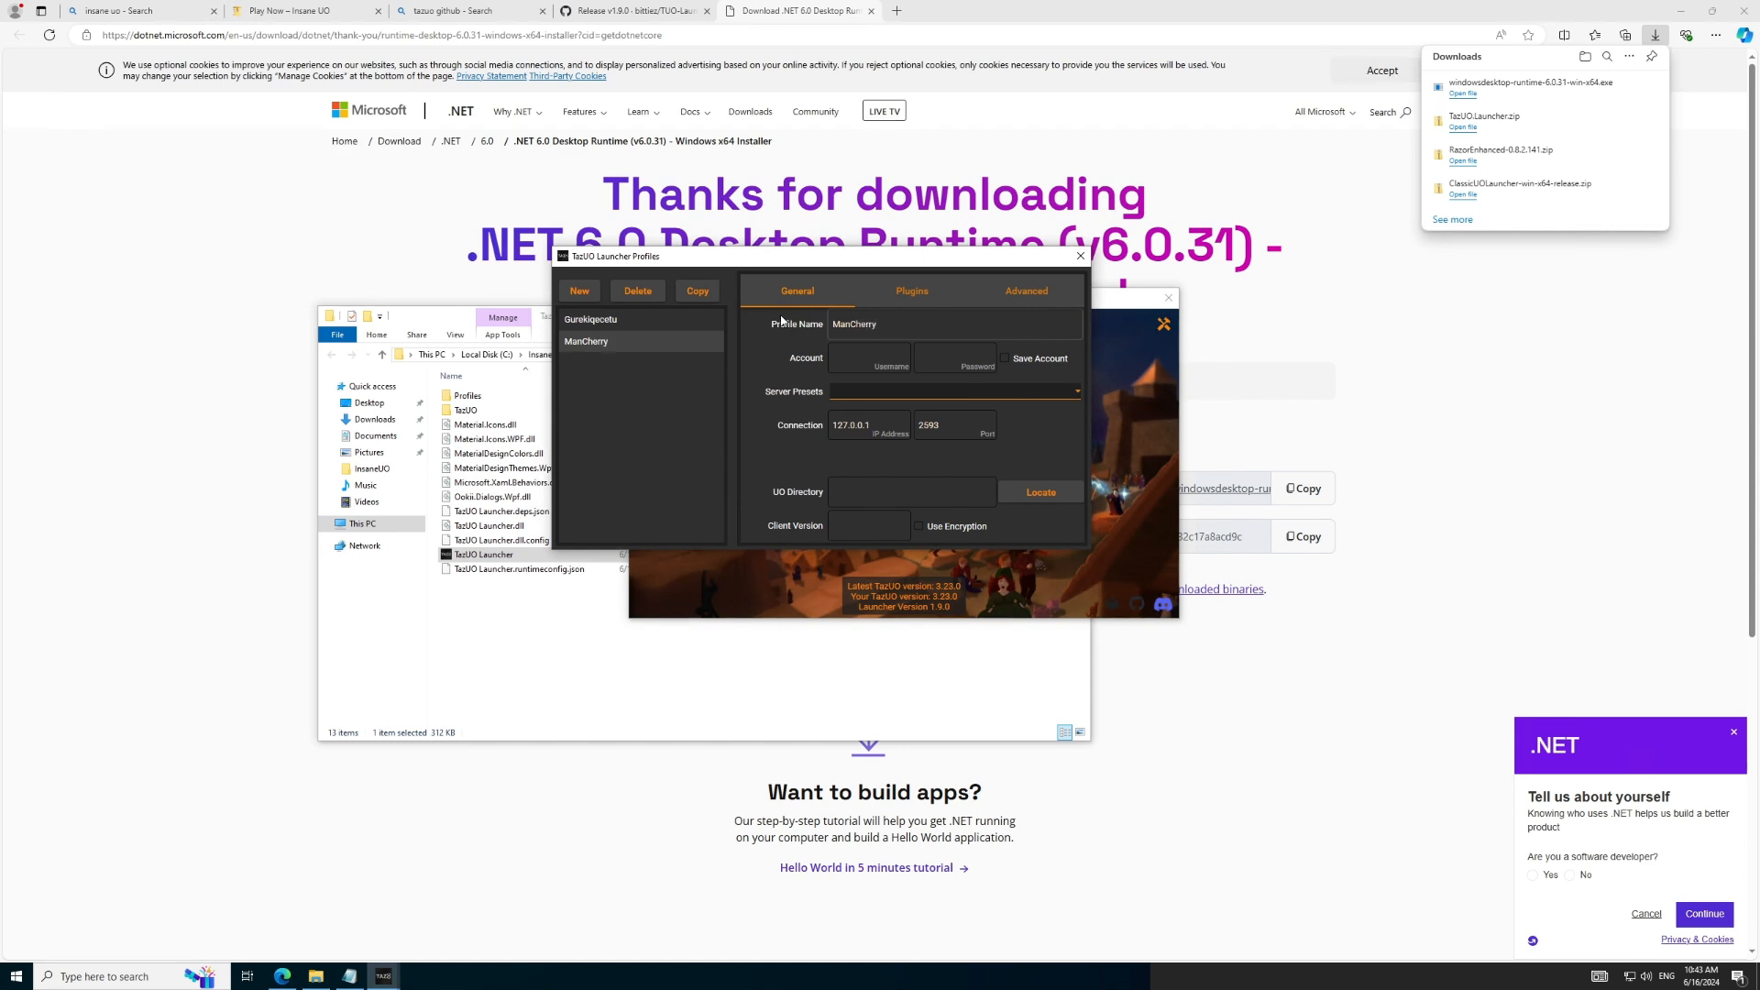
pyautogui.write('No')
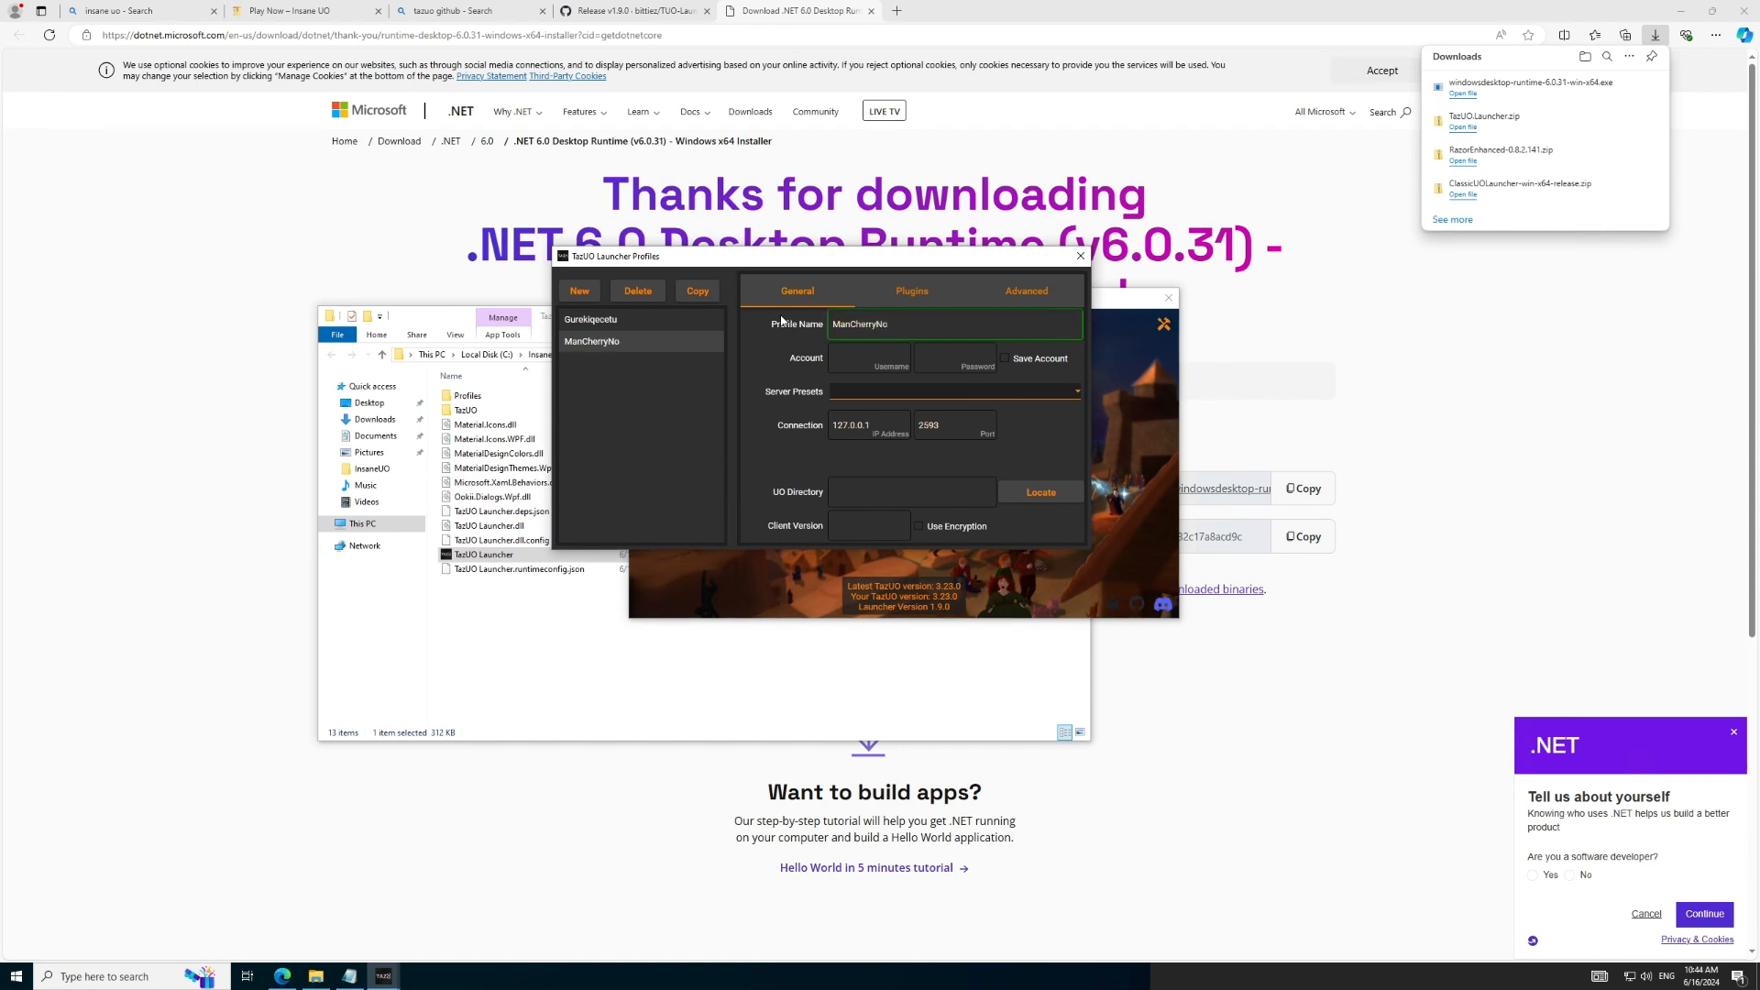
pyautogui.write('ob')
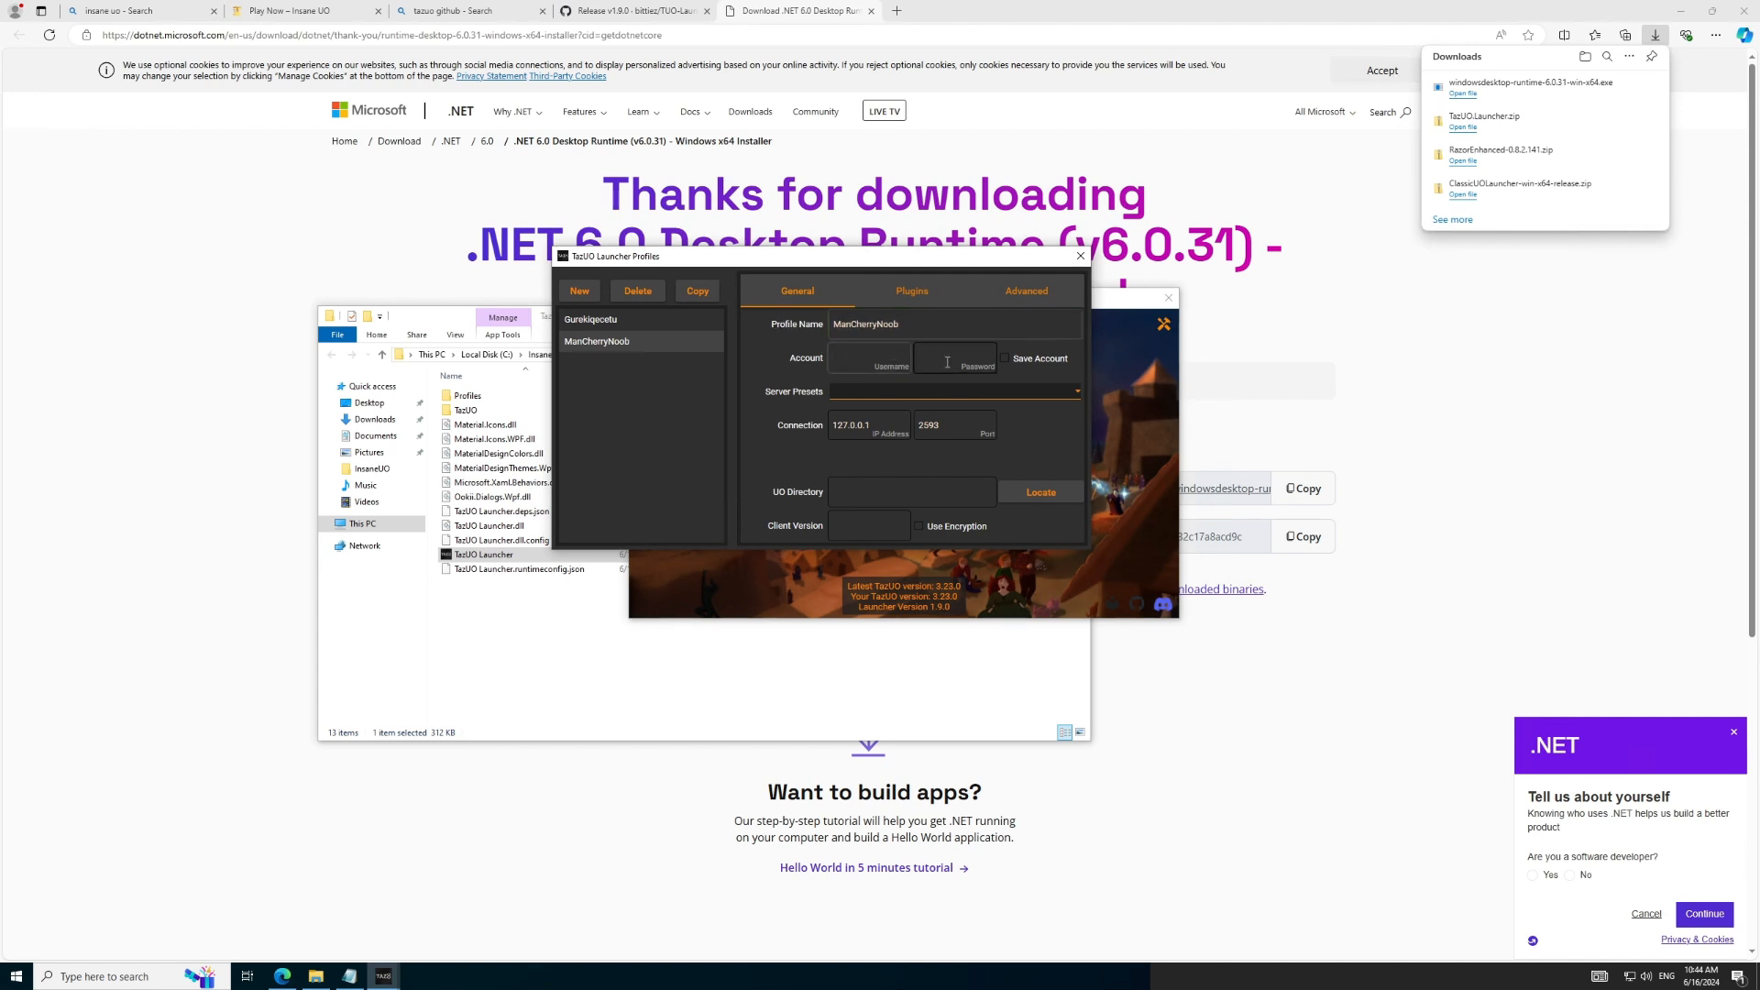
pyautogui.write('ManCherryNoob')
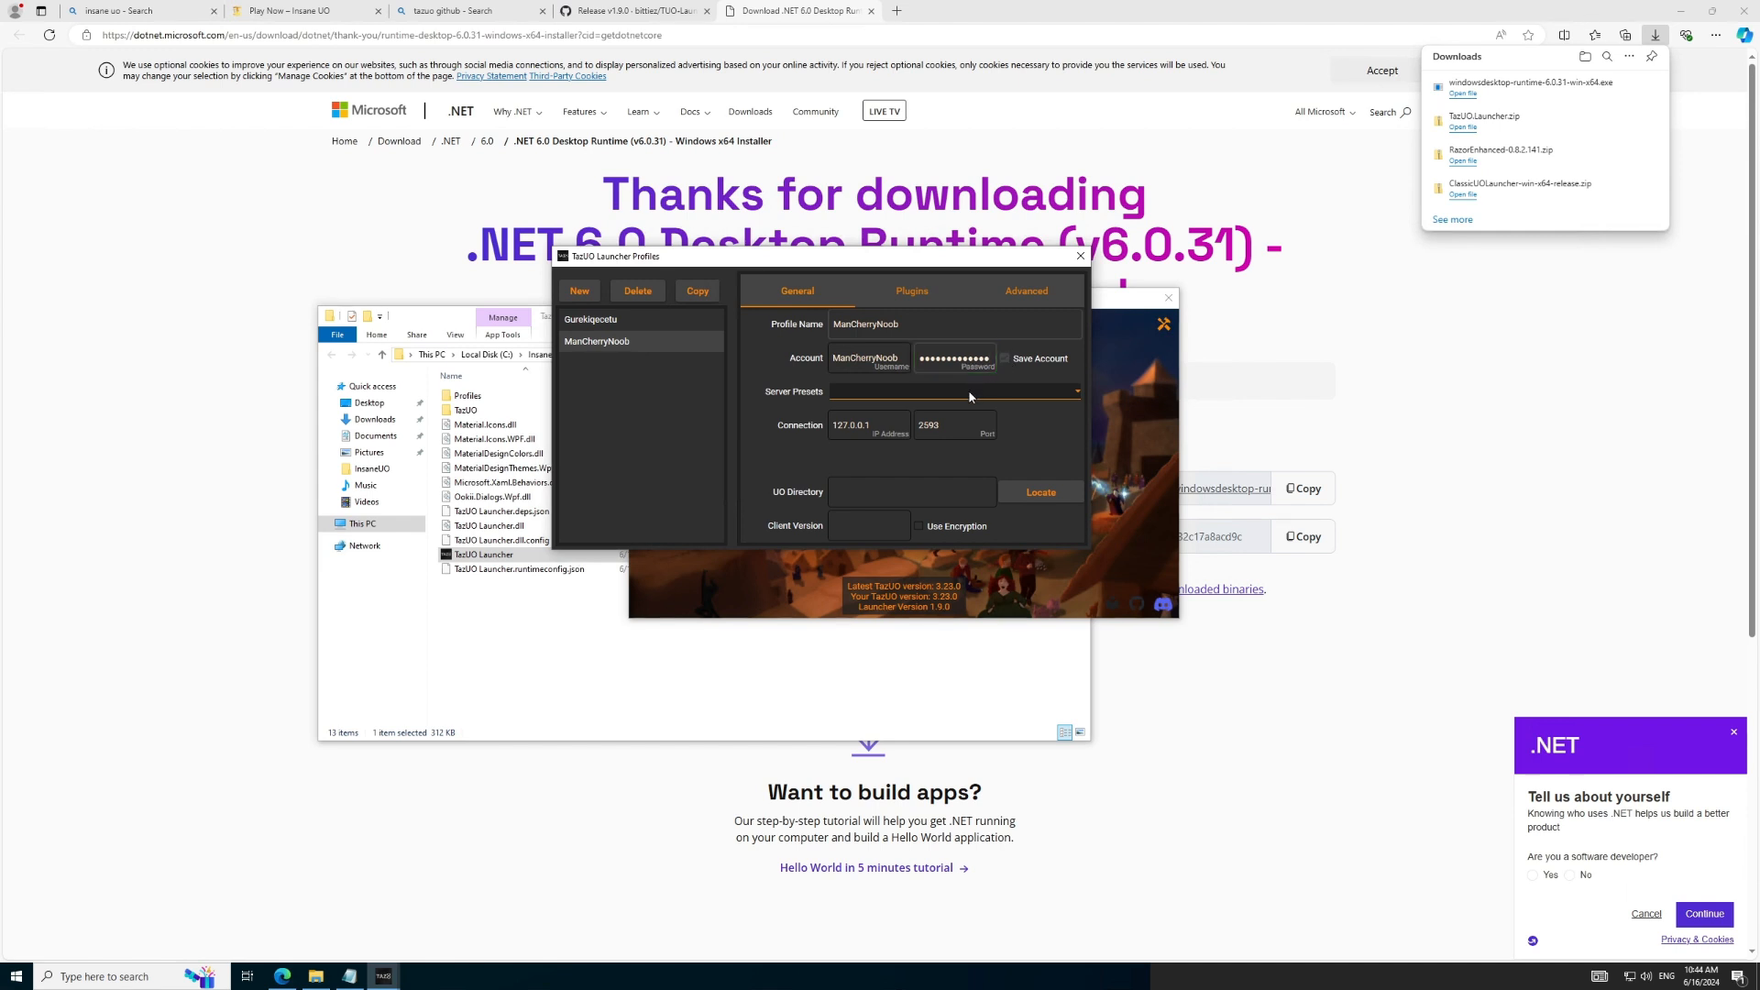
# Step: Apply the InsaneUO server preset, filling the InsaneUO login address and port 2593
pyautogui.click(953, 391)
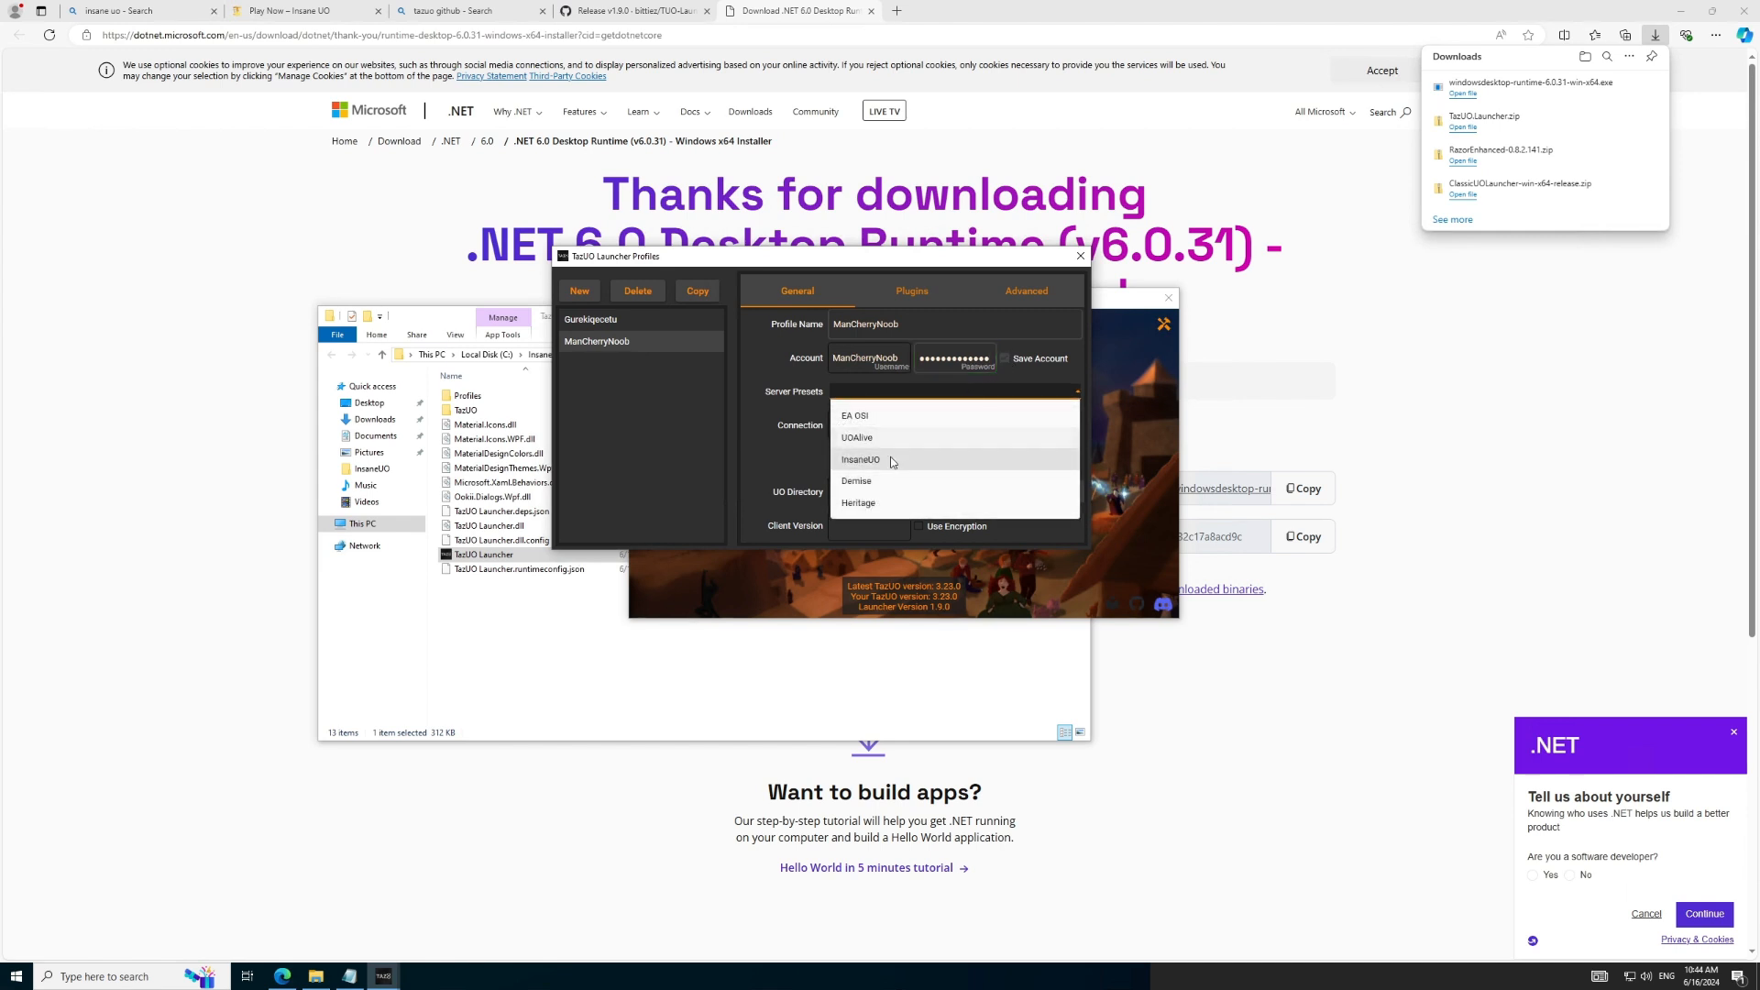
pyautogui.click(860, 459)
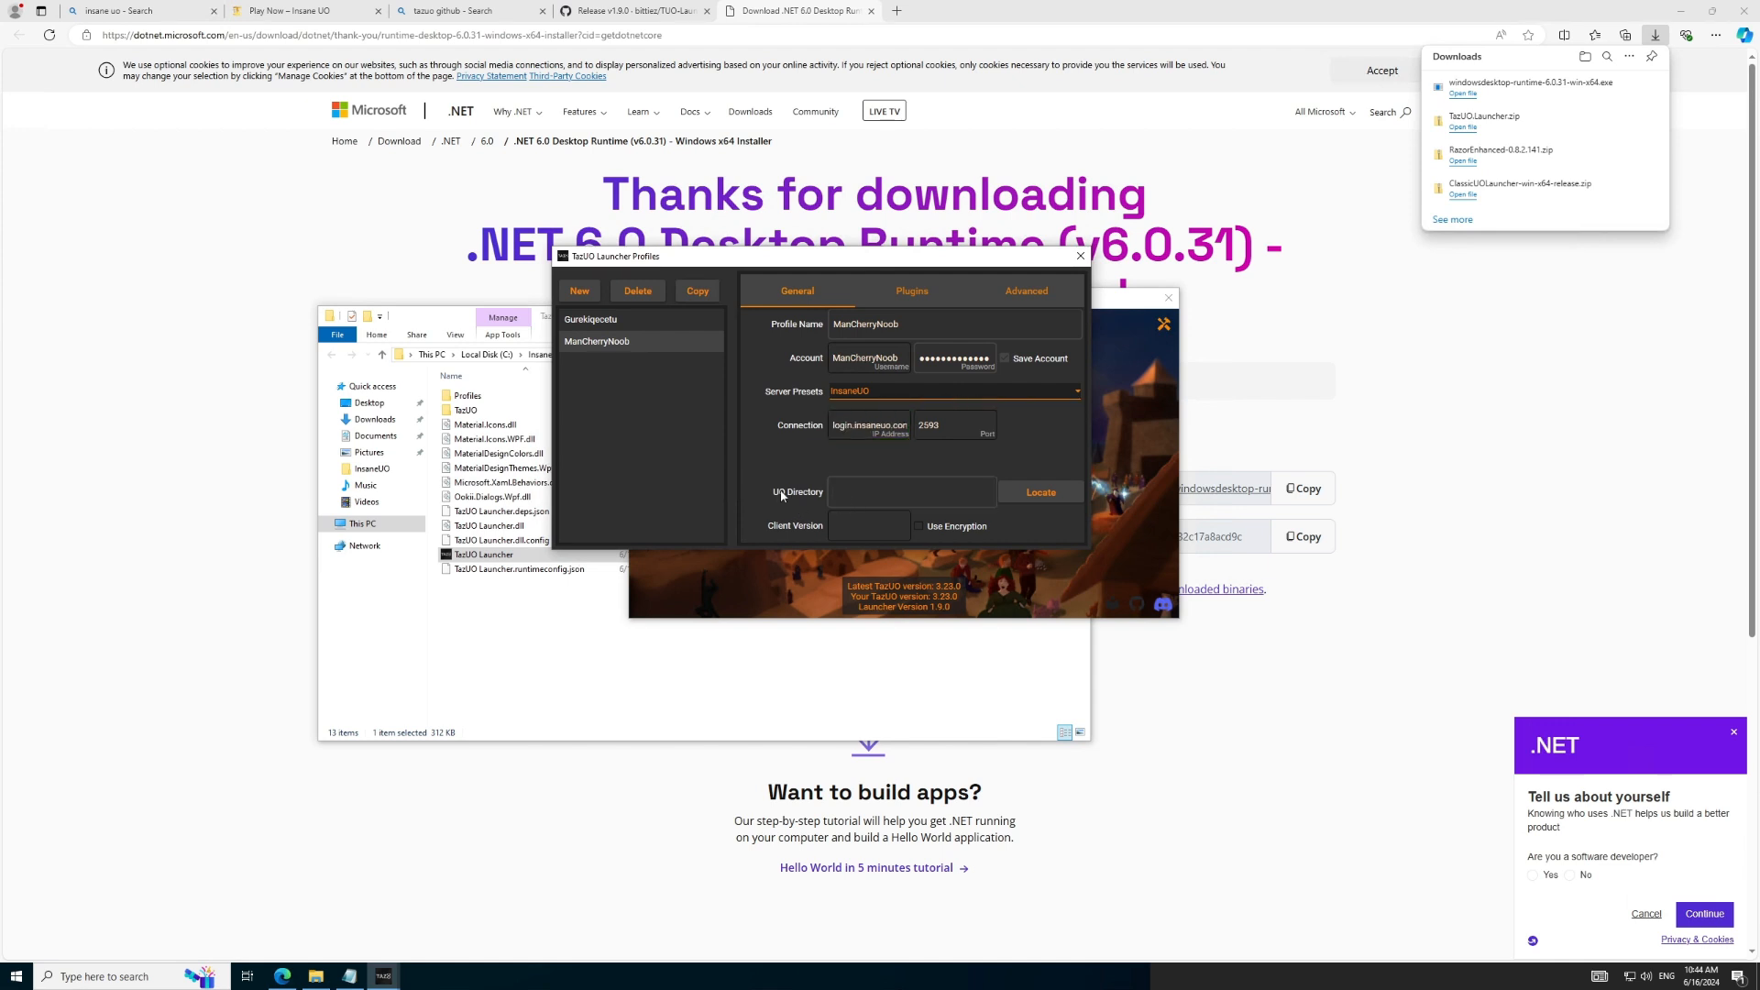
# Step: Point the UO directory at Program Files (x86)\Electronic Arts\Ultima Online Classic, client version 7.0.102.3
pyautogui.click(1038, 492)
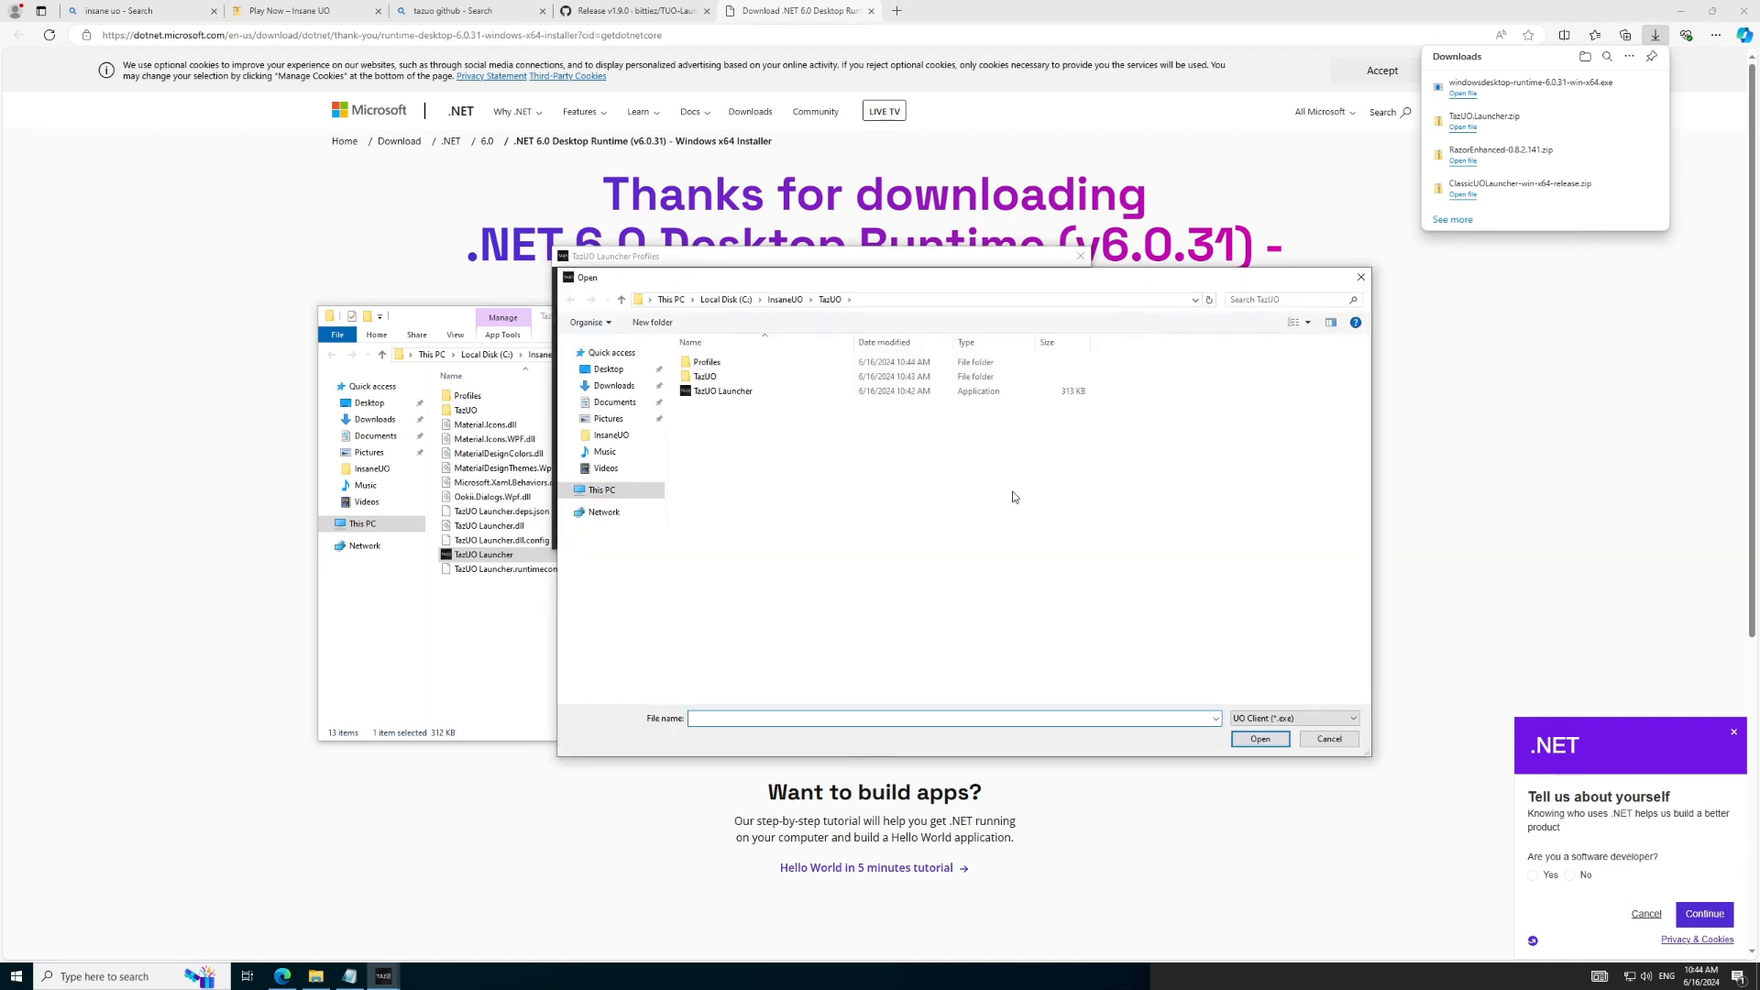
pyautogui.click(603, 490)
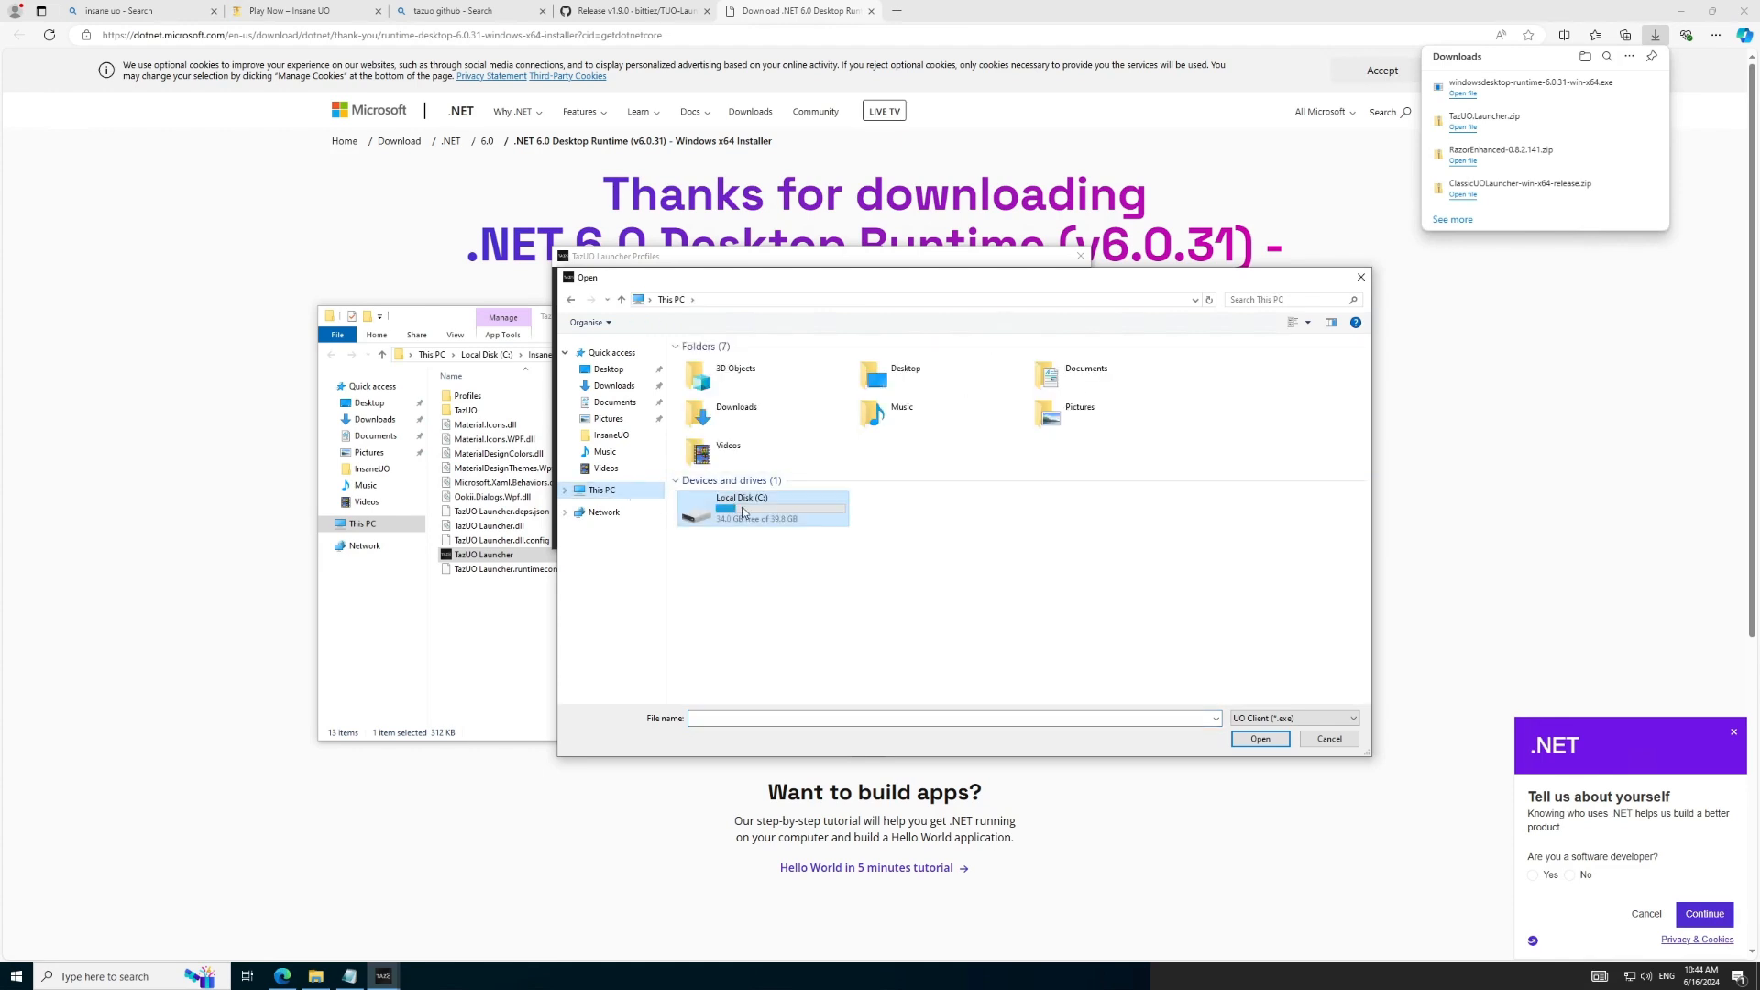
pyautogui.doubleClick(741, 506)
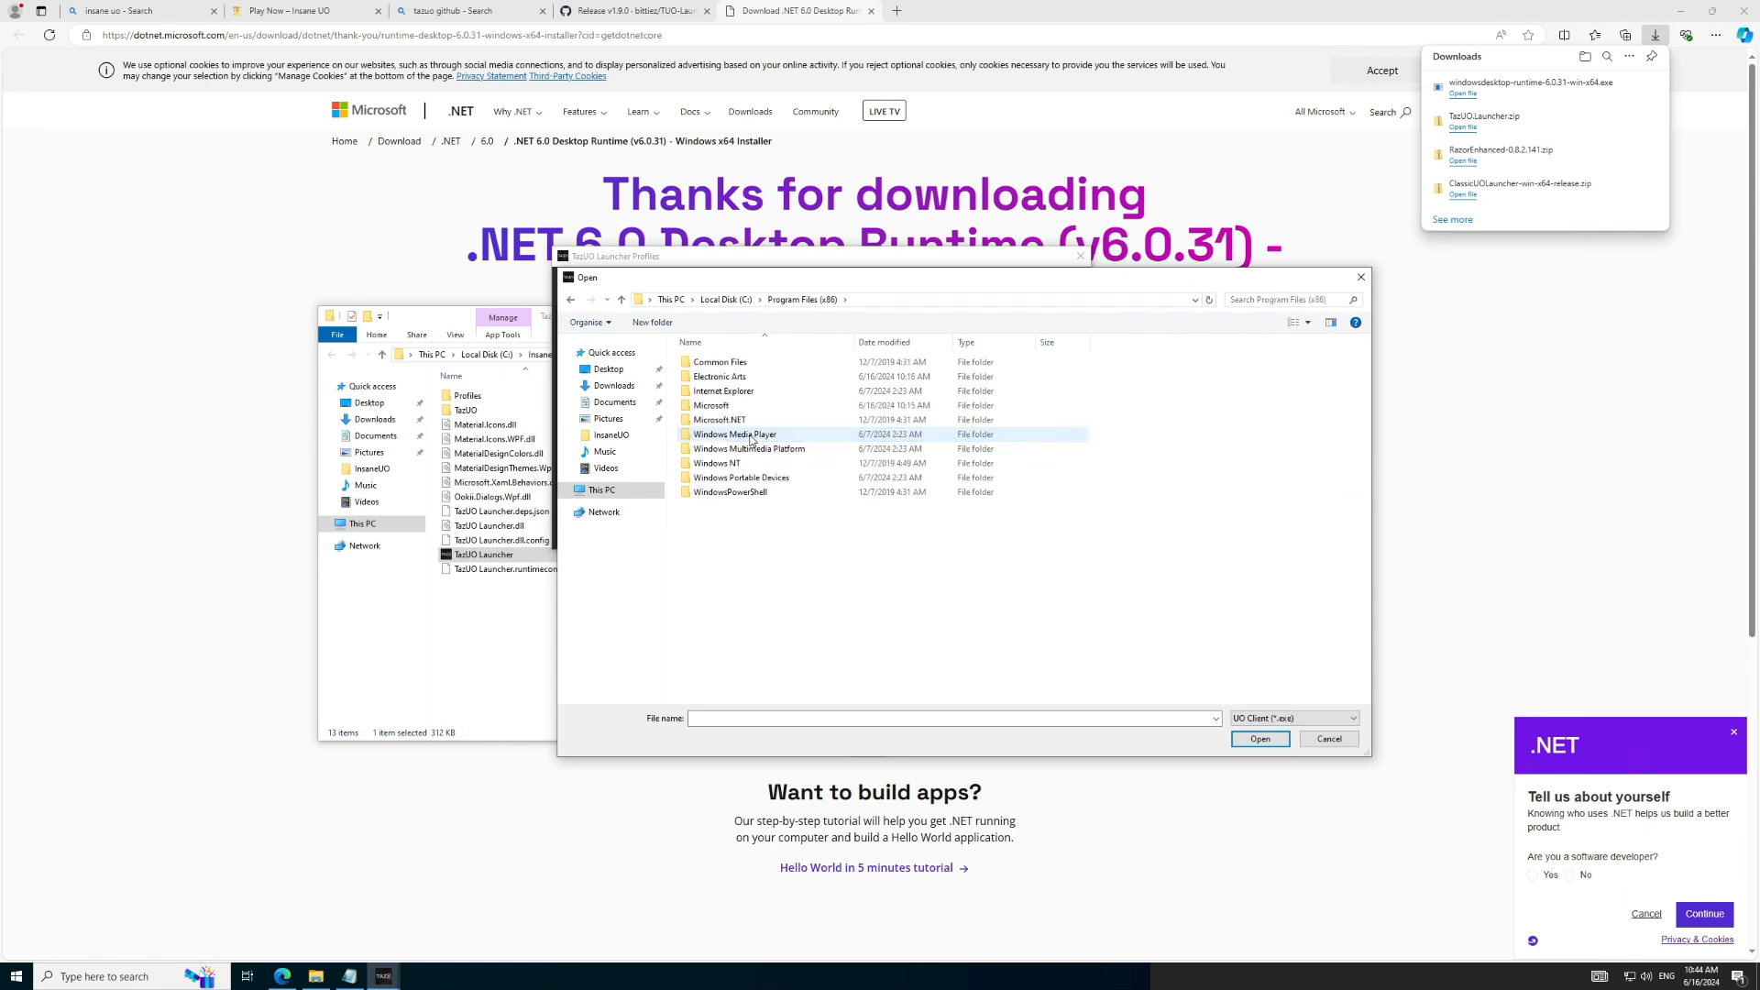
pyautogui.doubleClick(719, 376)
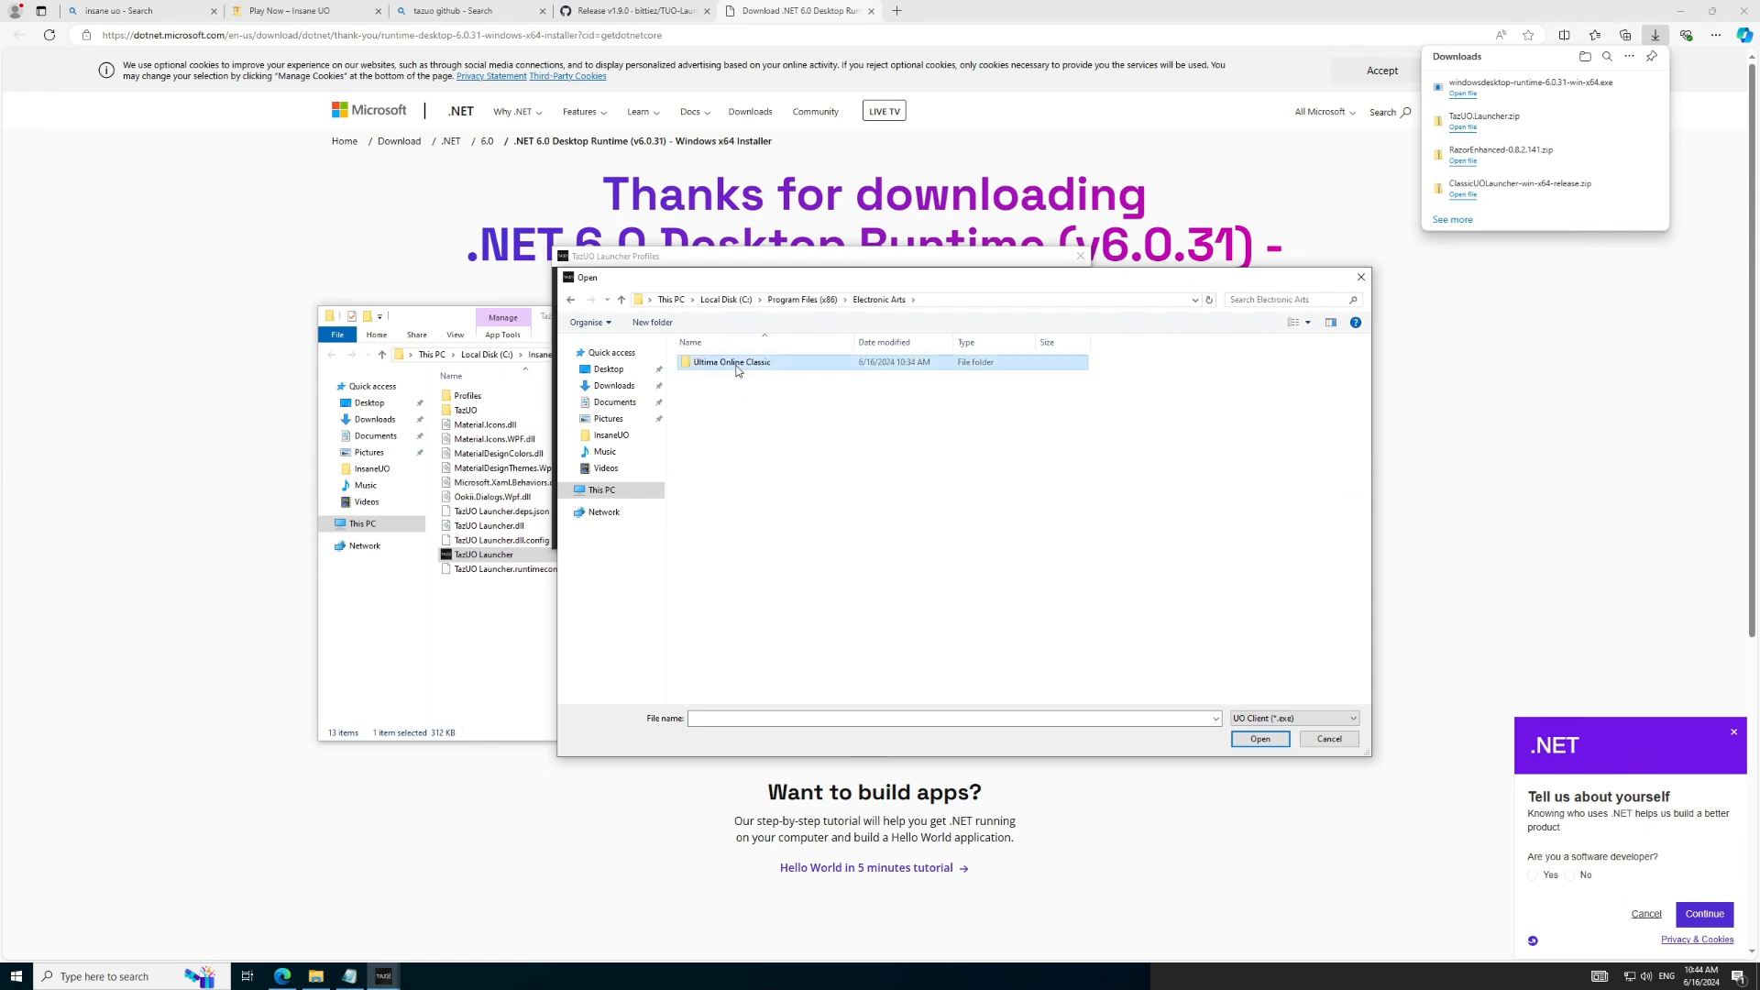
pyautogui.doubleClick(732, 361)
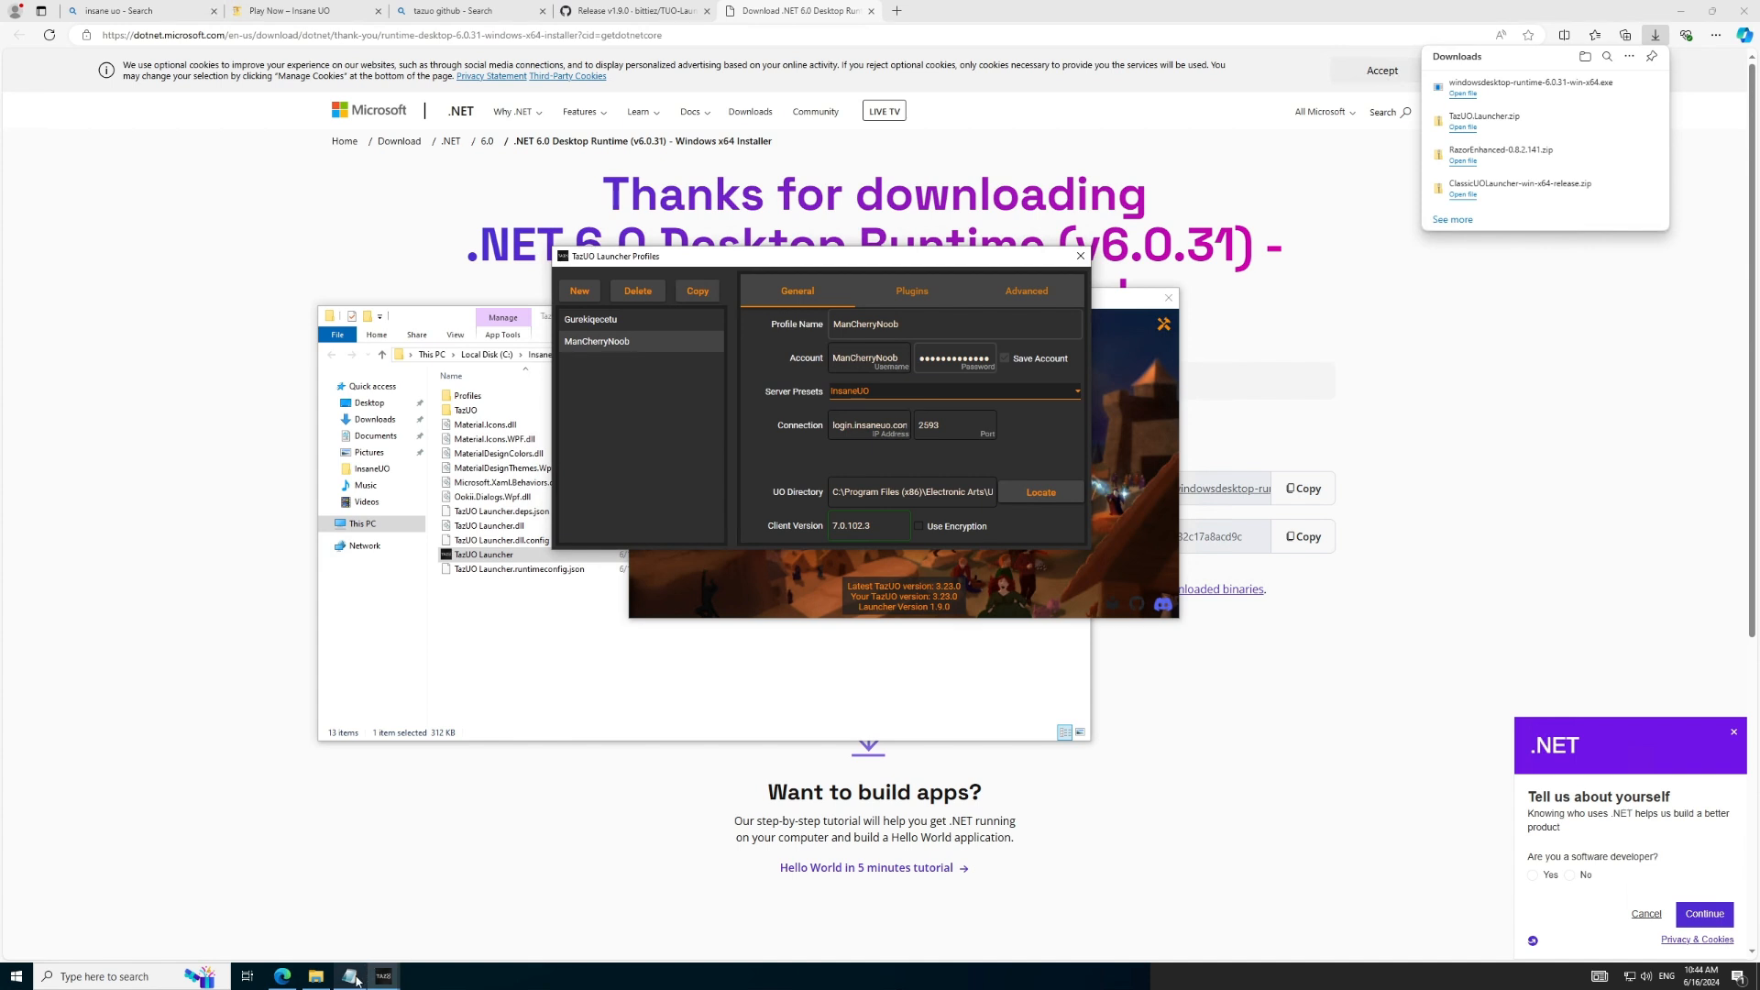
pyautogui.click(348, 975)
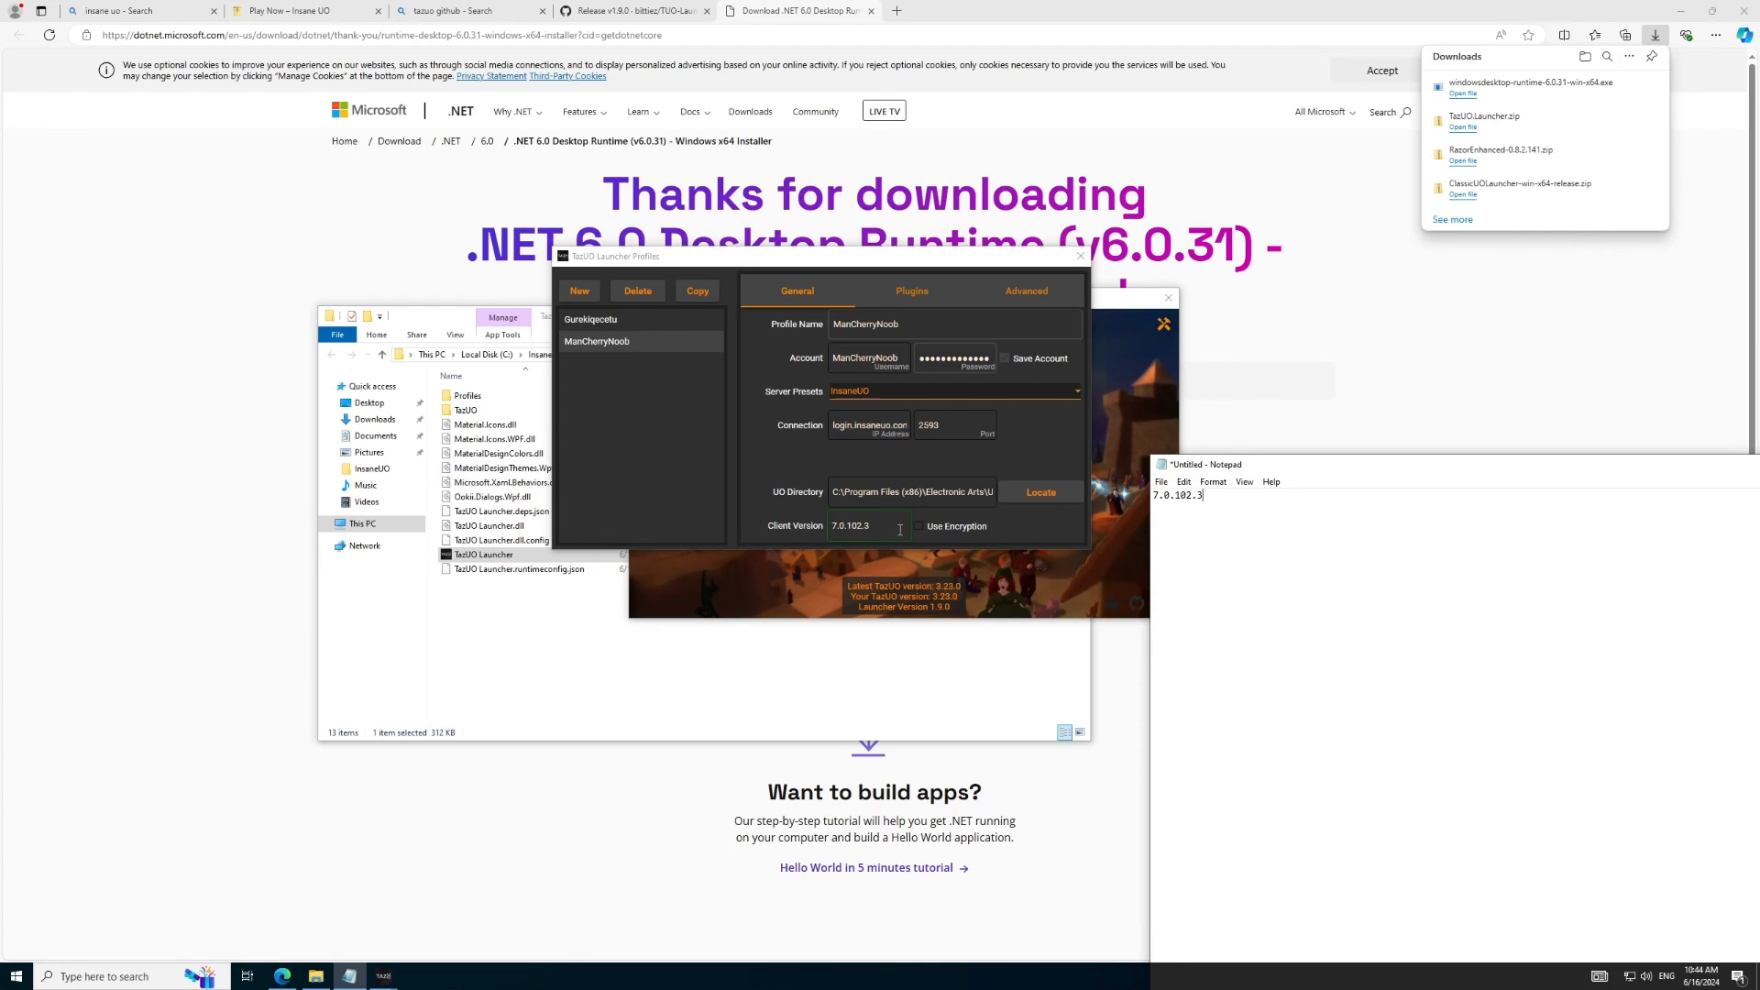
# Step: Add C:\InsaneUO\Razor\RazorEnhanced.exe to the profile's plugin list
pyautogui.click(912, 292)
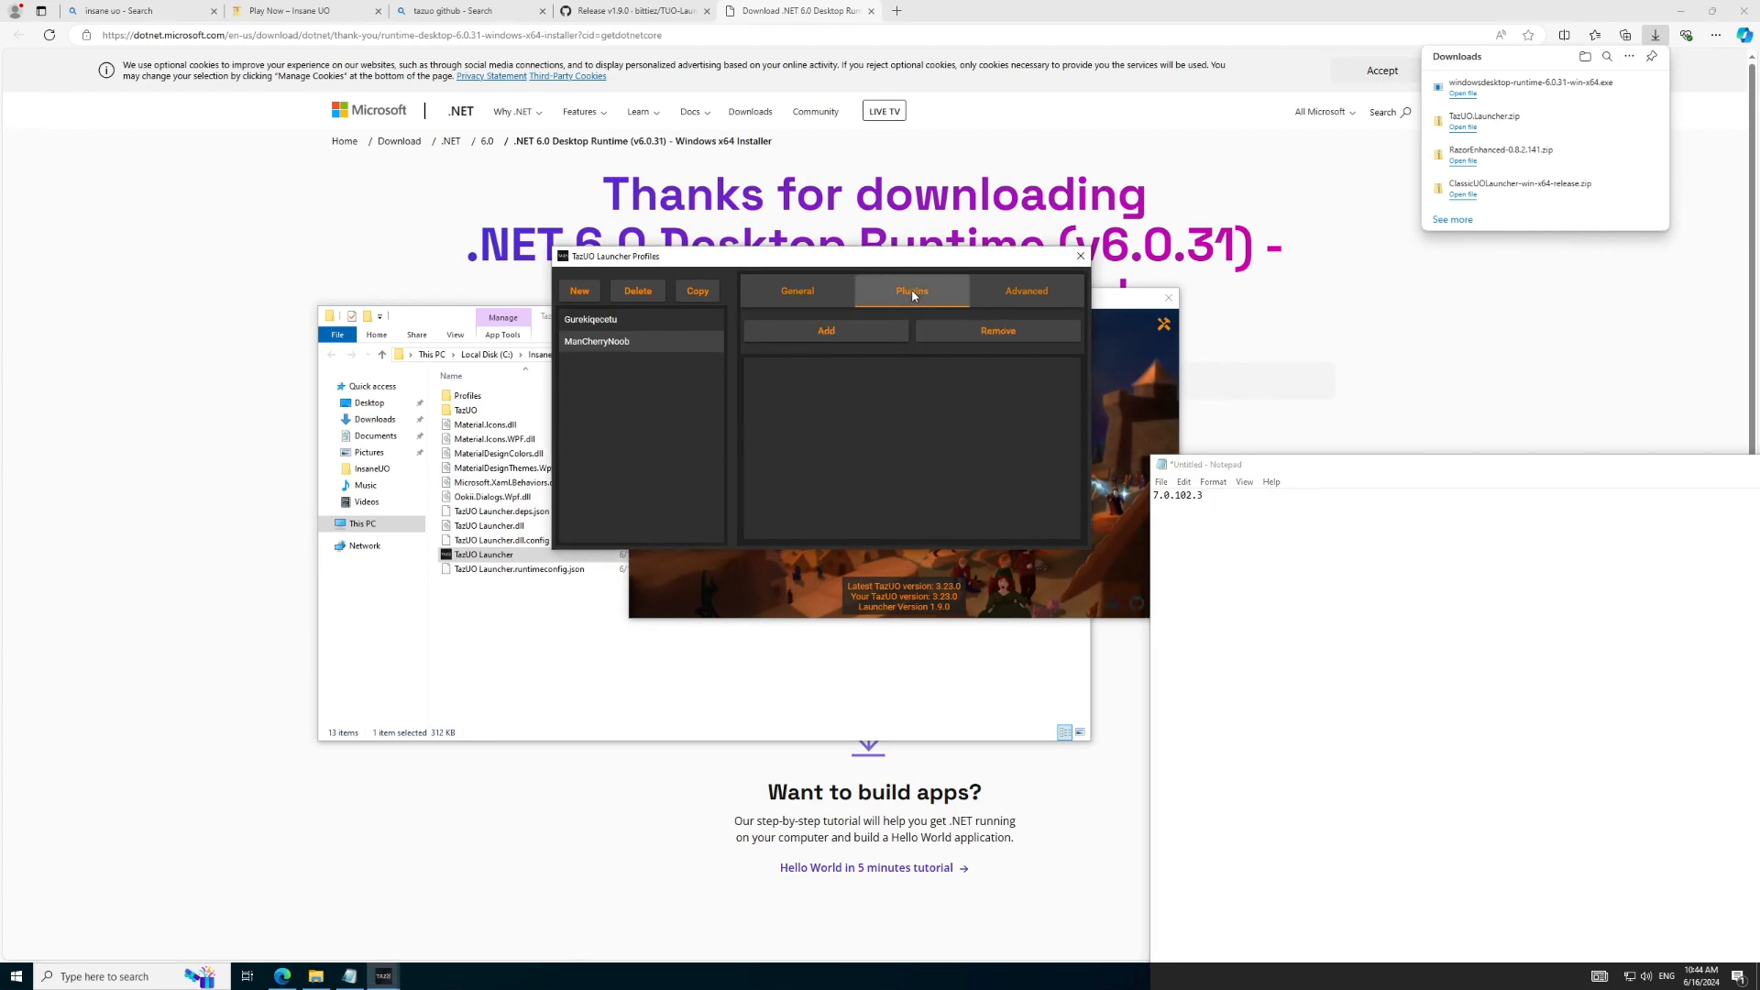
pyautogui.click(825, 330)
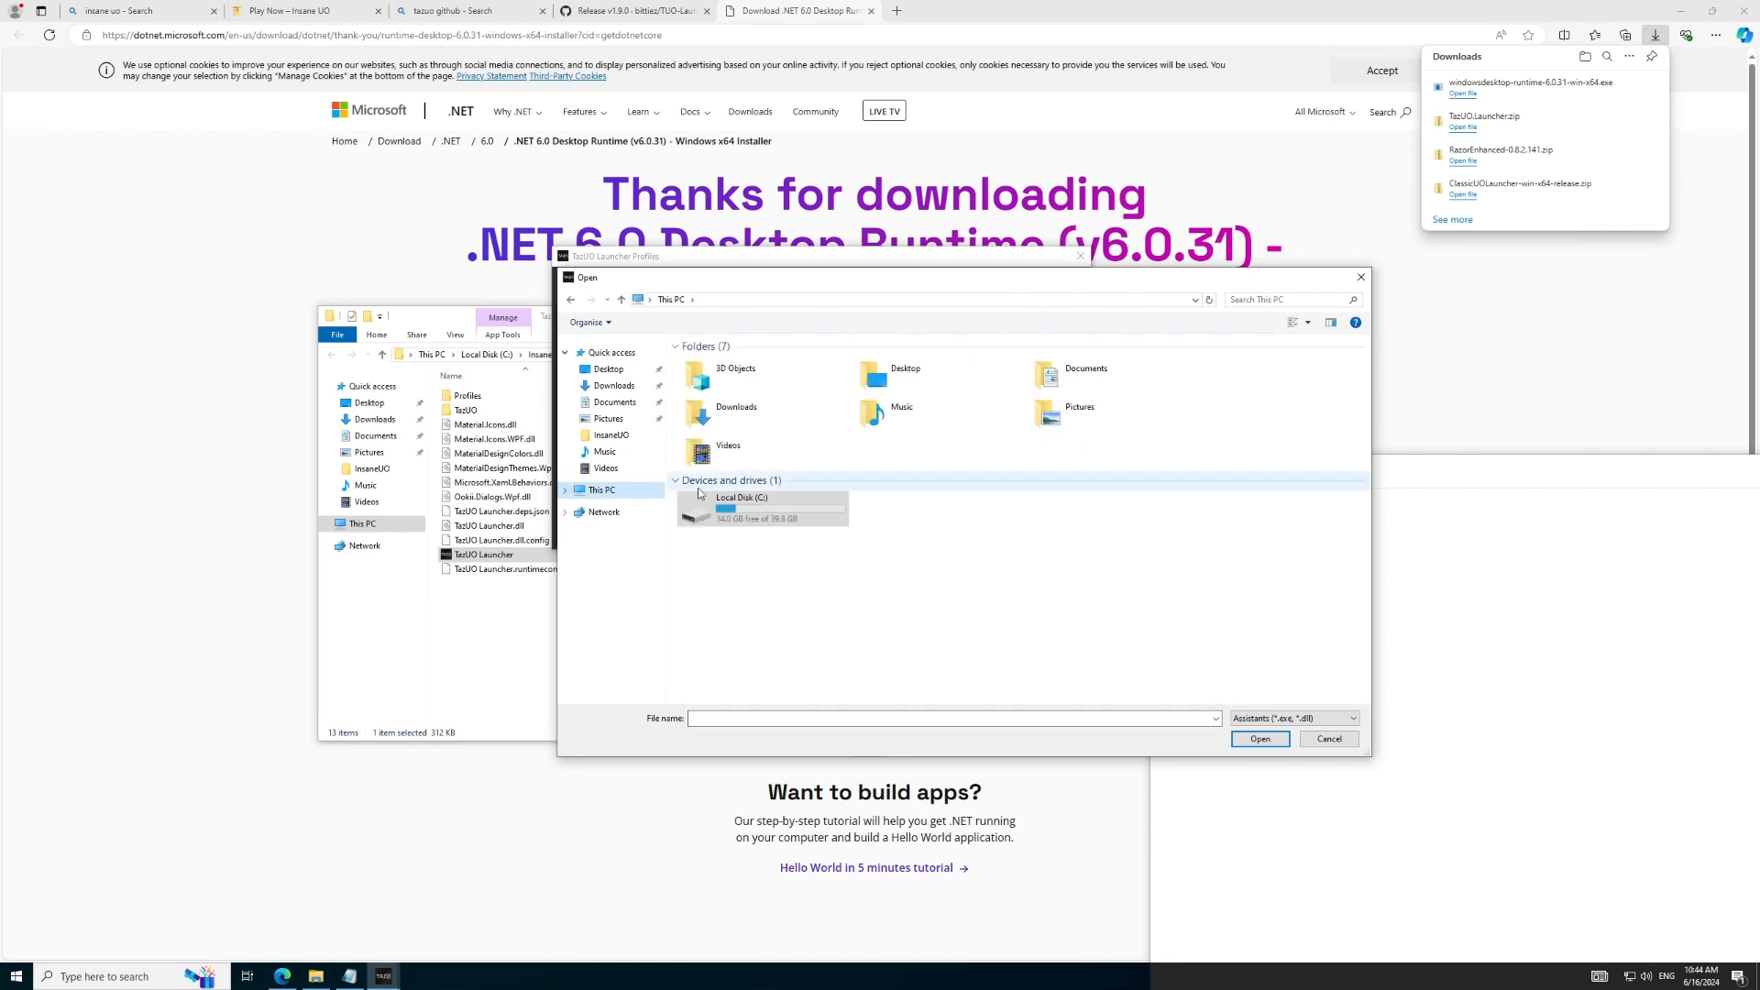
pyautogui.doubleClick(741, 506)
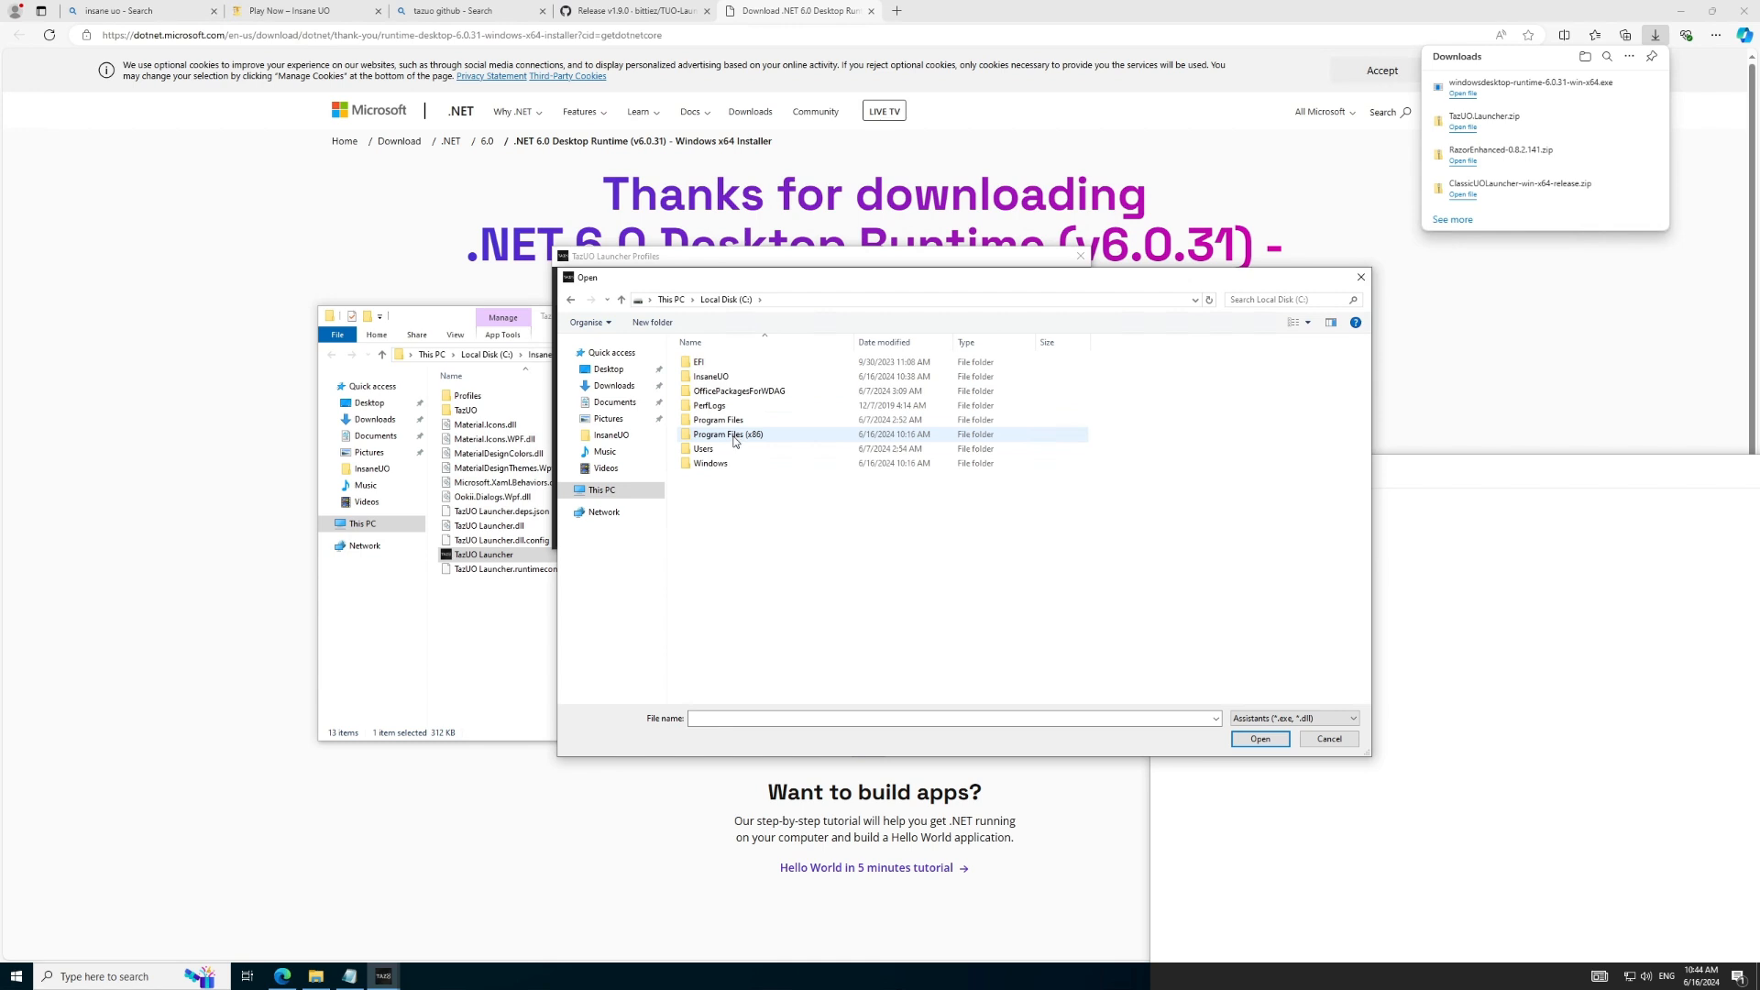
pyautogui.doubleClick(712, 376)
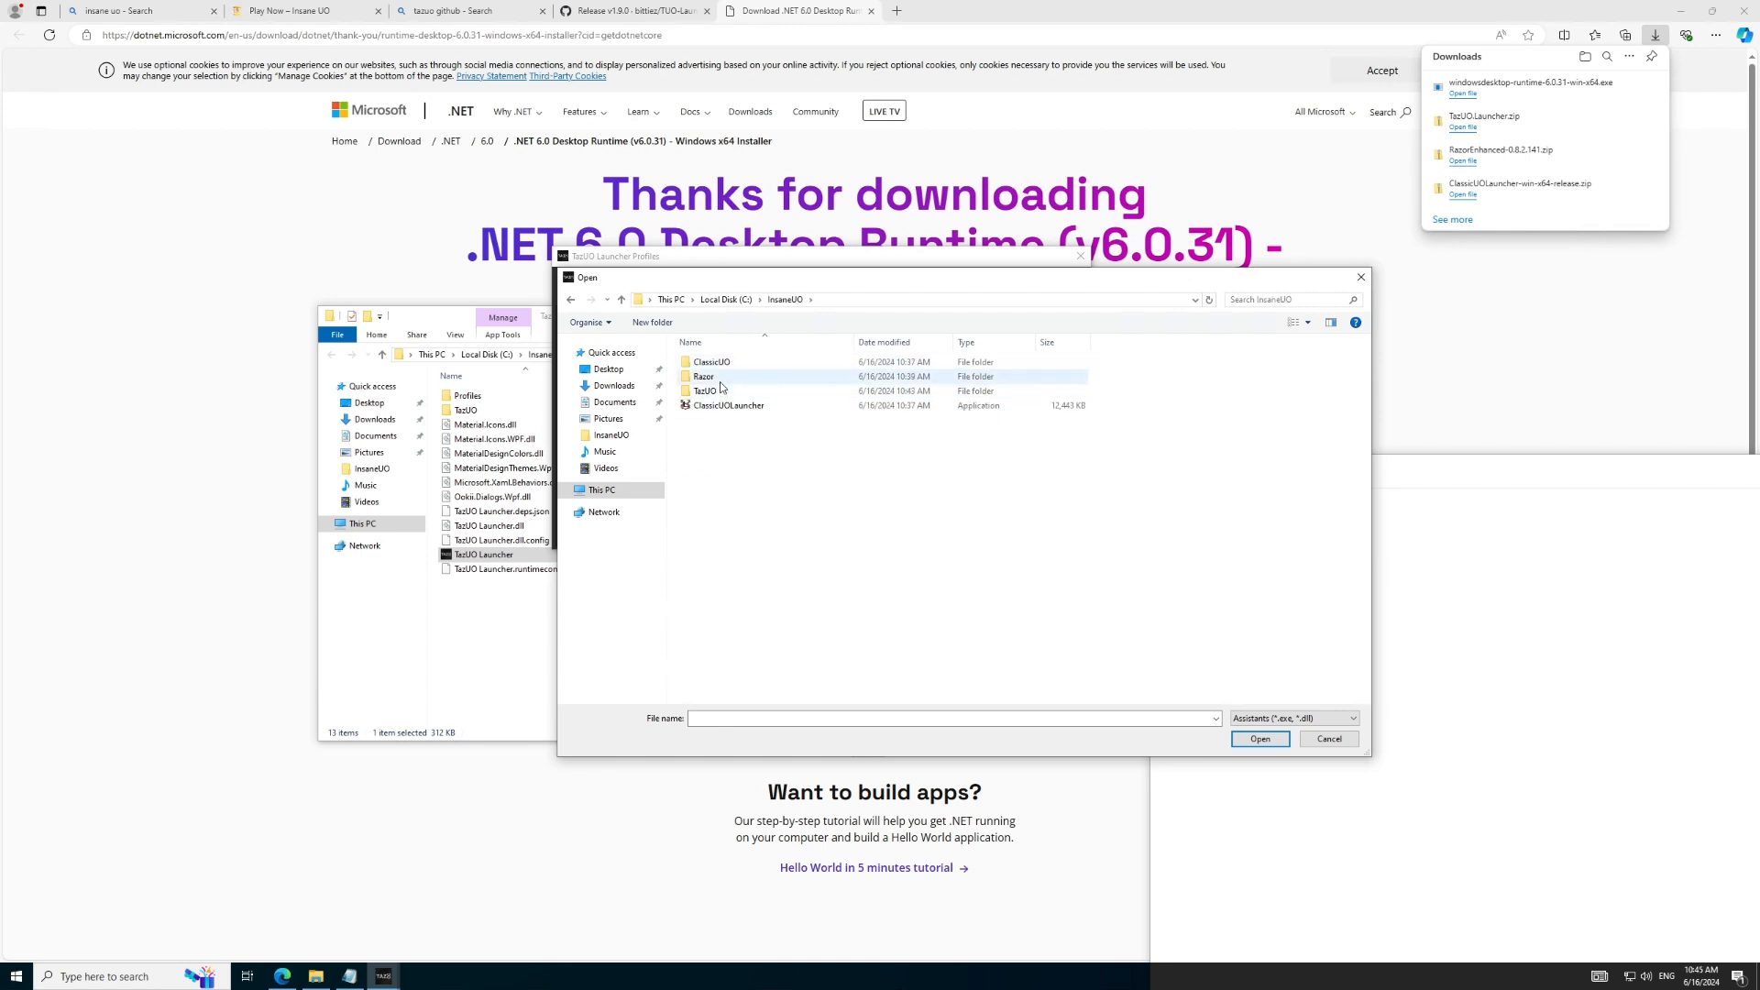
pyautogui.doubleClick(703, 376)
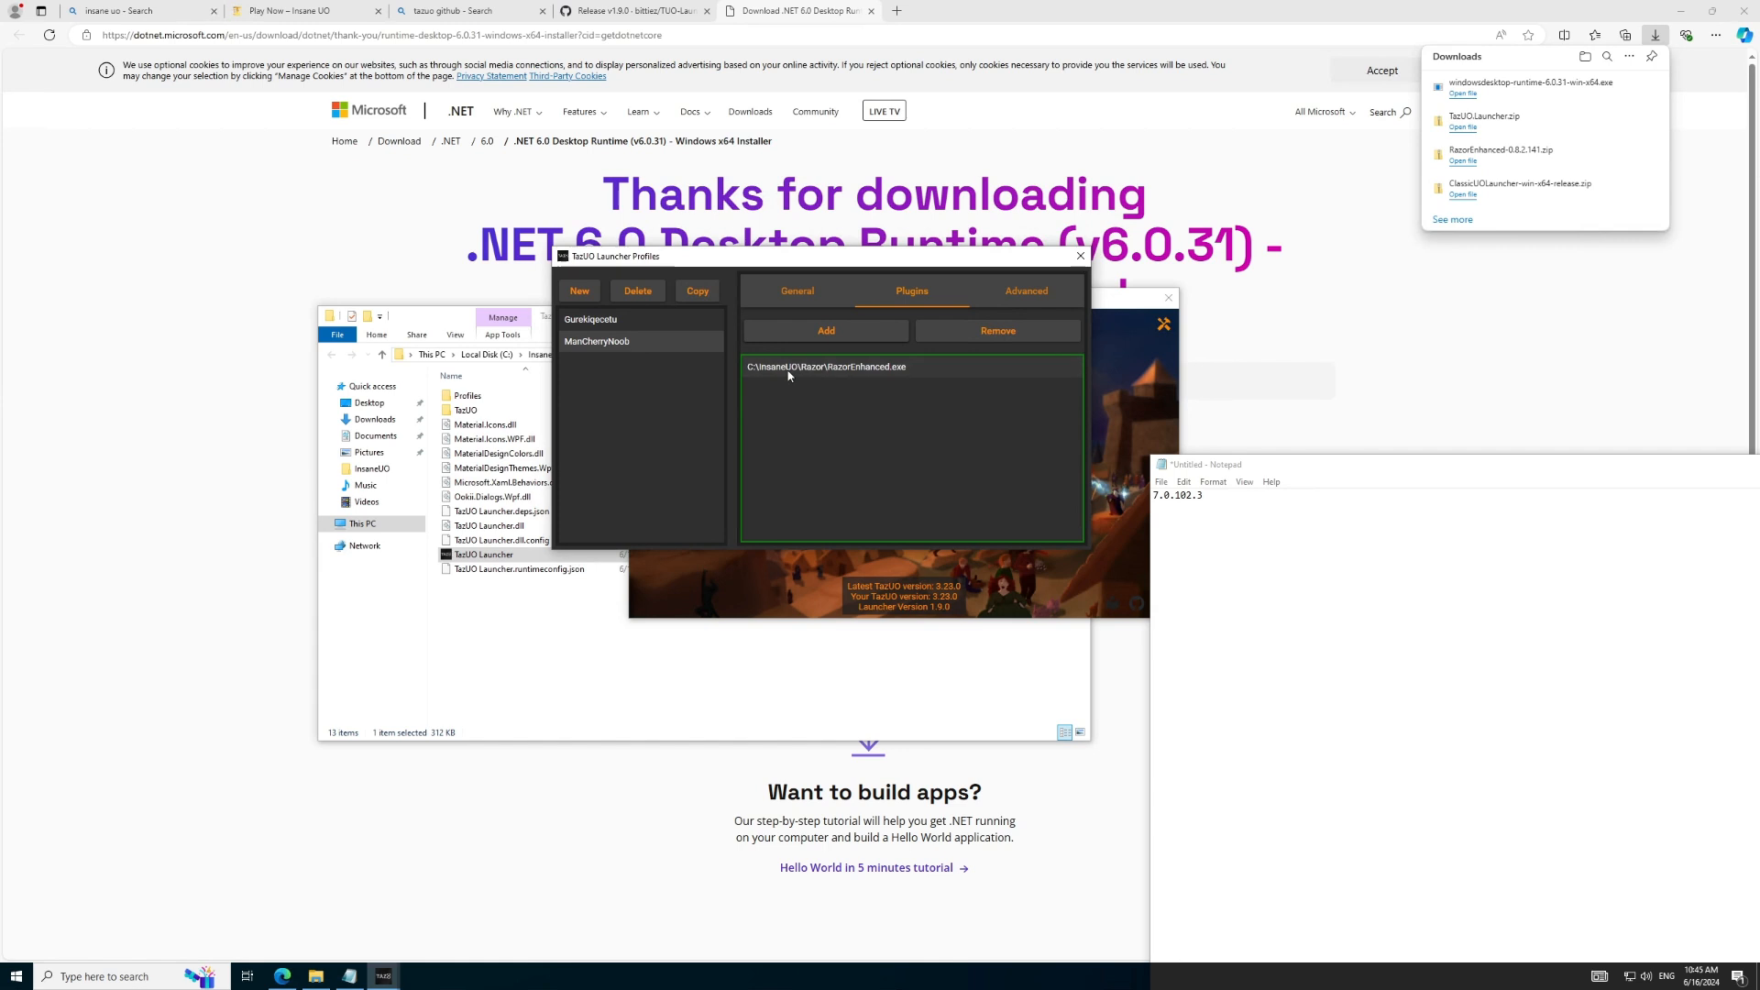
pyautogui.click(1023, 292)
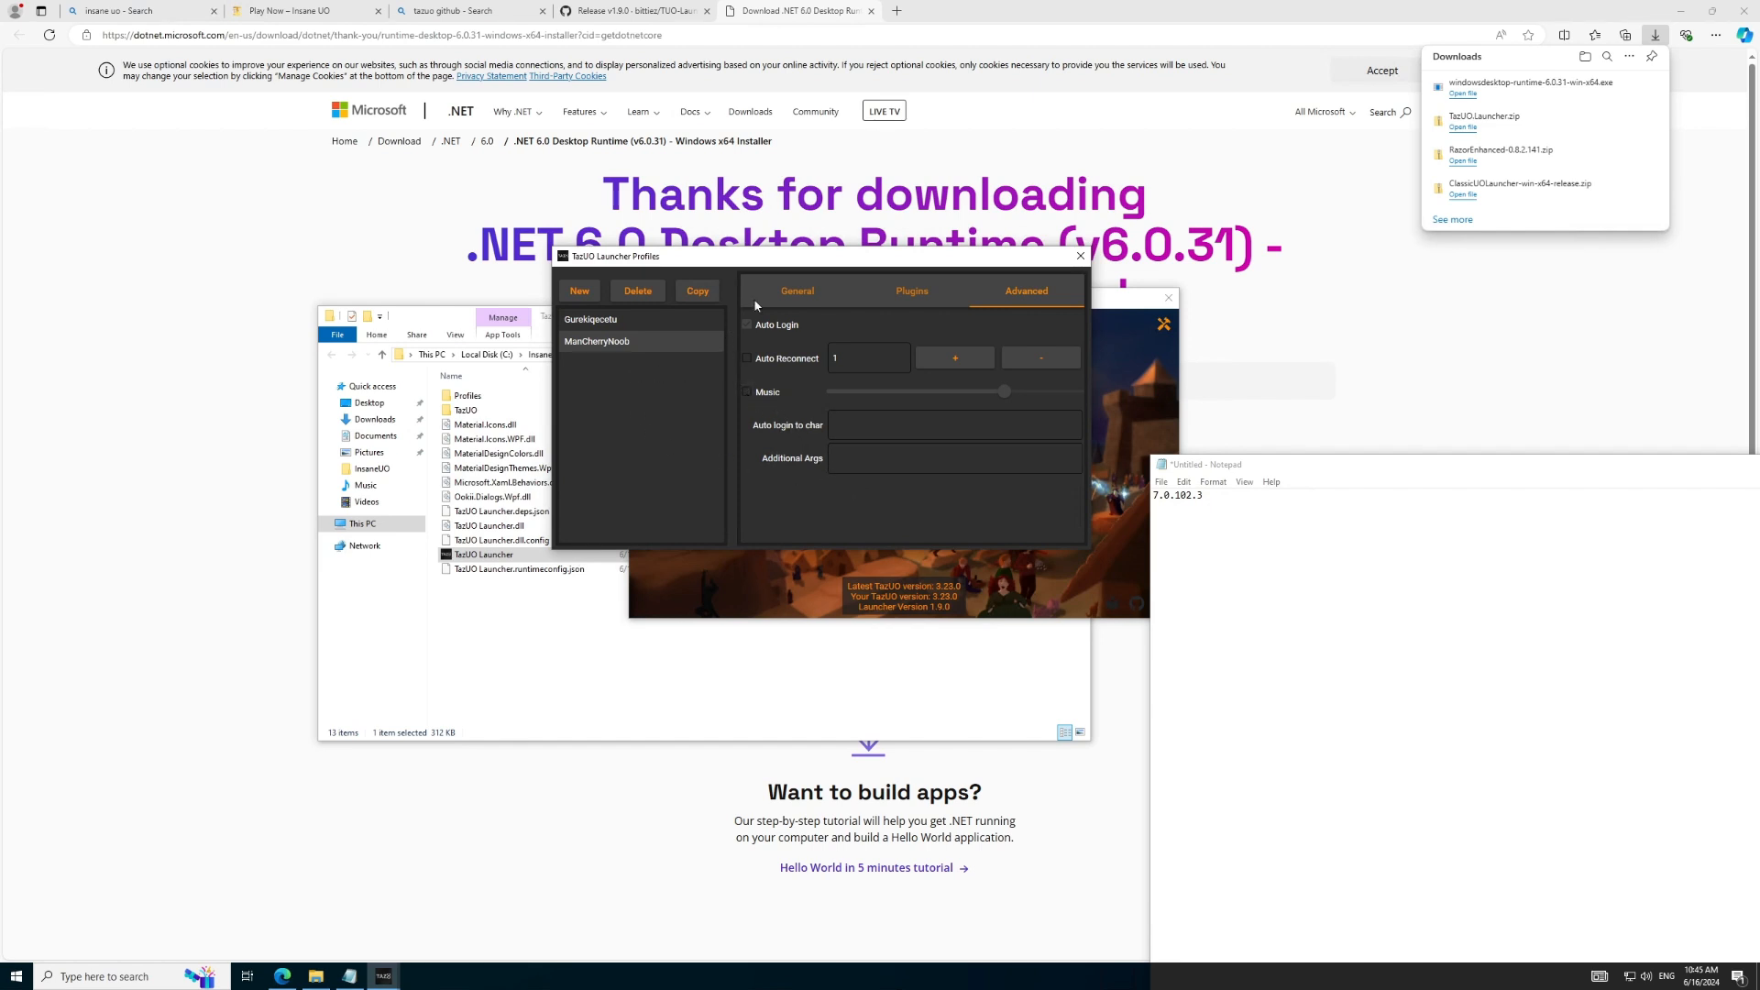
# Step: Close the profile settings from the General tab and reopen the Profiles window
pyautogui.click(797, 292)
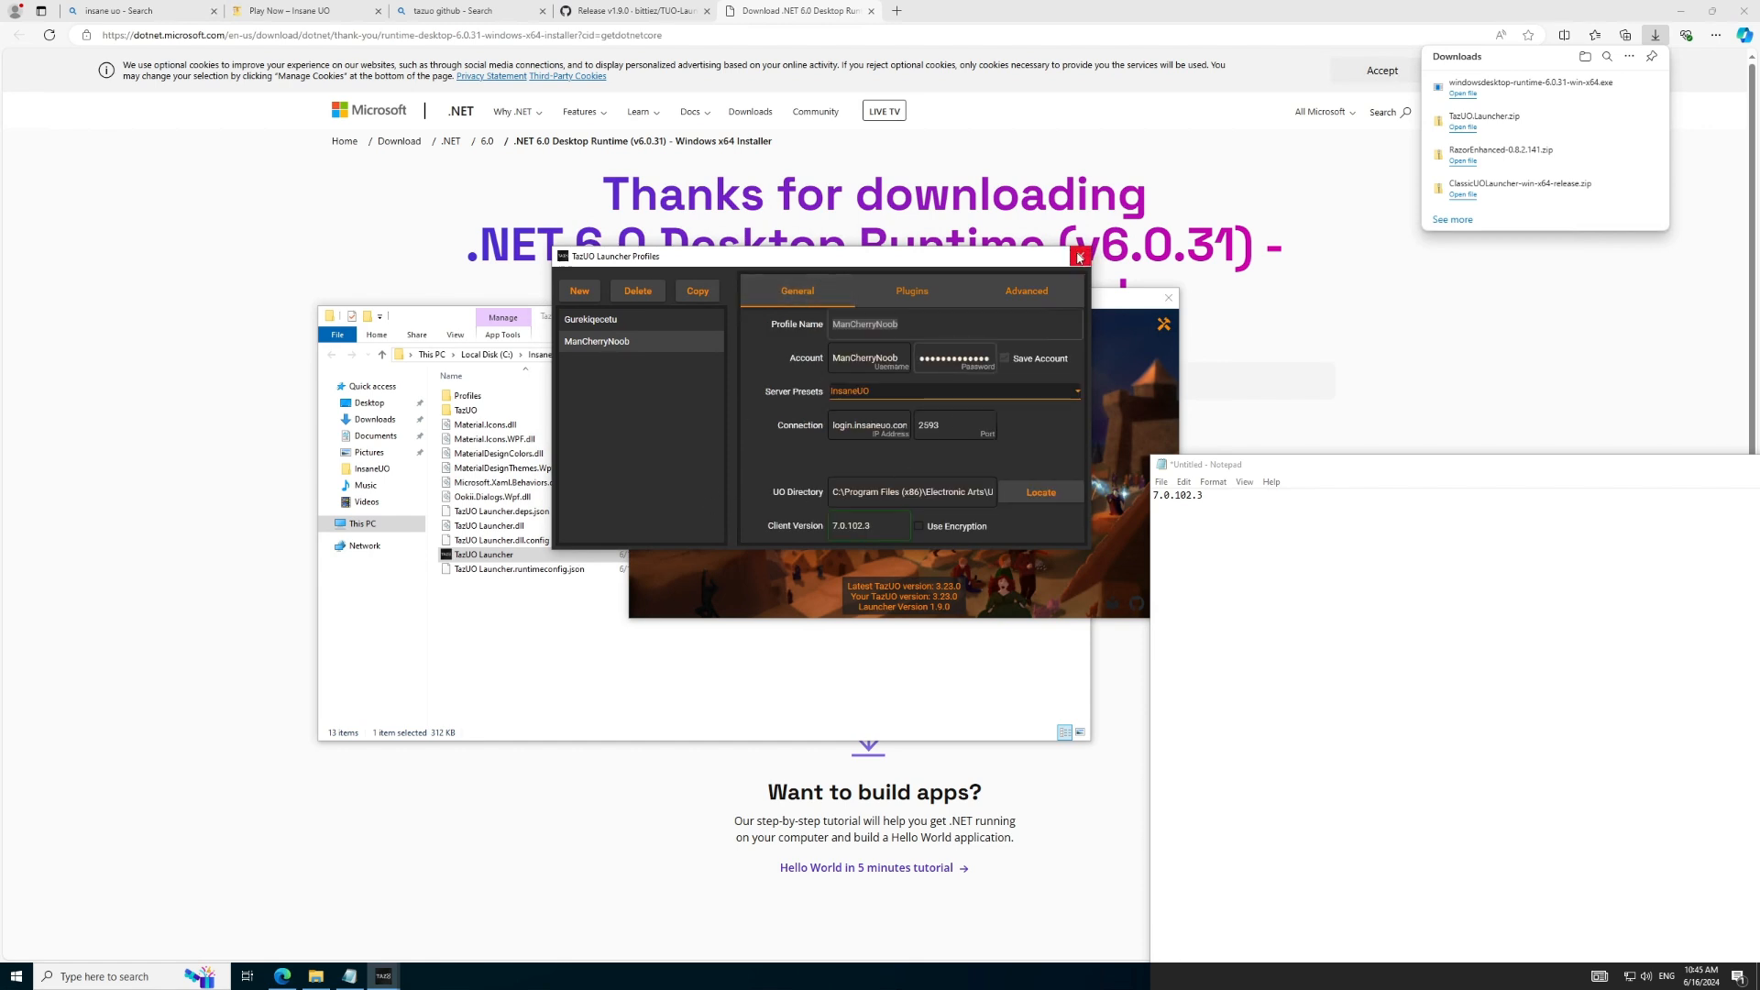
pyautogui.click(1078, 257)
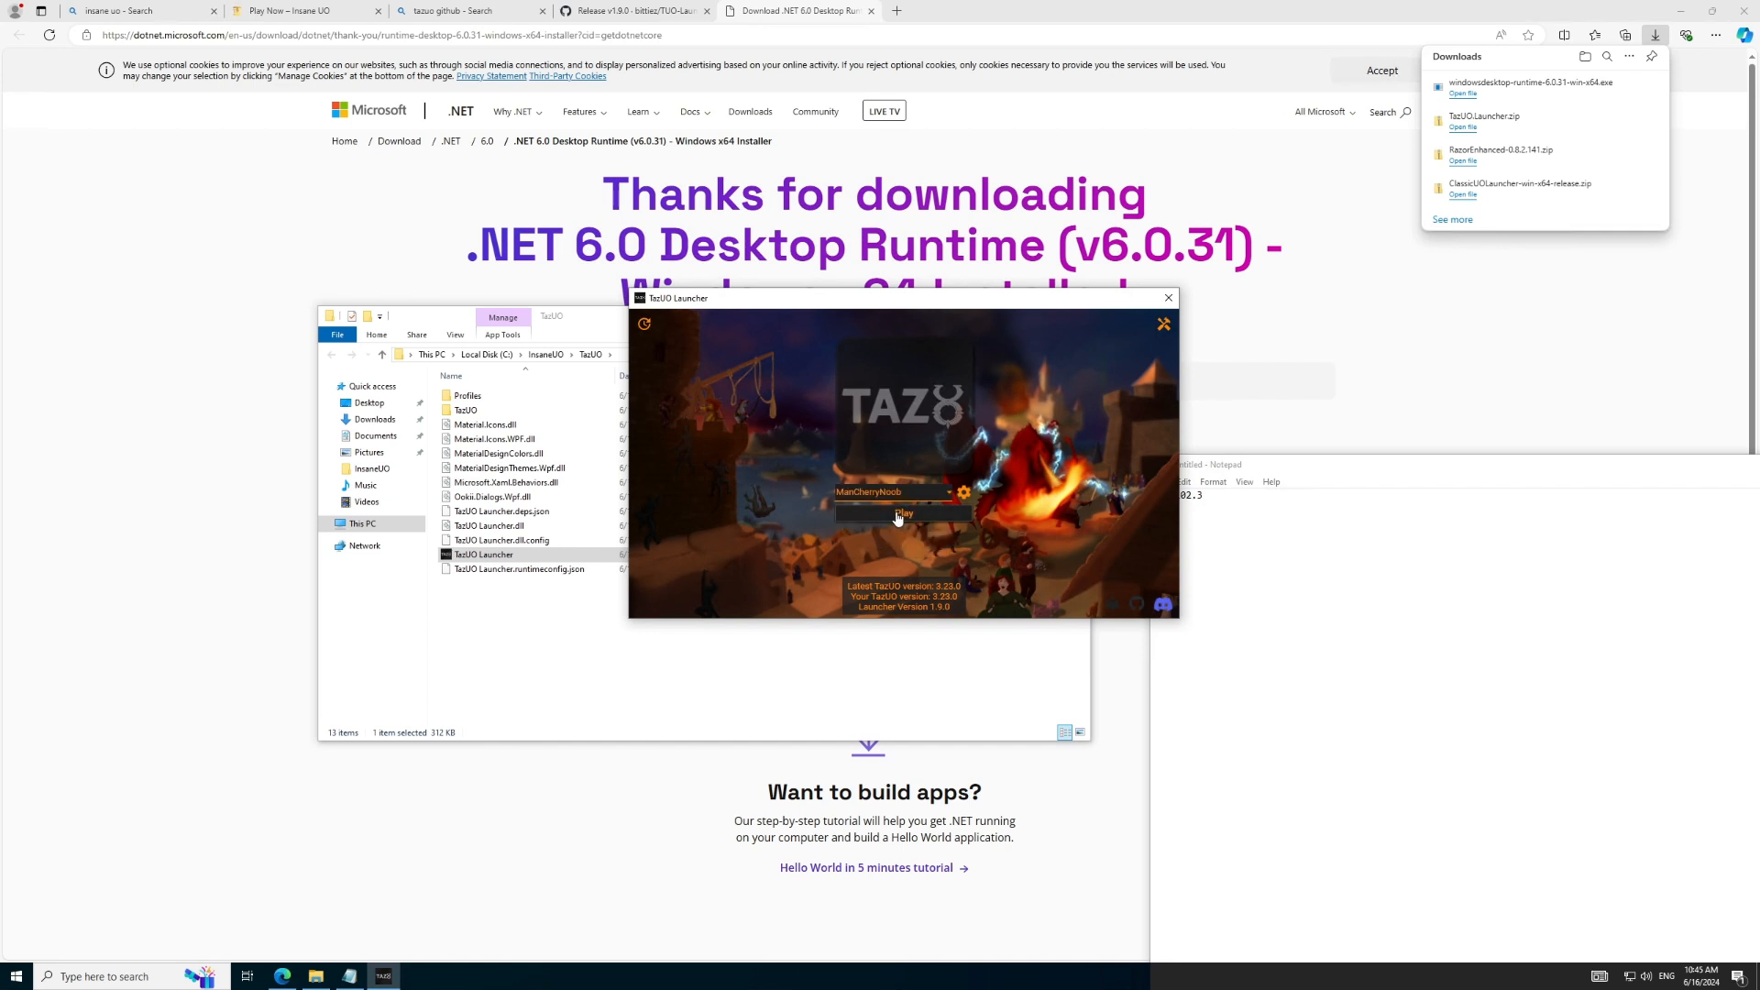
pyautogui.click(902, 513)
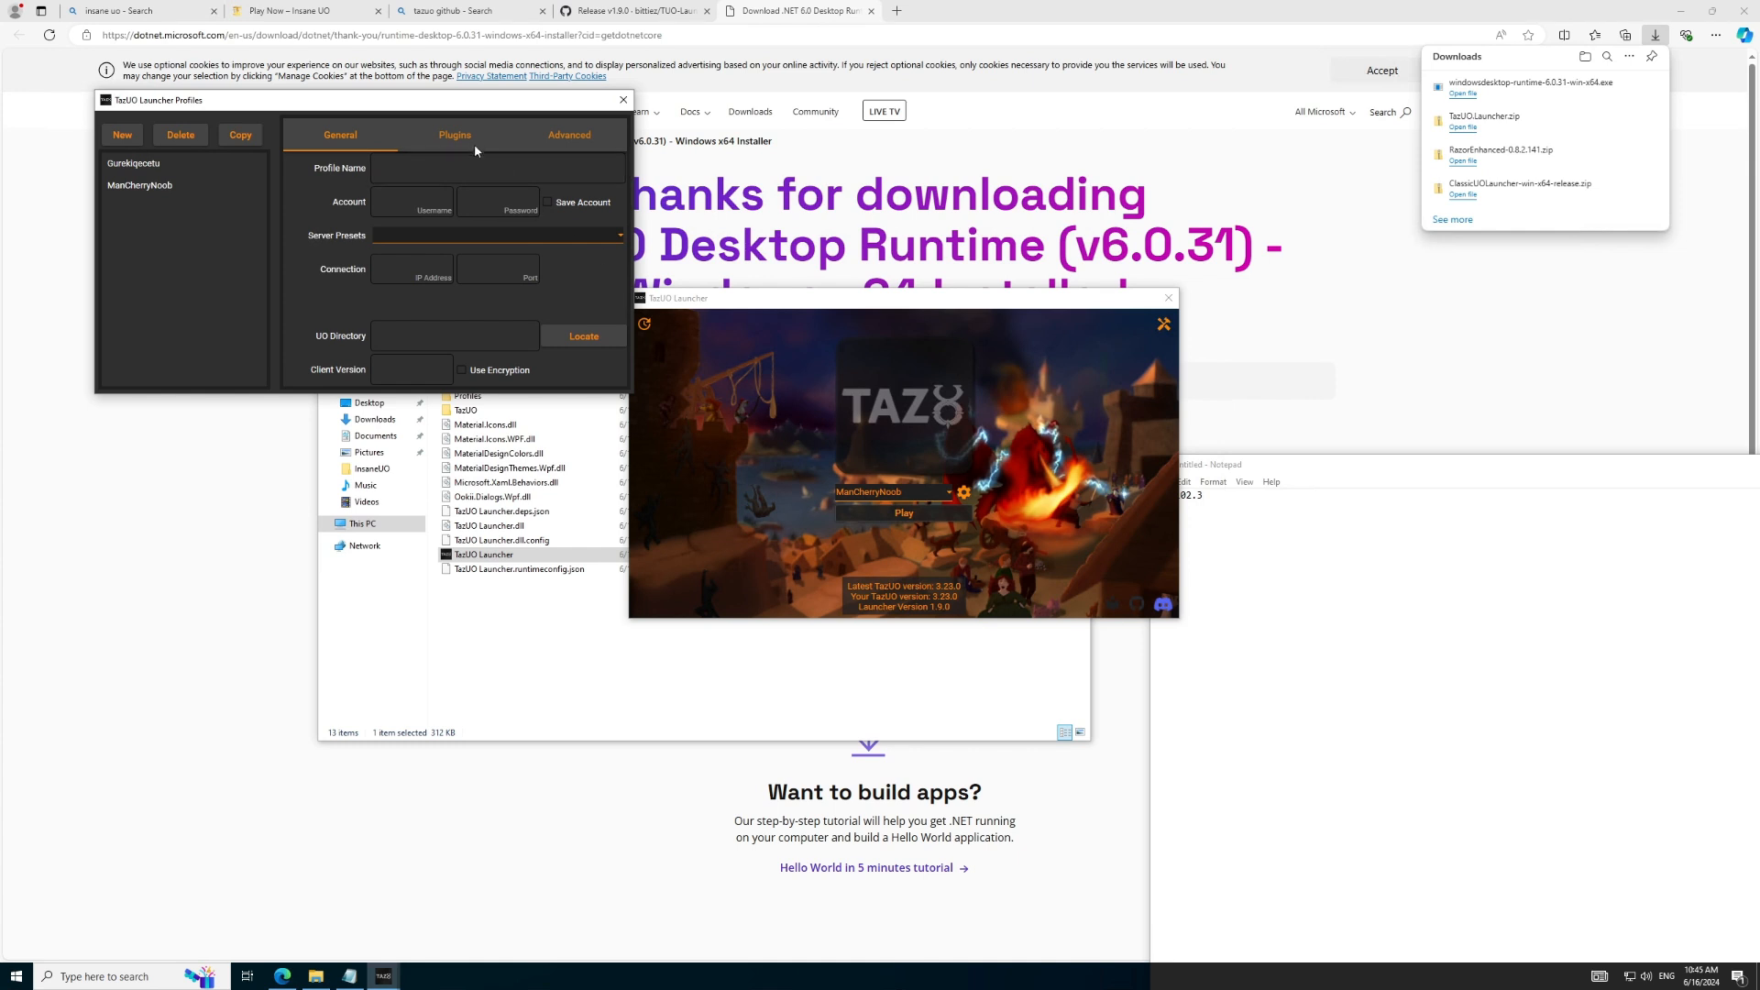
# Step: Verify the ManCherryNoob profile's saved Advanced and General settings, then close the window
pyautogui.click(569, 134)
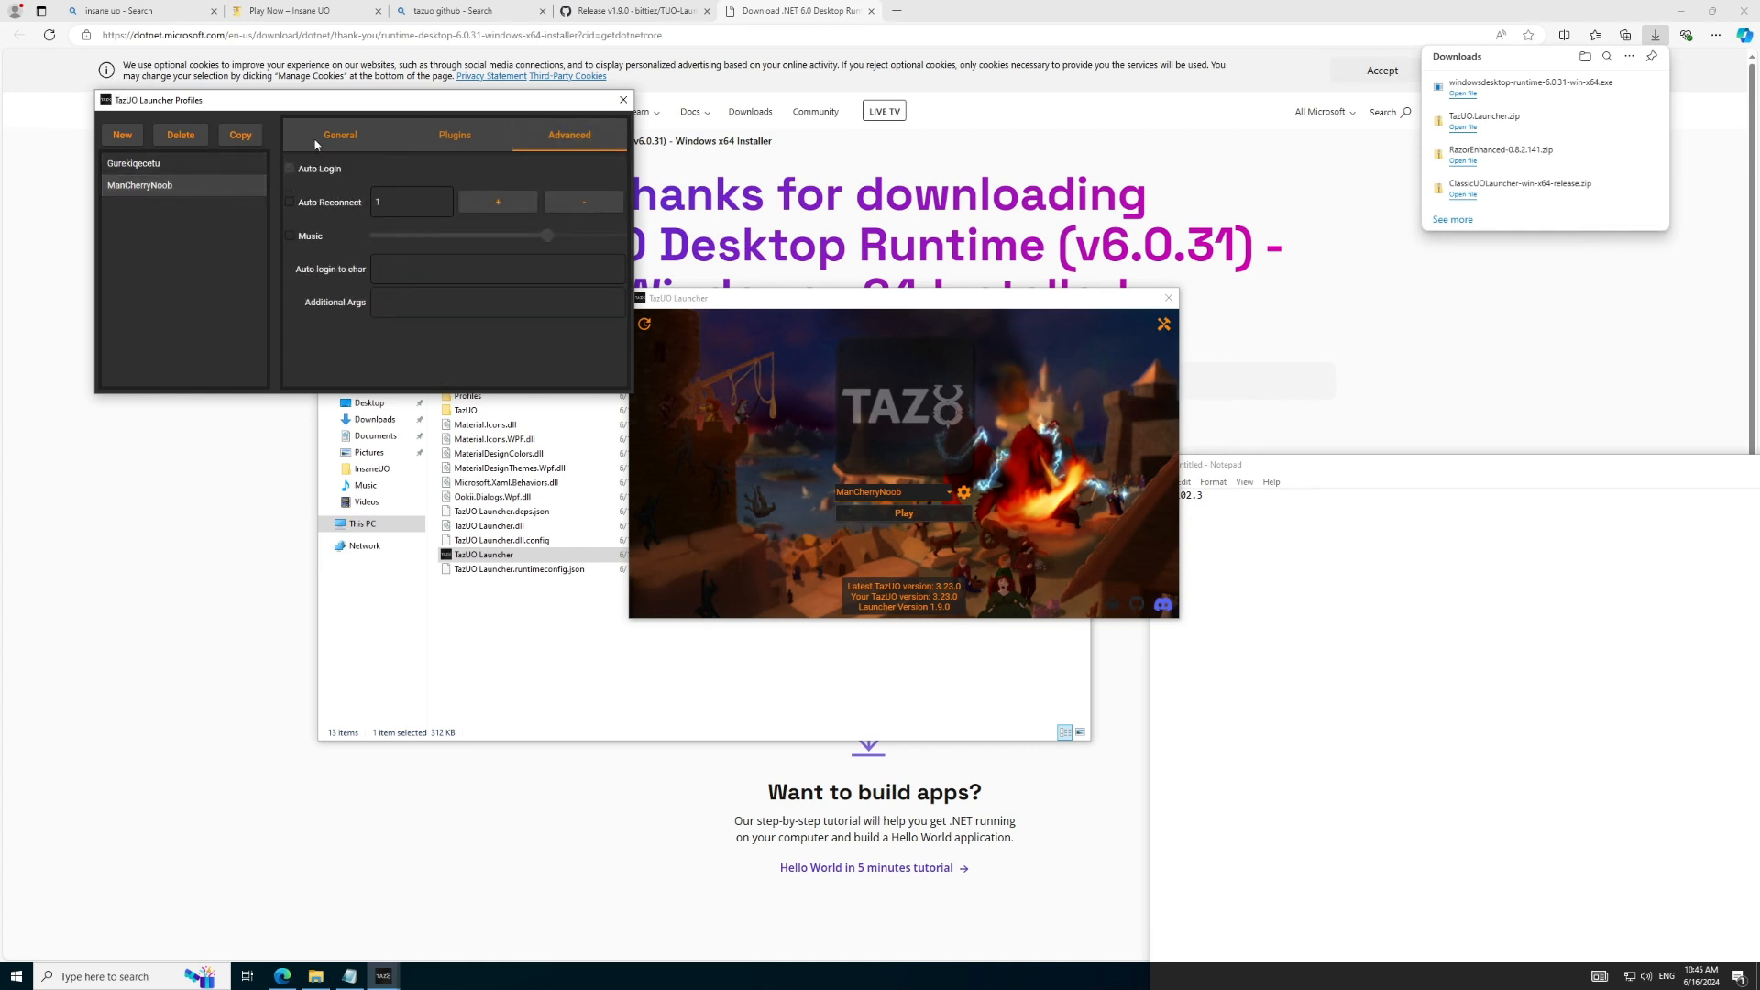
pyautogui.click(134, 163)
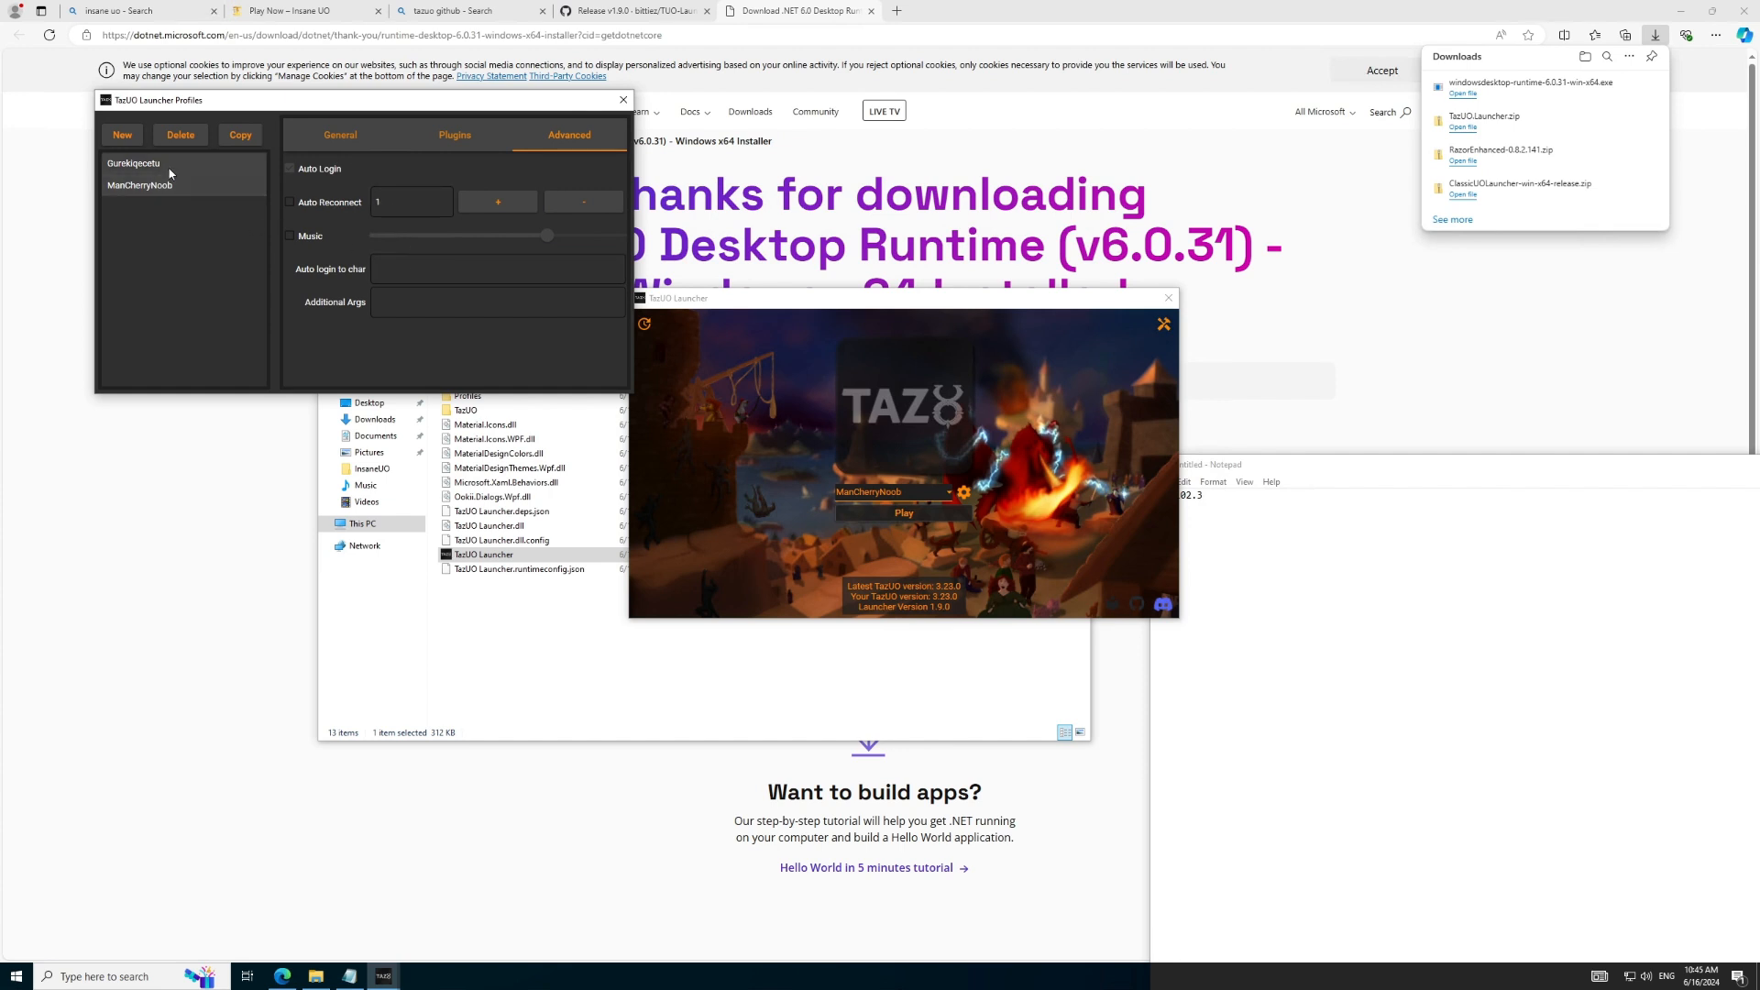
pyautogui.click(339, 134)
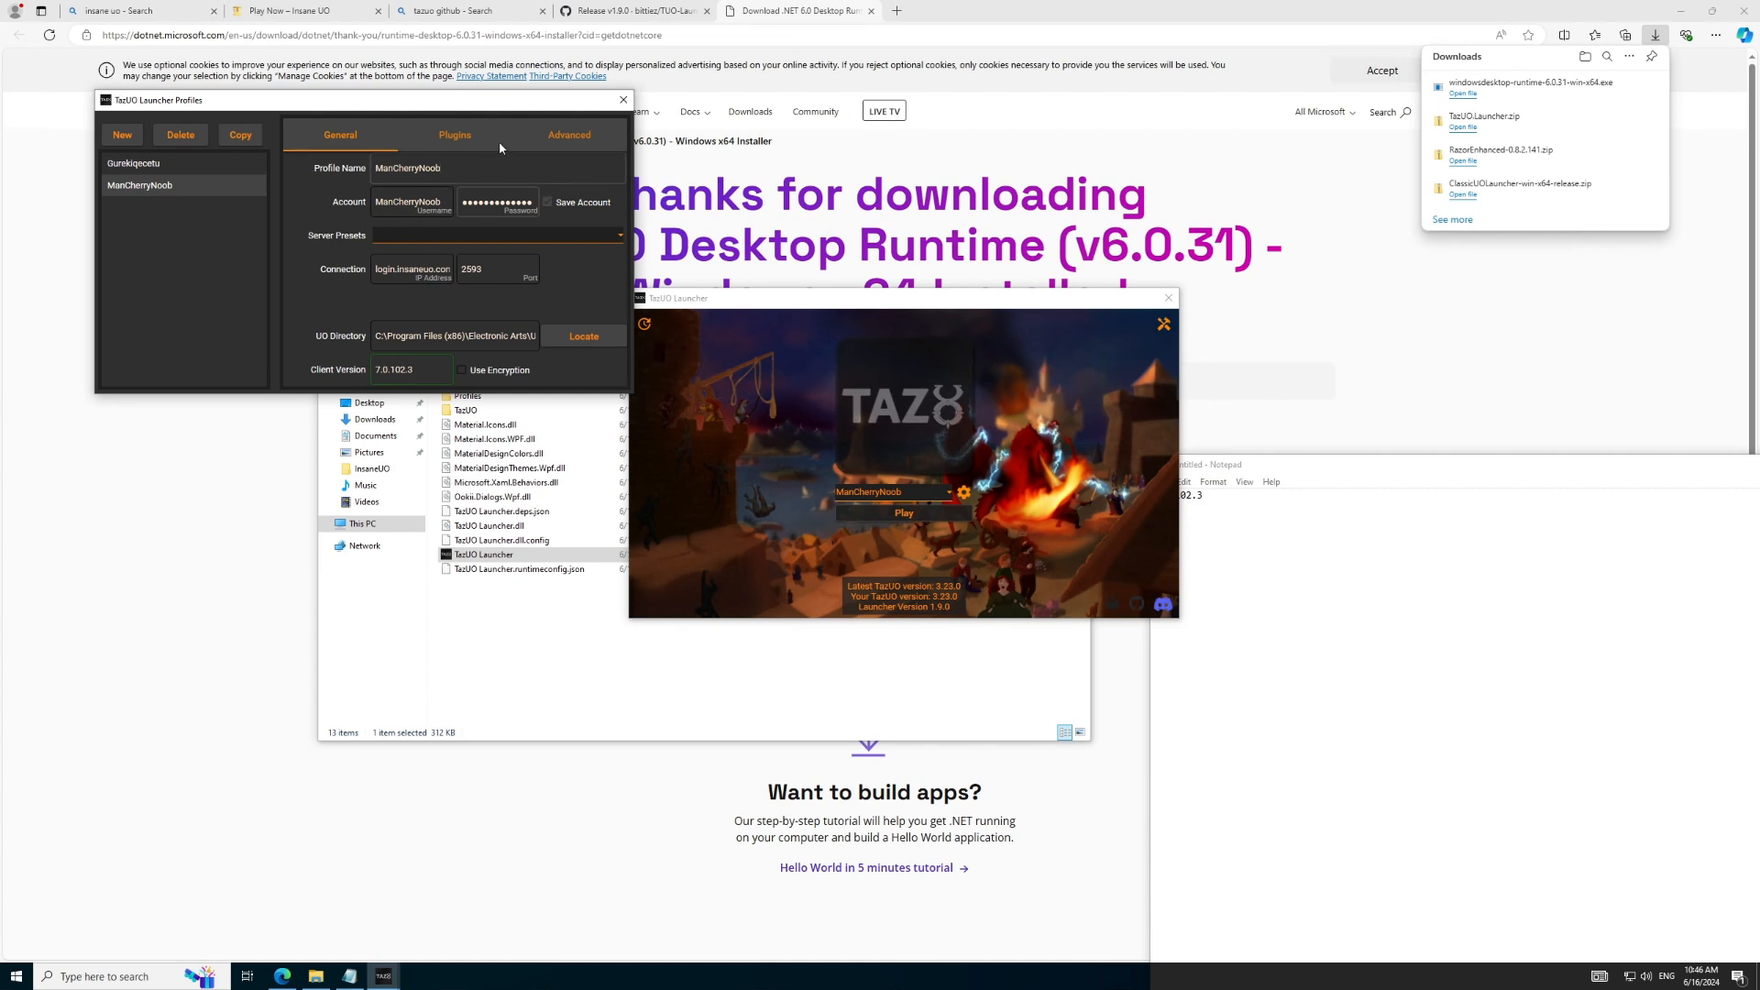
pyautogui.moveTo(624, 99)
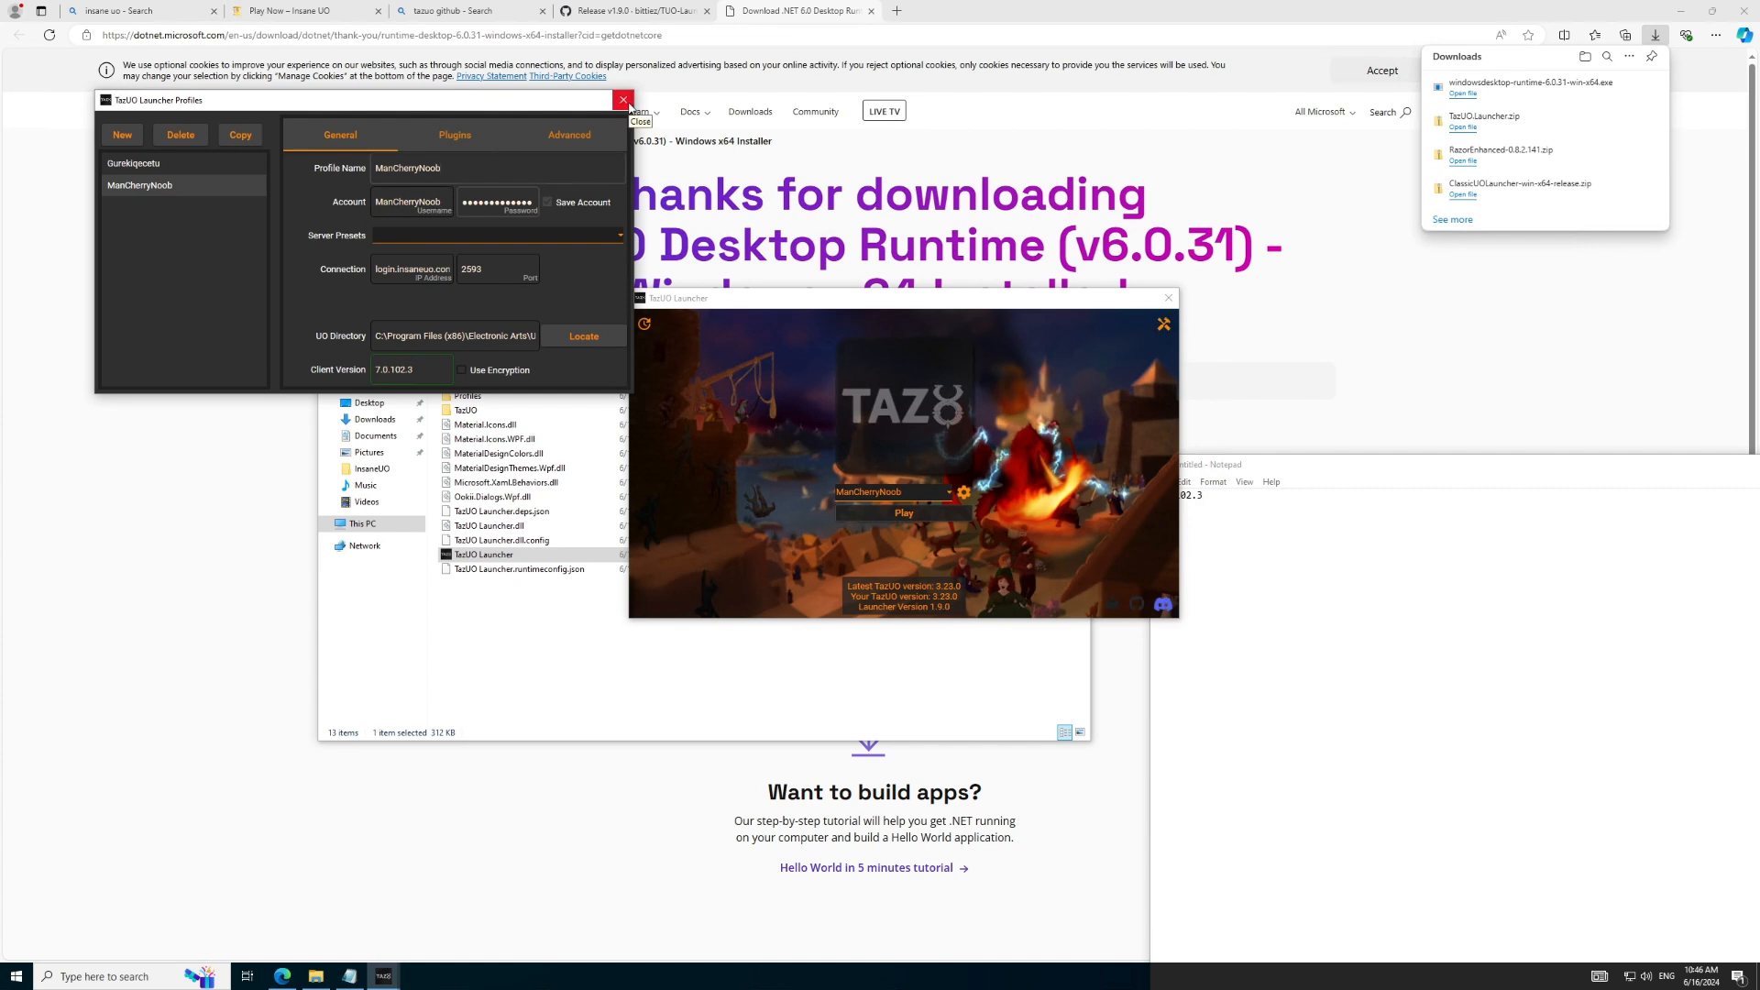
pyautogui.click(623, 99)
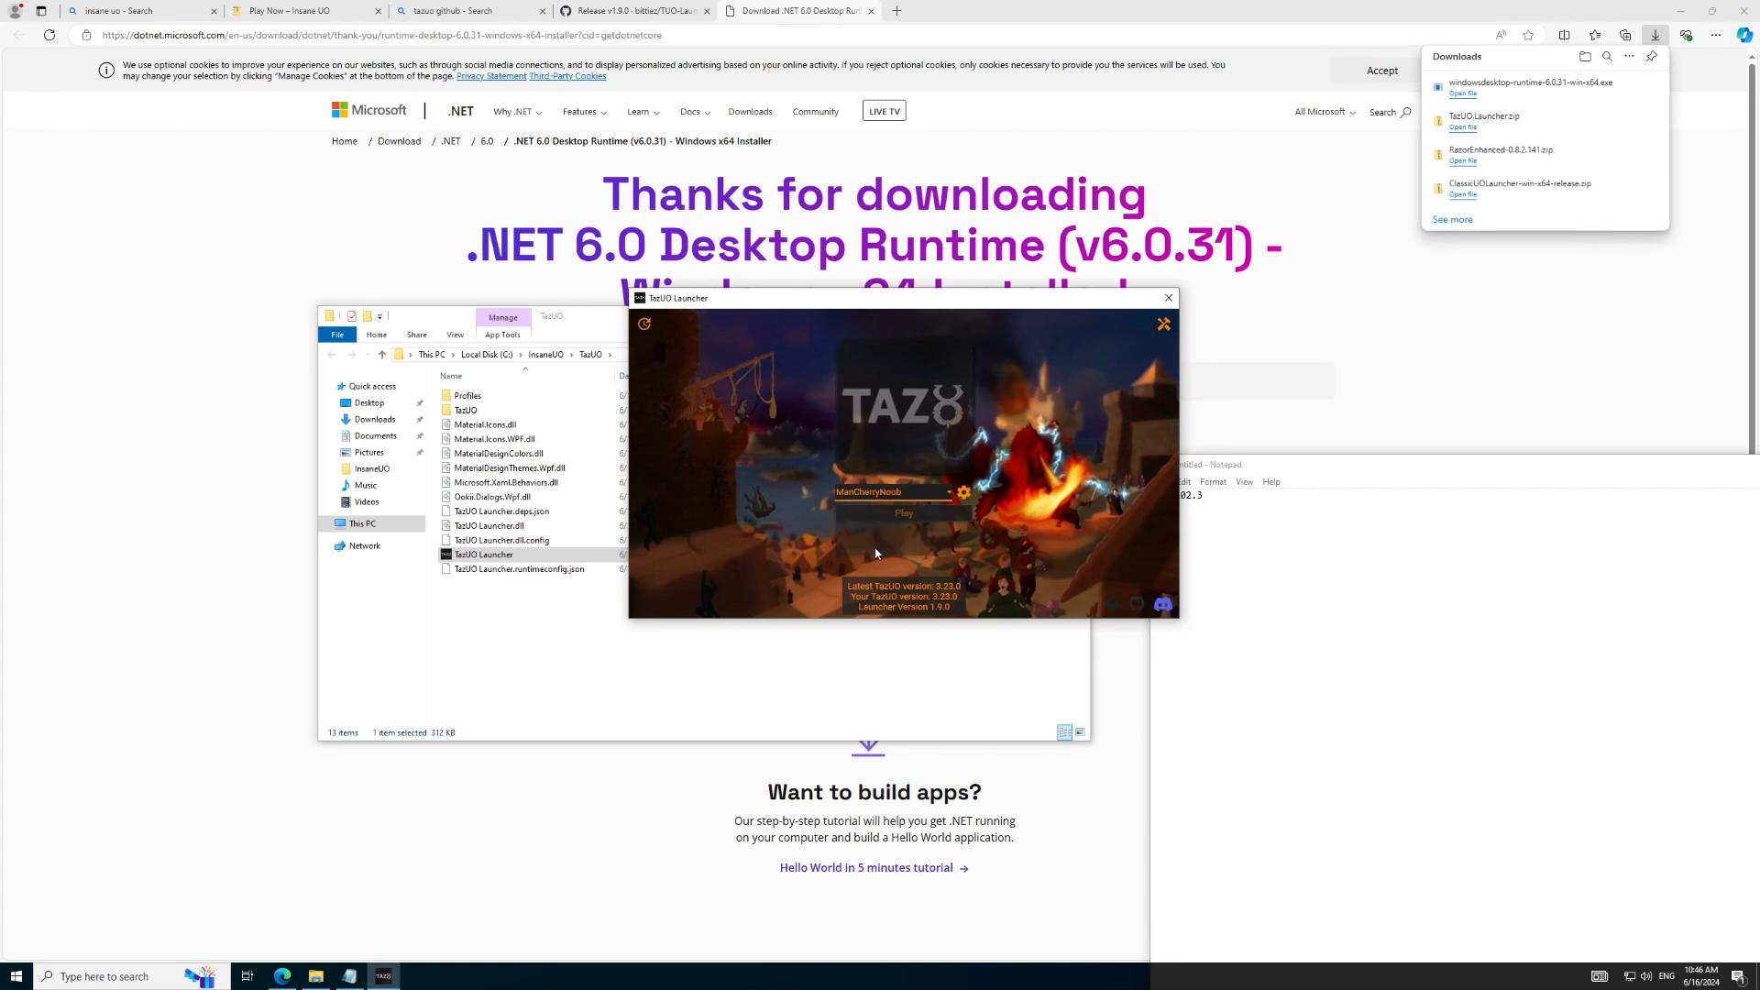
# Step: Launch the game with the ManCherryNoob profile selected
pyautogui.click(904, 513)
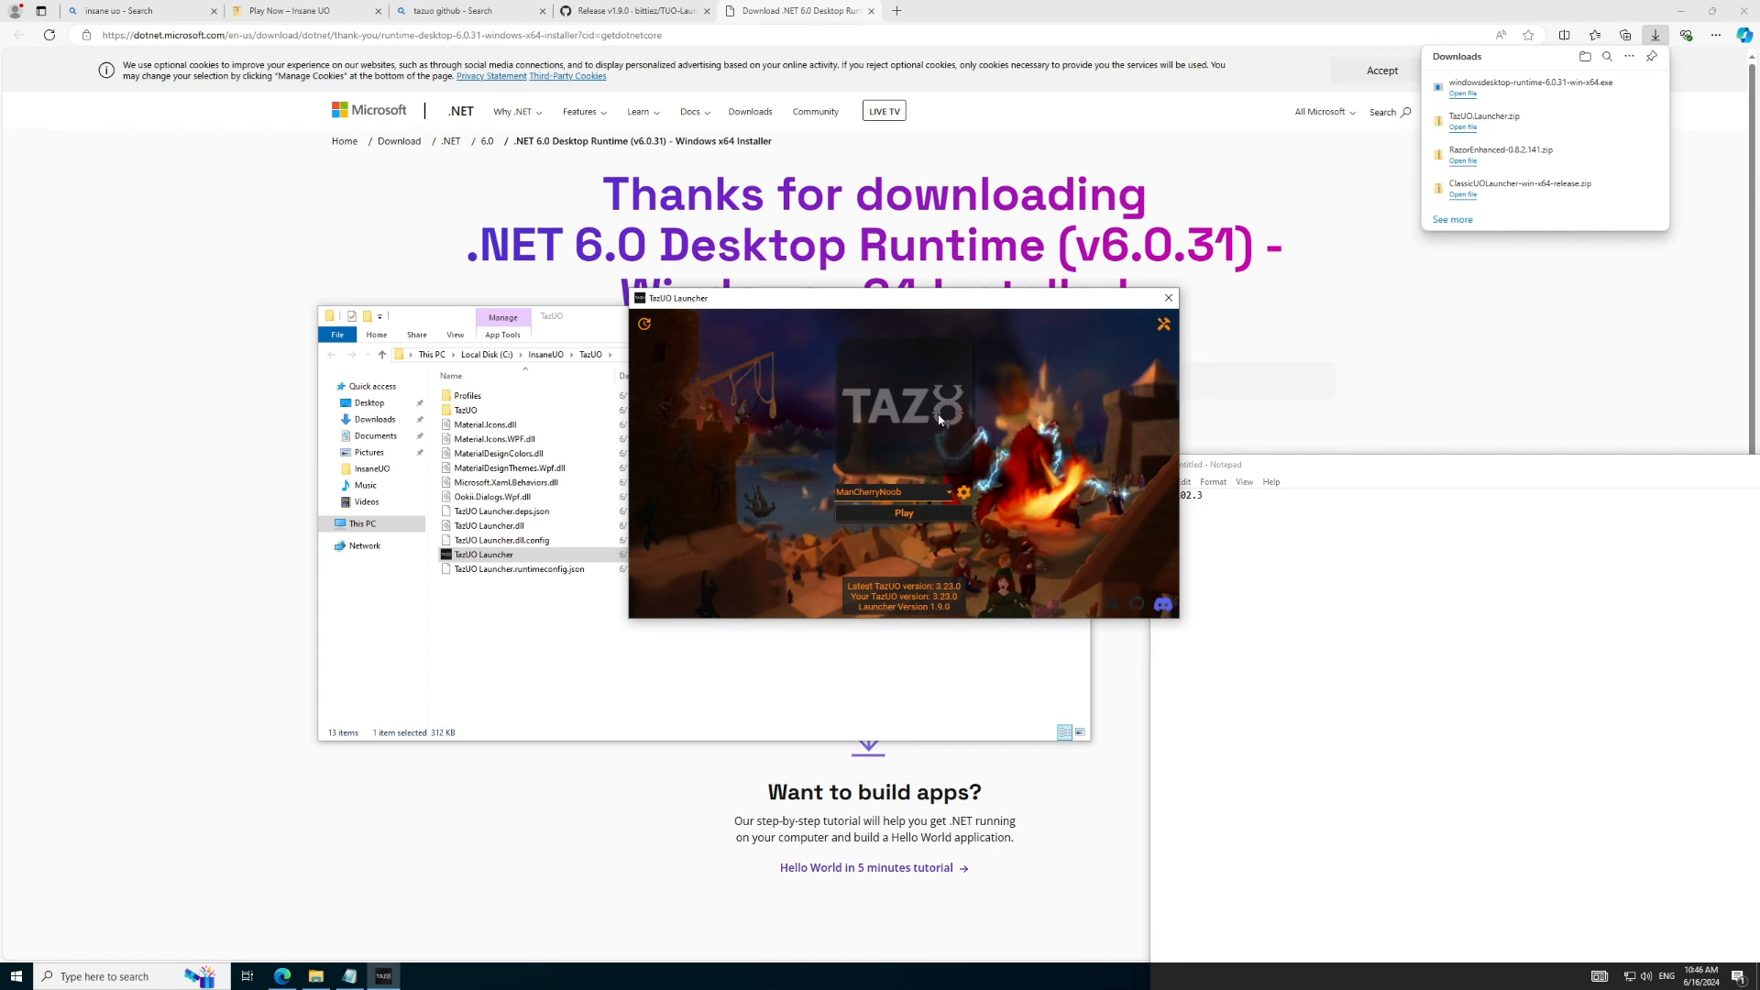
pyautogui.click(902, 512)
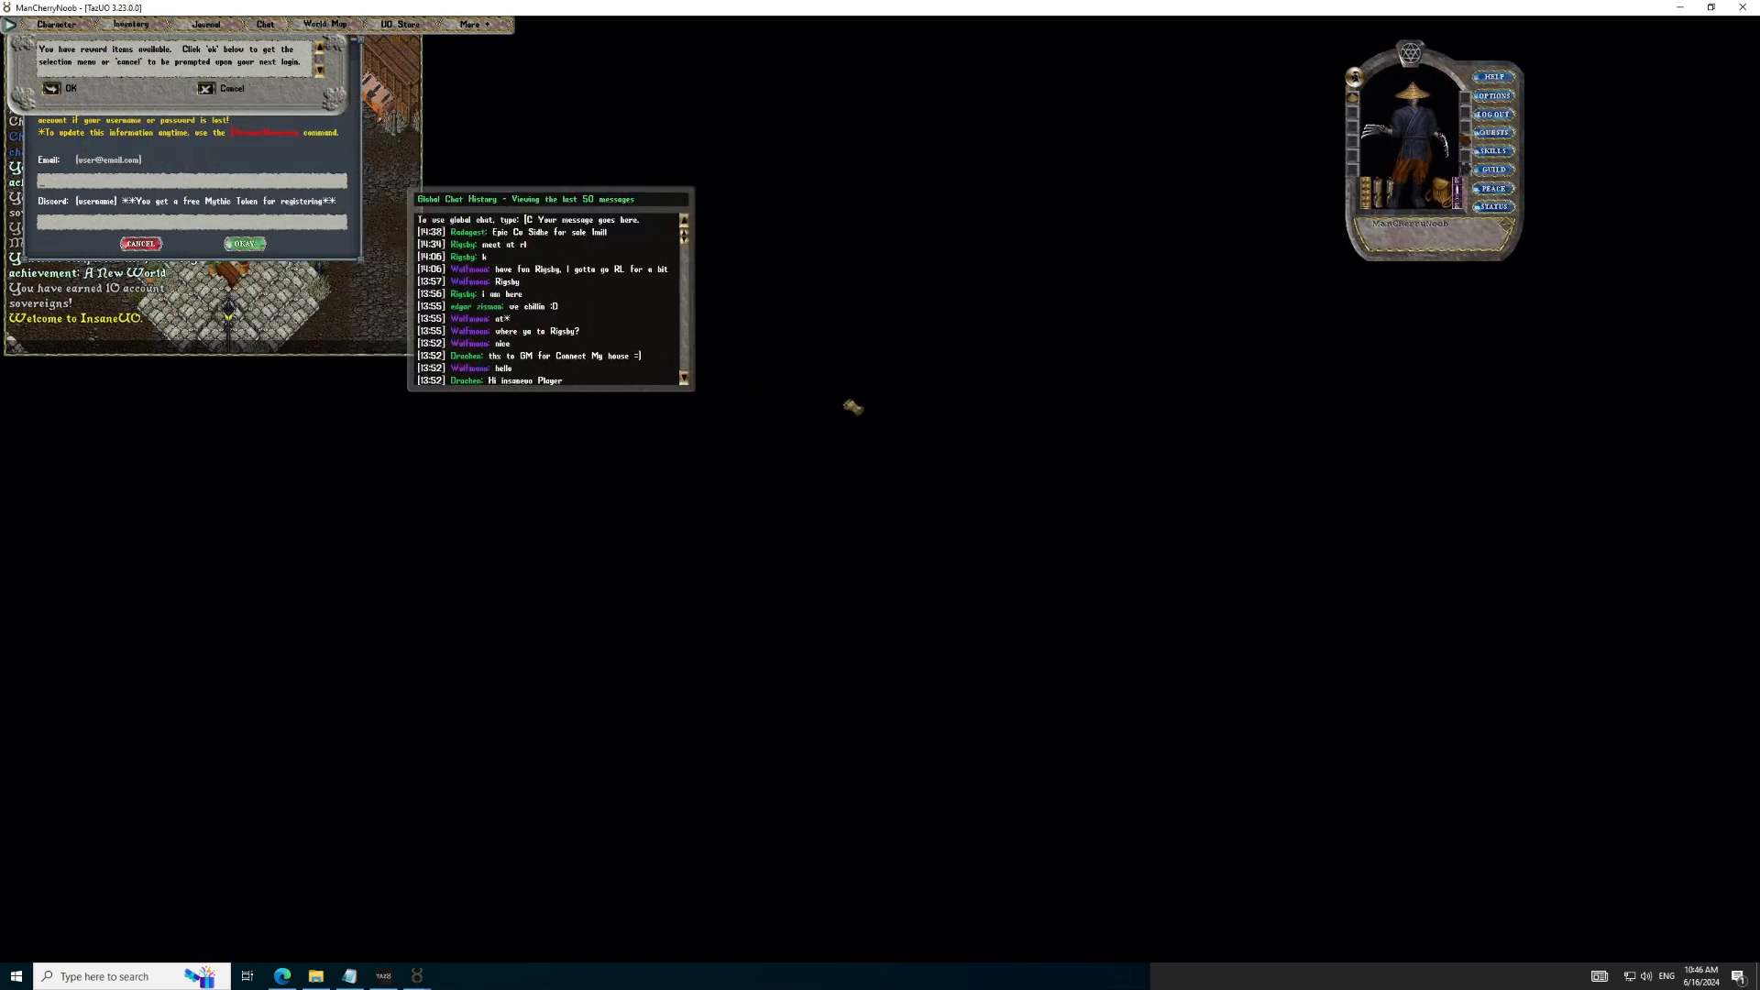
# Step: Move the Global Chat History under the paperdoll and enter 'blehbleh' in the recovery Email field
pyautogui.moveTo(524, 198); pyautogui.dragTo(1507, 264)
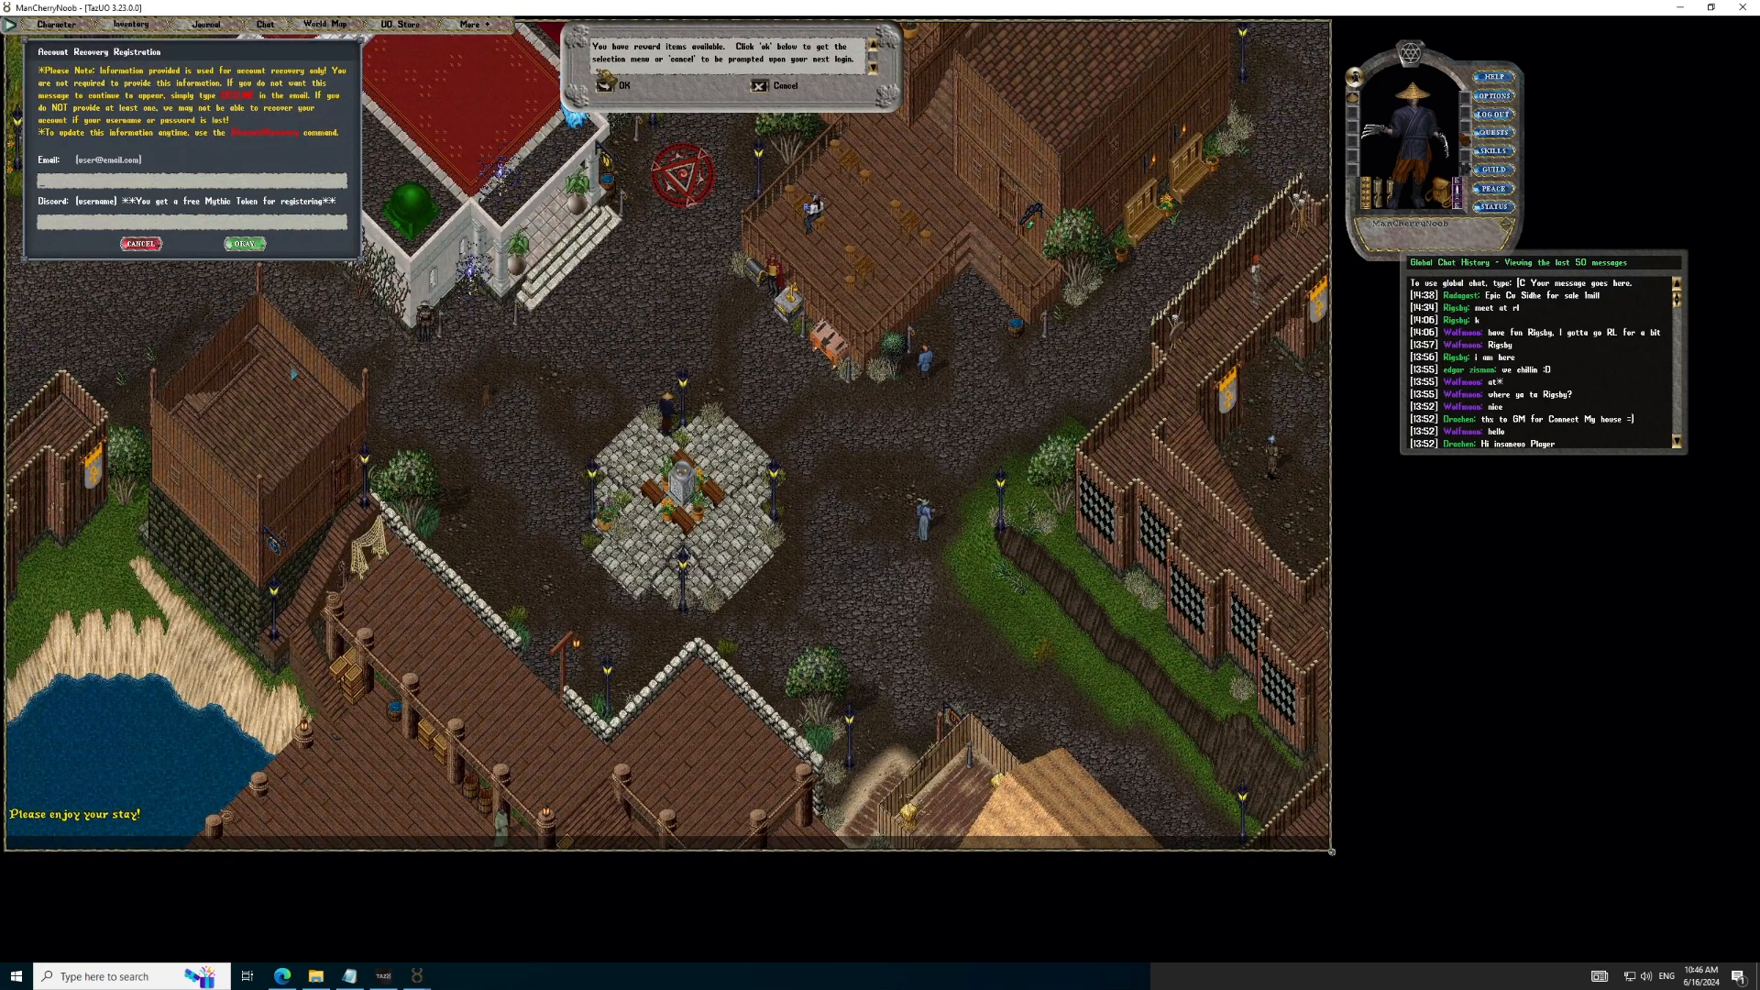
pyautogui.click(618, 86)
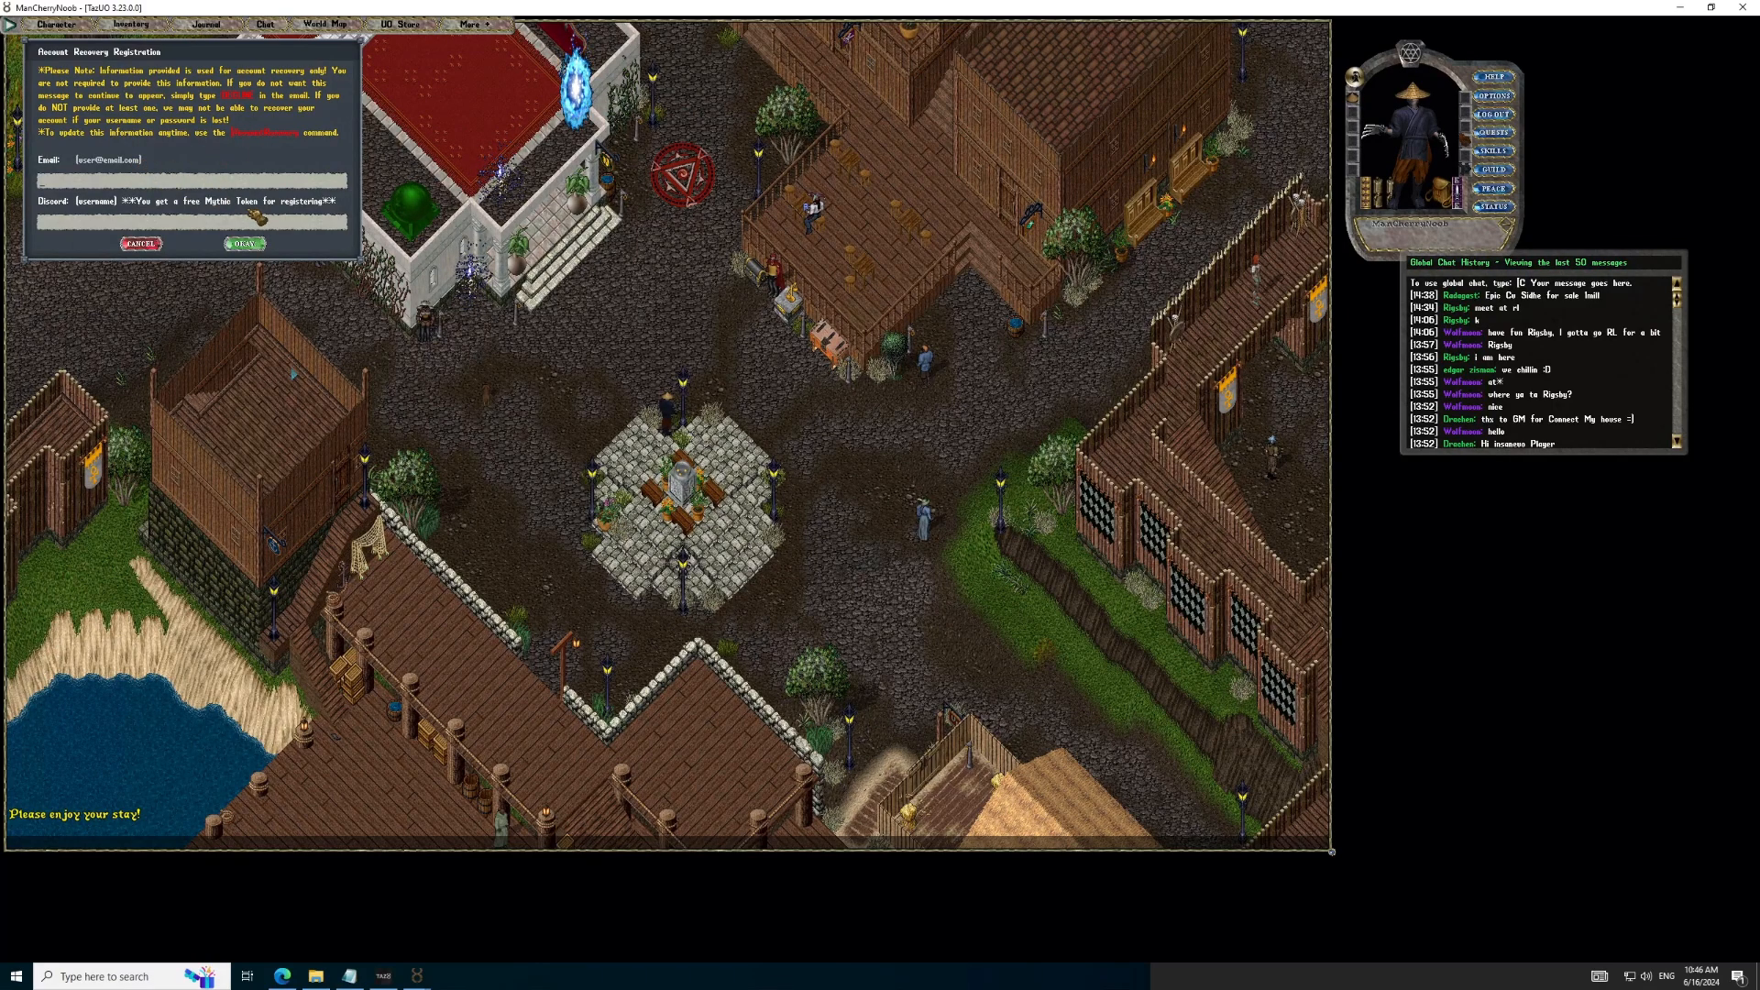
pyautogui.write('bleh')
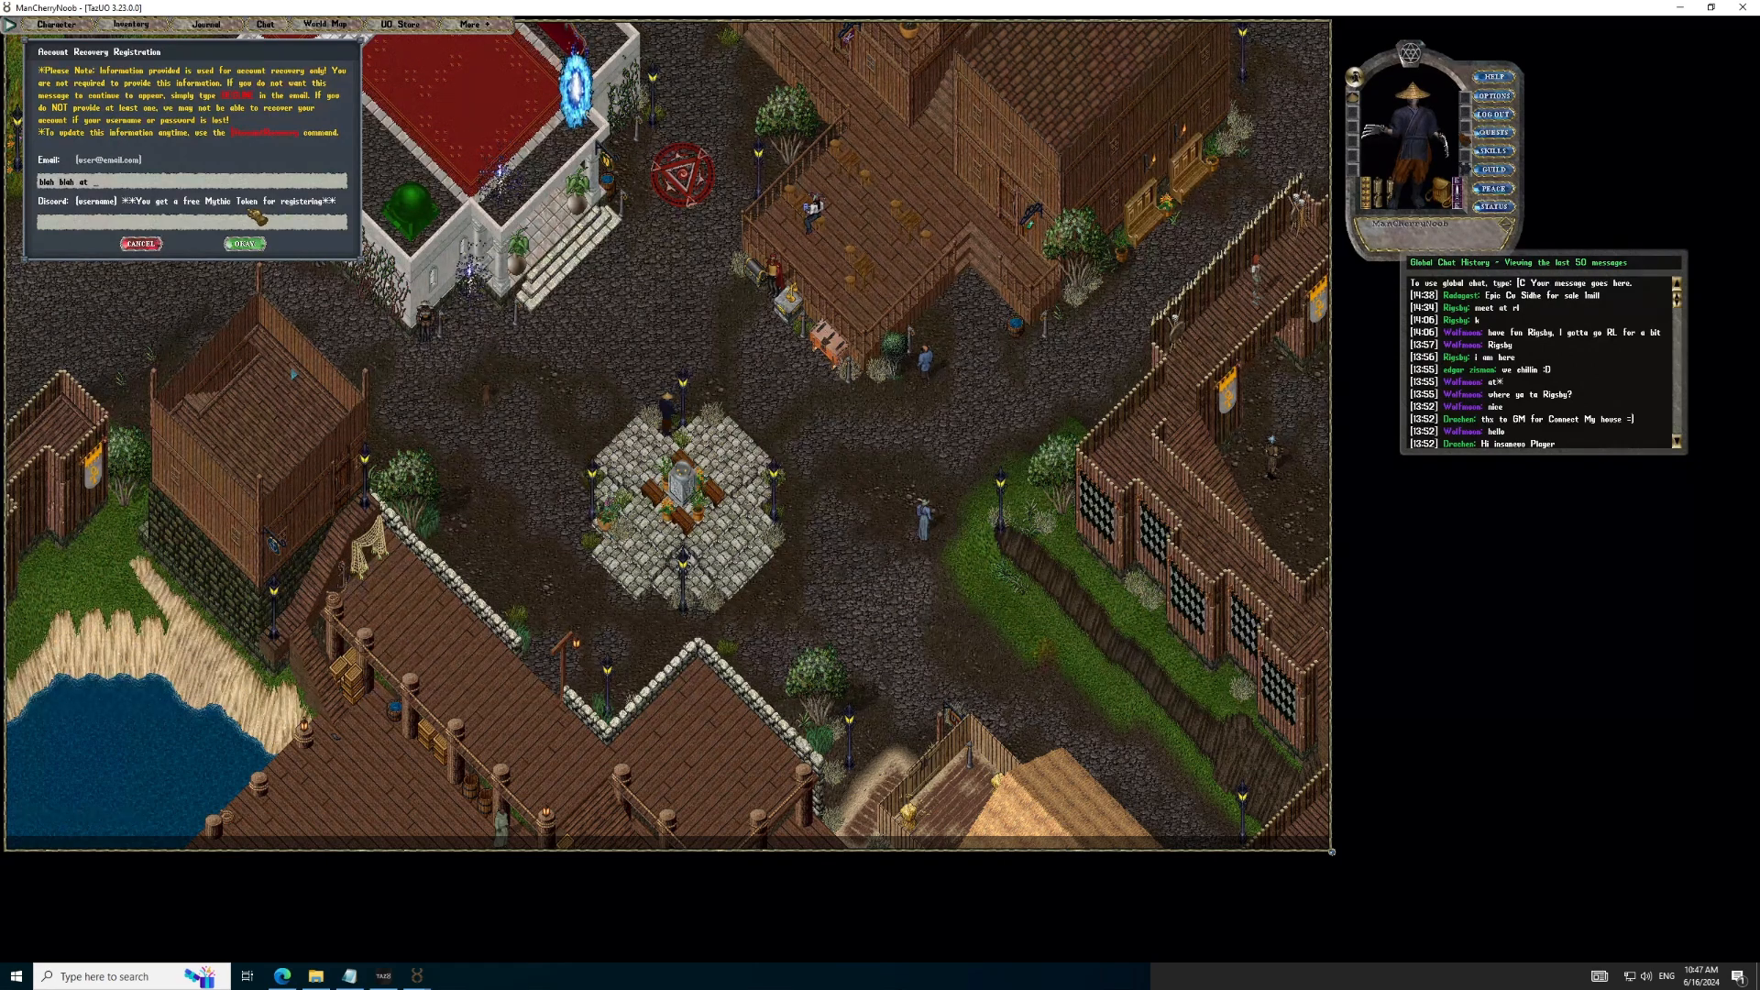
pyautogui.write('bleh')
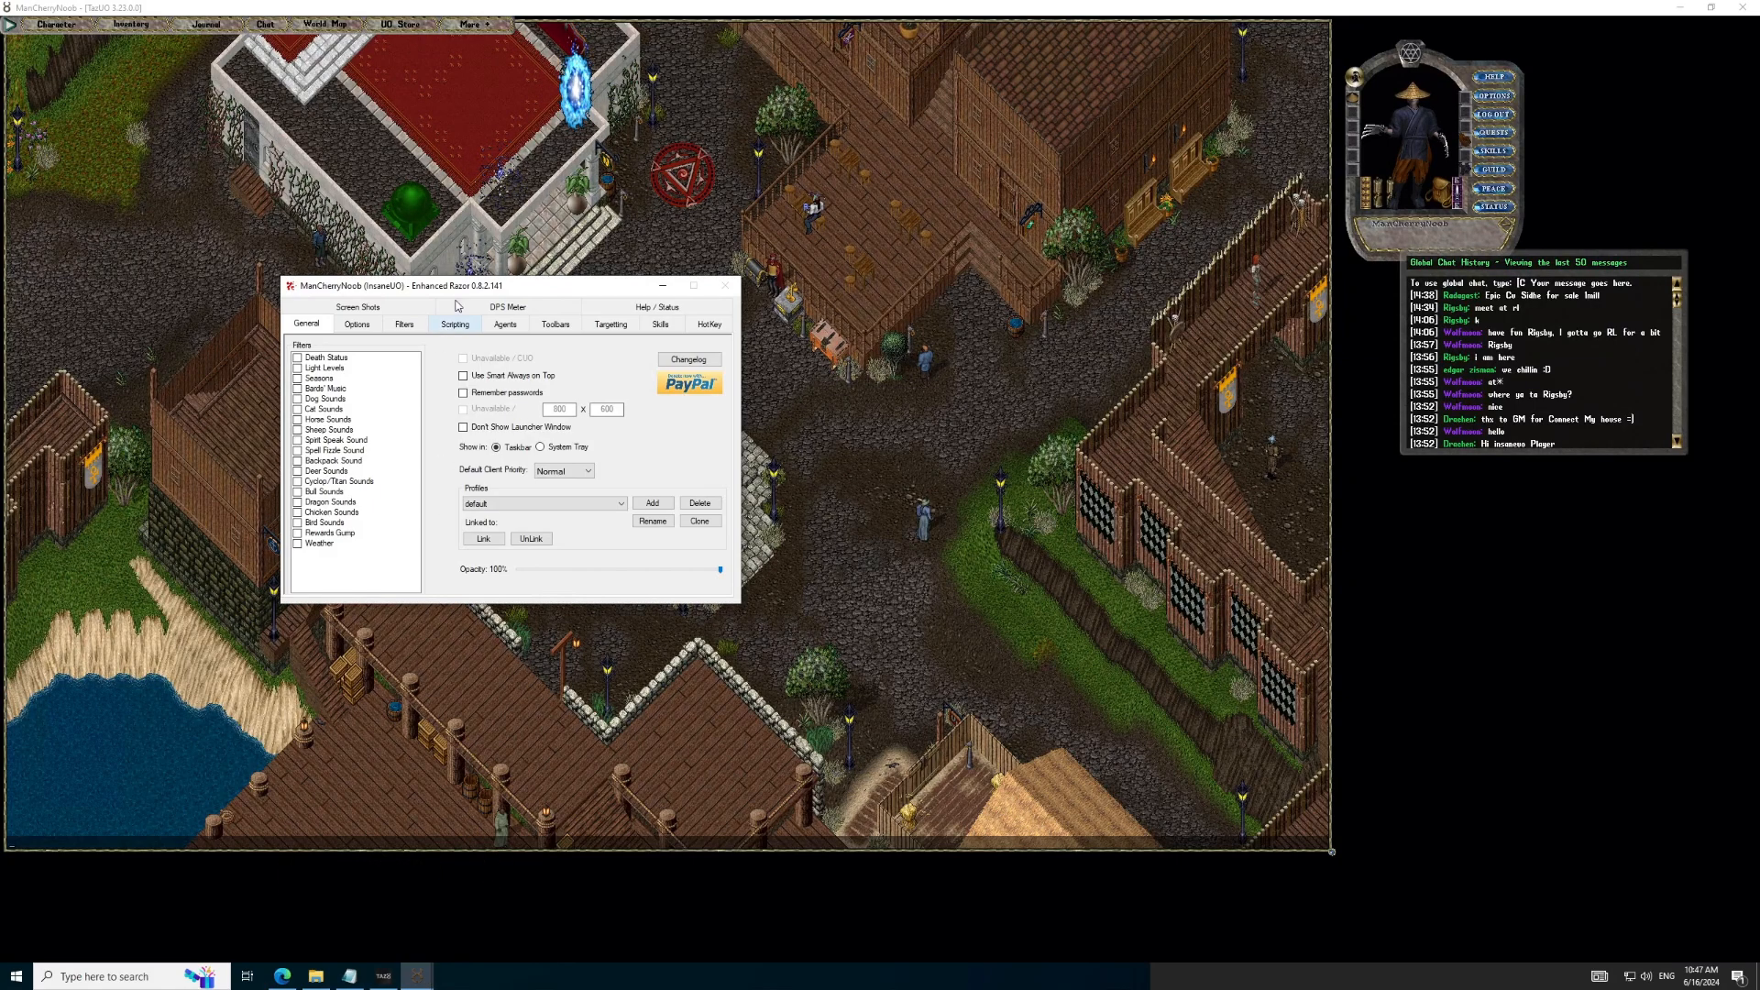
# Step: Centre the Razor window, select the Light Levels filter and browse Options and Agents
pyautogui.moveTo(507, 286); pyautogui.dragTo(926, 325)
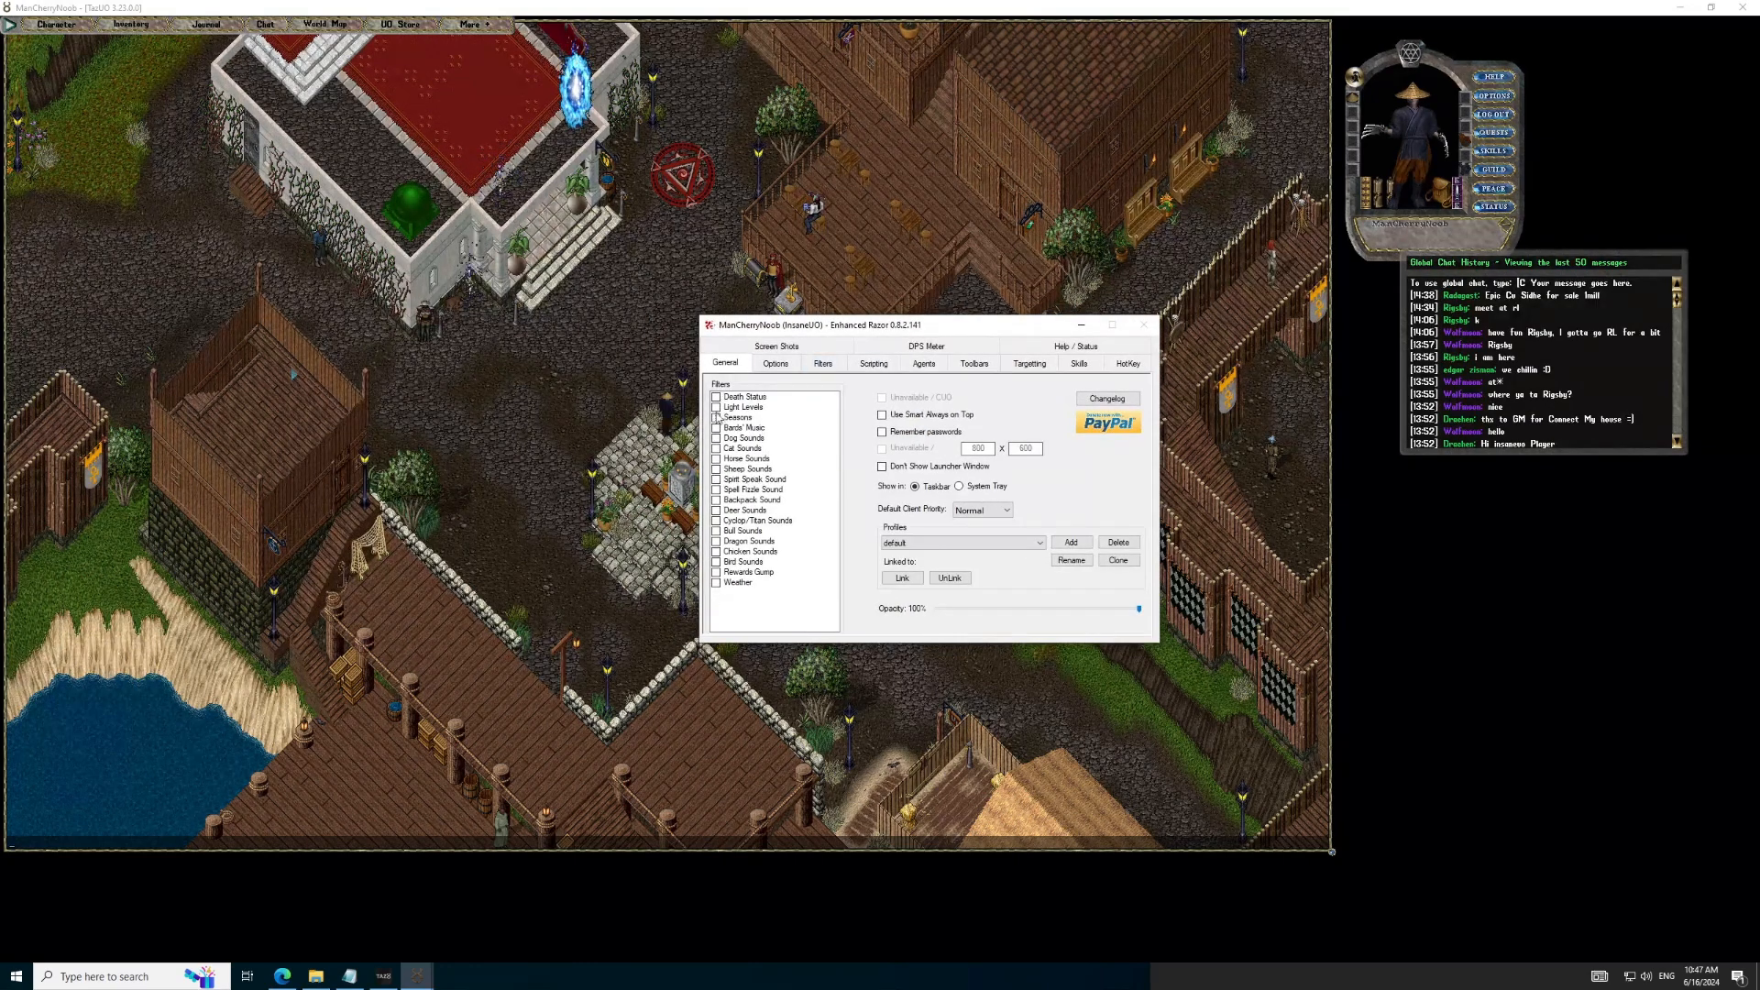
pyautogui.click(719, 407)
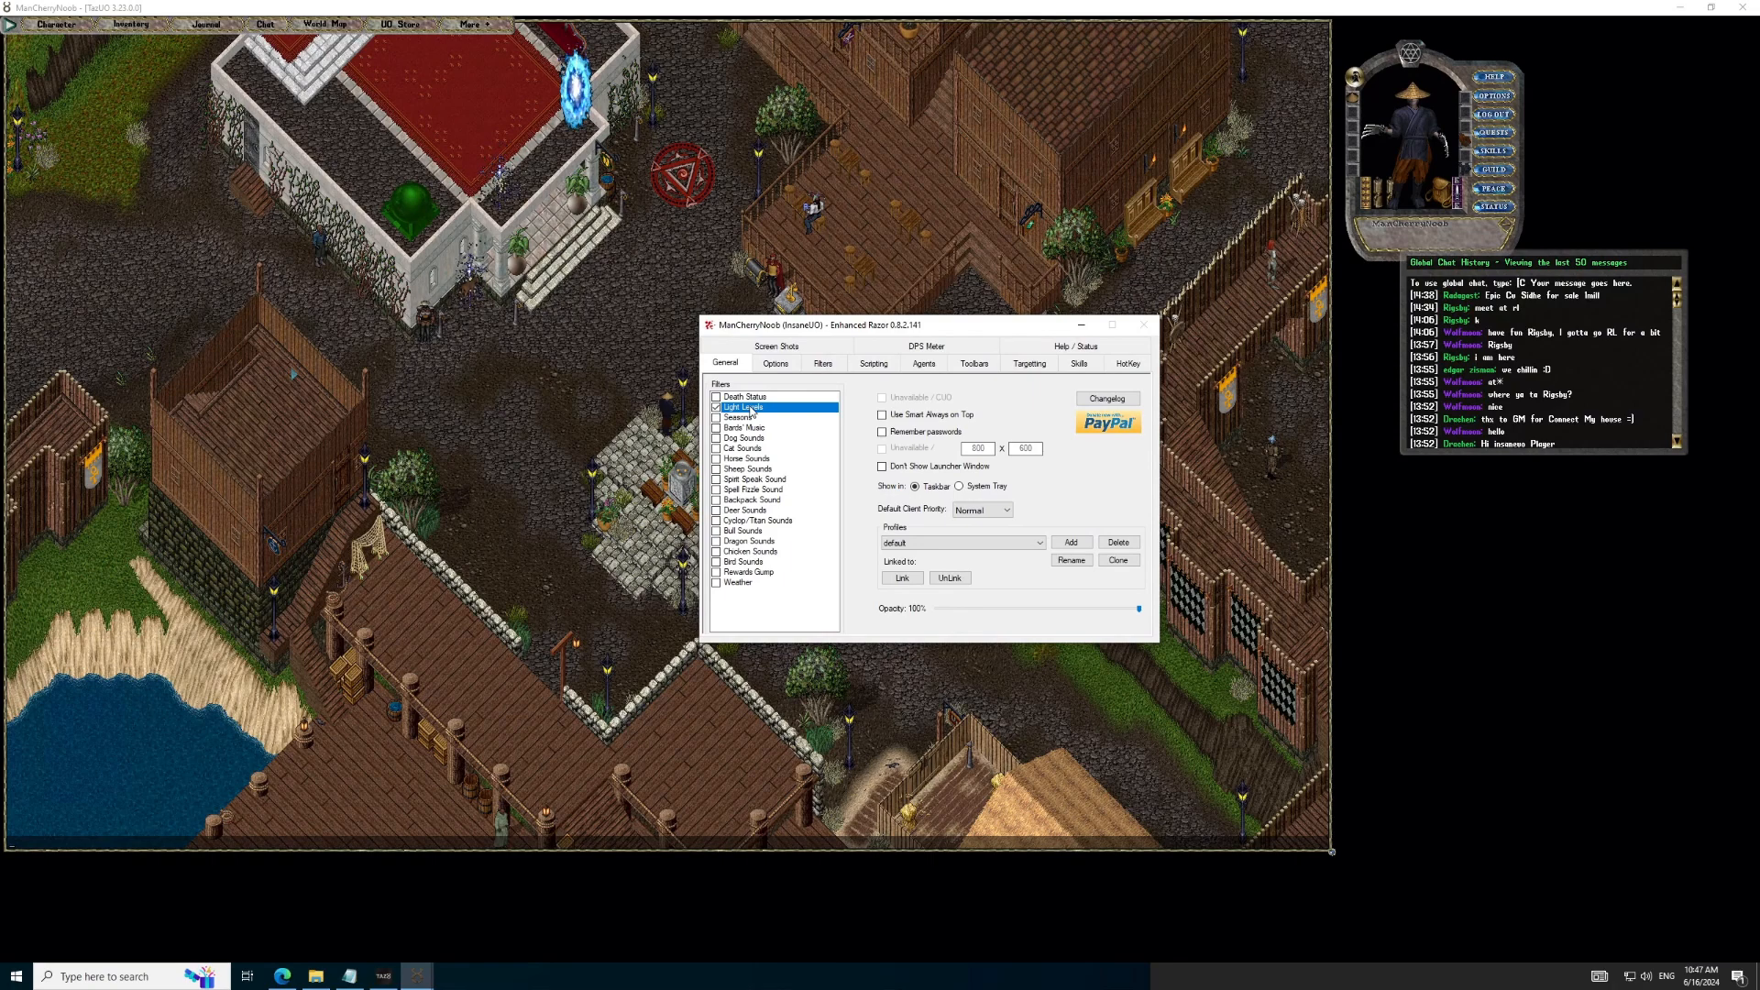
pyautogui.click(774, 363)
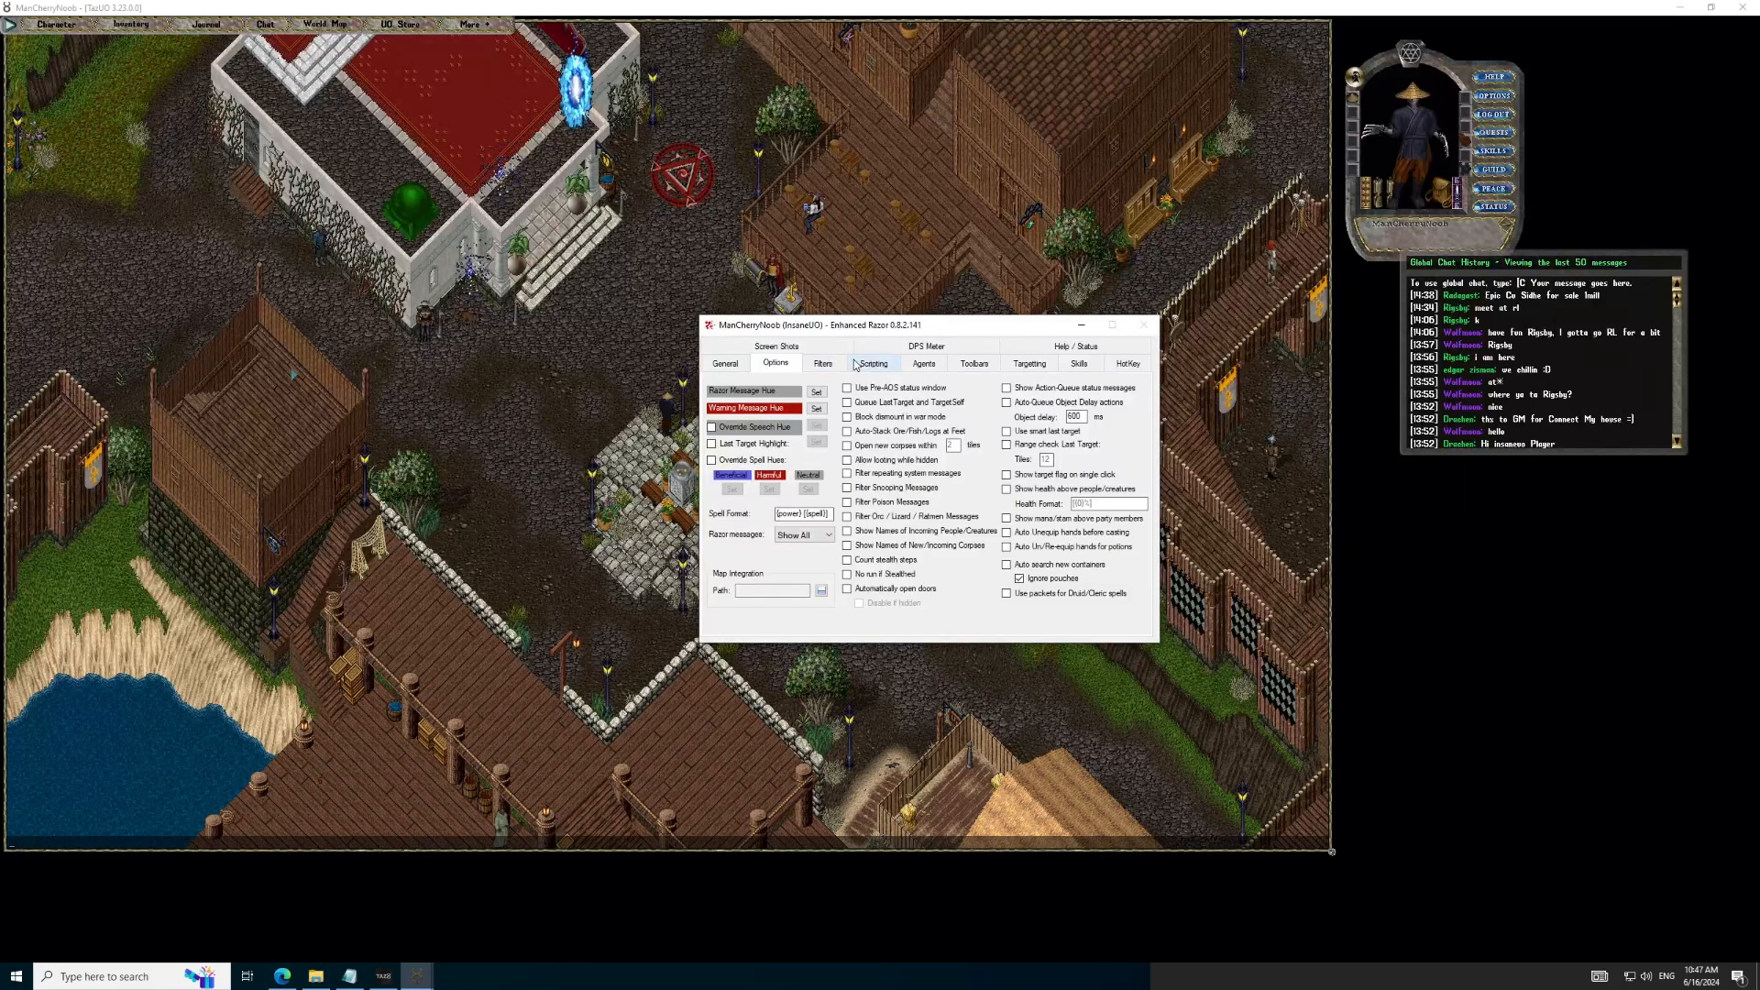
pyautogui.click(873, 363)
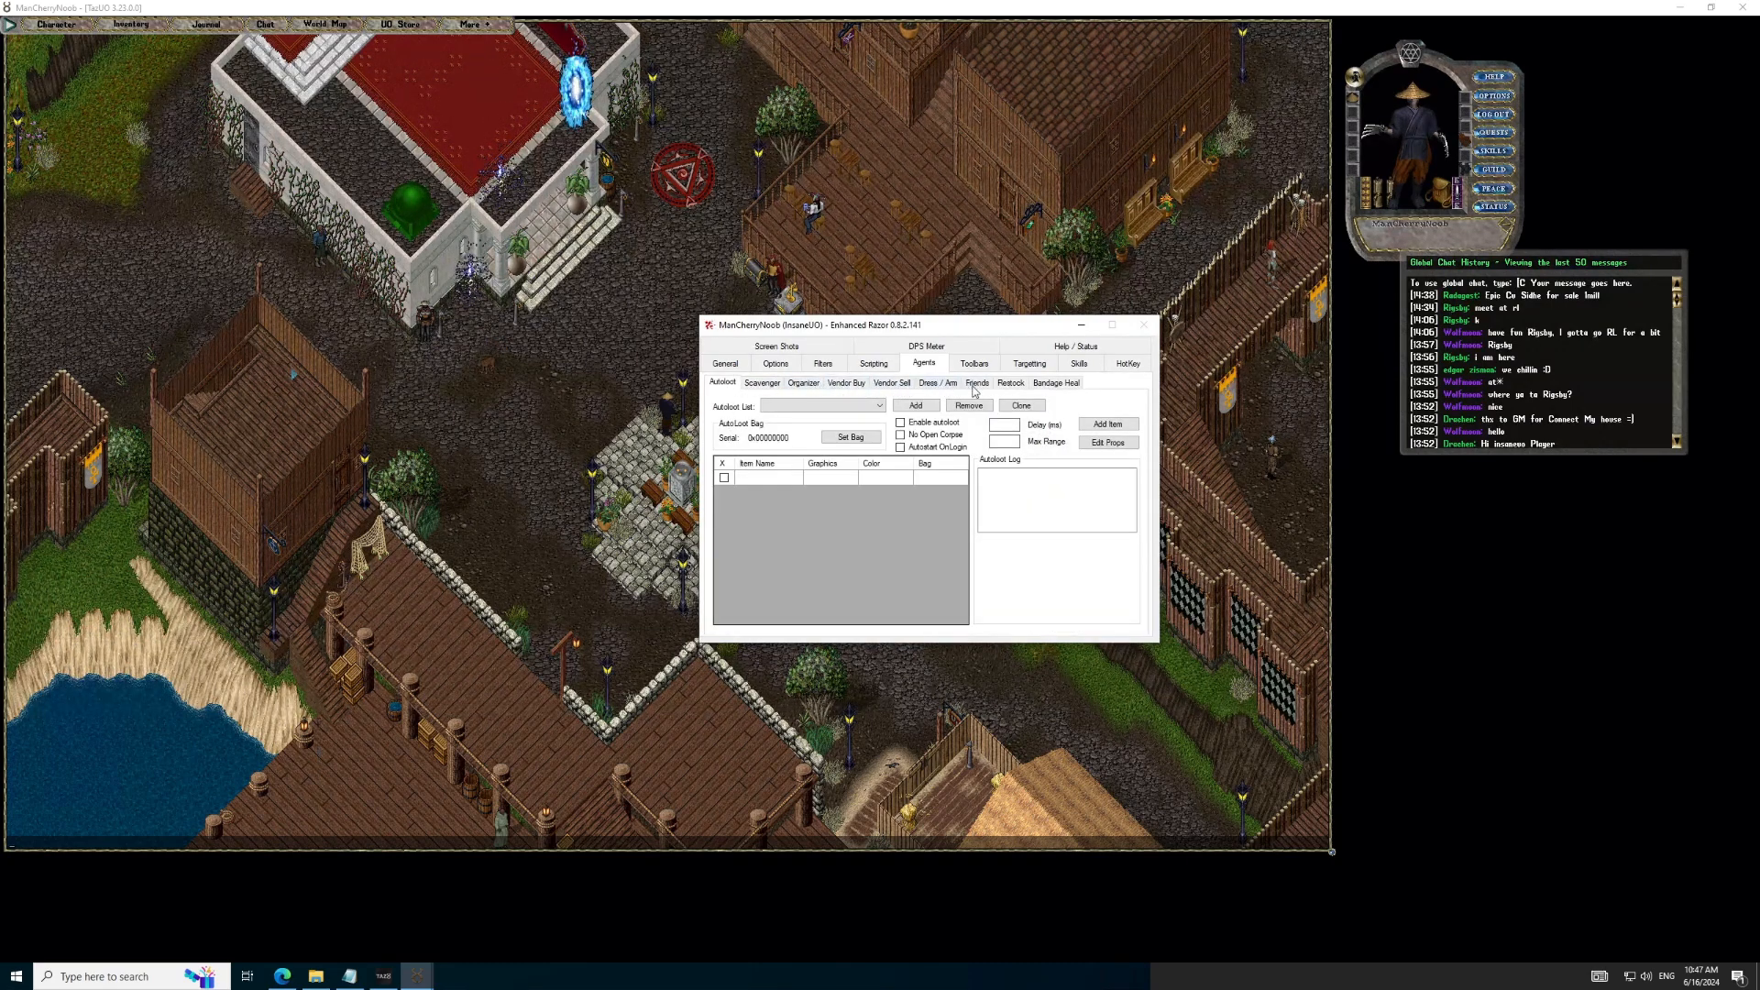
# Step: Browse the Friends, Targetting and Skills tabs to show the character's skill values
pyautogui.click(975, 382)
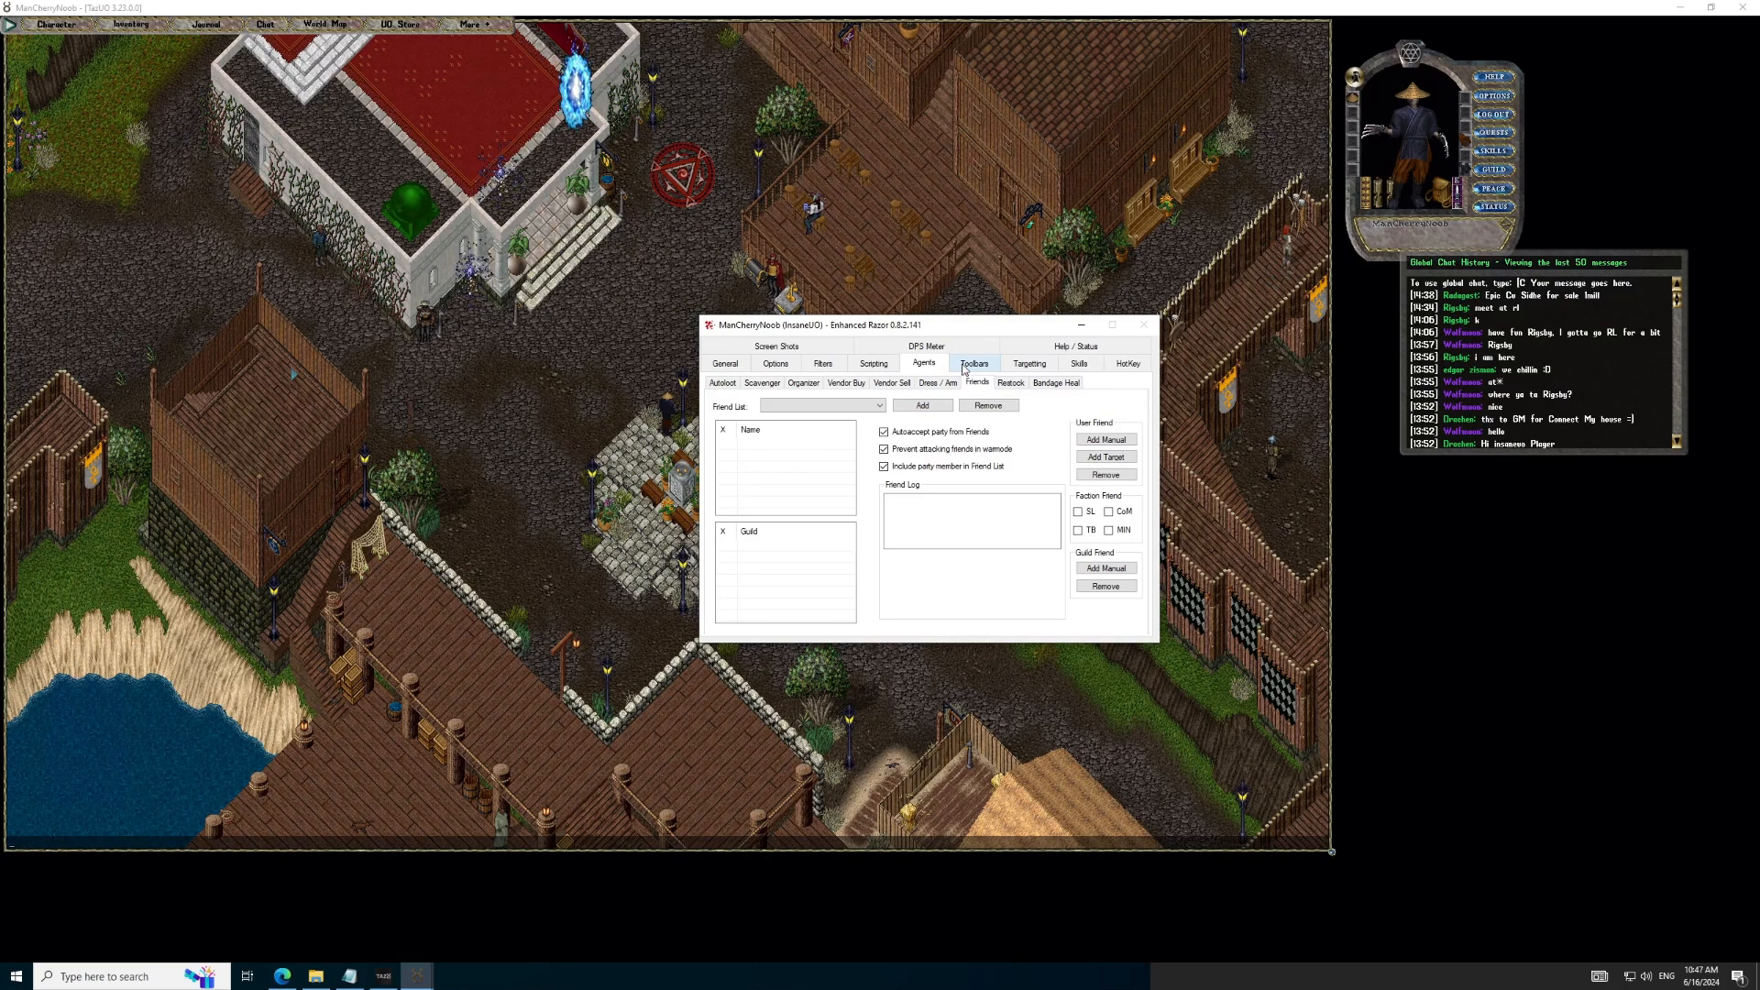
pyautogui.click(1029, 363)
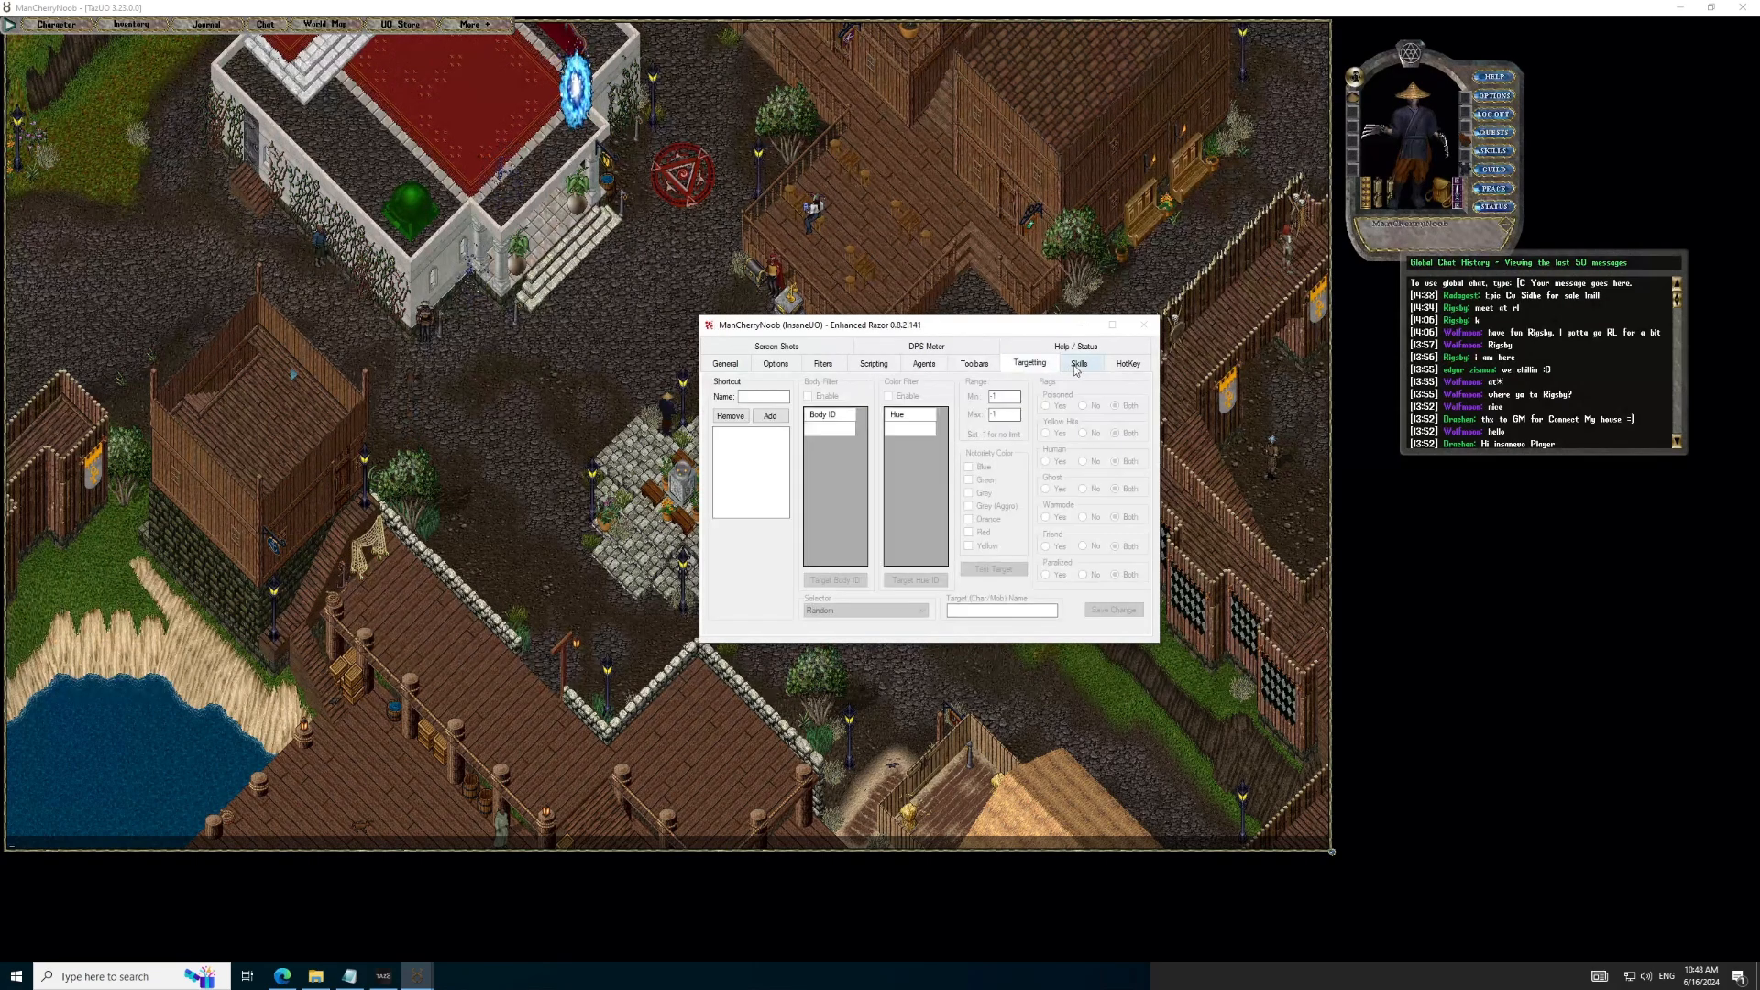
pyautogui.click(1078, 363)
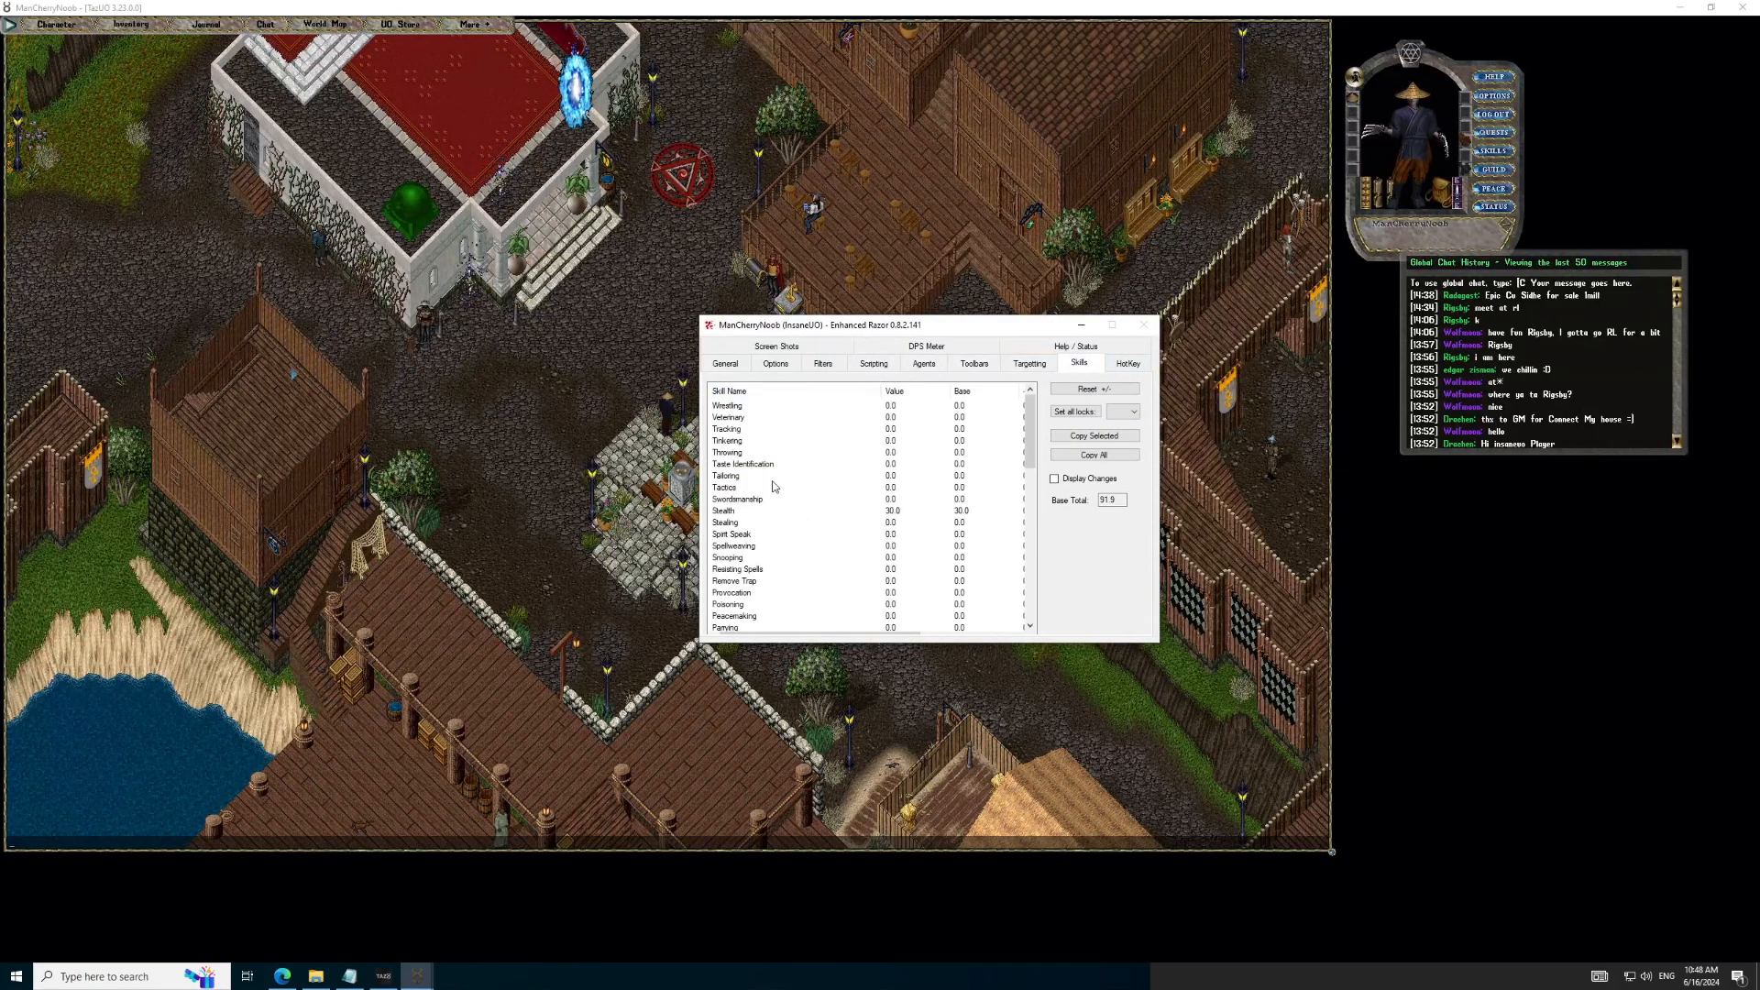
pyautogui.click(1127, 363)
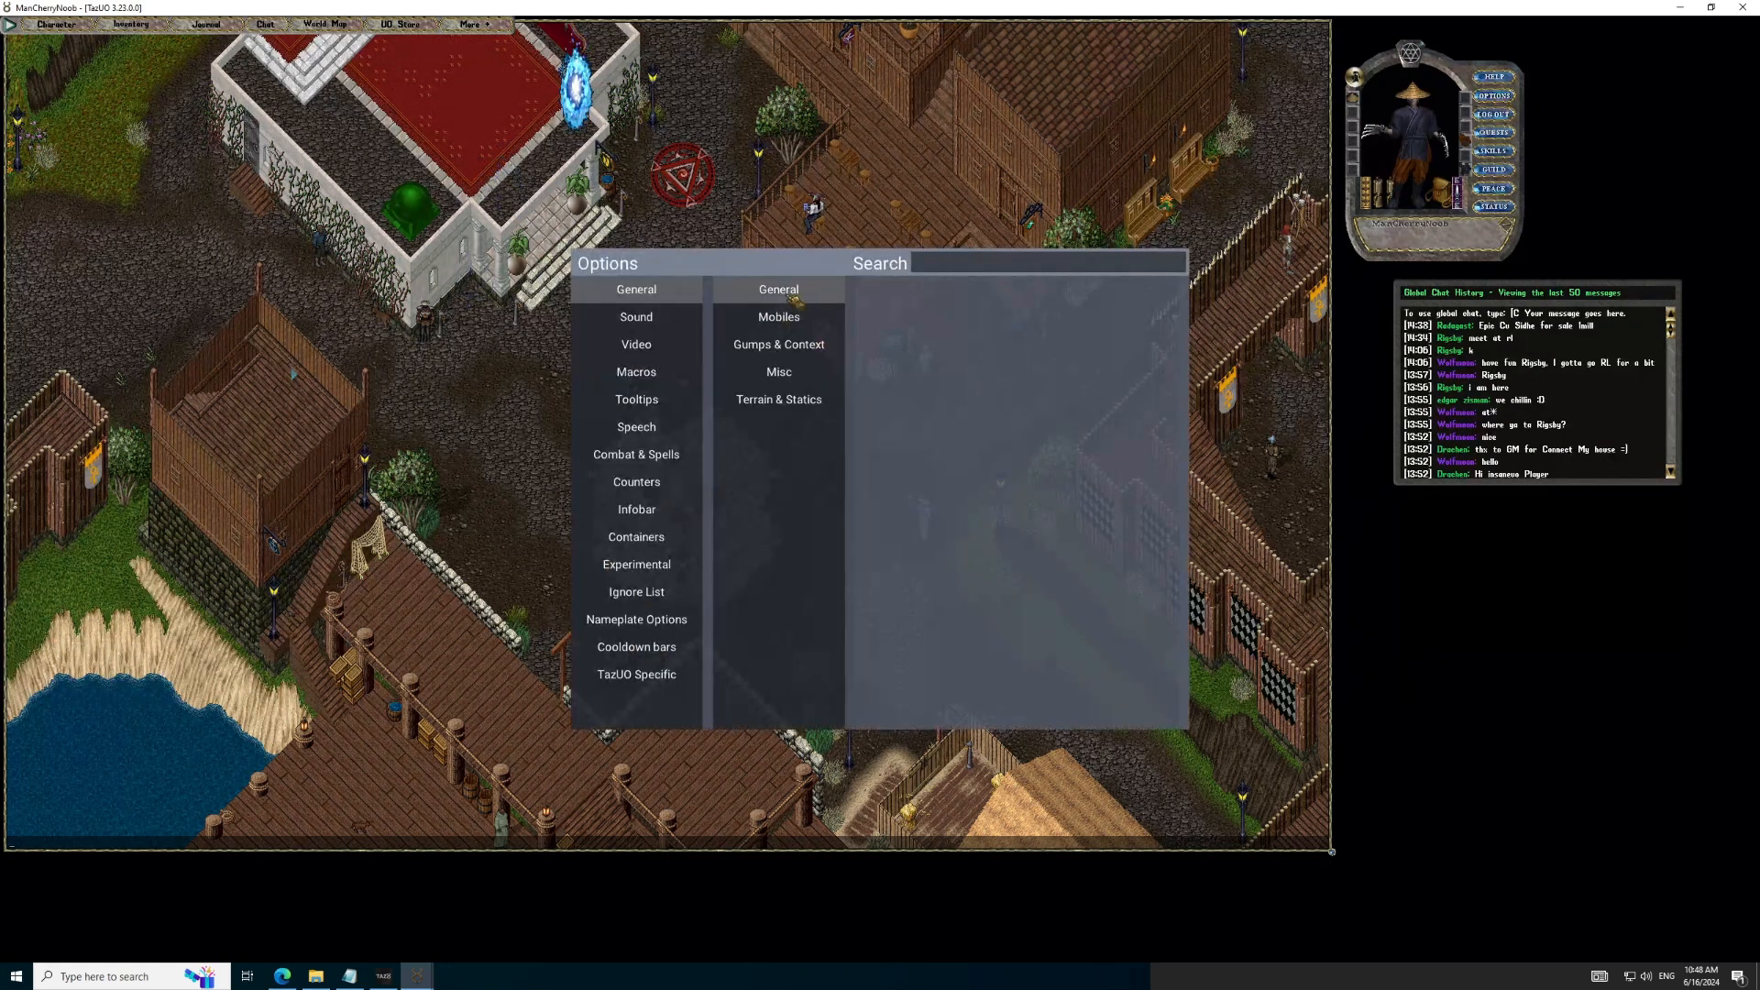
# Step: Search the General options for 'always run' and tick the Always run checkbox
pyautogui.click(778, 288)
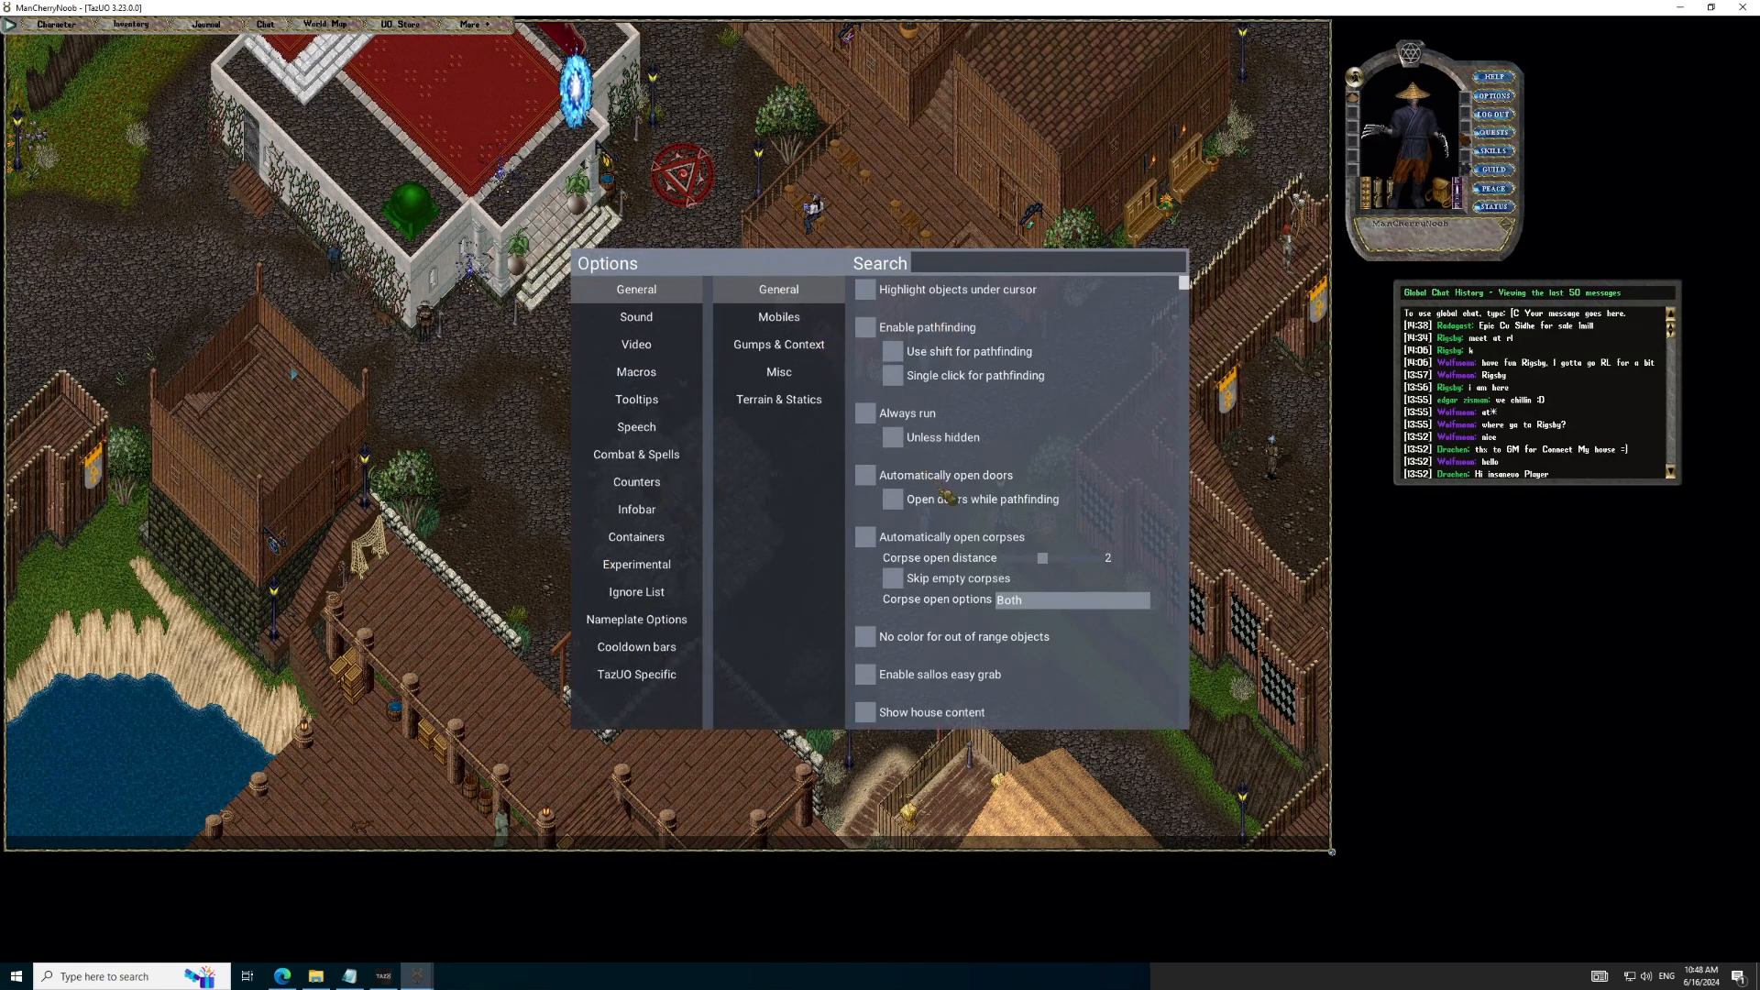
pyautogui.scroll(-3)
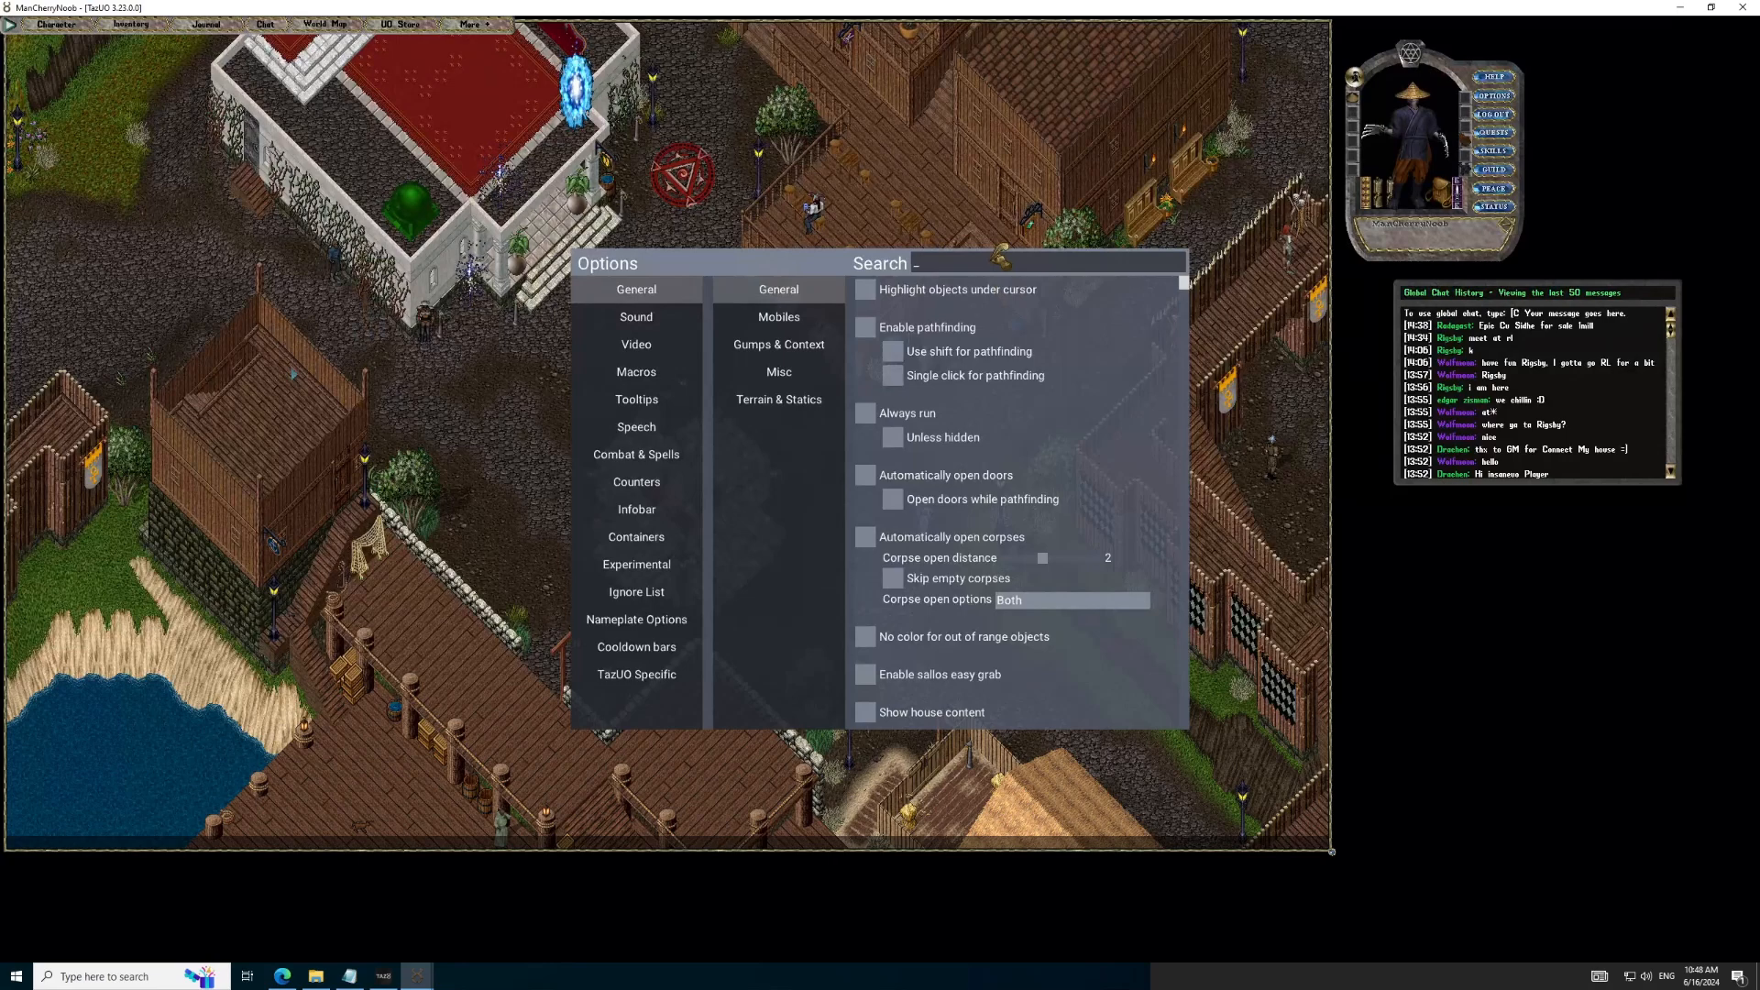
pyautogui.write('always r')
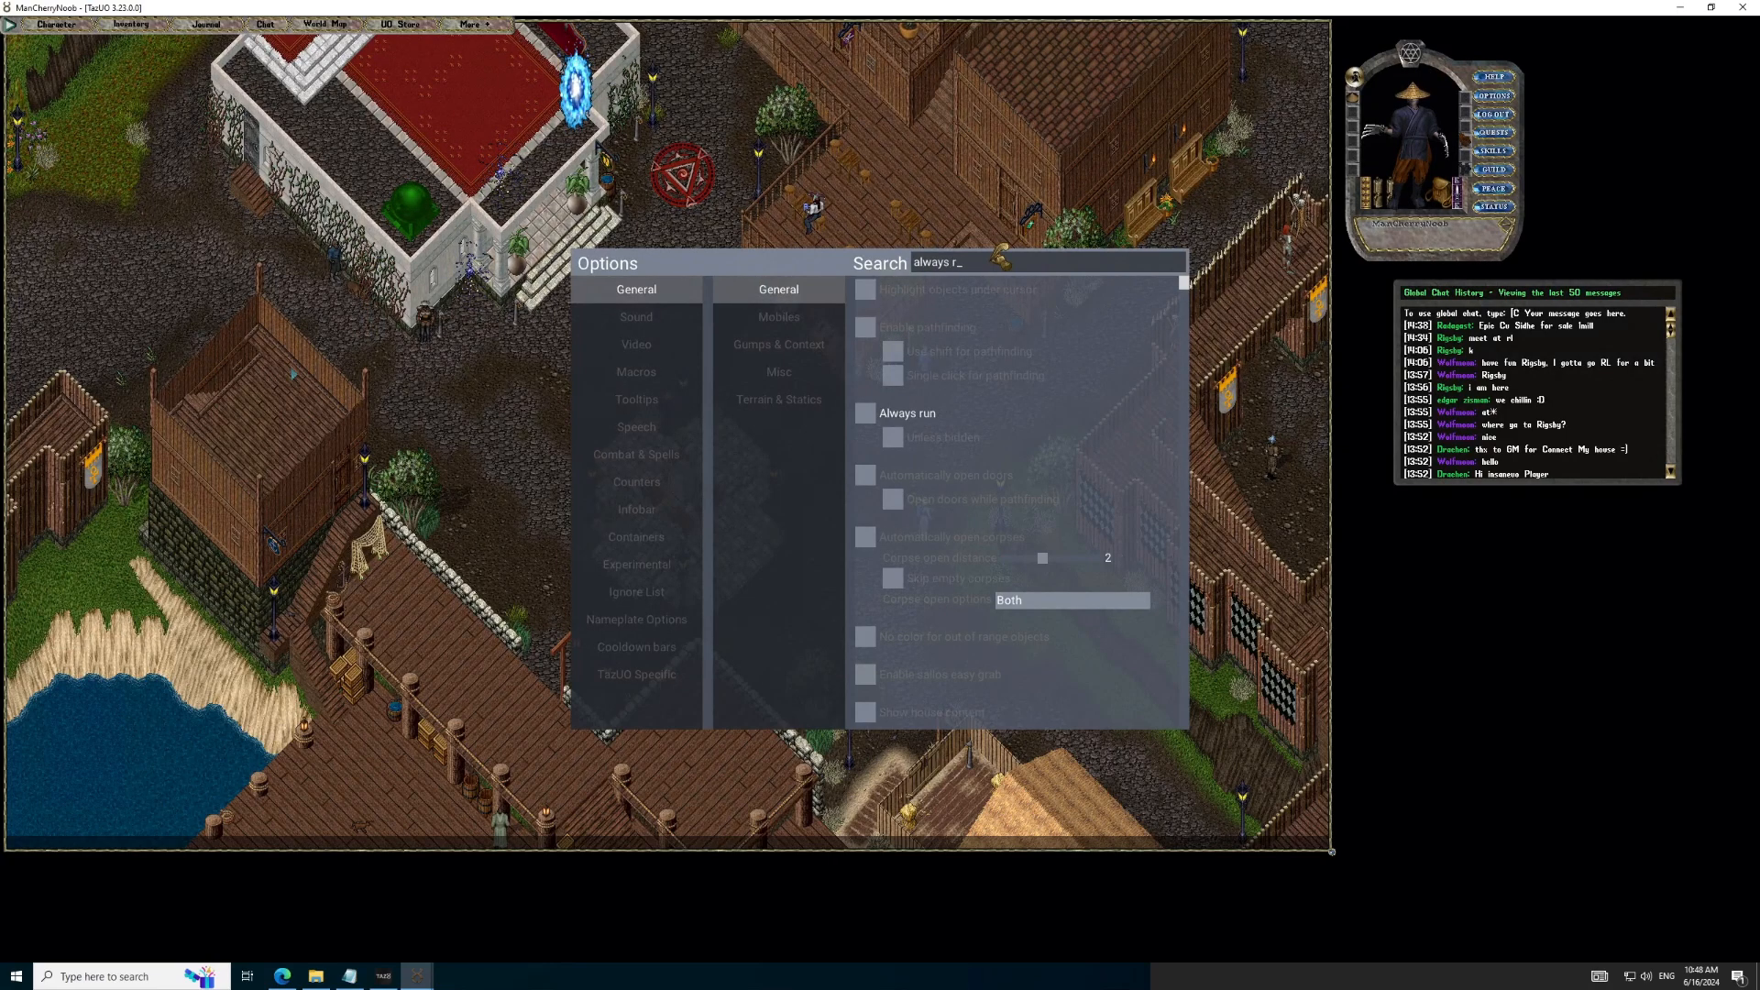
pyautogui.write('un')
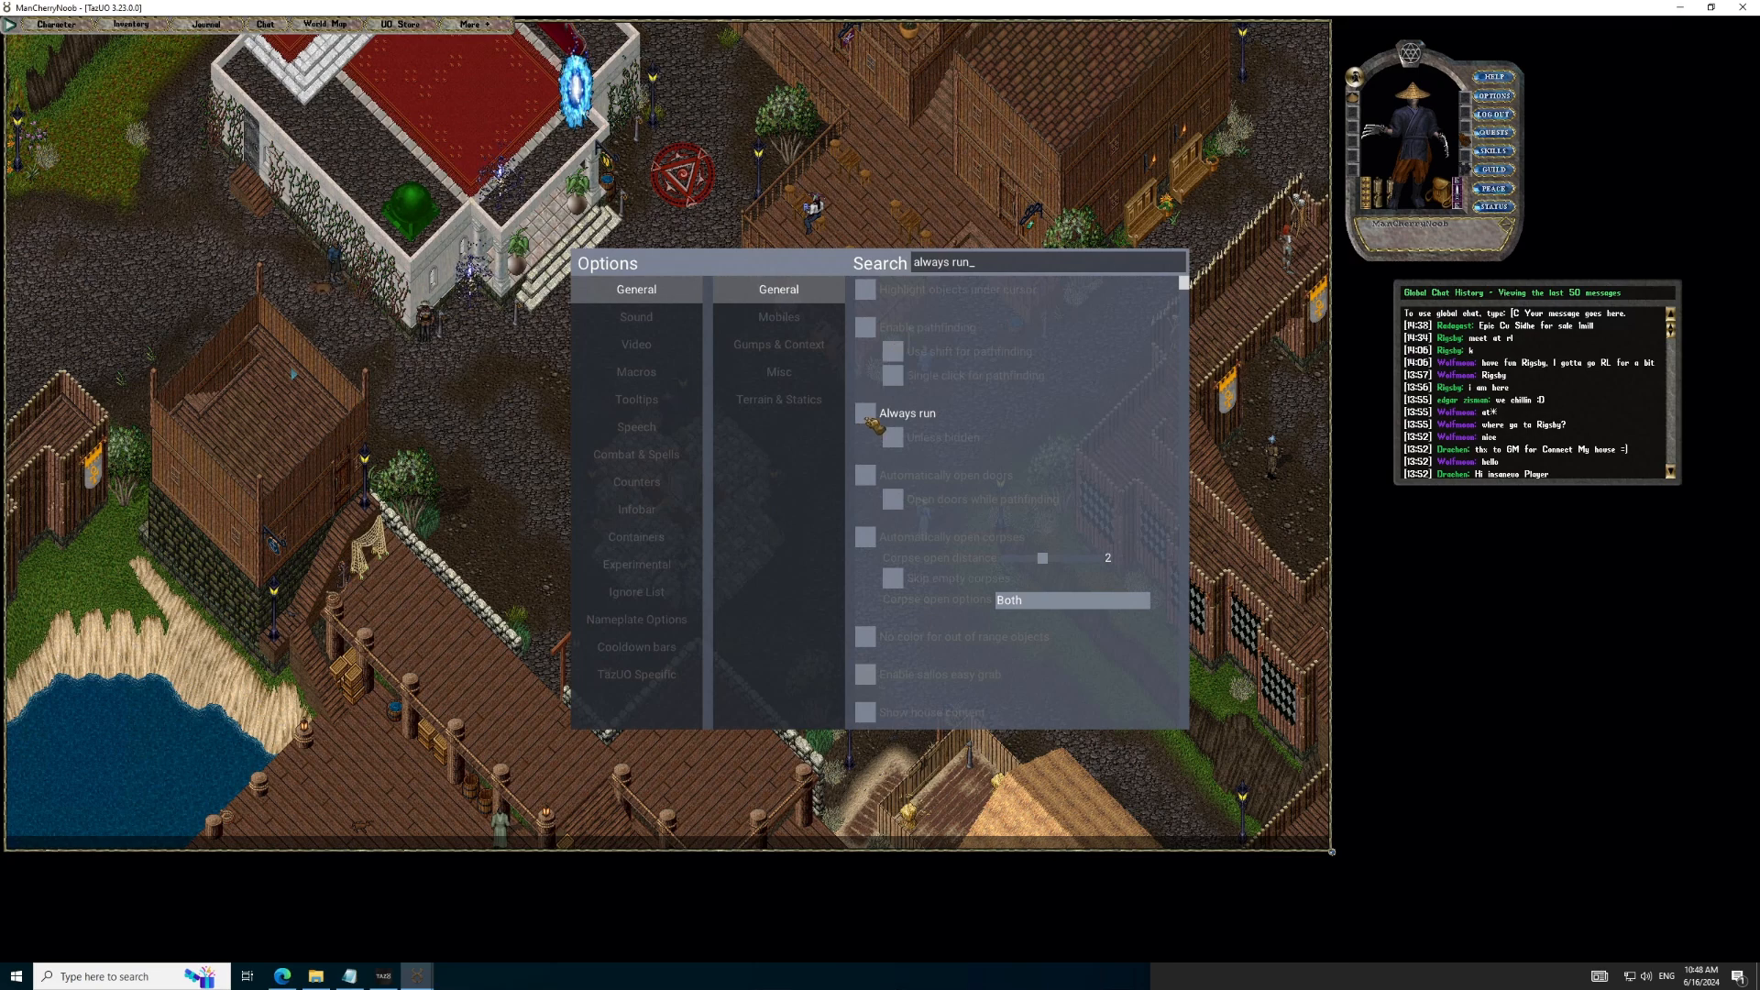
pyautogui.click(865, 412)
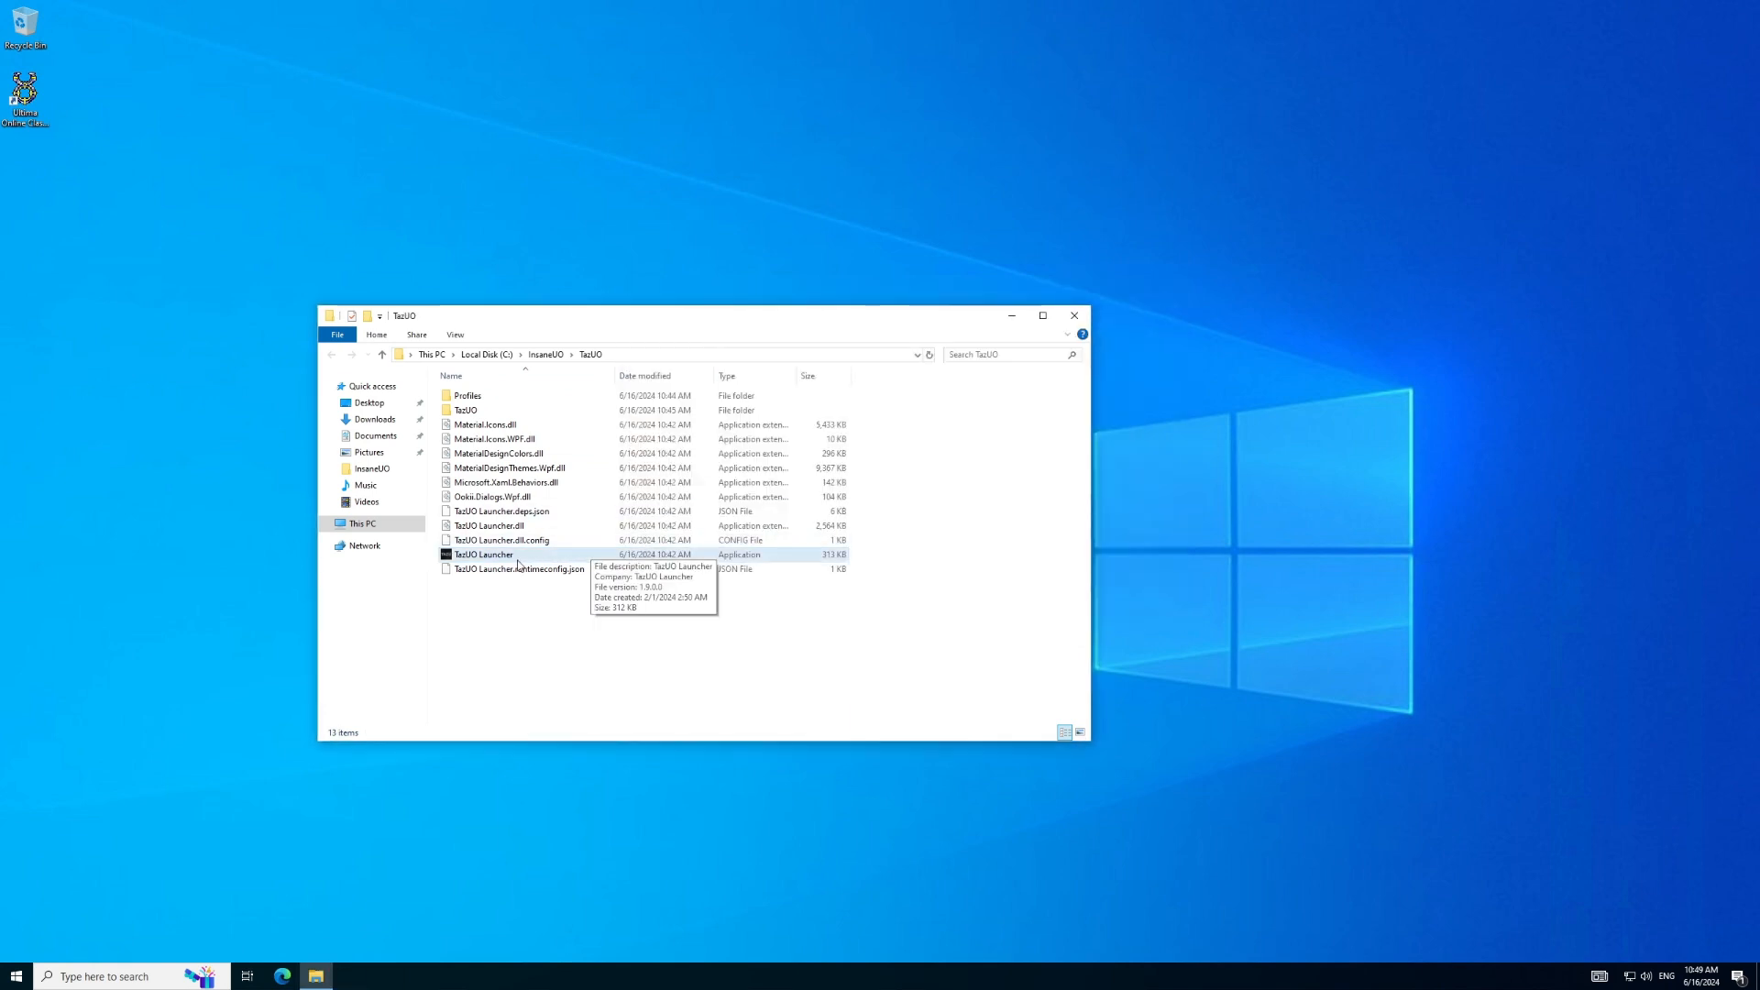
# Step: Browse from the C drive into the C:\InsaneUO\TazUO folder
pyautogui.click(482, 554)
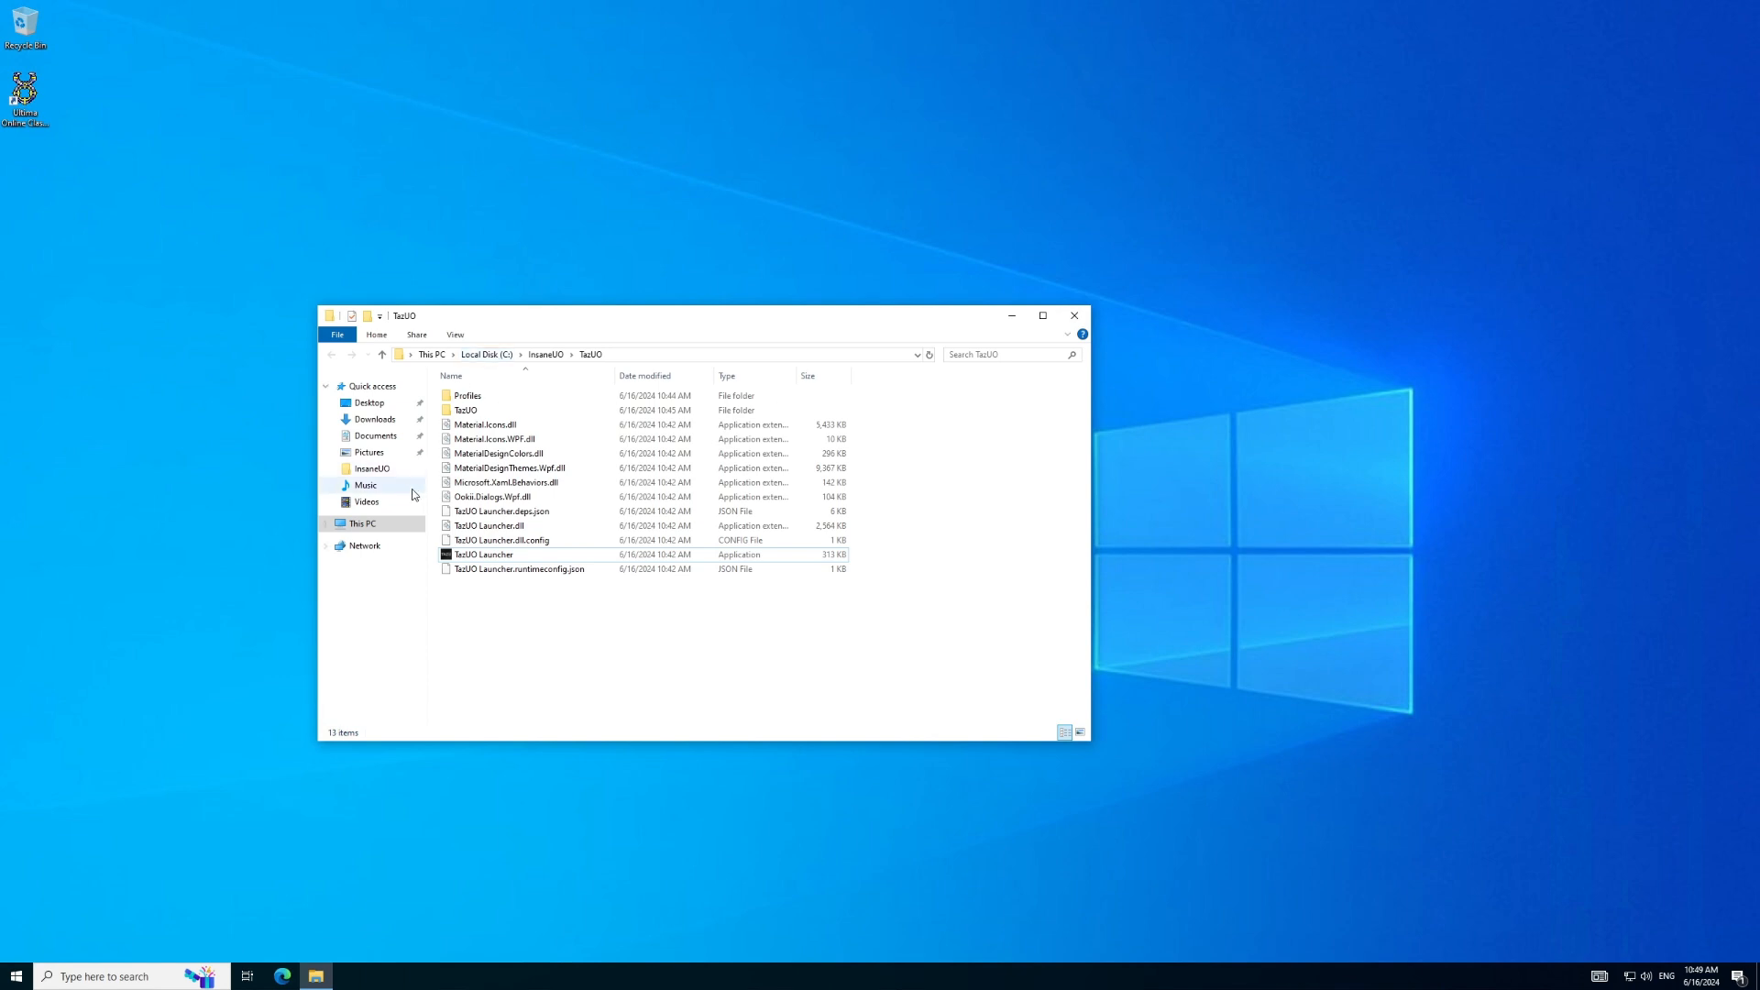
pyautogui.click(484, 354)
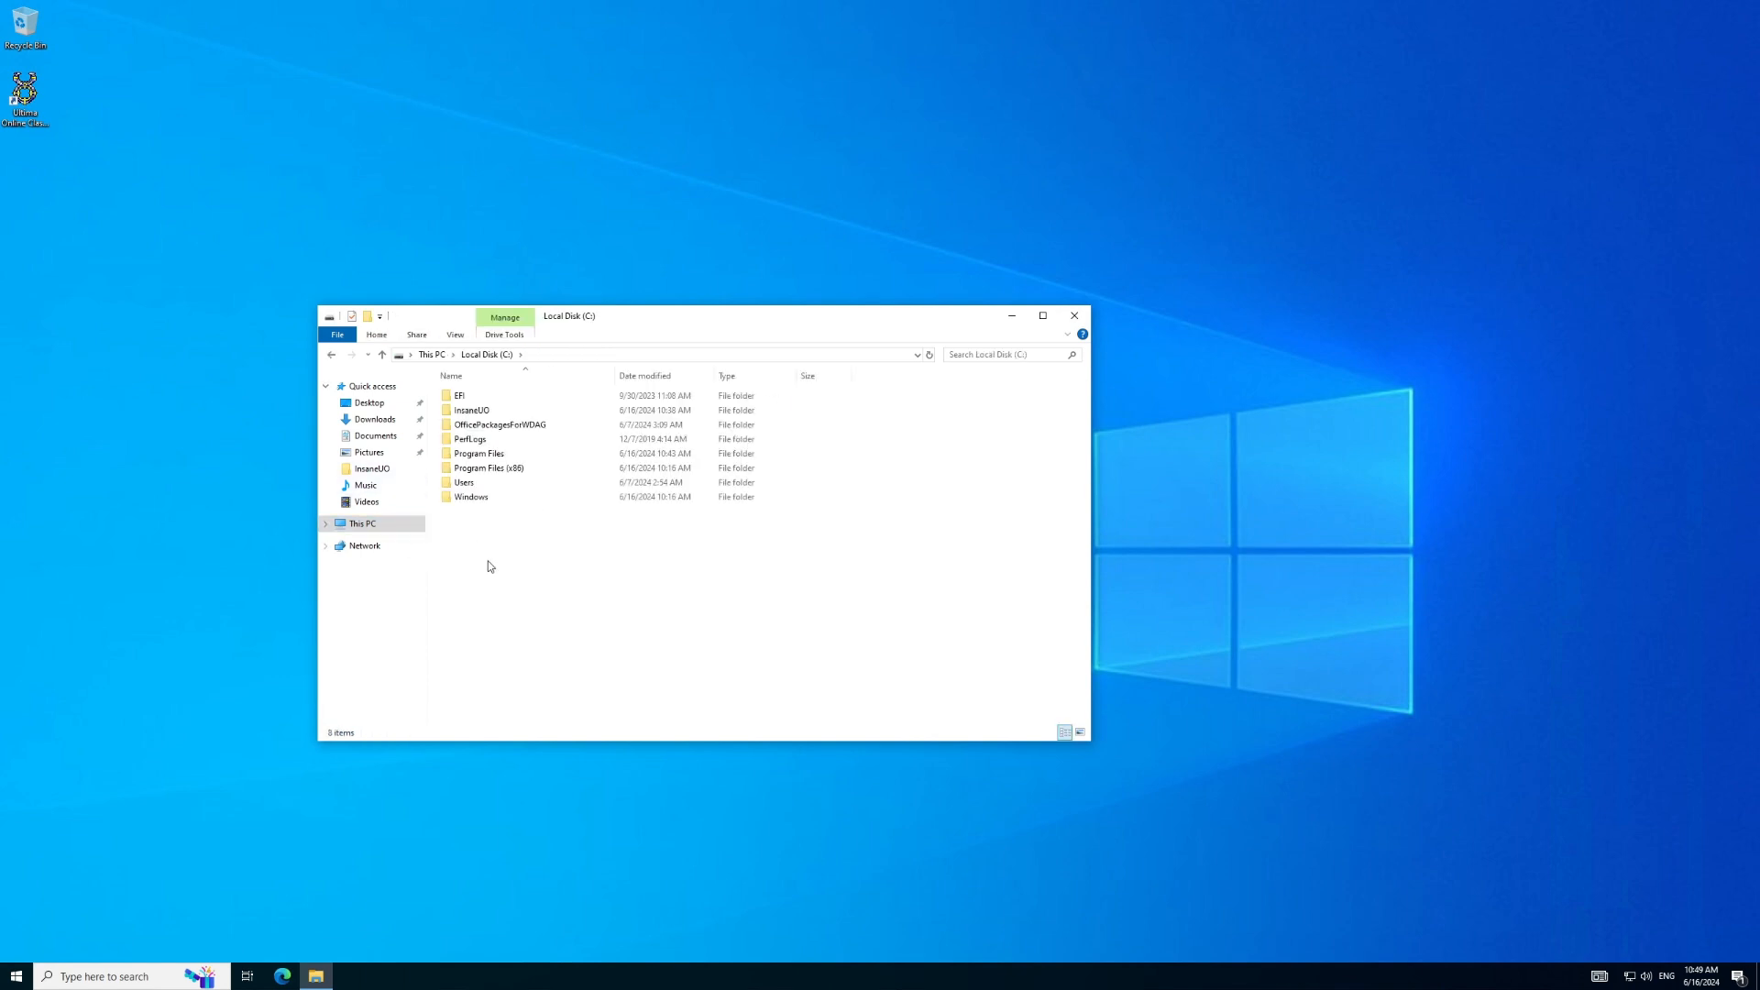
pyautogui.click(471, 409)
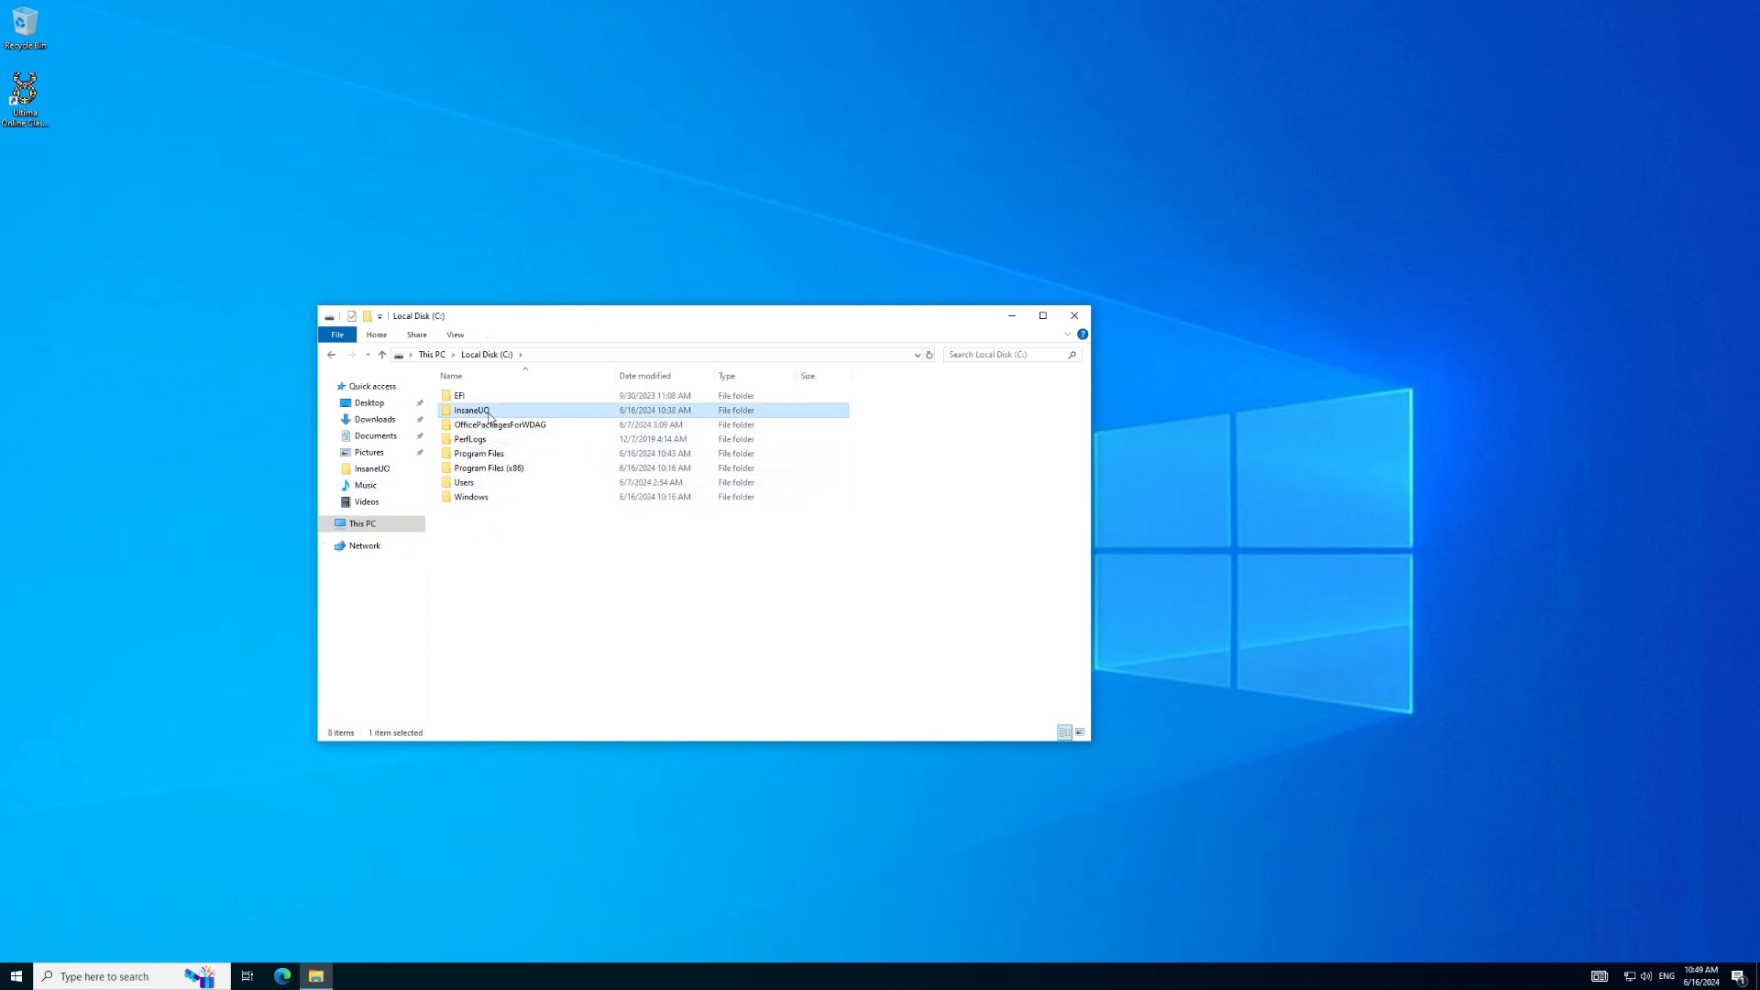
pyautogui.doubleClick(472, 409)
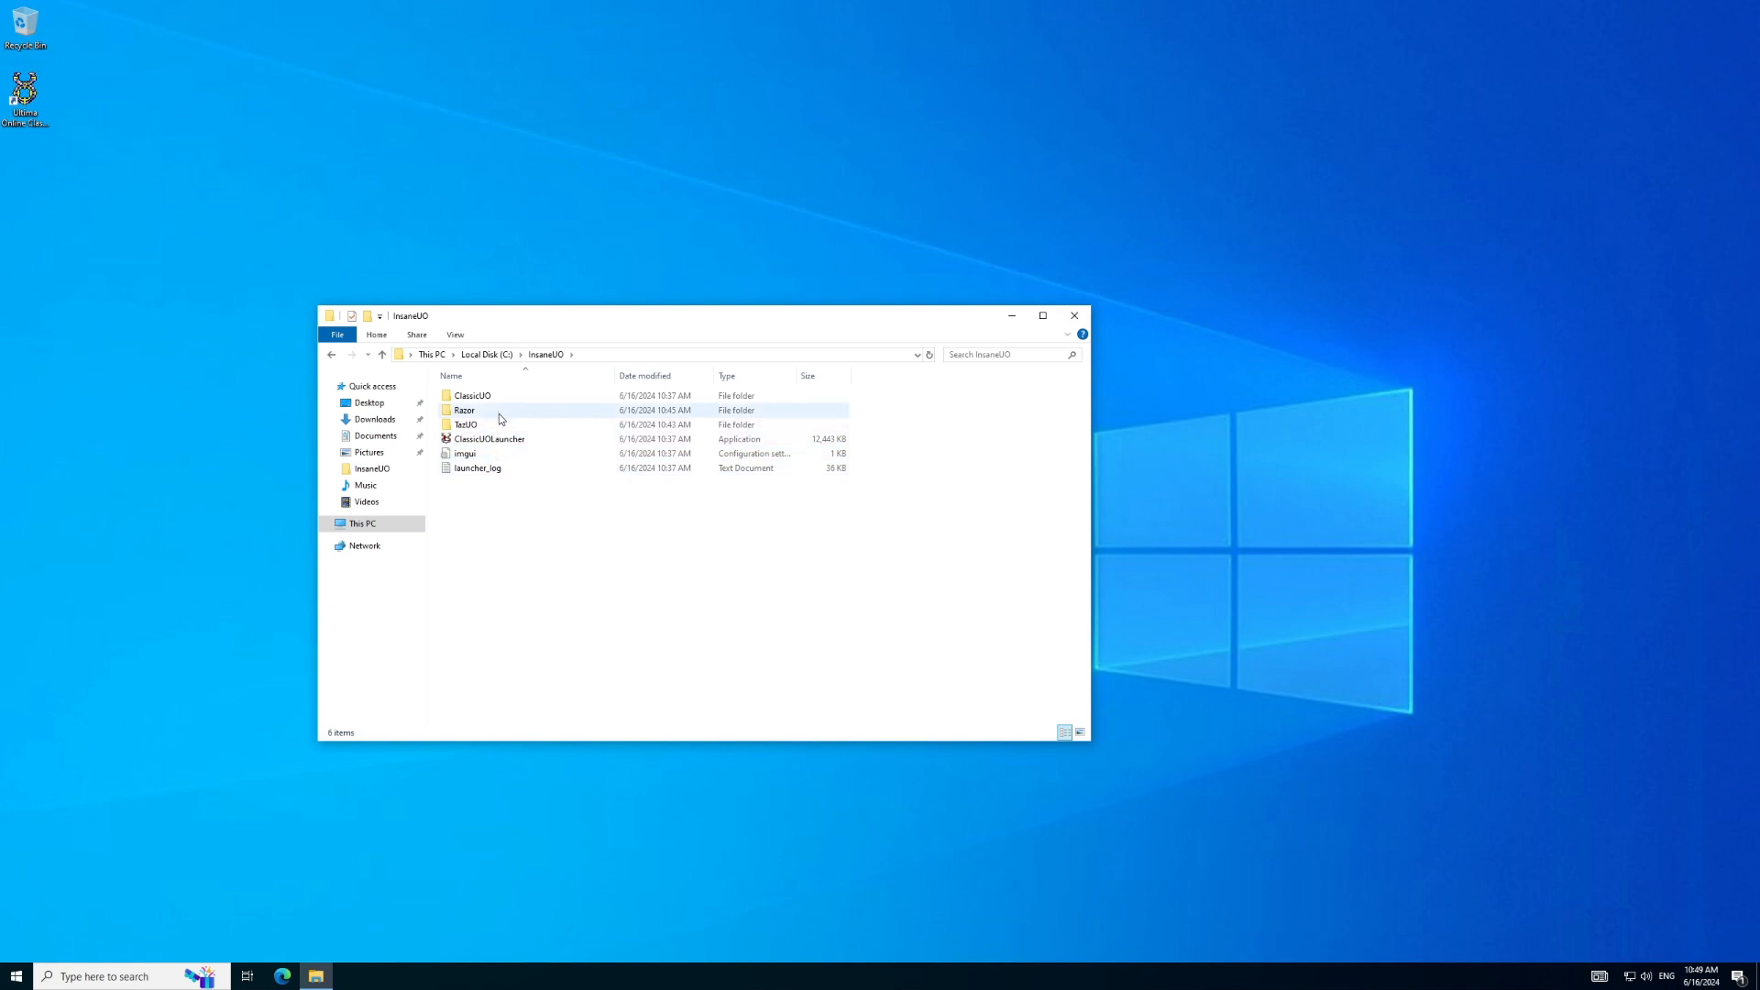
pyautogui.doubleClick(466, 423)
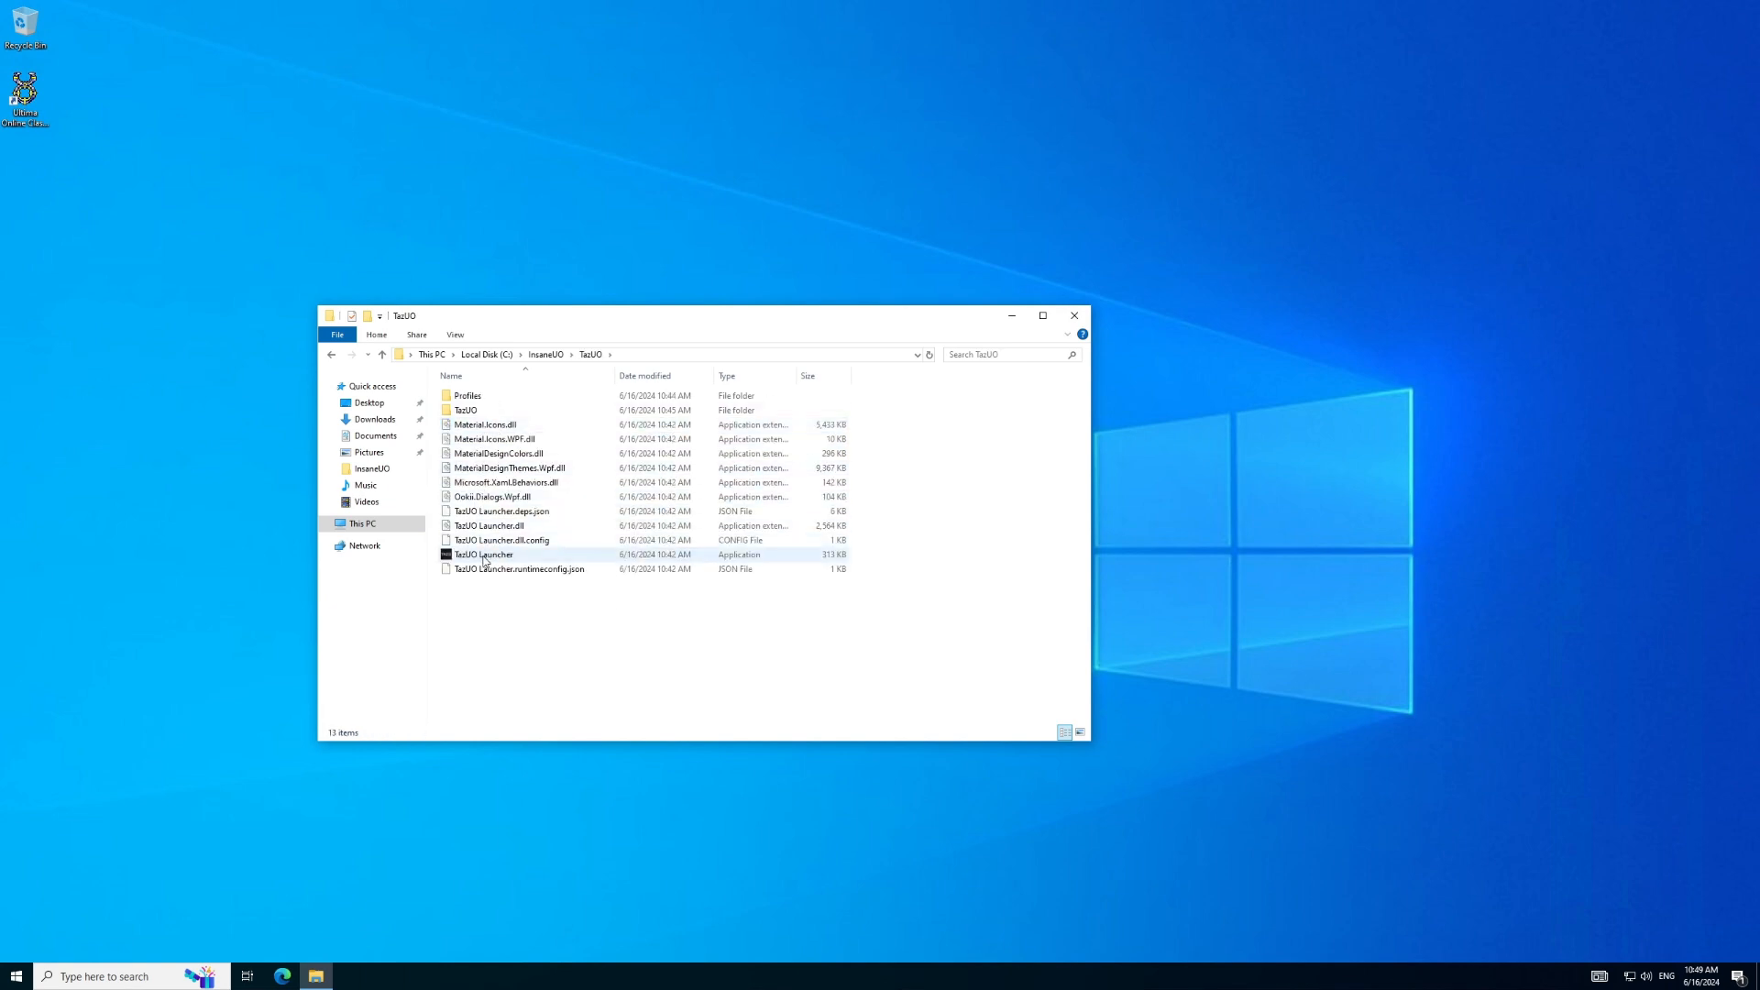
# Step: Send TazUO Launcher to the desktop as a shortcut and close Explorer
pyautogui.rightClick(482, 554)
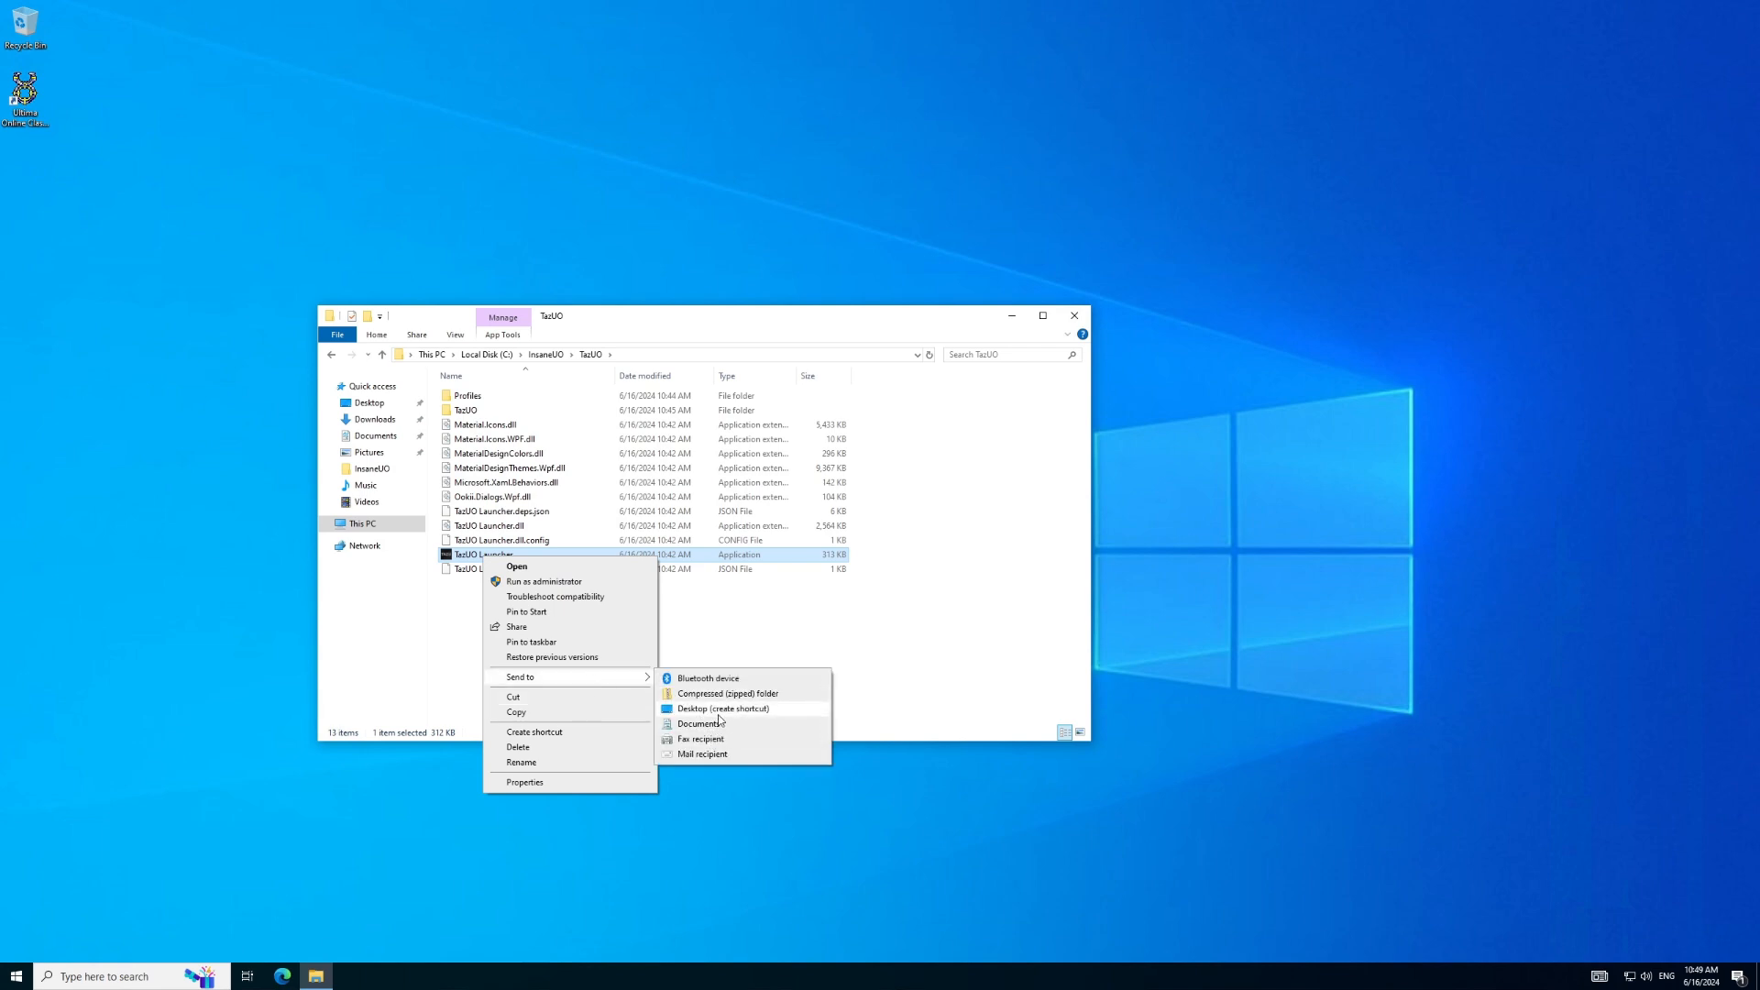
pyautogui.click(724, 708)
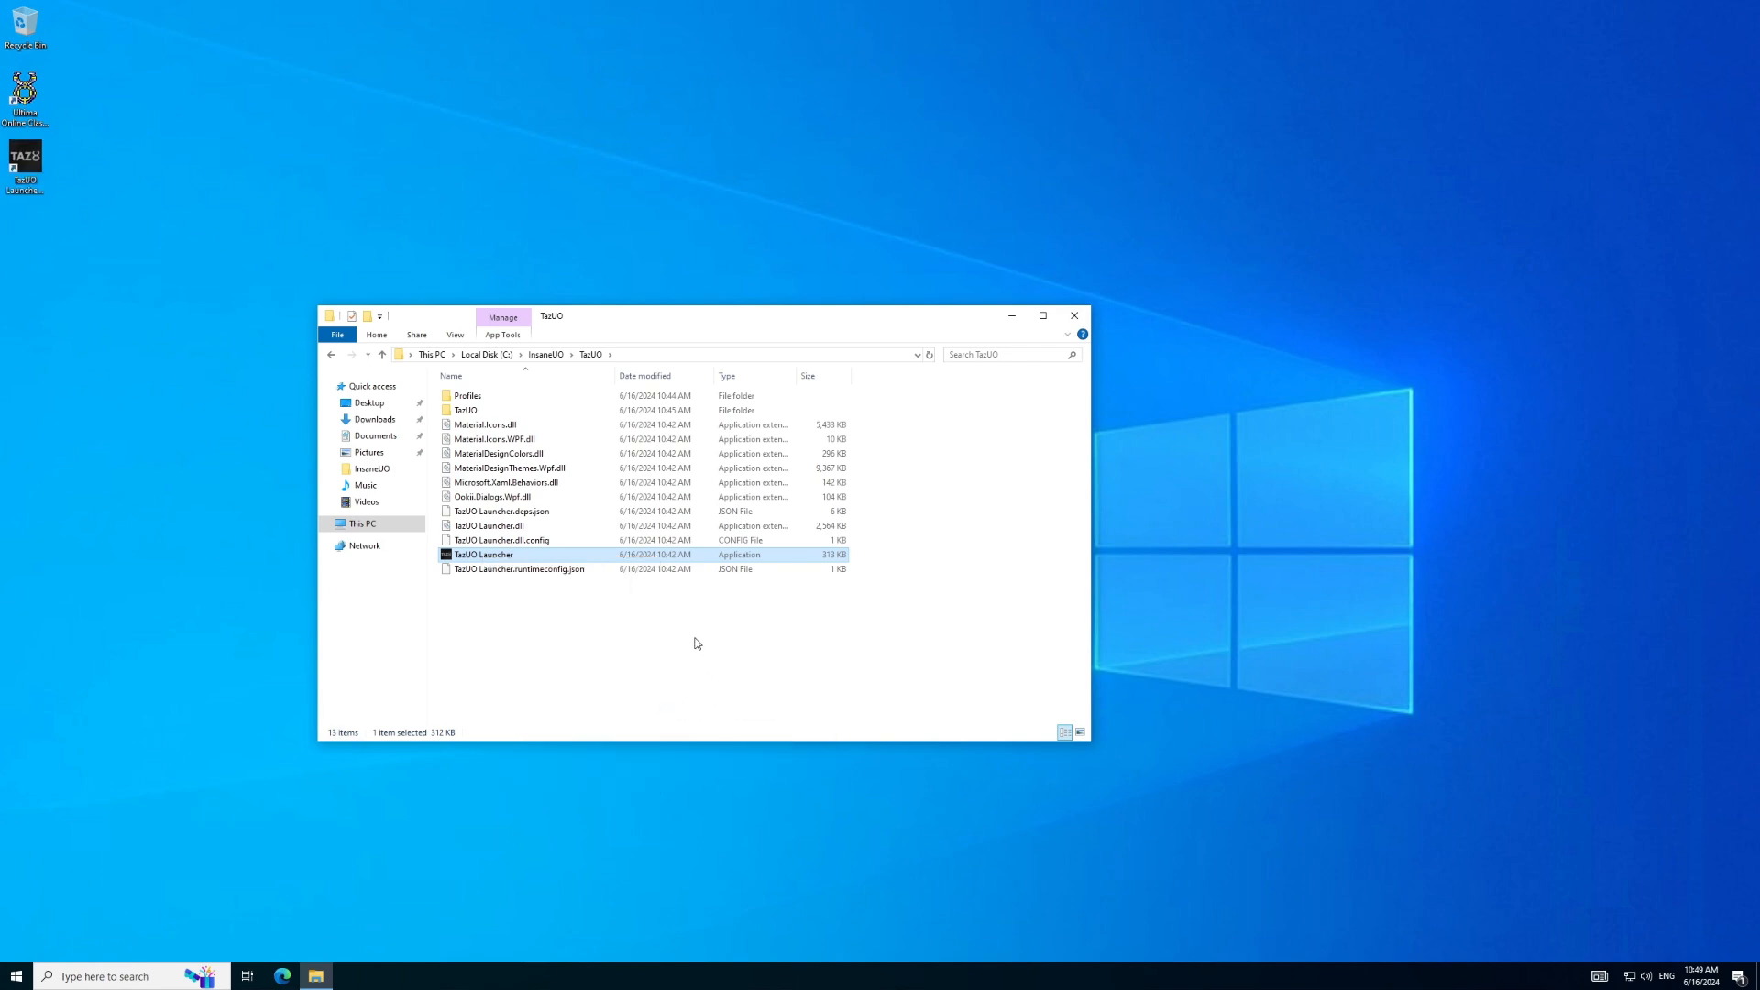
pyautogui.click(1073, 316)
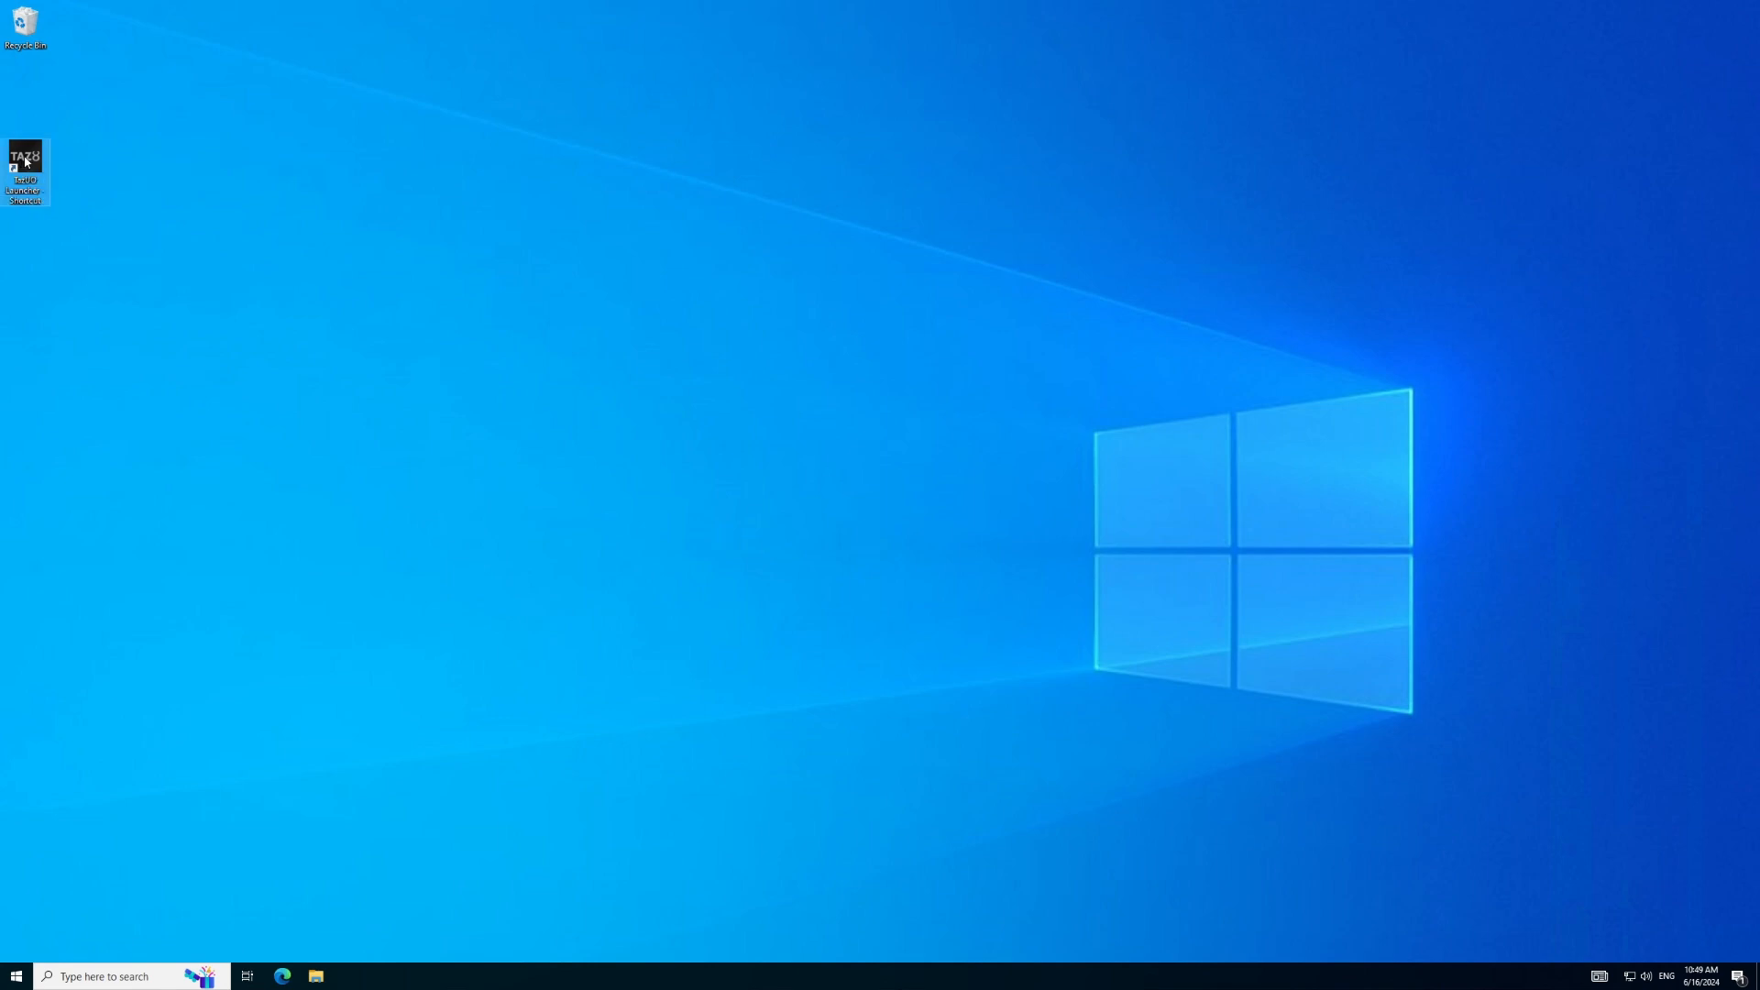
# Step: Start TazUO Launcher from the new desktop shortcut
pyautogui.doubleClick(22, 158)
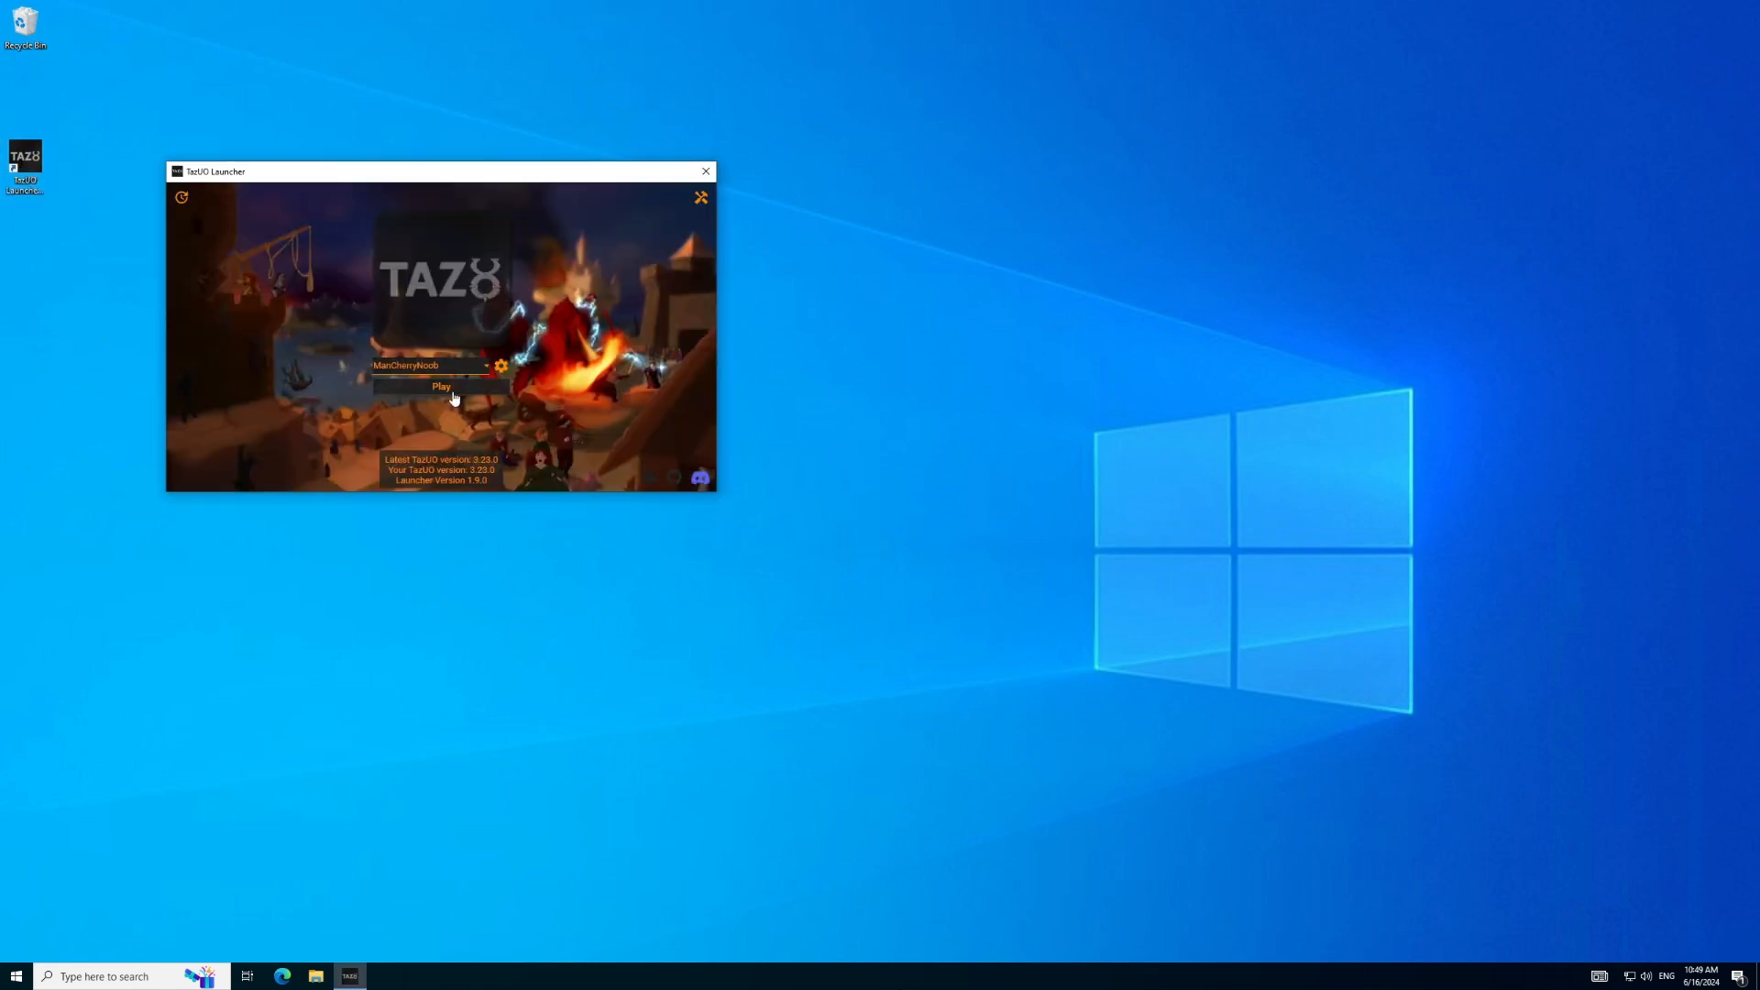